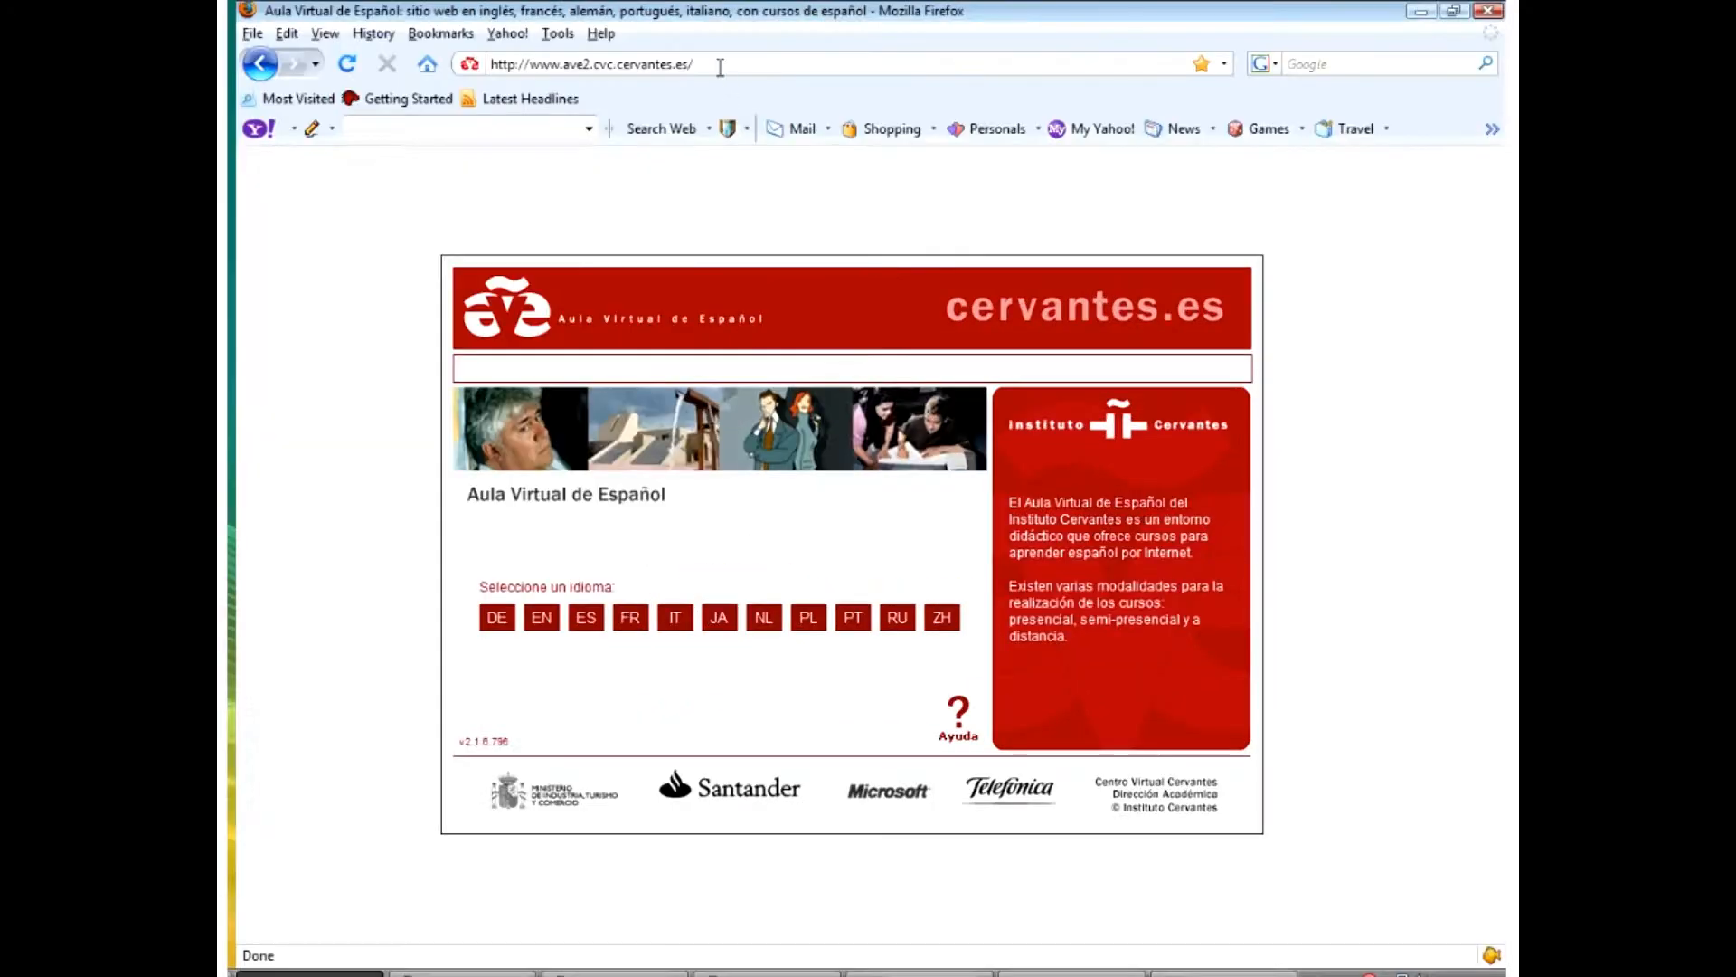
- Select the site address and switch the AVE start page to the English version
{"action": "left_click", "coordinate": [591, 64]}
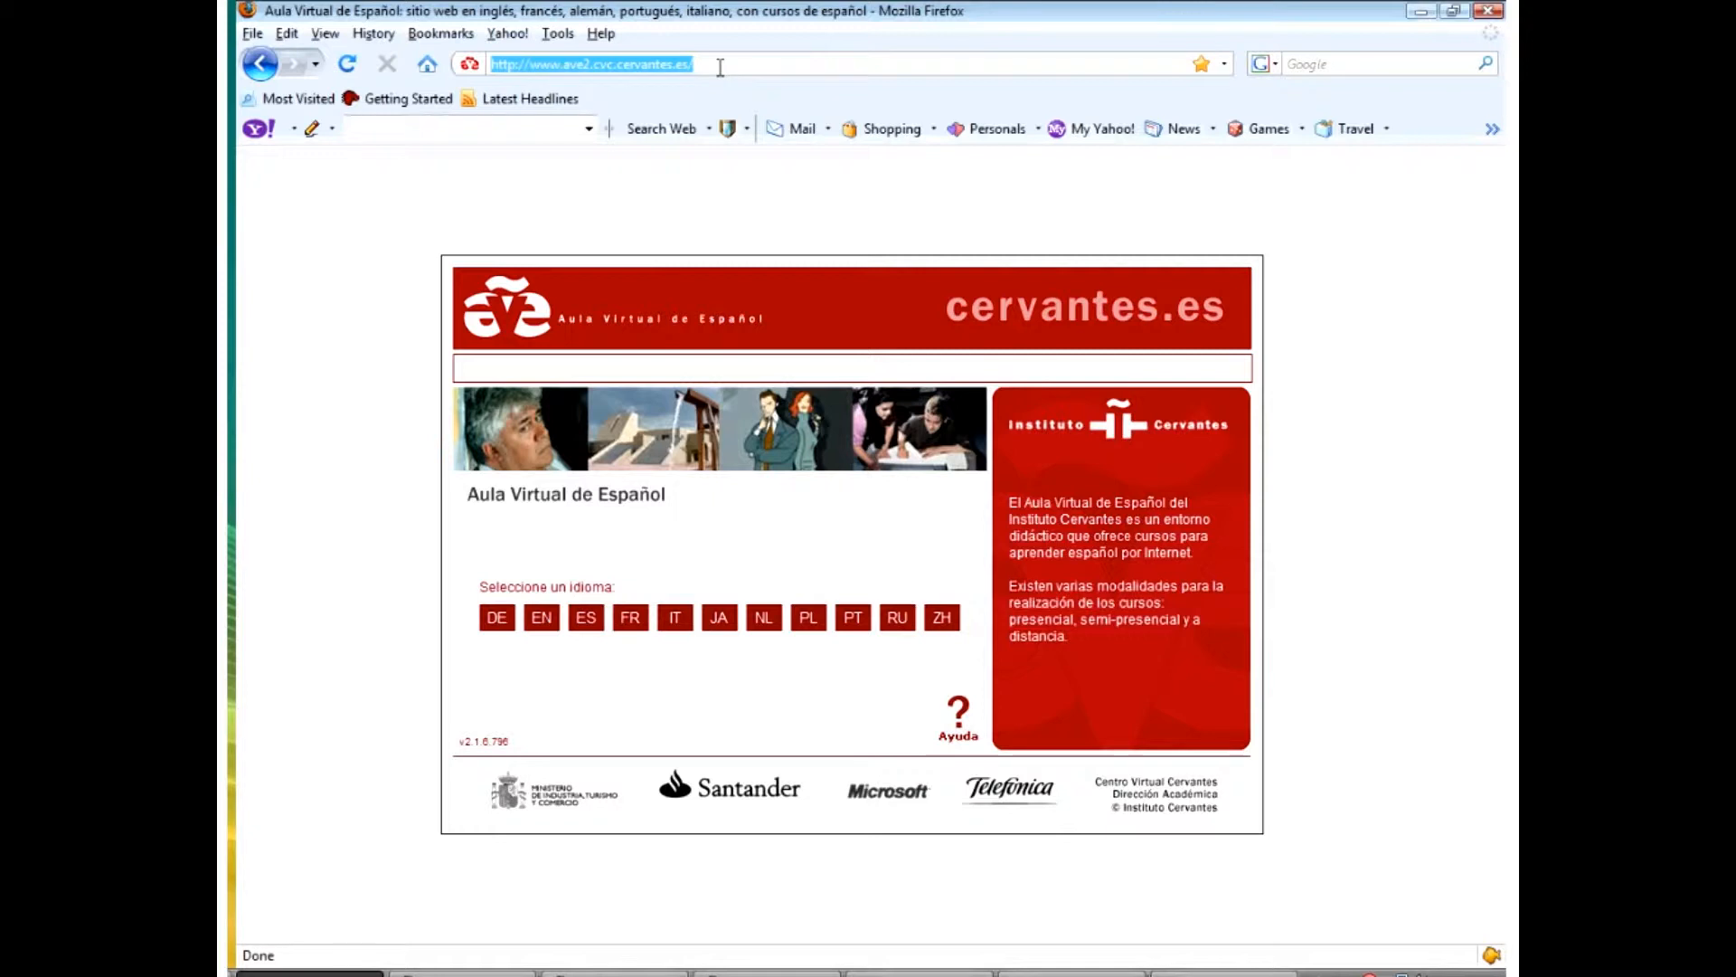
{"action": "mouse_move", "coordinate": [716, 202]}
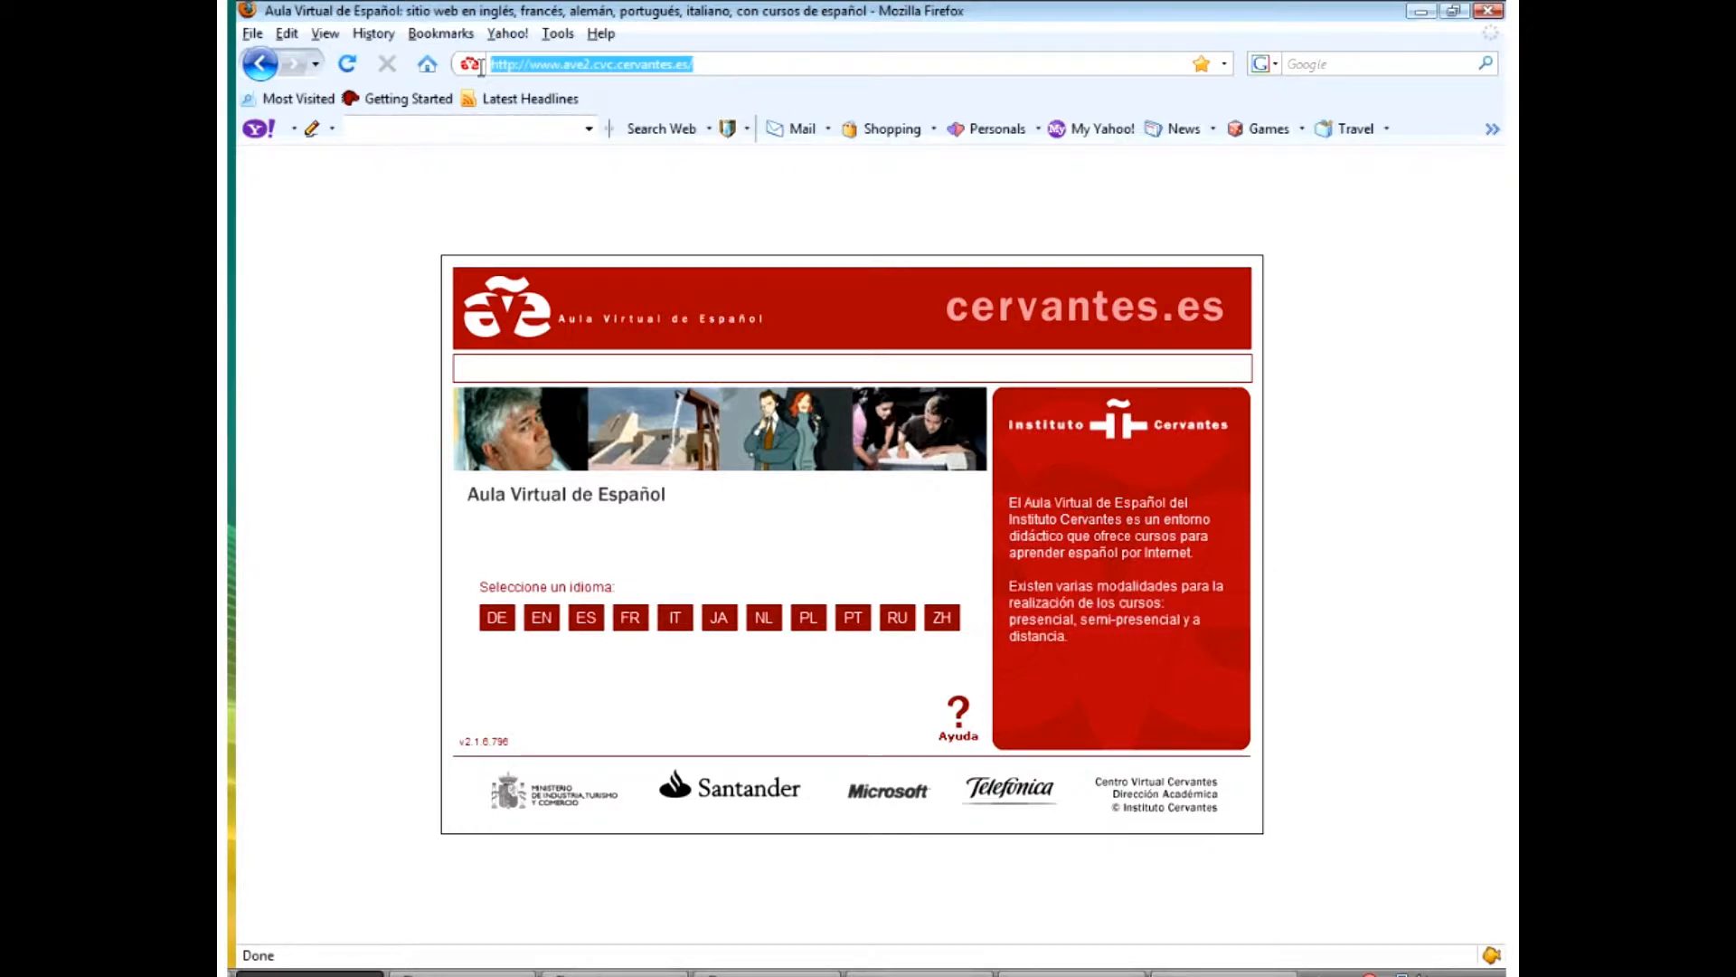
{"action": "mouse_move", "coordinate": [593, 188]}
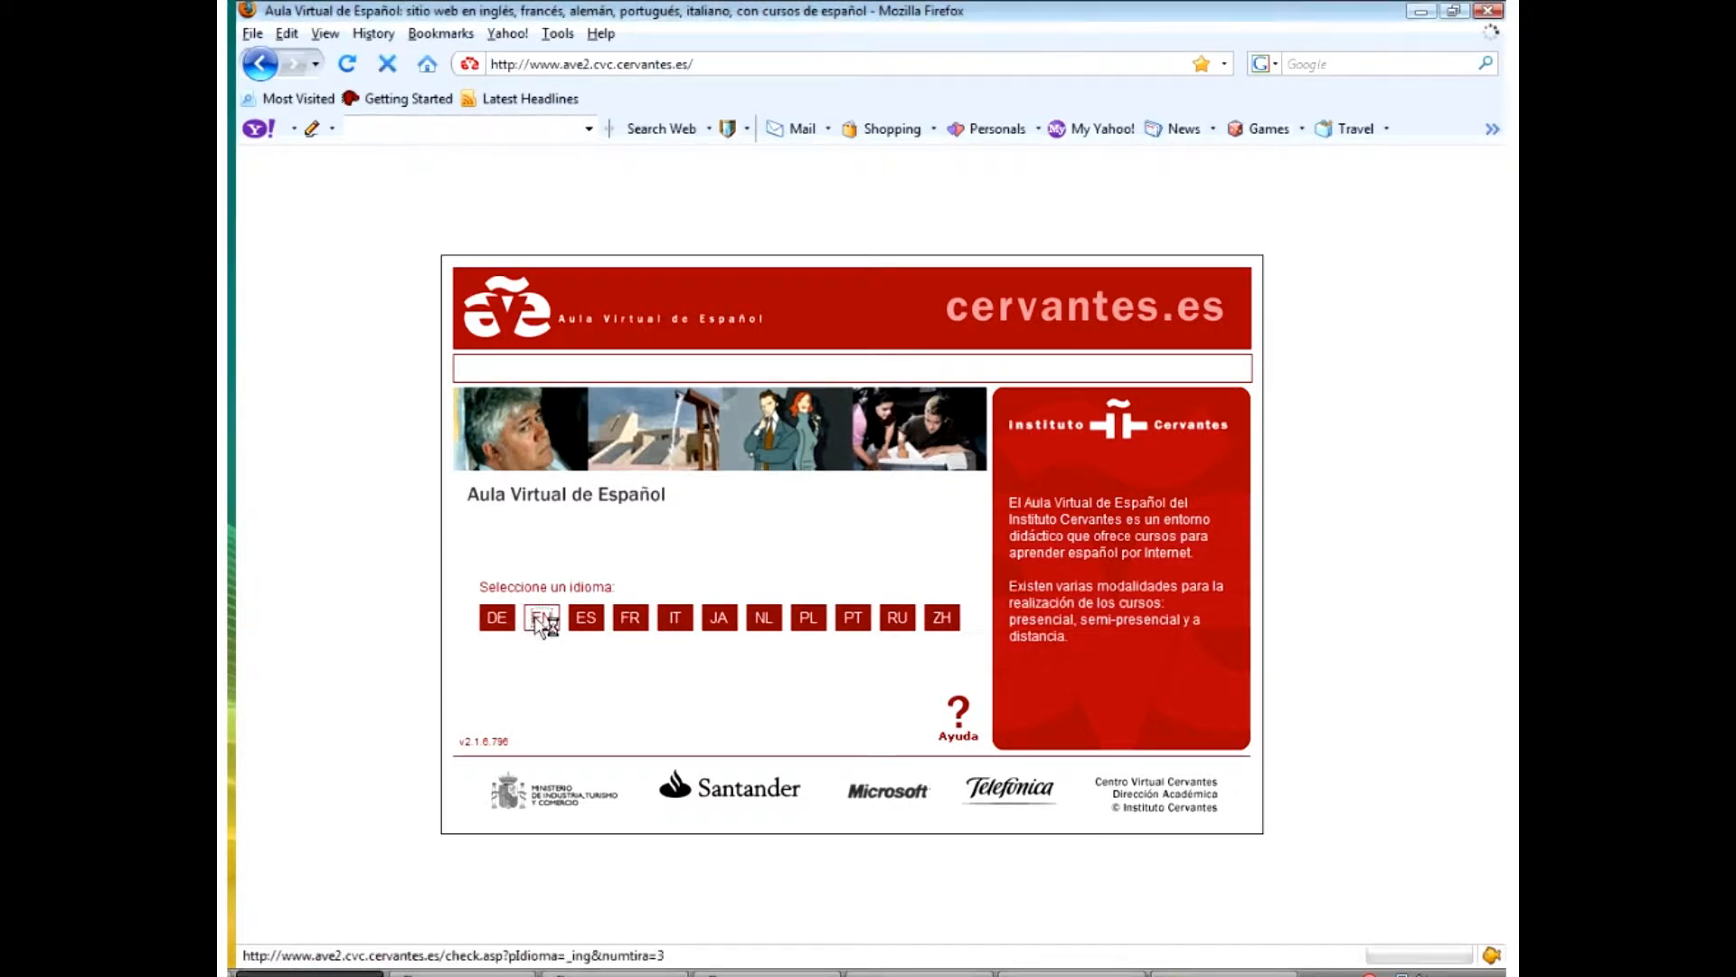
{"action": "left_click", "coordinate": [542, 617]}
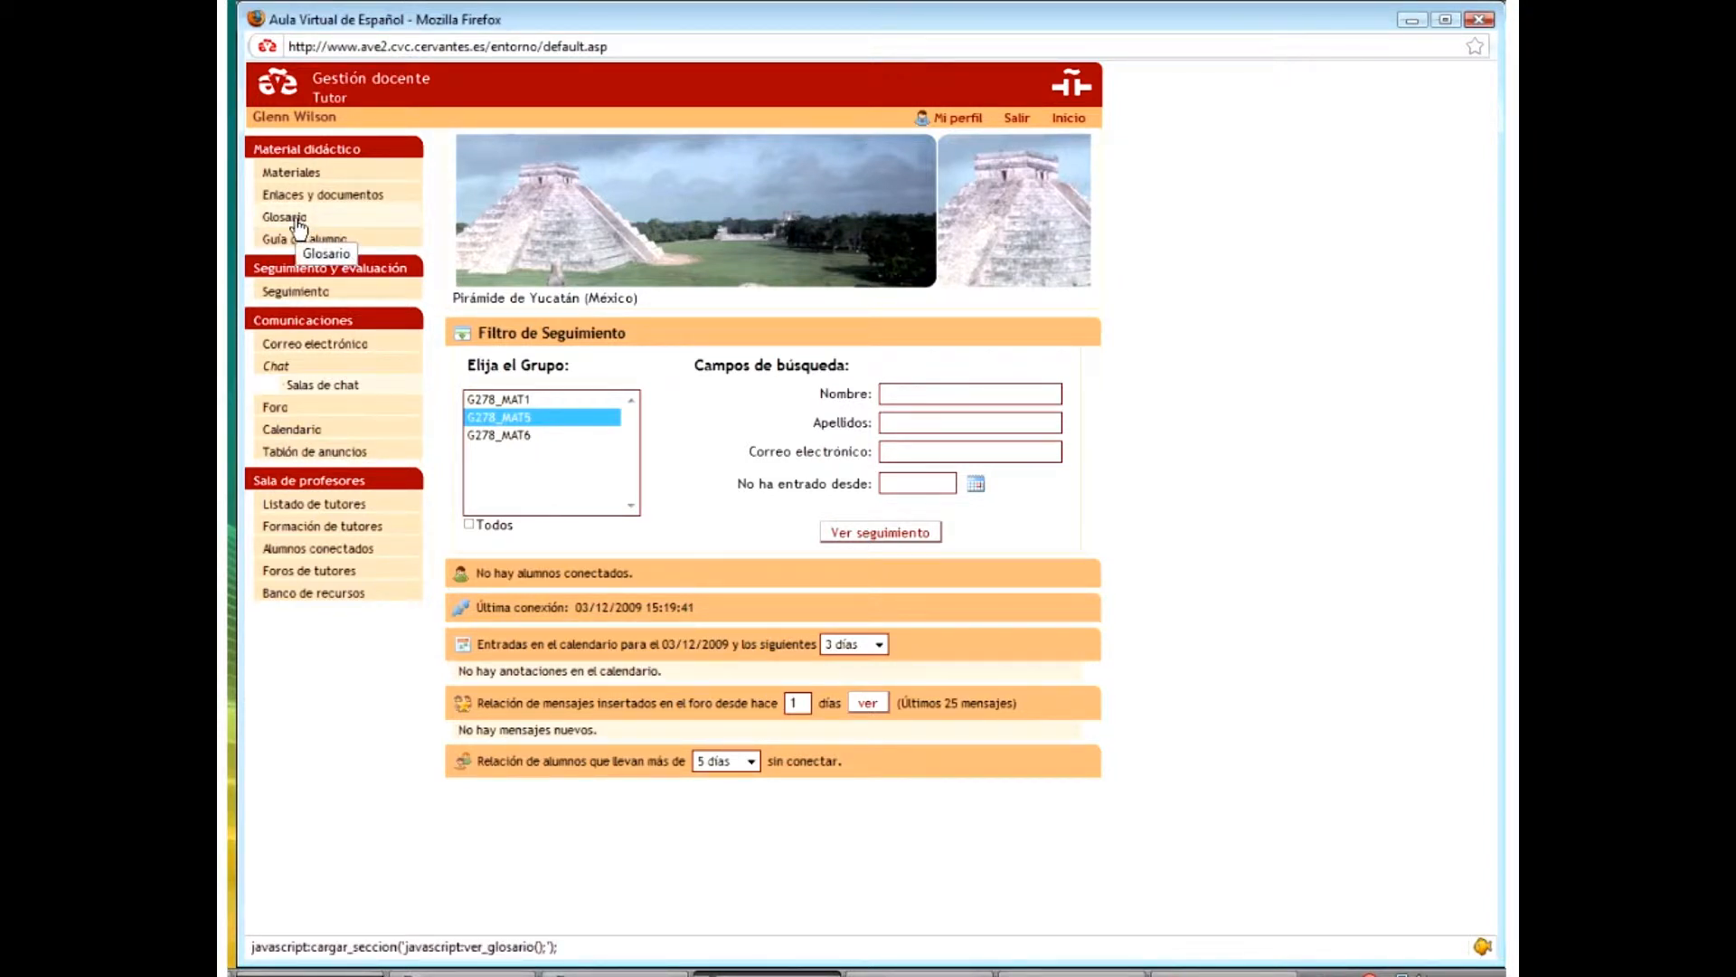
{"action": "left_click", "coordinate": [284, 216]}
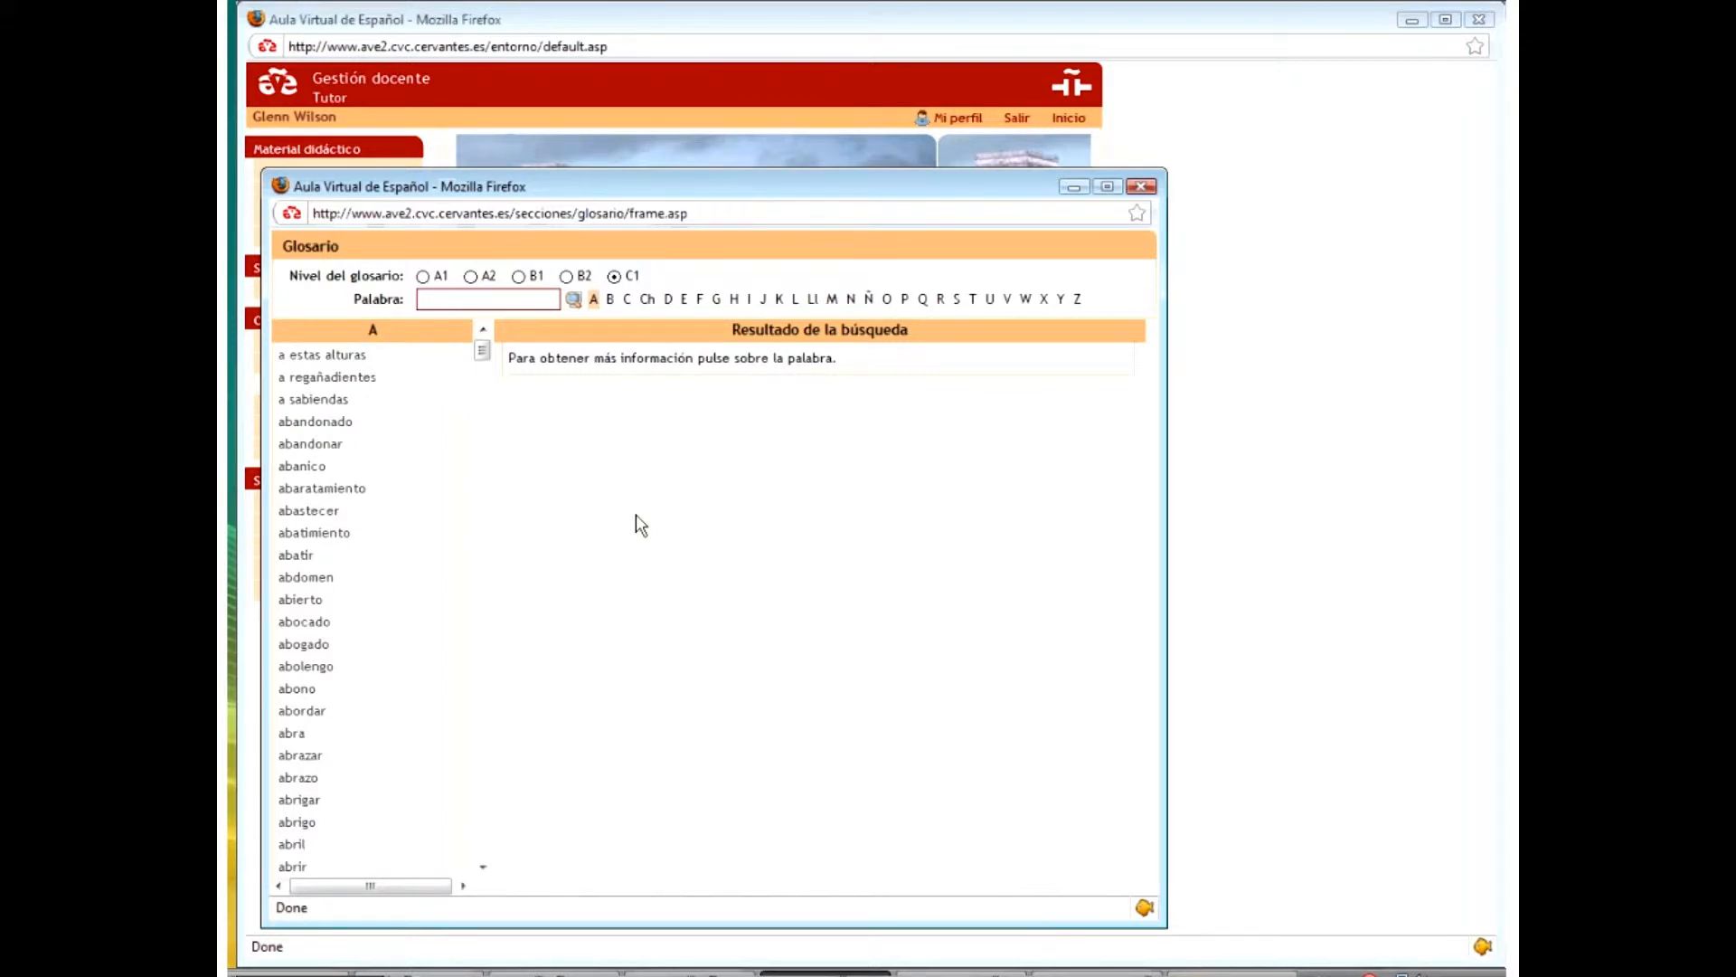
{"action": "mouse_move", "coordinate": [541, 413]}
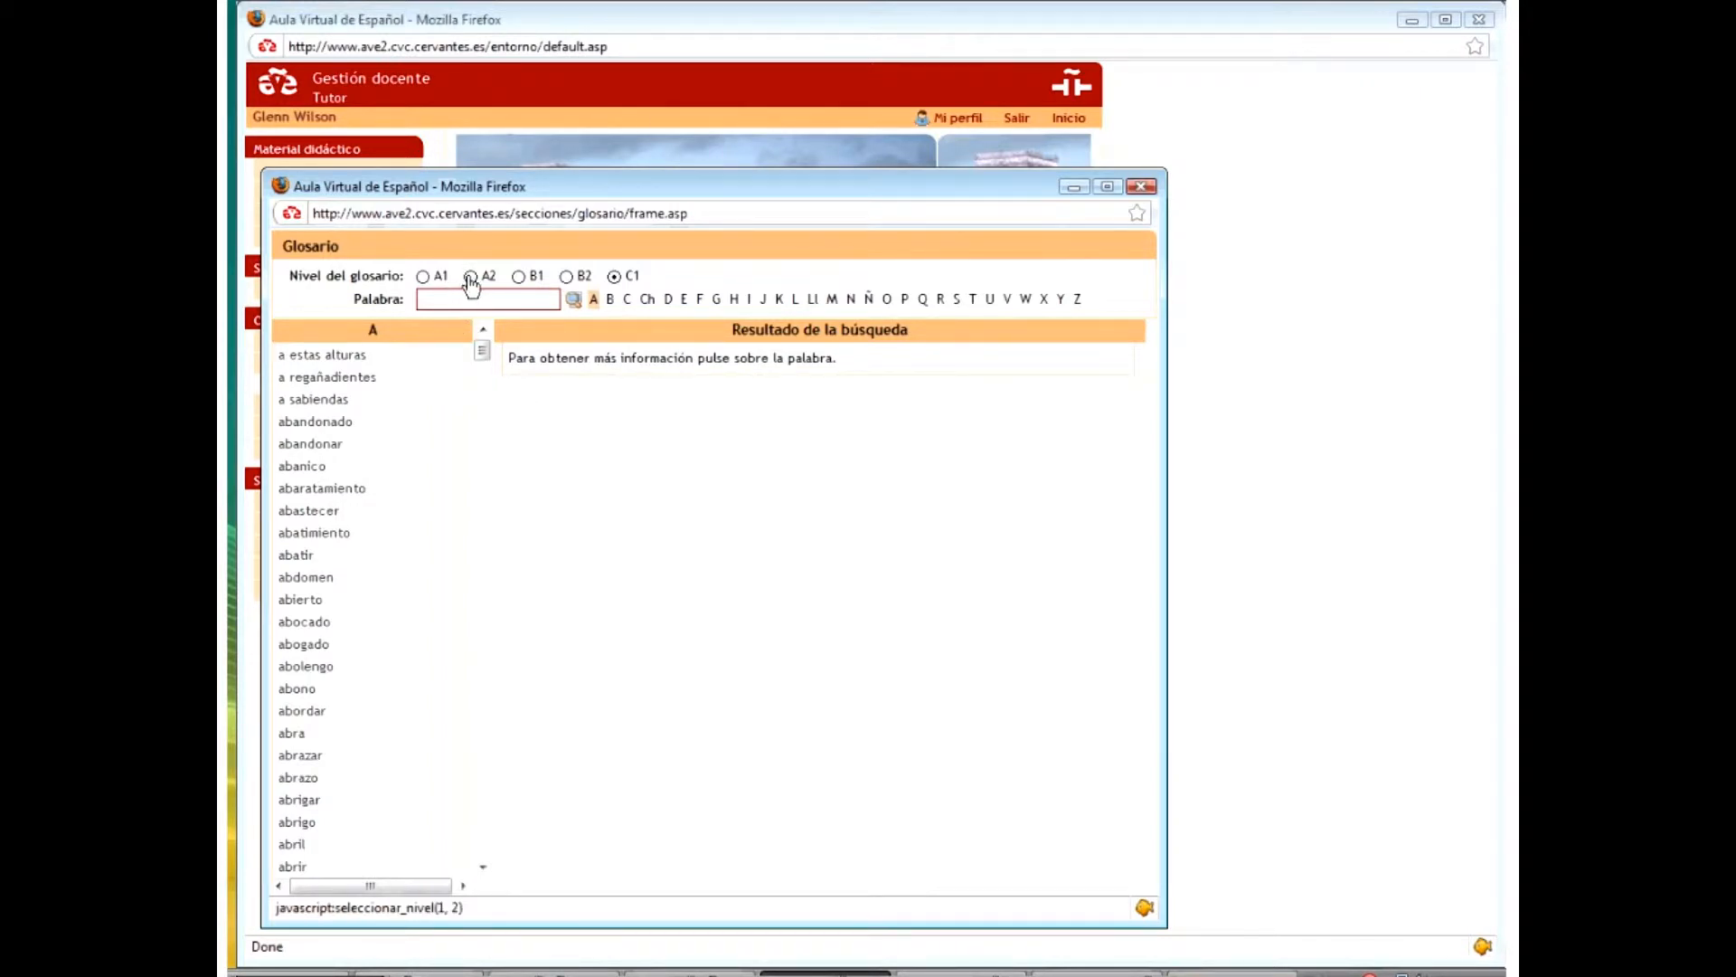
{"action": "left_click", "coordinate": [470, 276]}
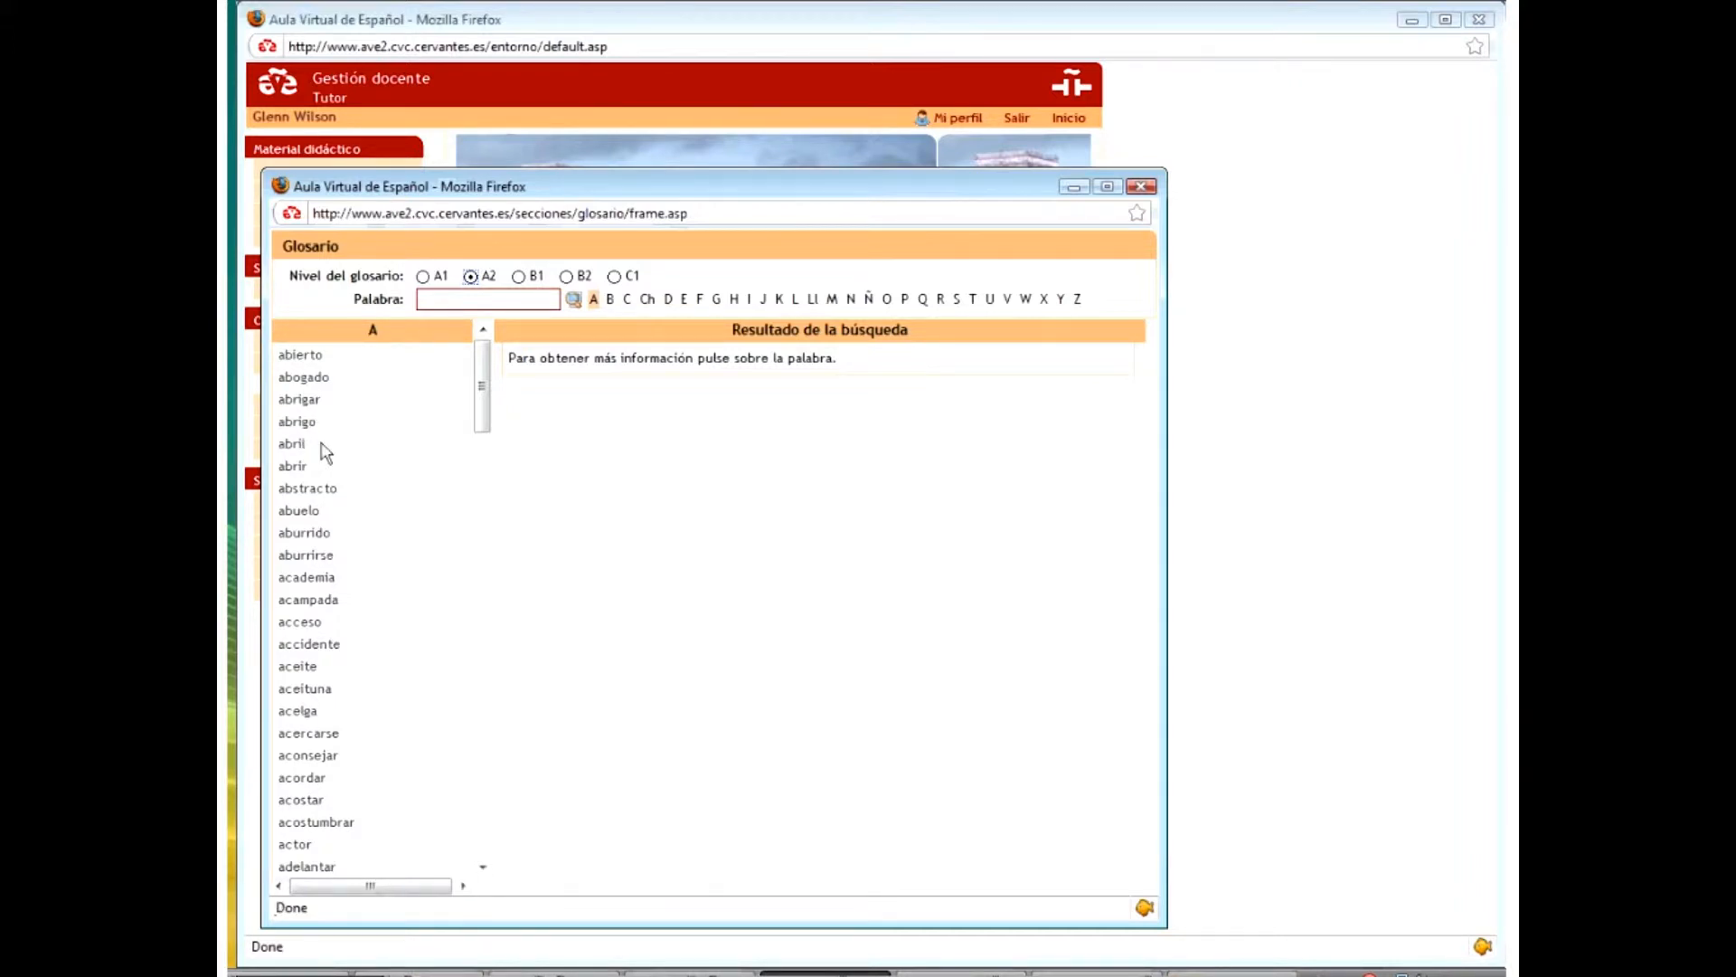
{"action": "left_click", "coordinate": [296, 421]}
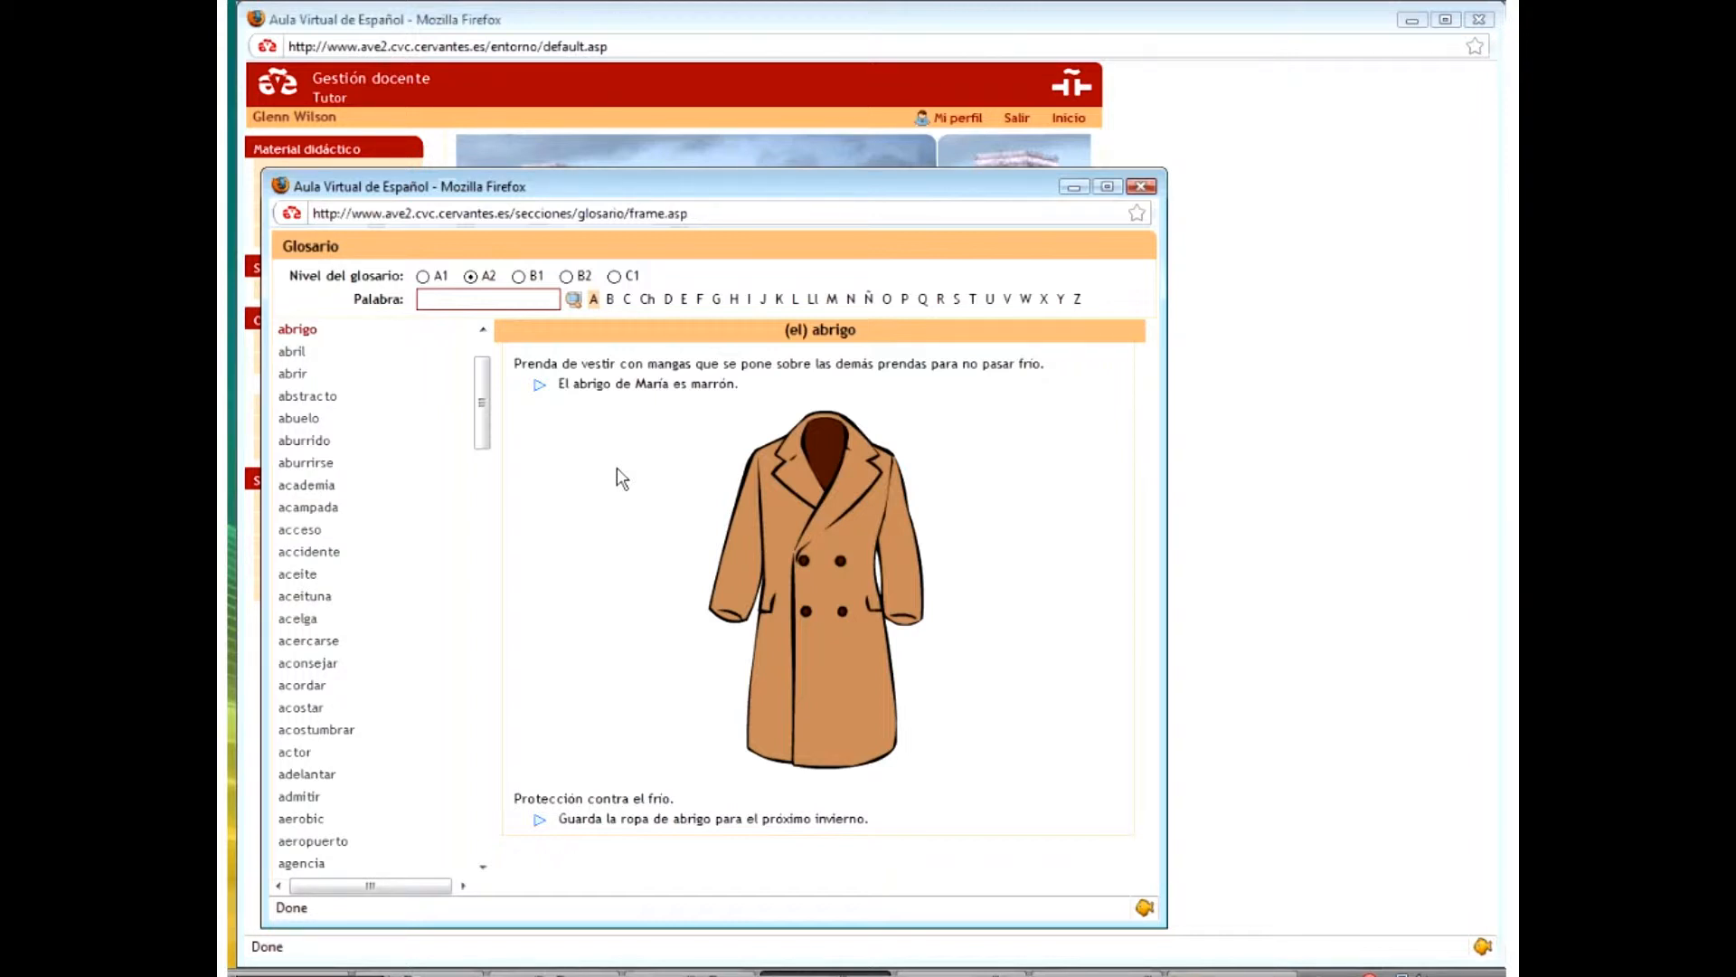
{"action": "mouse_move", "coordinate": [1035, 268]}
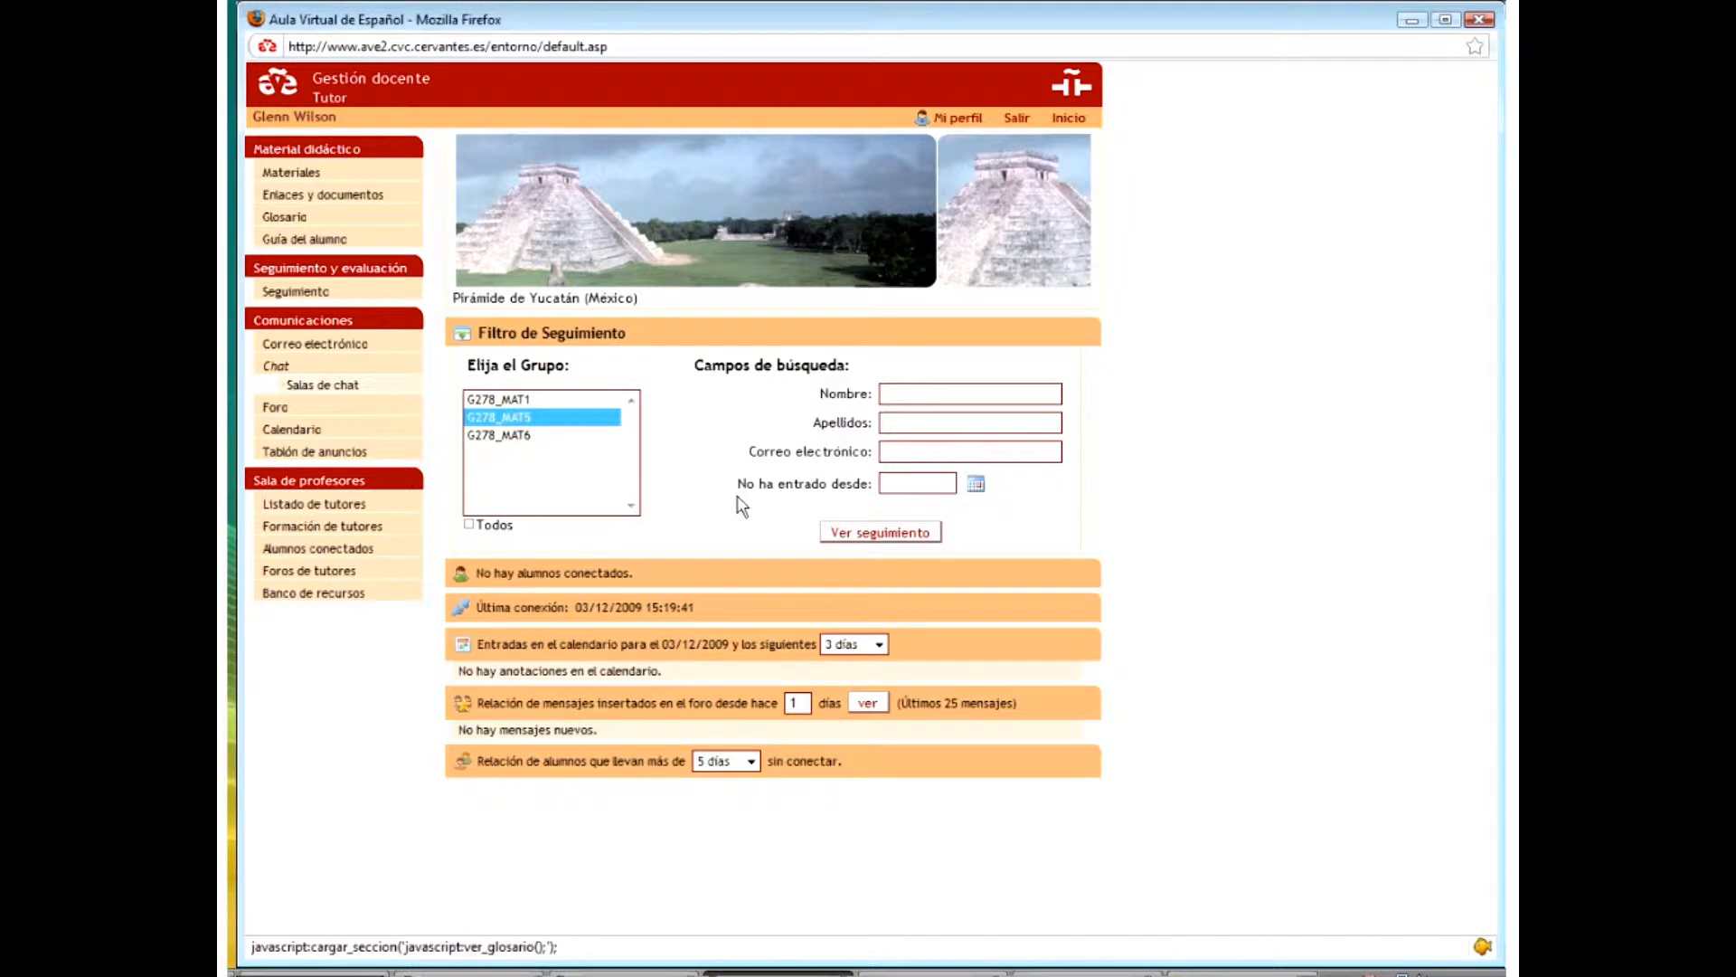
{"action": "mouse_move", "coordinate": [647, 445]}
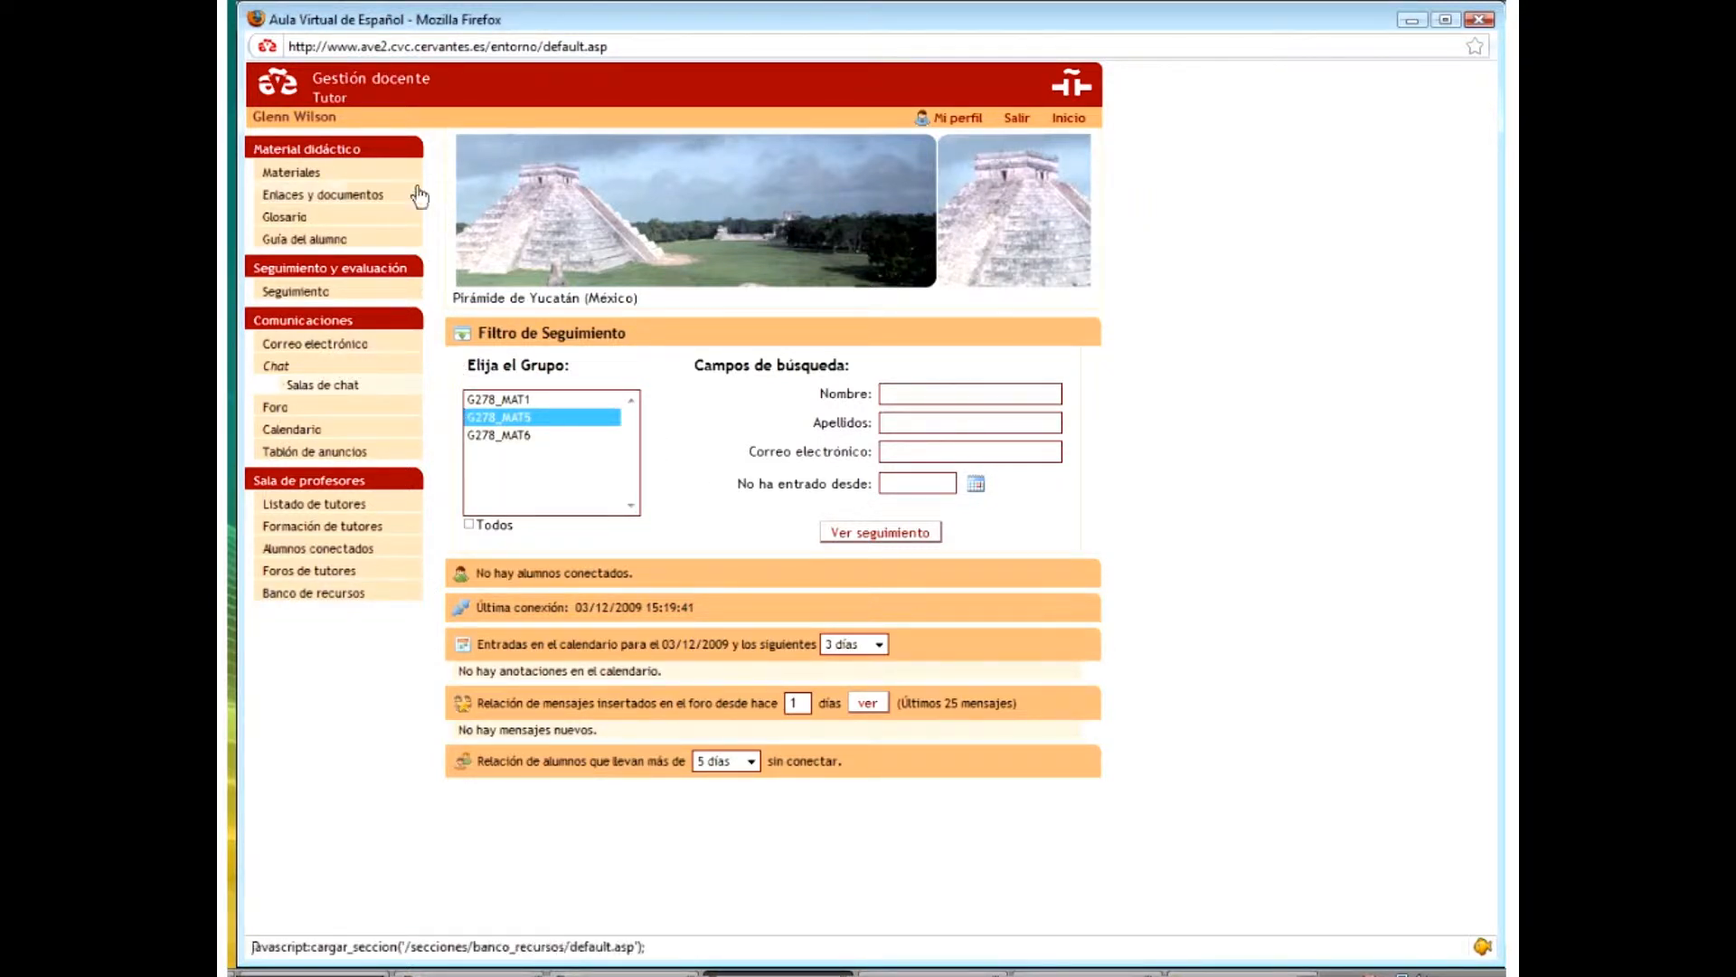
- Open Materiales and enter the Nivel A2 course materials
{"action": "left_click", "coordinate": [292, 172]}
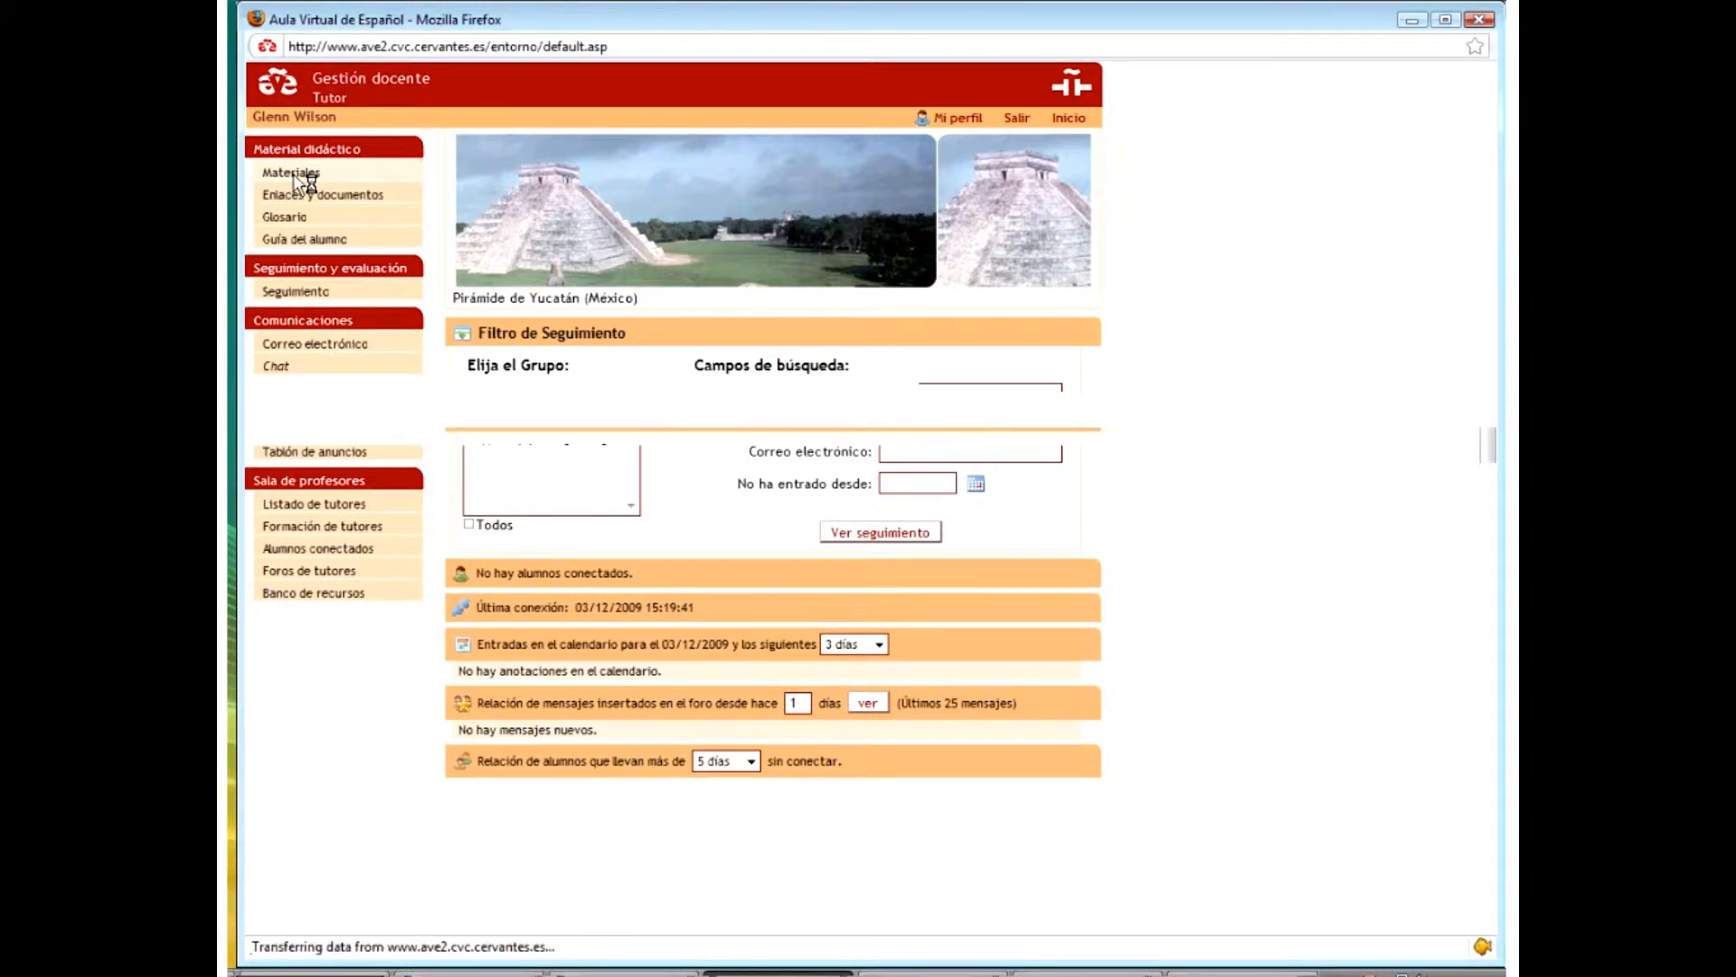
{"action": "left_click", "coordinate": [290, 172]}
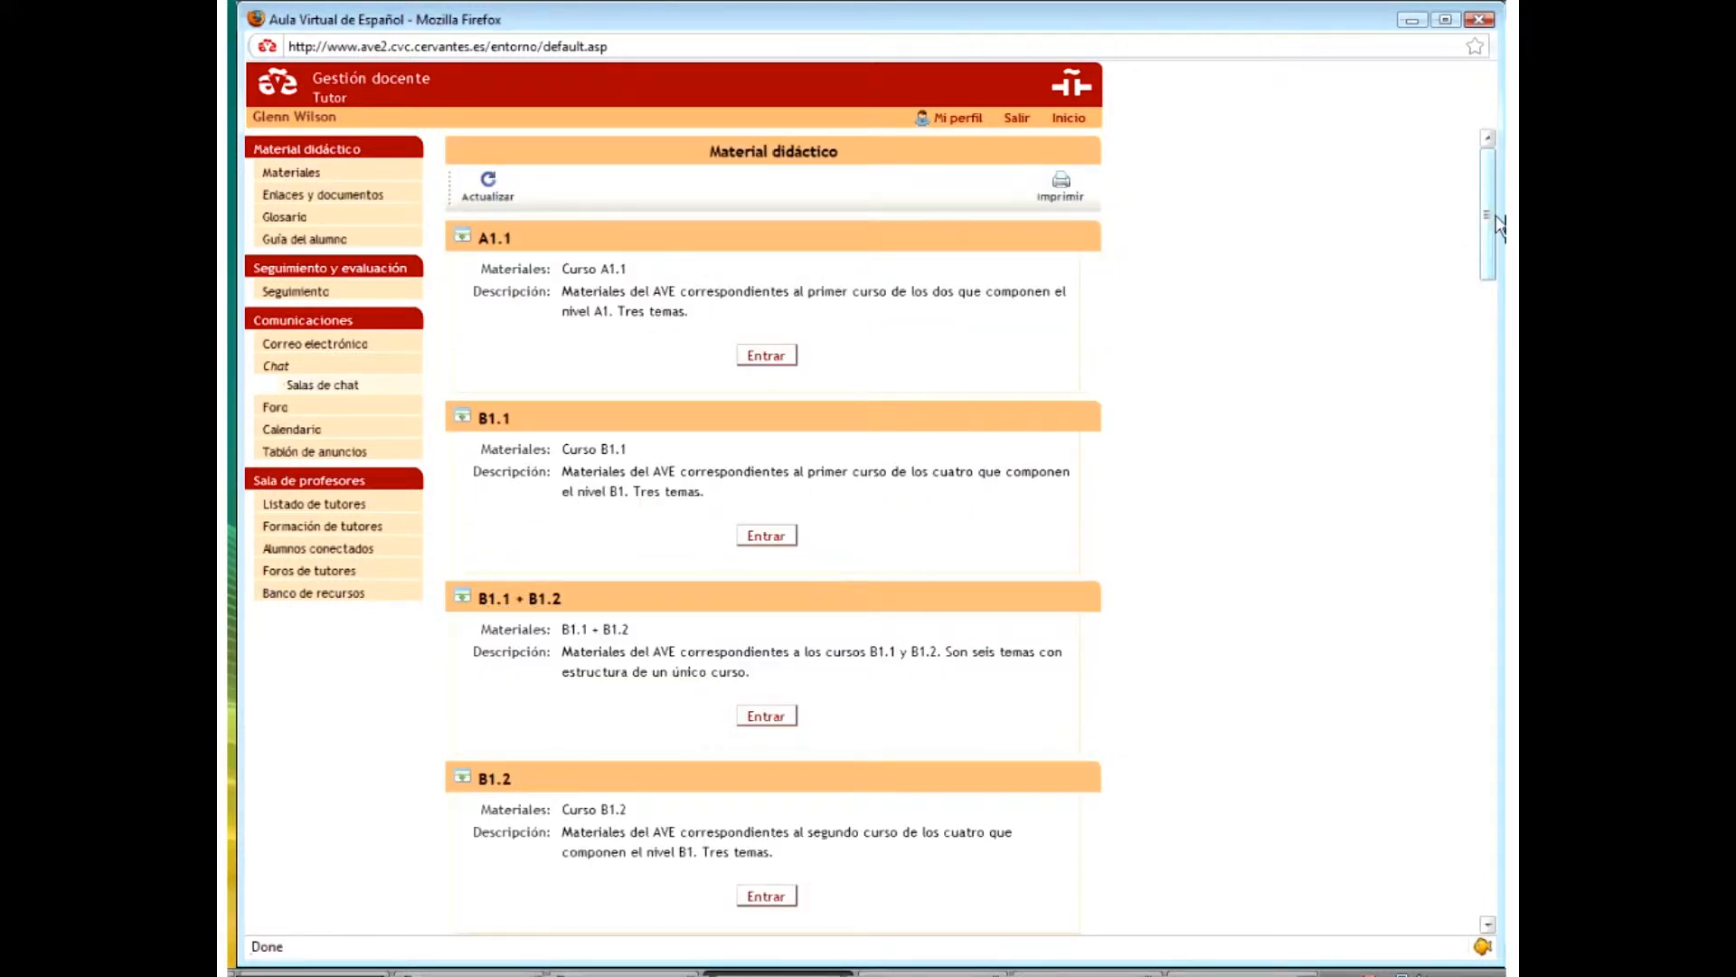
{"action": "scroll", "scroll_direction": "down", "scroll_amount": 3}
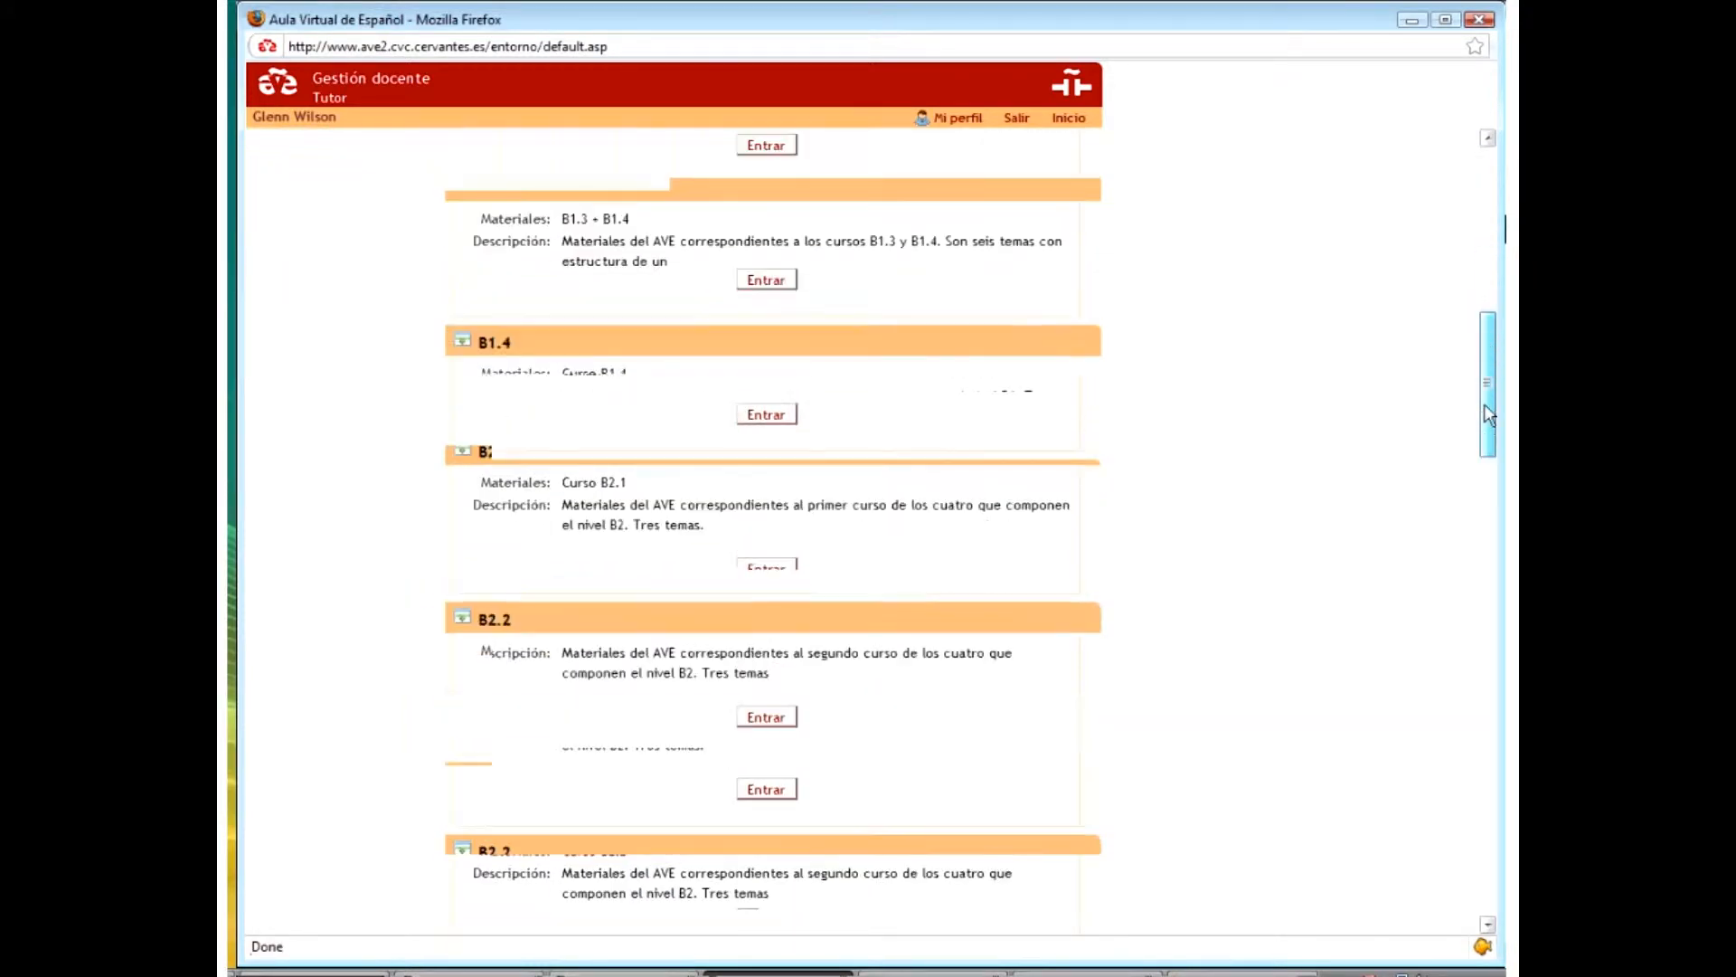
{"action": "scroll", "scroll_direction": "down", "scroll_amount": 3}
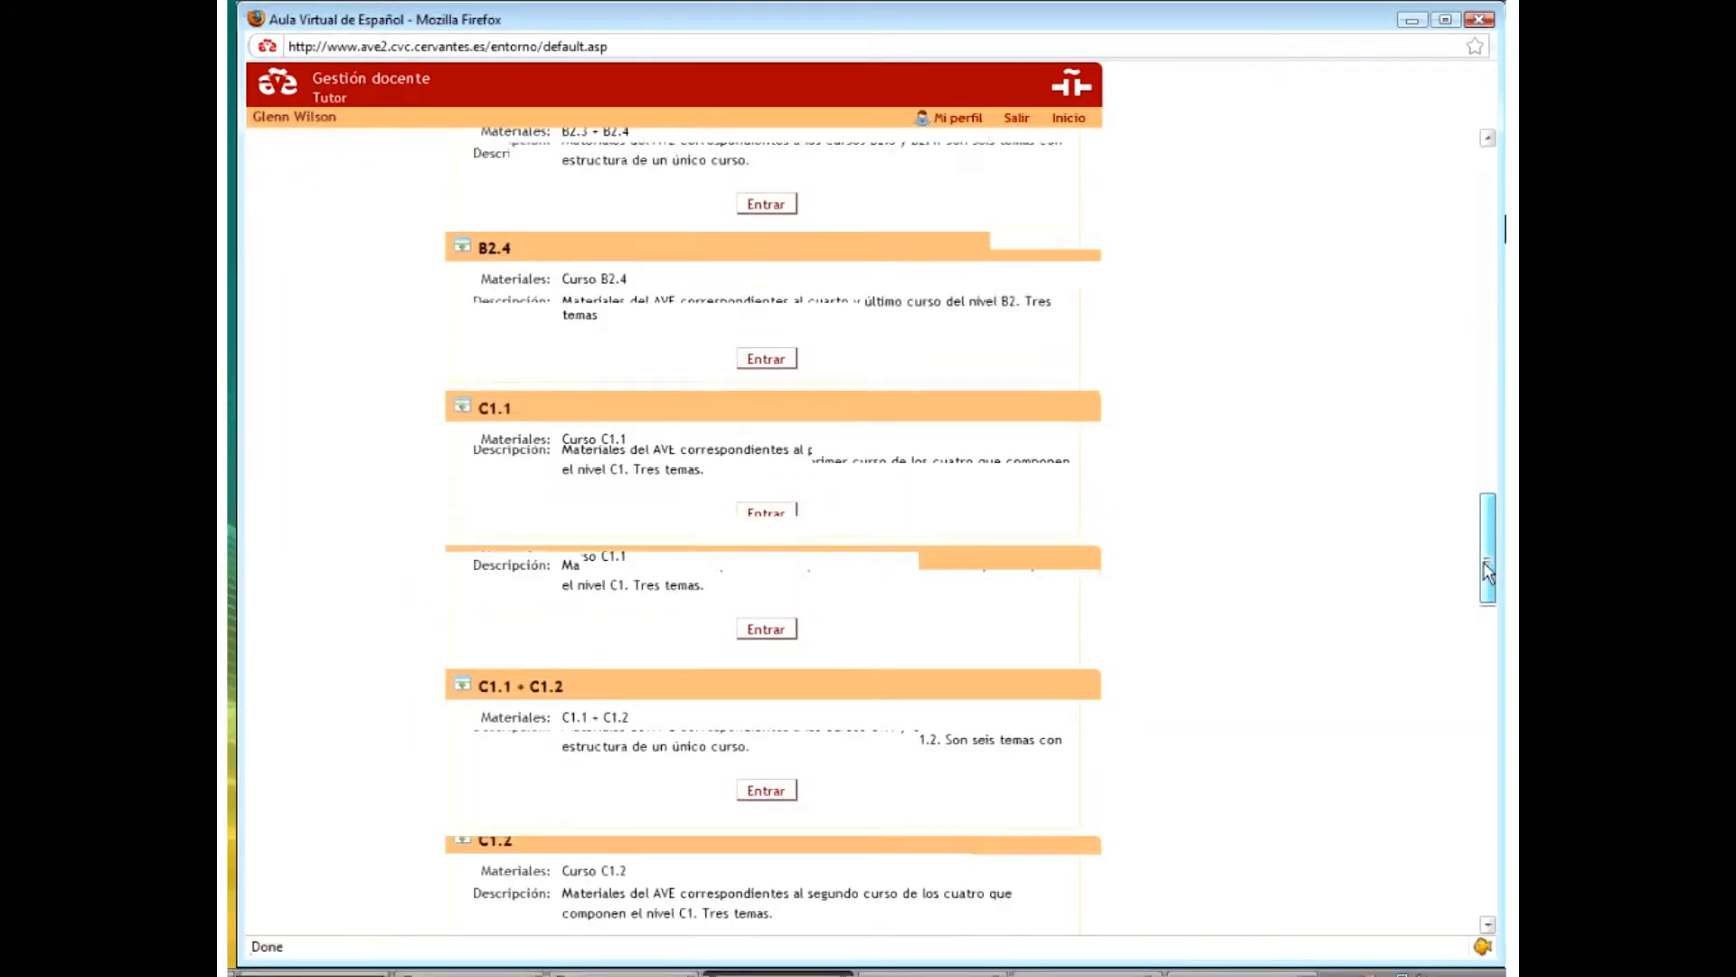
{"action": "scroll", "scroll_direction": "down", "scroll_amount": 3}
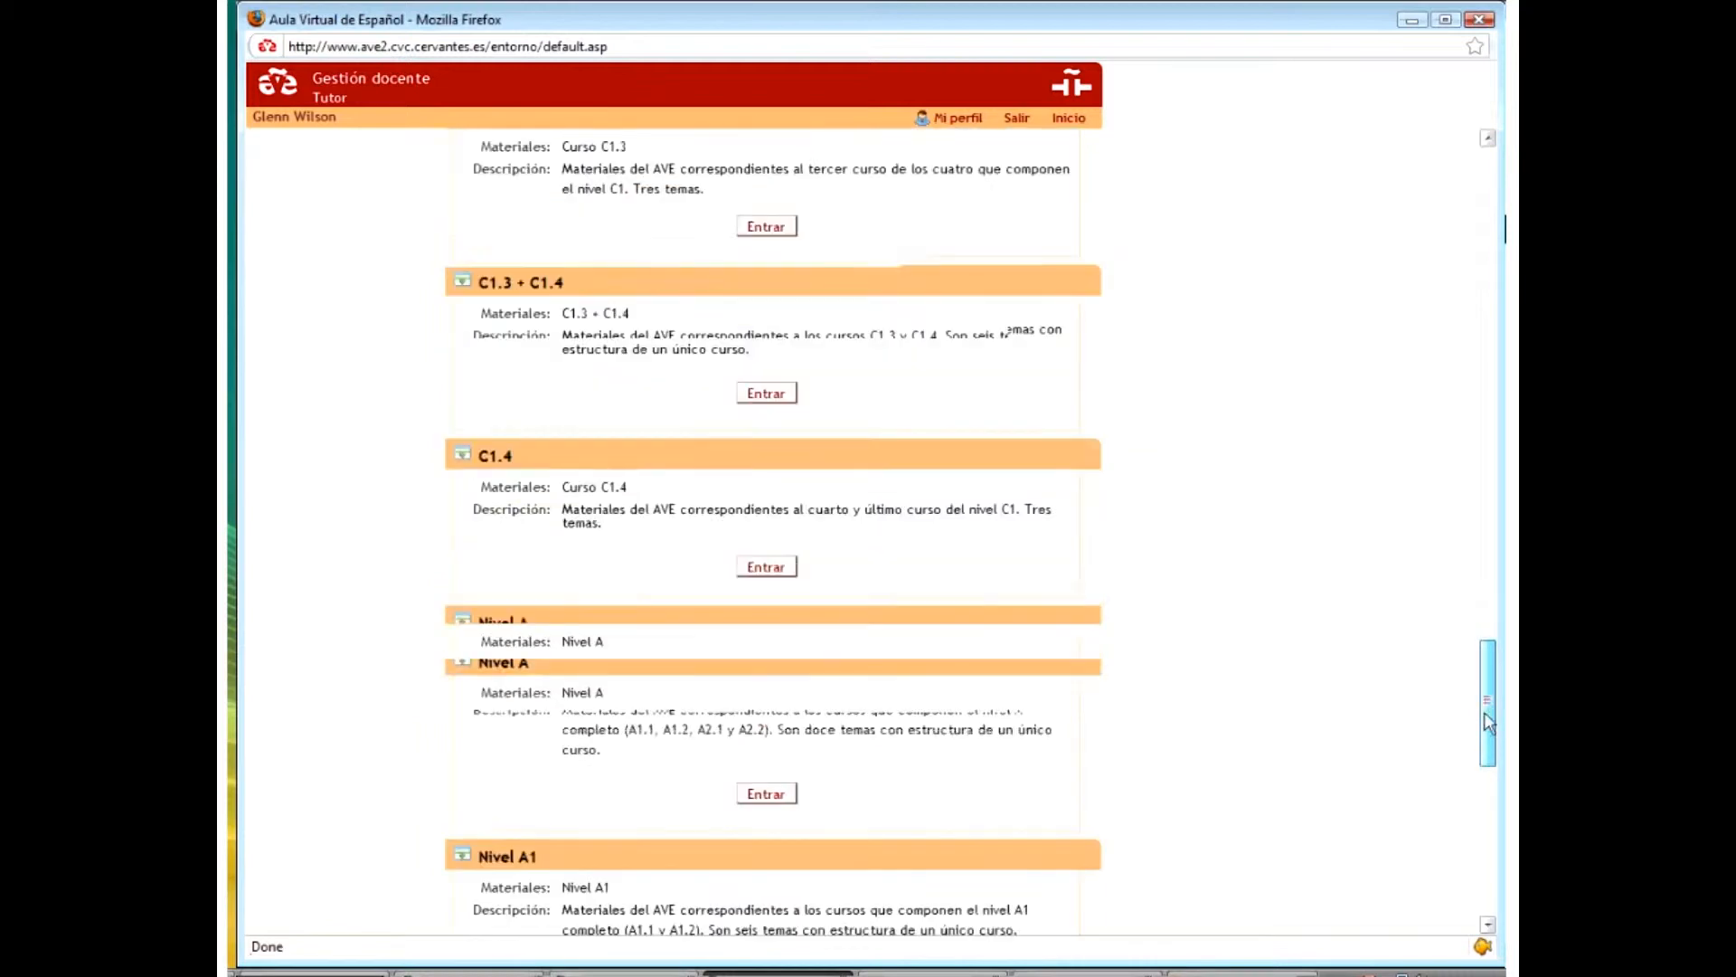
{"action": "scroll", "scroll_direction": "down", "scroll_amount": 3}
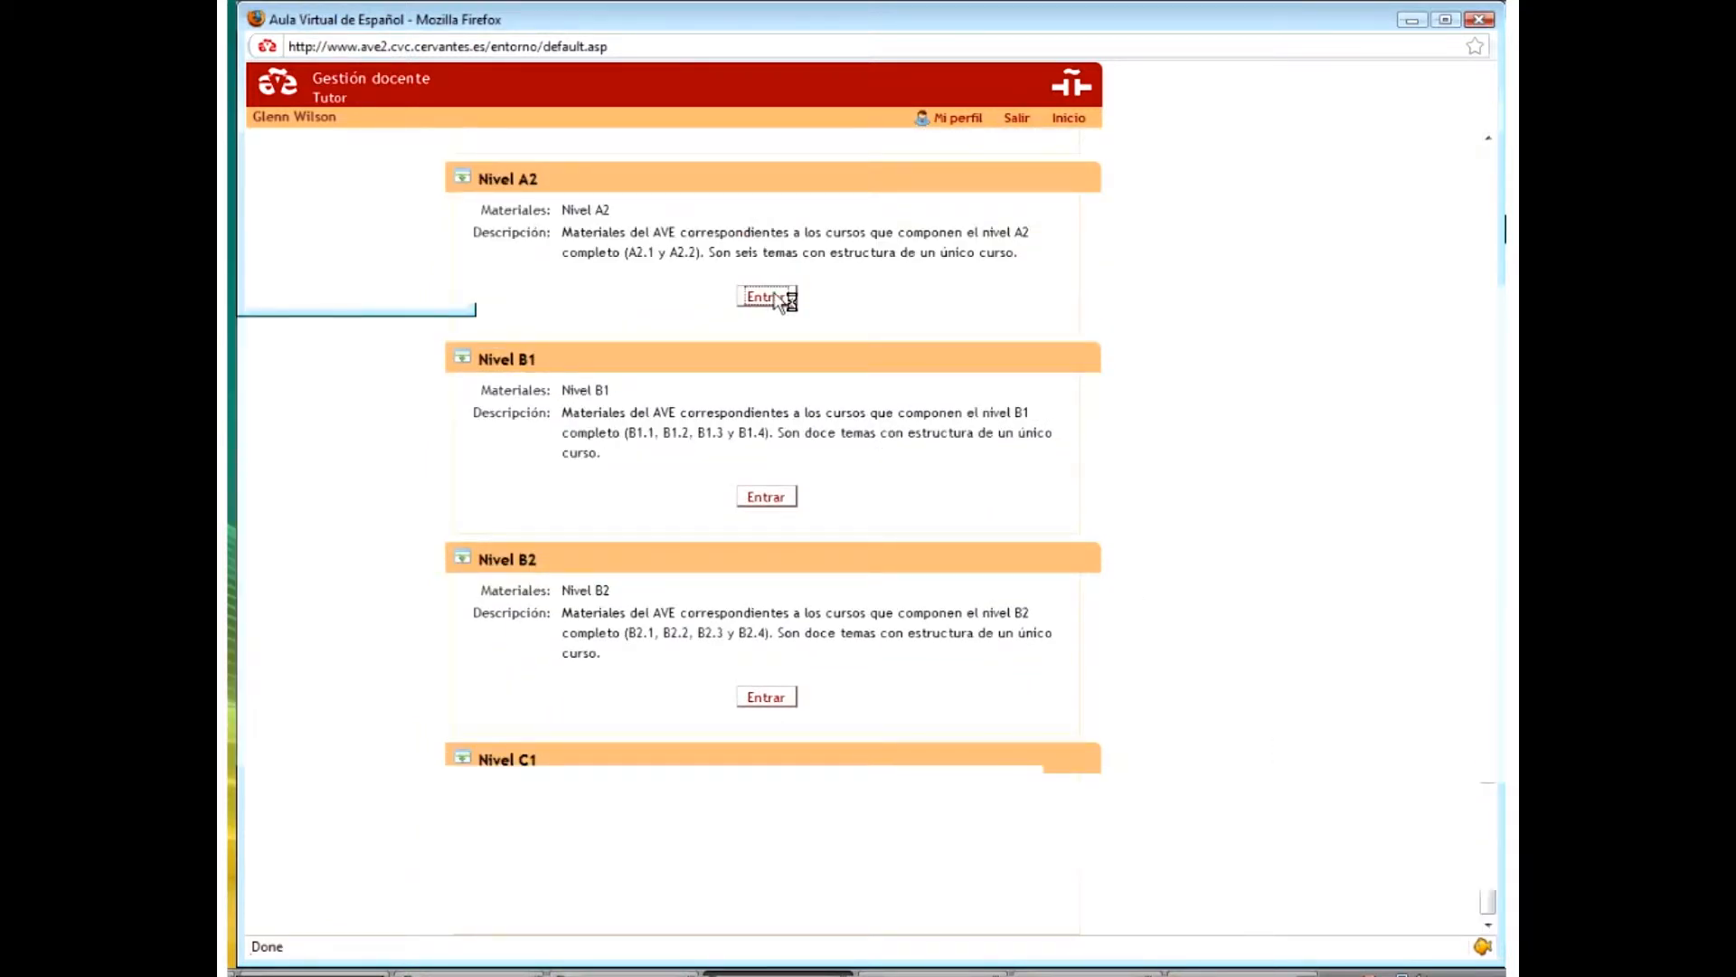
{"action": "left_click", "coordinate": [765, 297]}
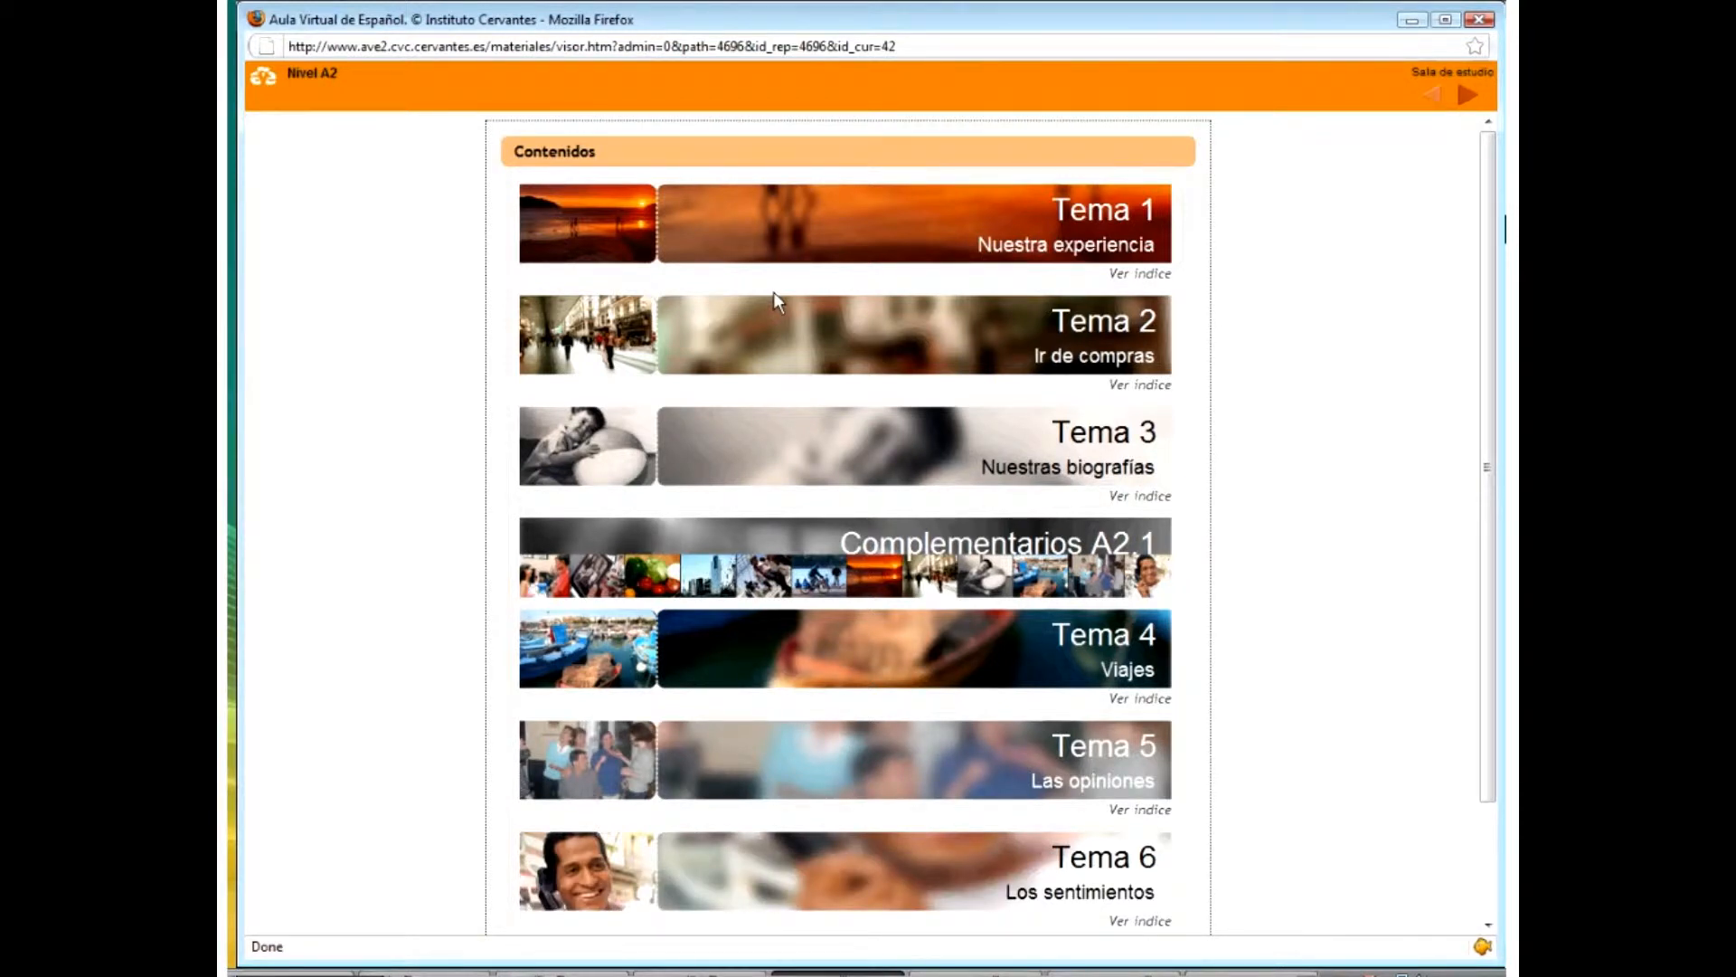
{"action": "mouse_move", "coordinate": [1141, 233]}
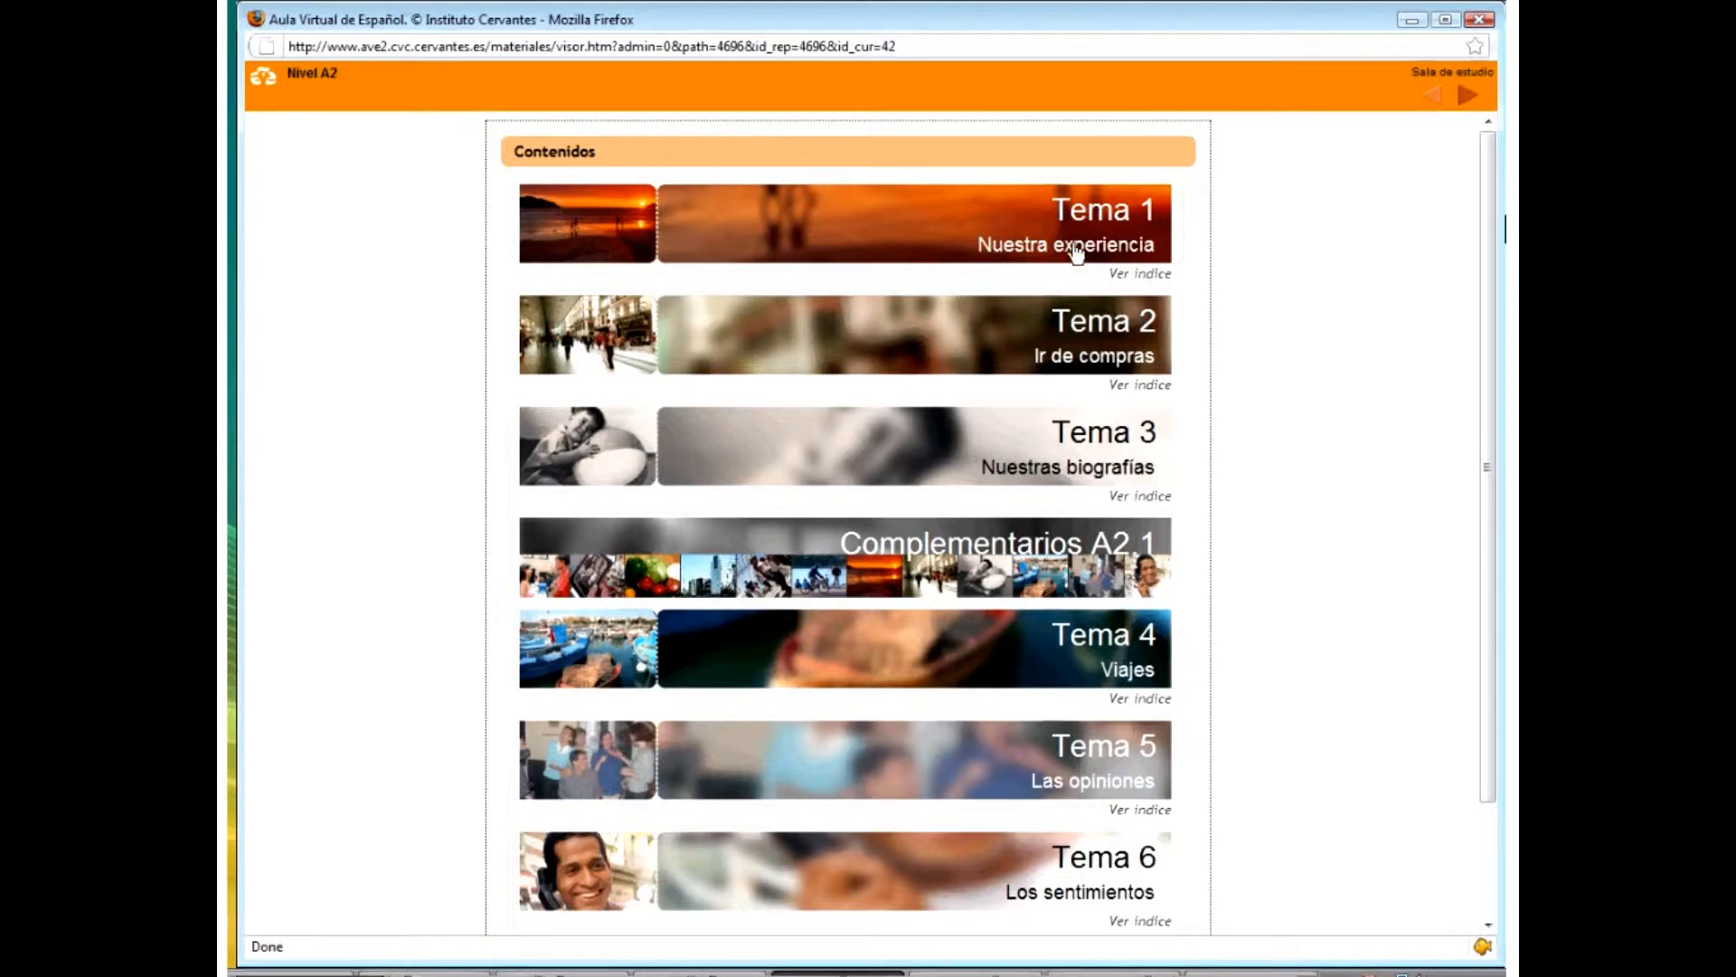
{"action": "mouse_move", "coordinate": [1025, 371]}
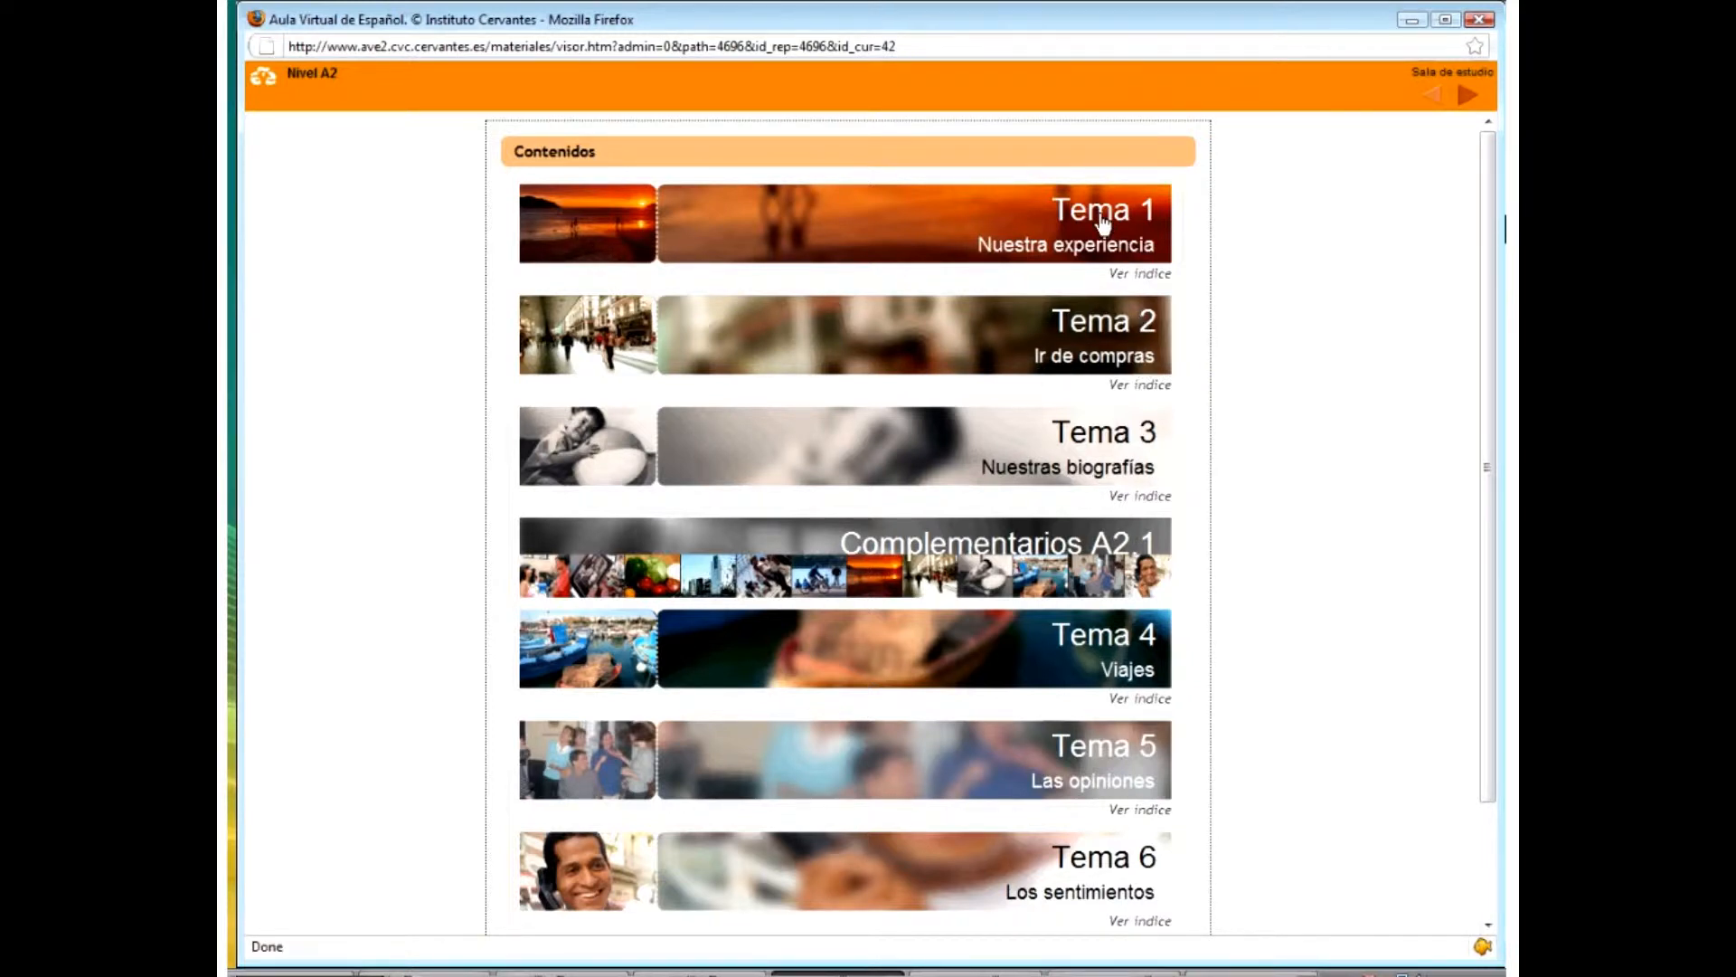
- Open the Tema 1 – Nuestra experiencia banner from the Contenidos list
{"action": "left_click", "coordinate": [1102, 222]}
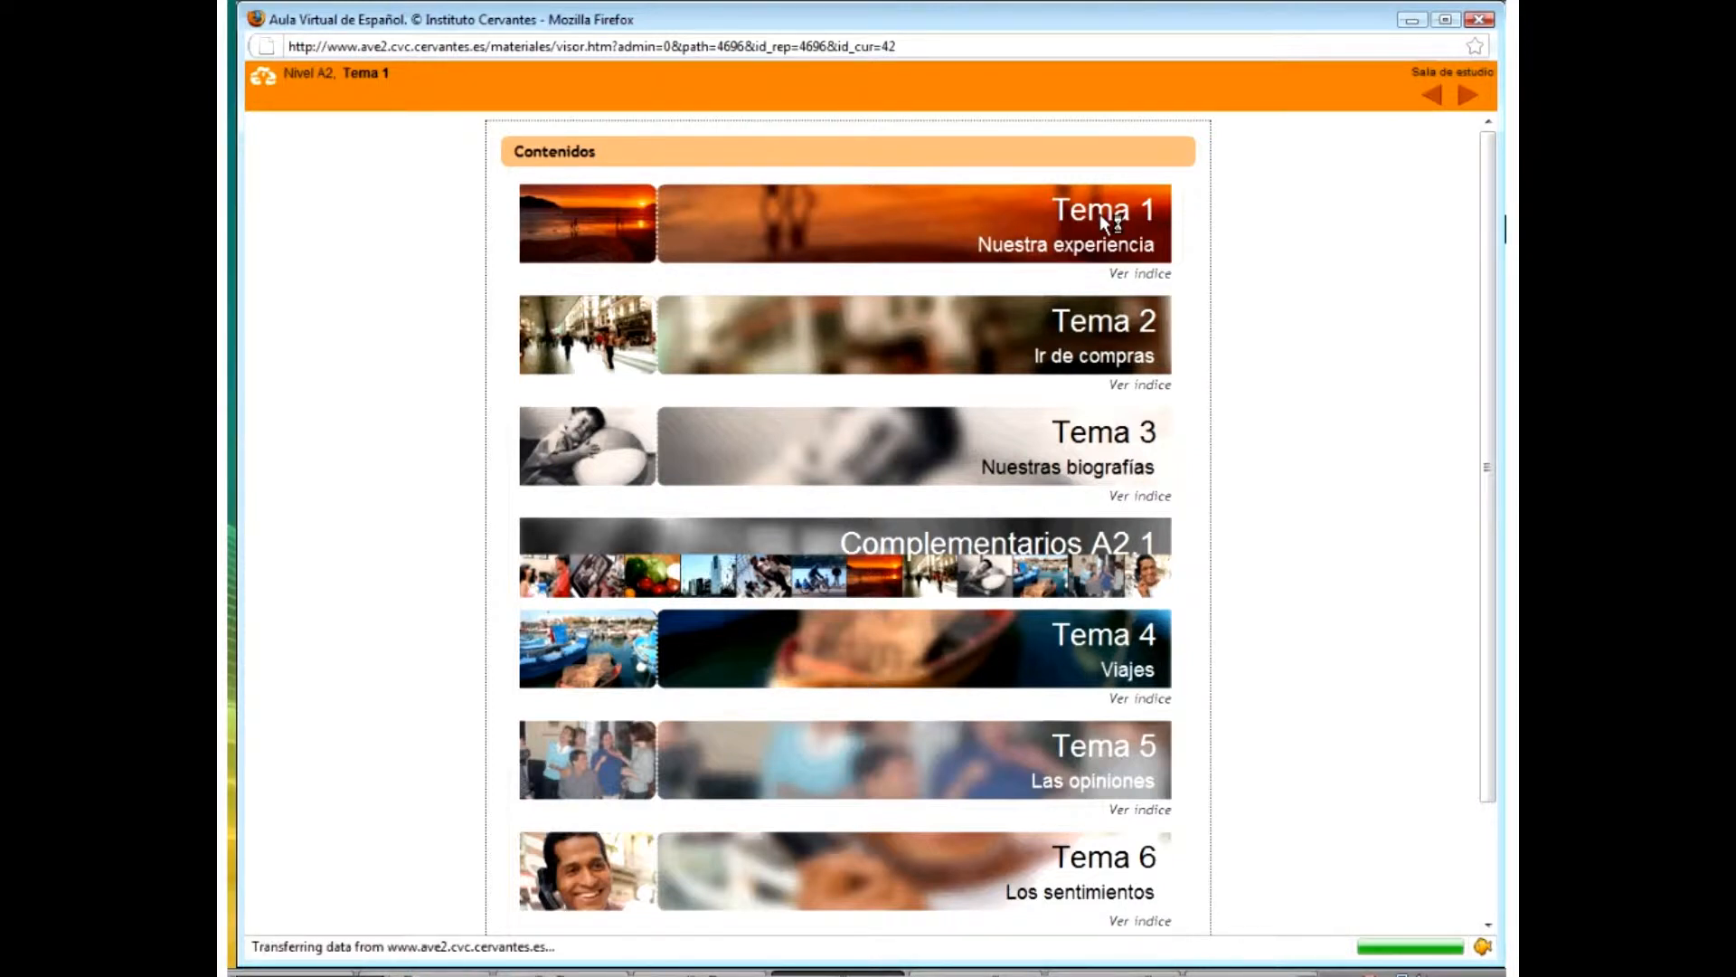
{"action": "left_click", "coordinate": [1101, 222]}
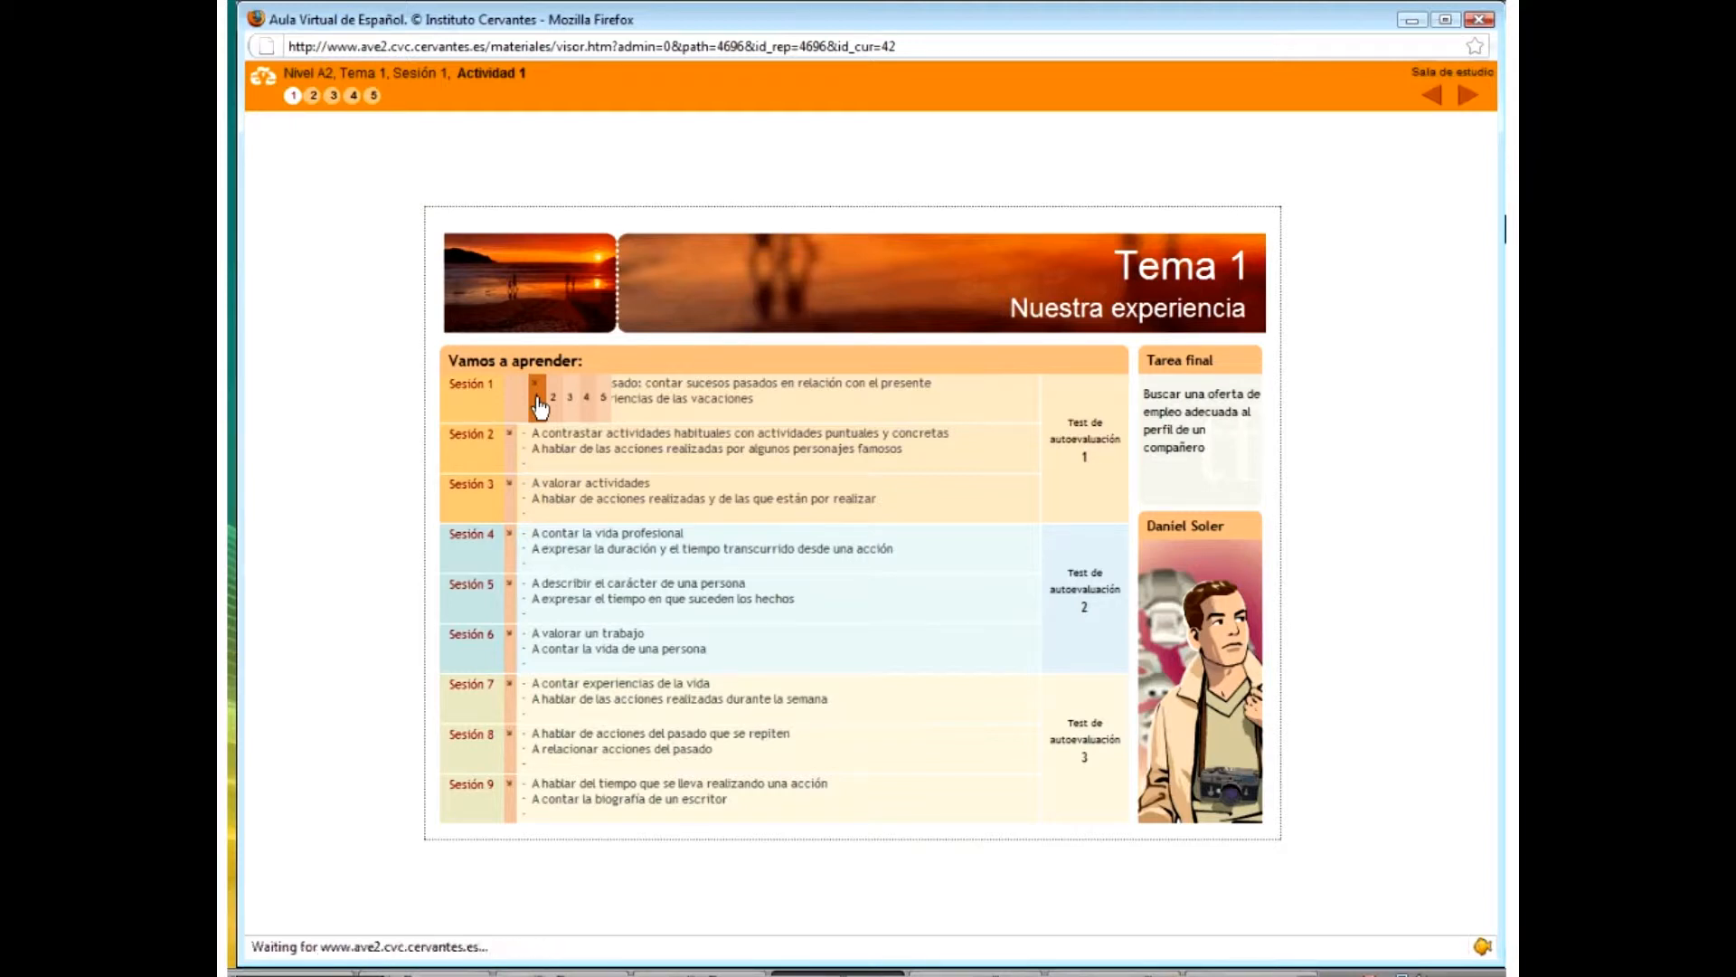
- Launch Sesión 1 activity 1 and sign in again at the login prompt
{"action": "left_click", "coordinate": [536, 381]}
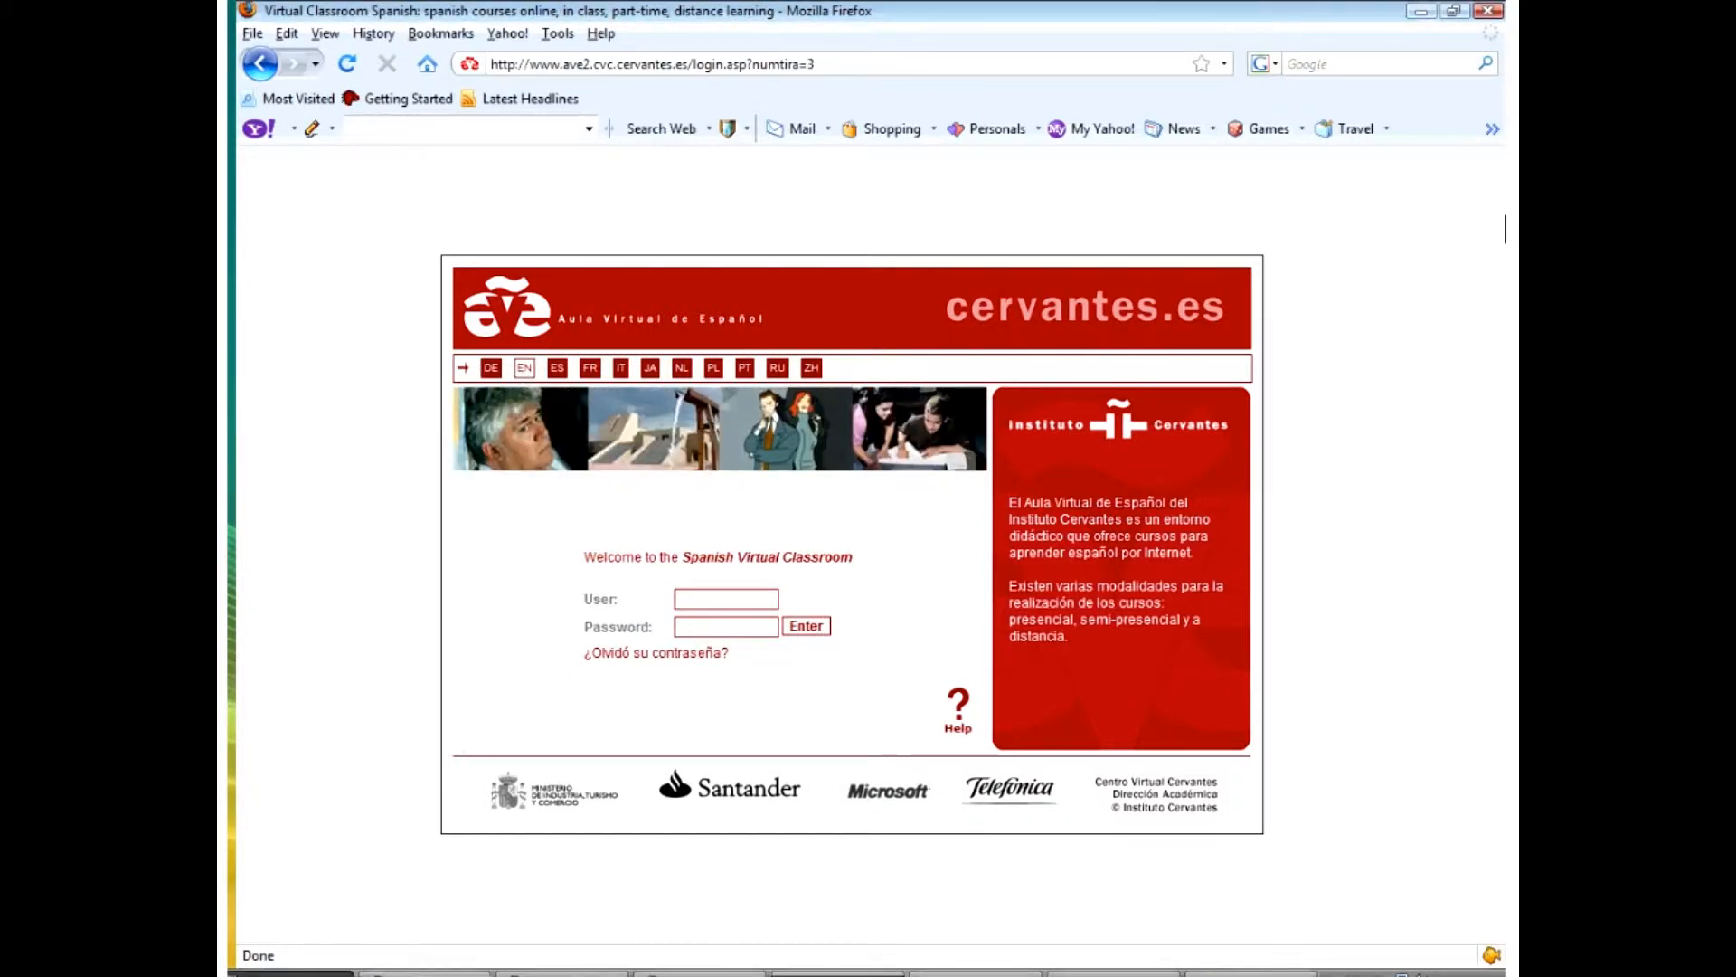
{"action": "left_click", "coordinate": [725, 598]}
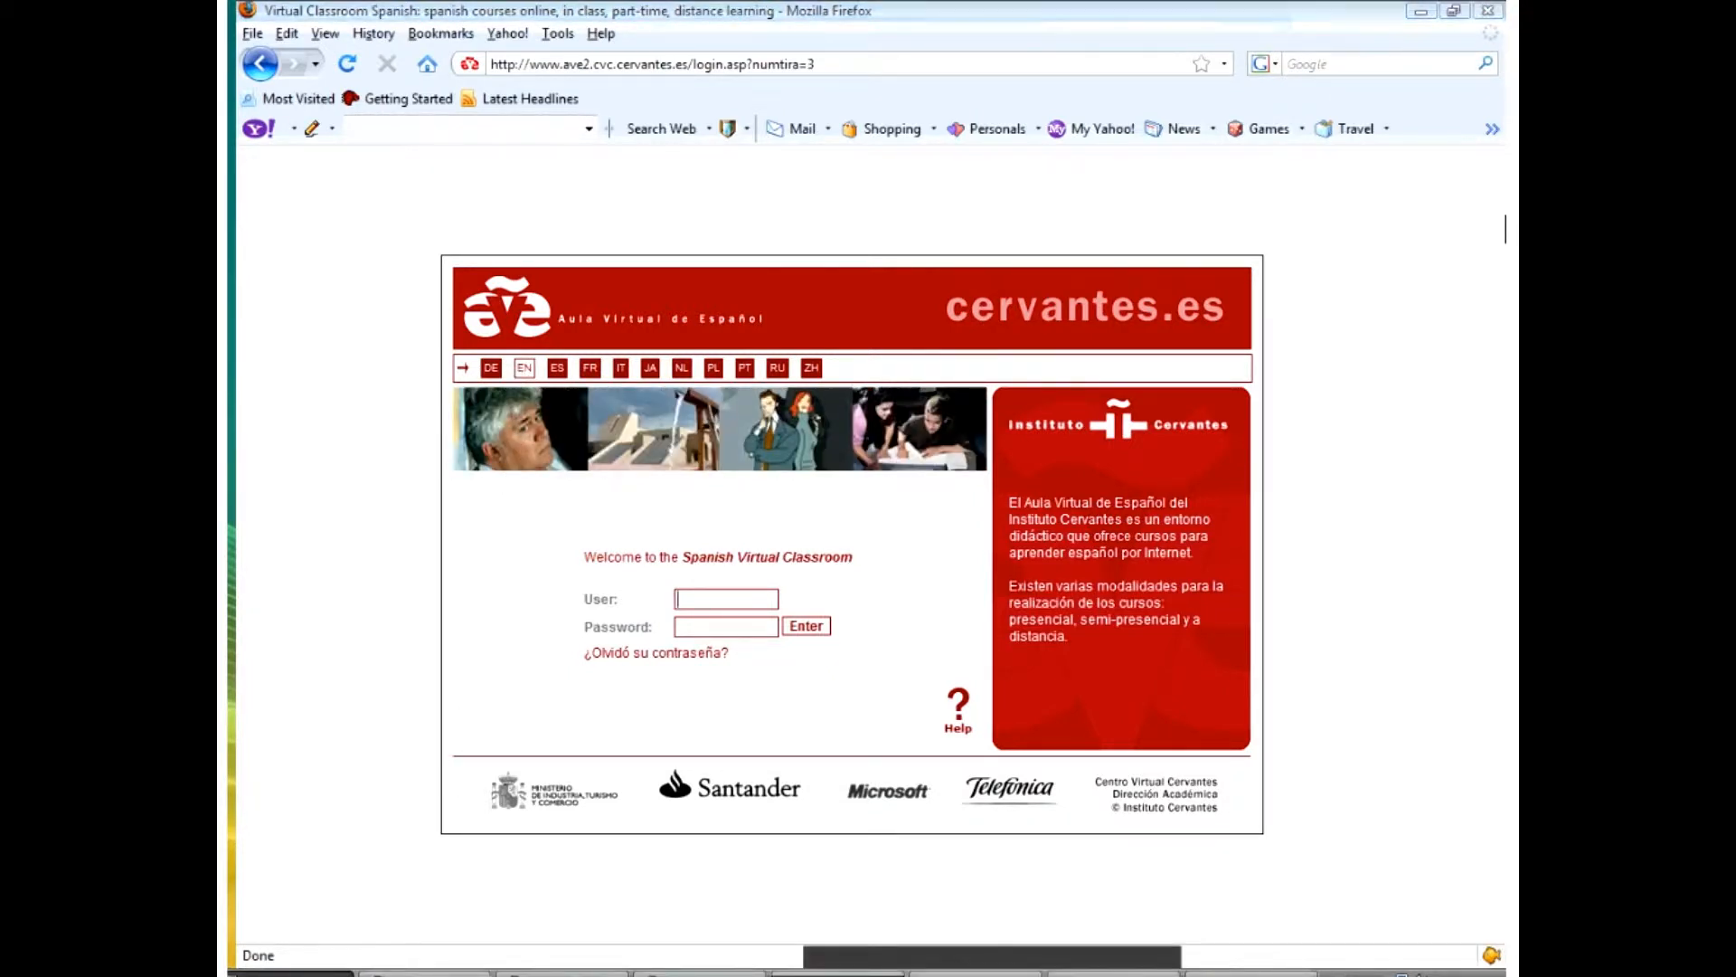
{"action": "left_click", "coordinate": [804, 626]}
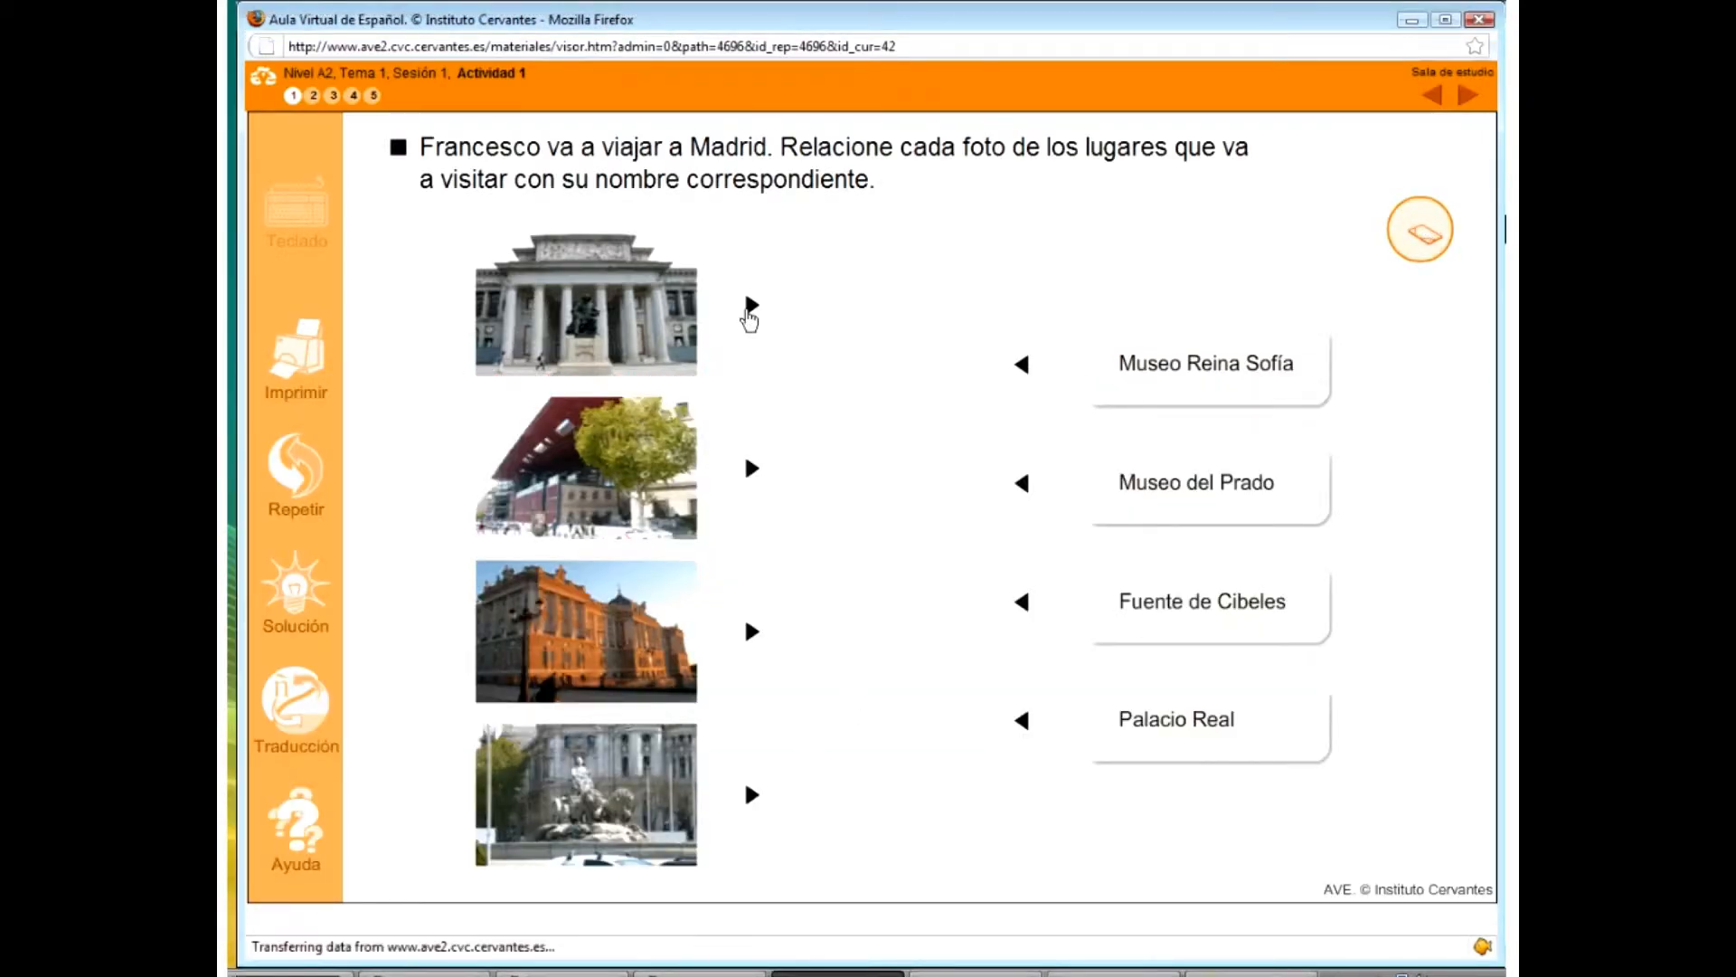
- Go to Actividad 2 and answer that the pictured woman 'vuelve de un viaje'
{"action": "left_click", "coordinate": [314, 95]}
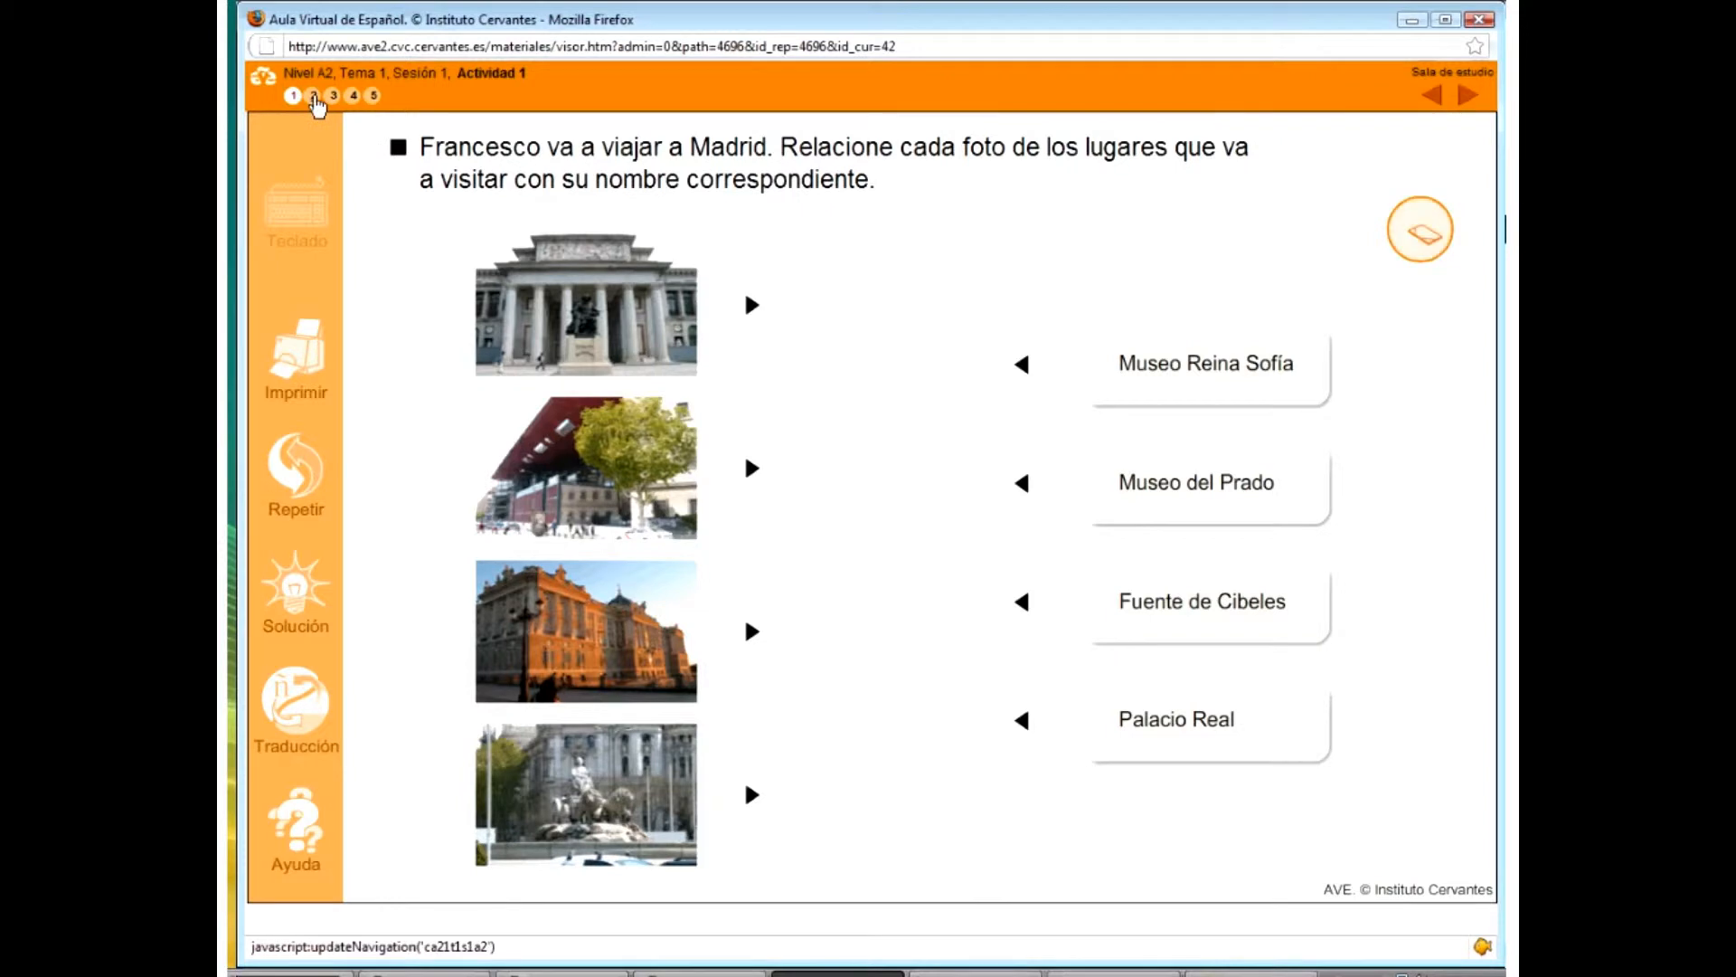
{"action": "left_click", "coordinate": [312, 95]}
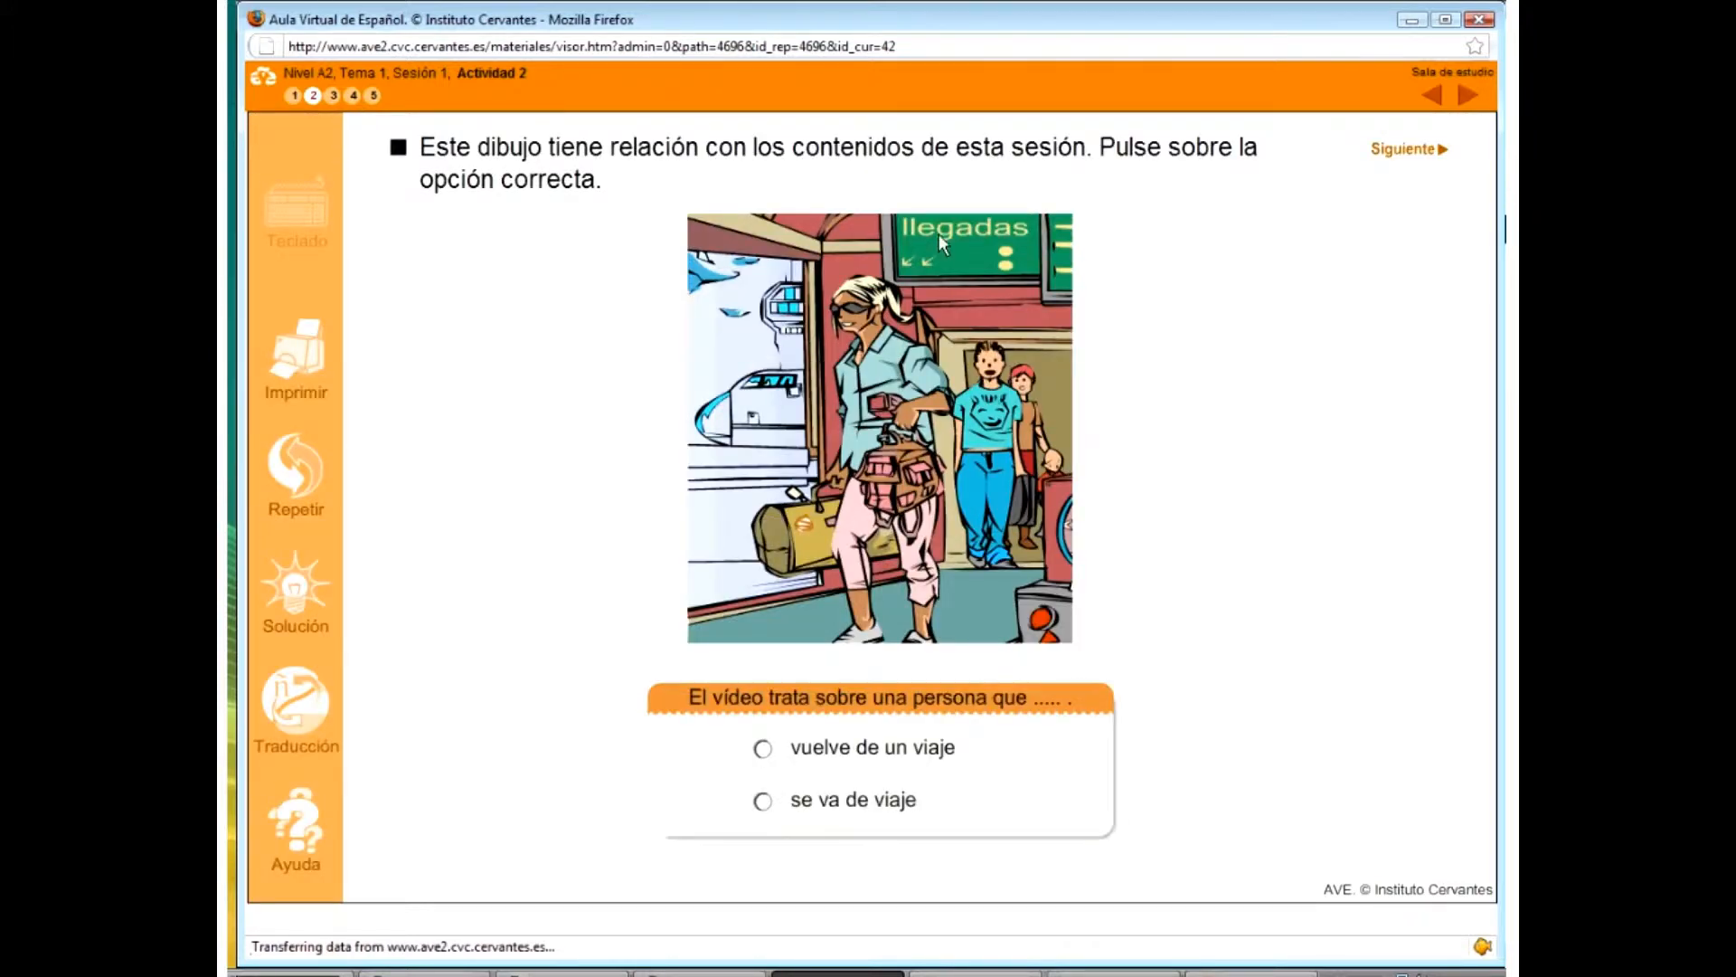
{"action": "mouse_move", "coordinate": [1202, 246]}
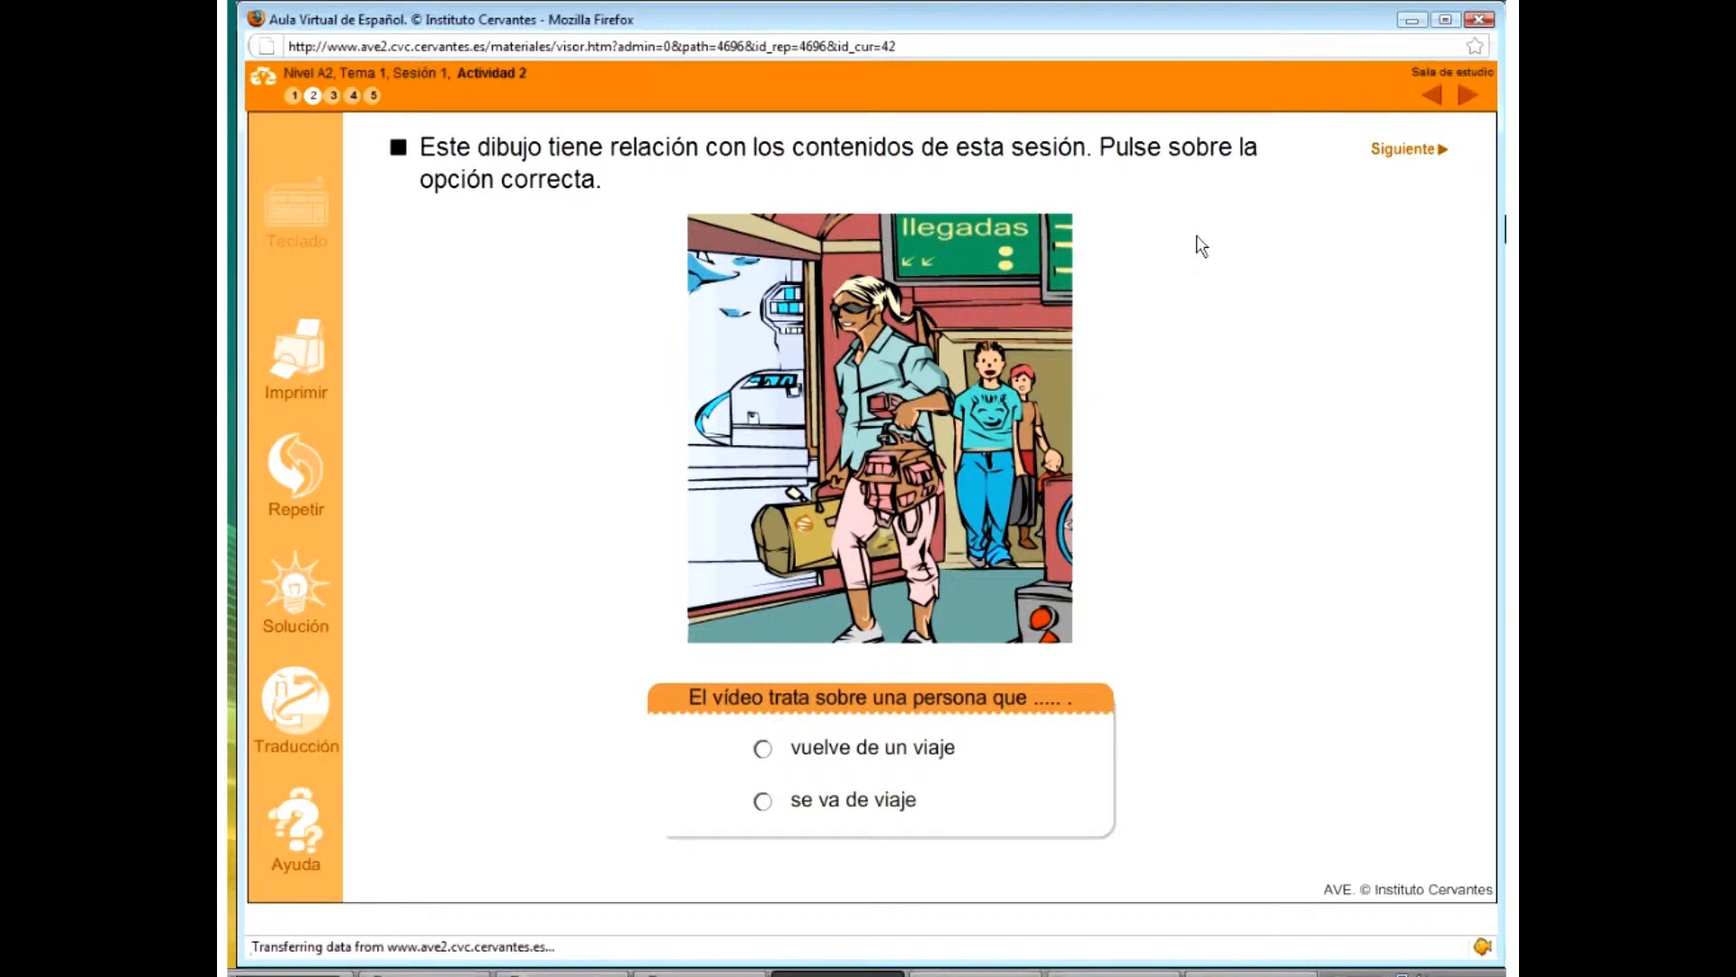
{"action": "left_click", "coordinate": [762, 748]}
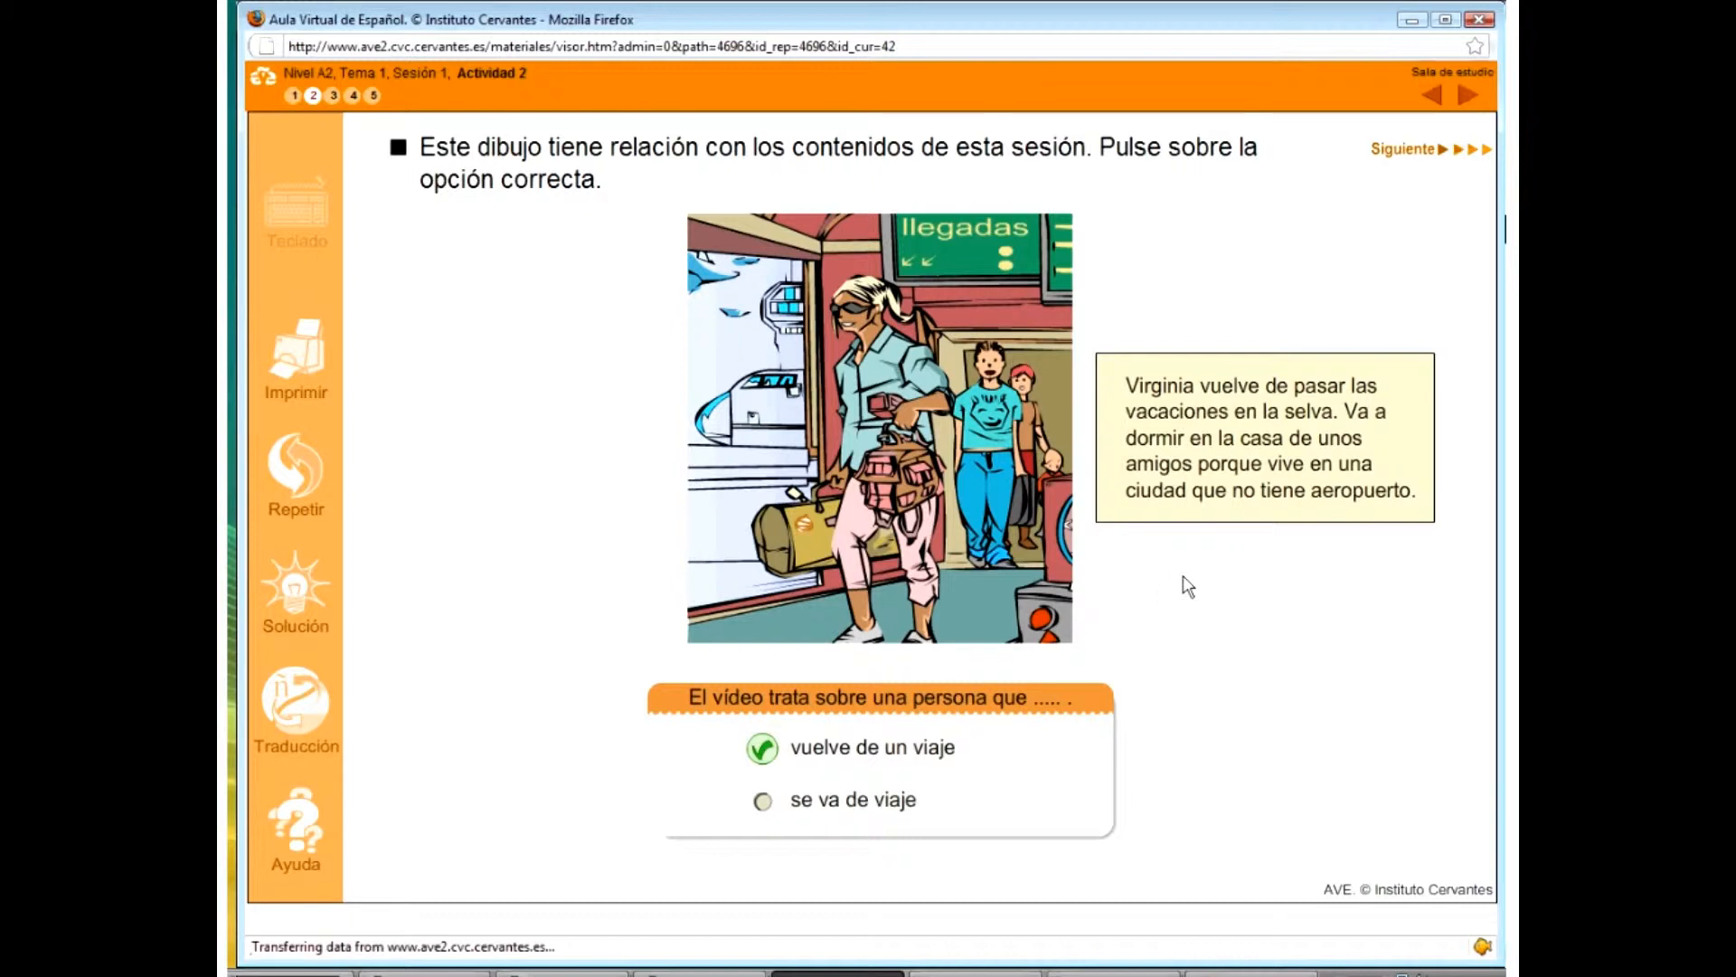
{"action": "mouse_move", "coordinate": [528, 435]}
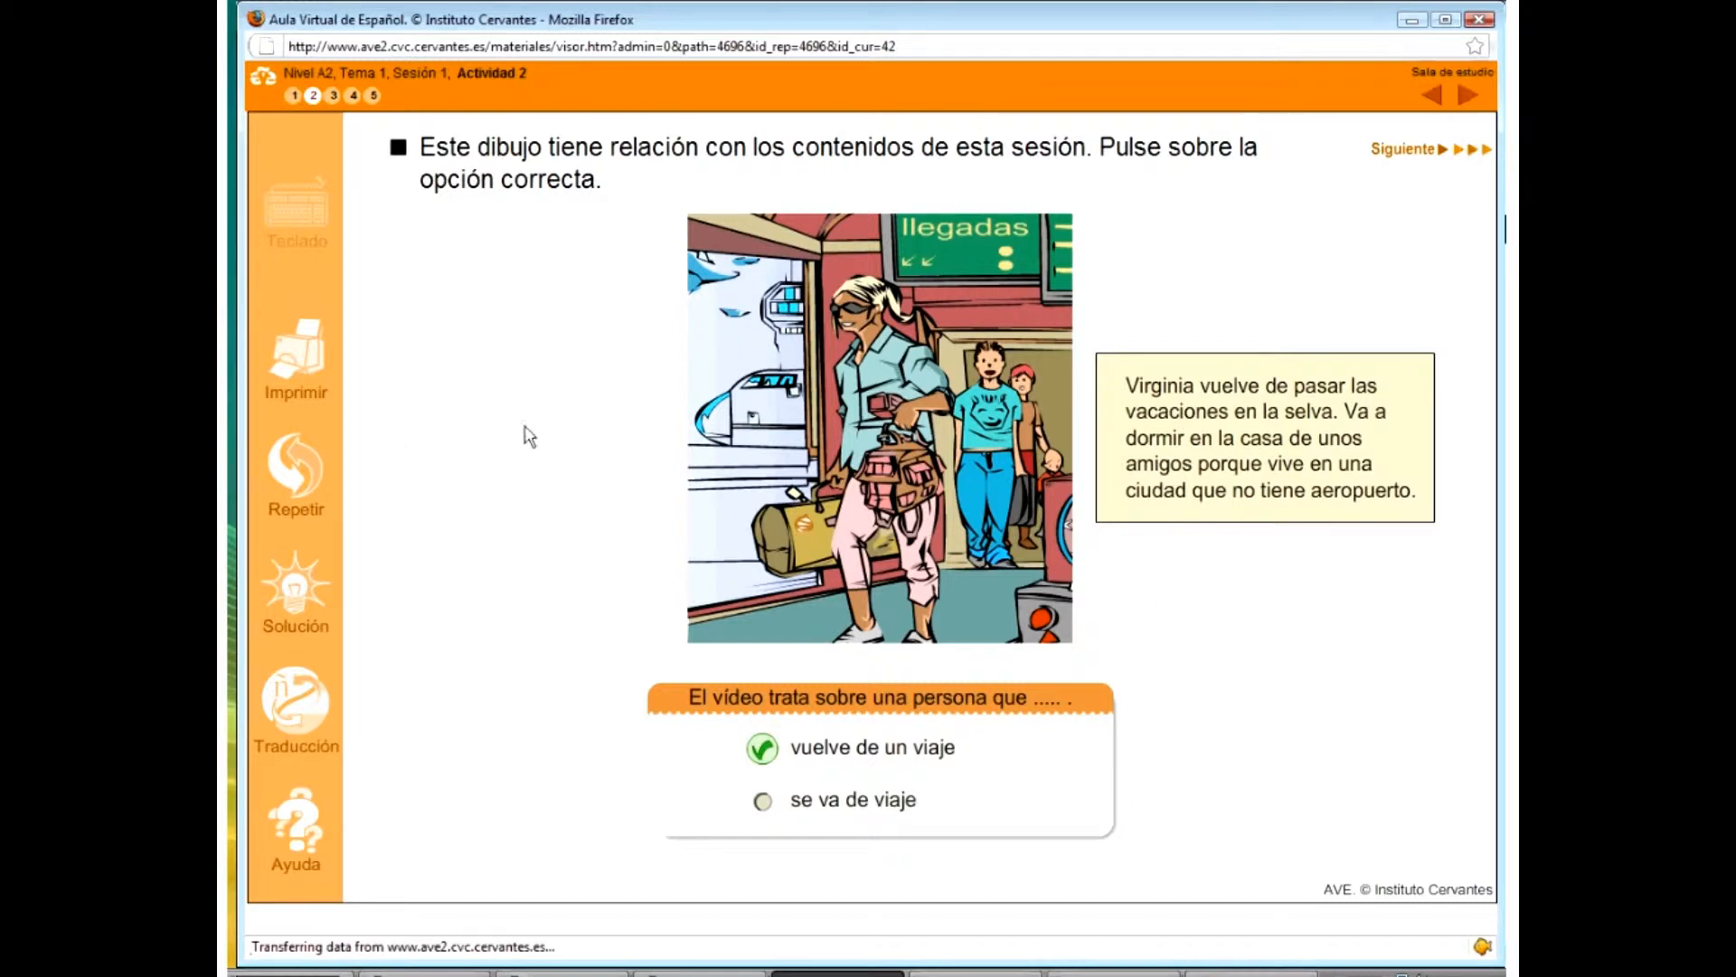
{"action": "mouse_move", "coordinate": [587, 430]}
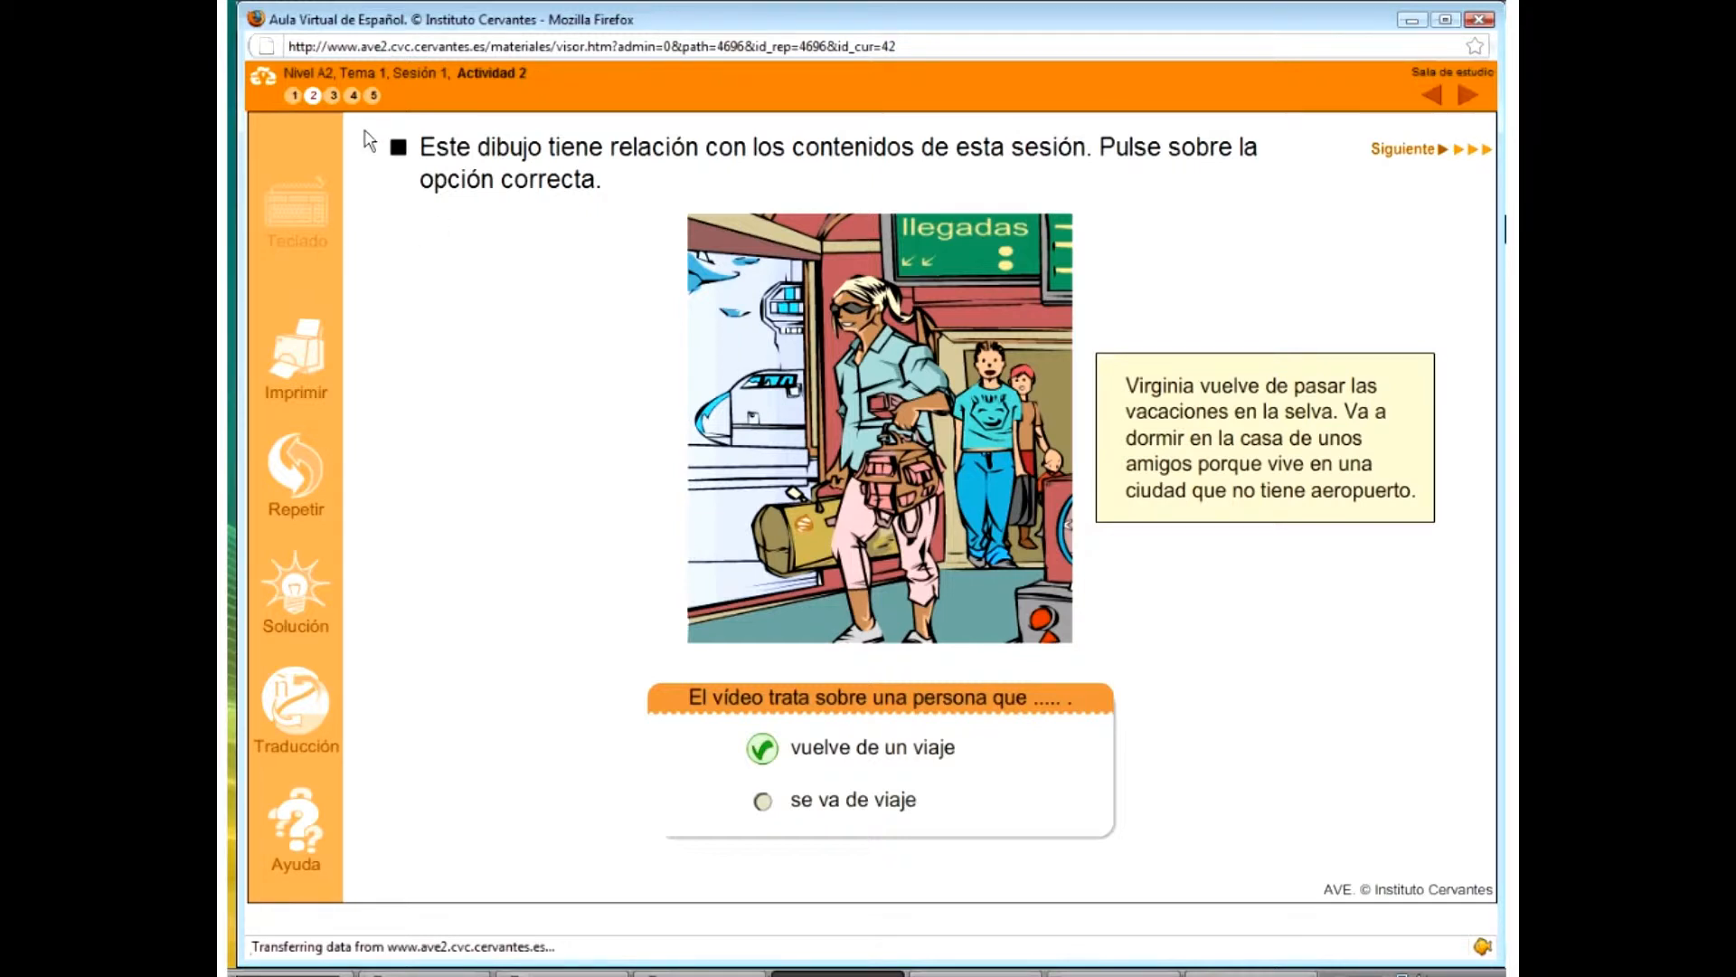
{"action": "mouse_move", "coordinate": [331, 94]}
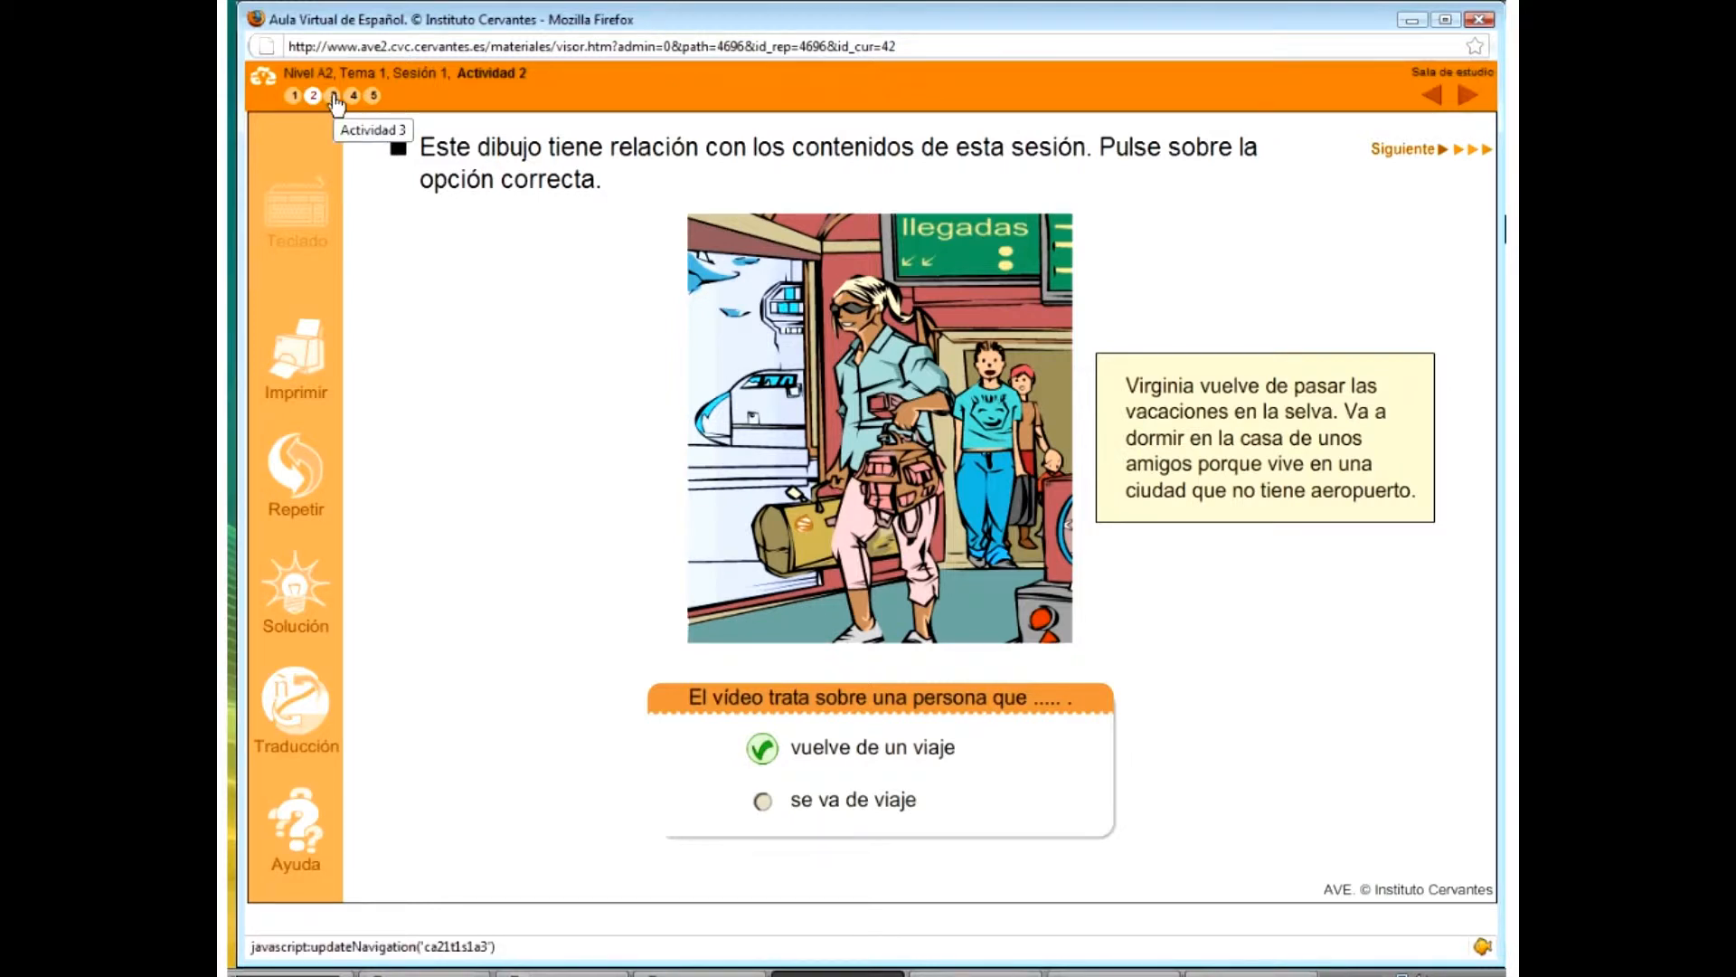
{"action": "left_click", "coordinate": [332, 94]}
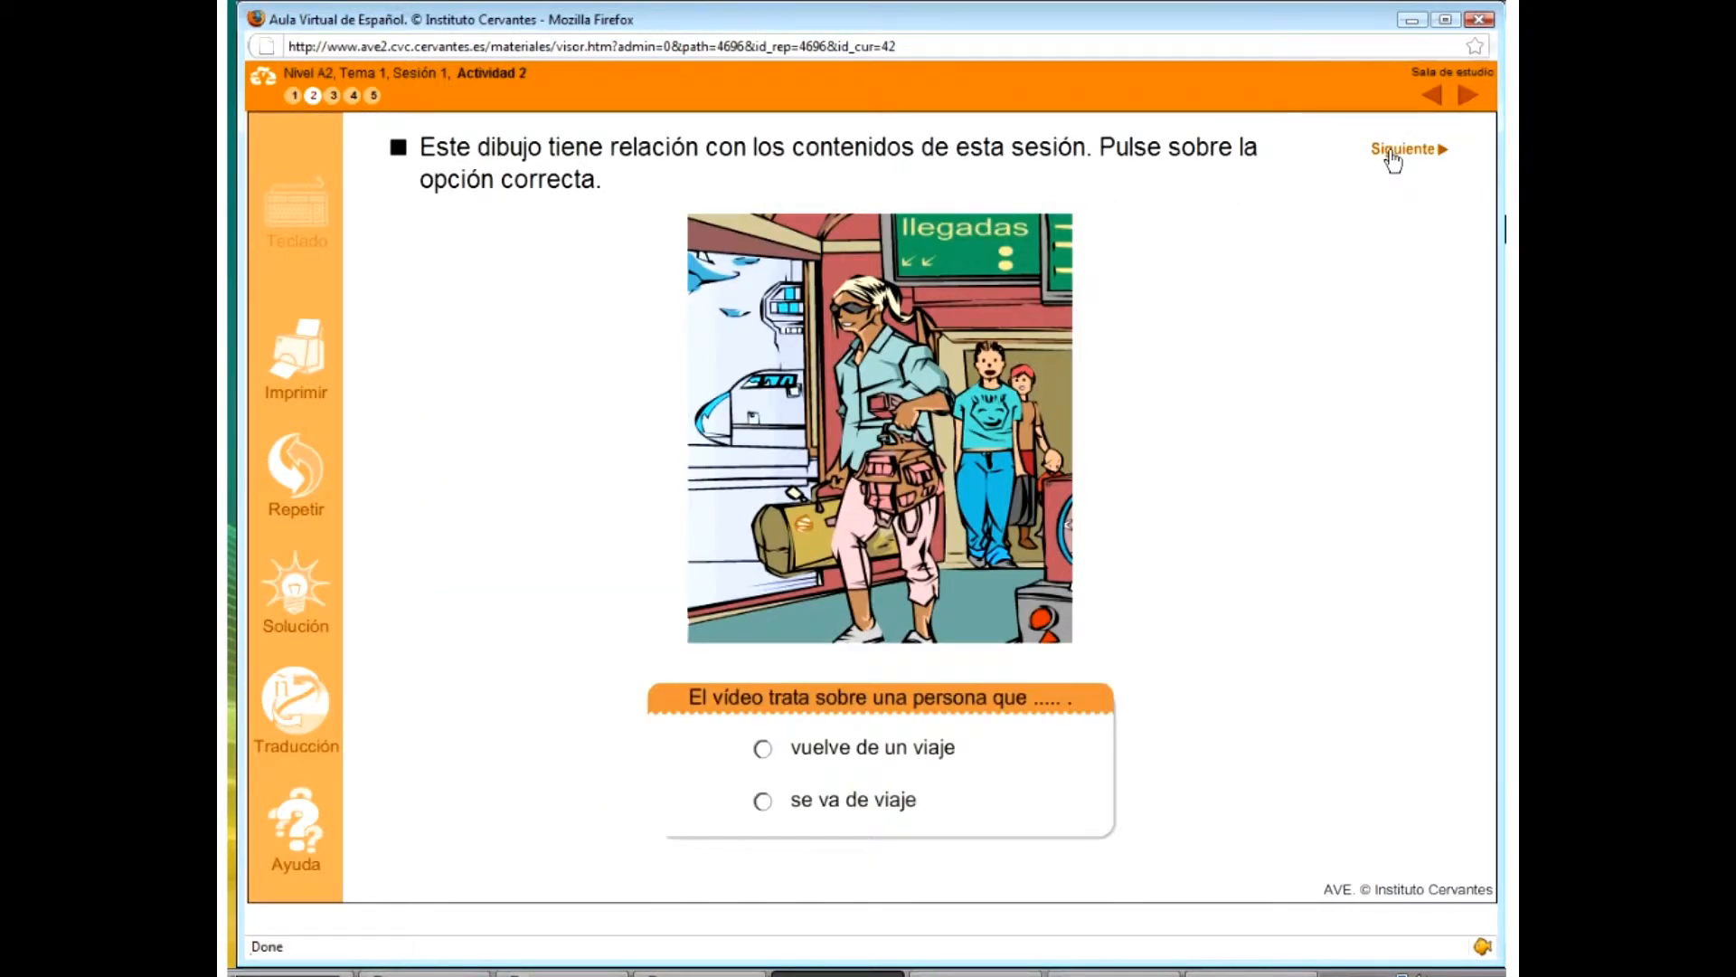
- Mark the four video statements F, V, V, F and look up 'caimanes'
{"action": "left_click", "coordinate": [1406, 148]}
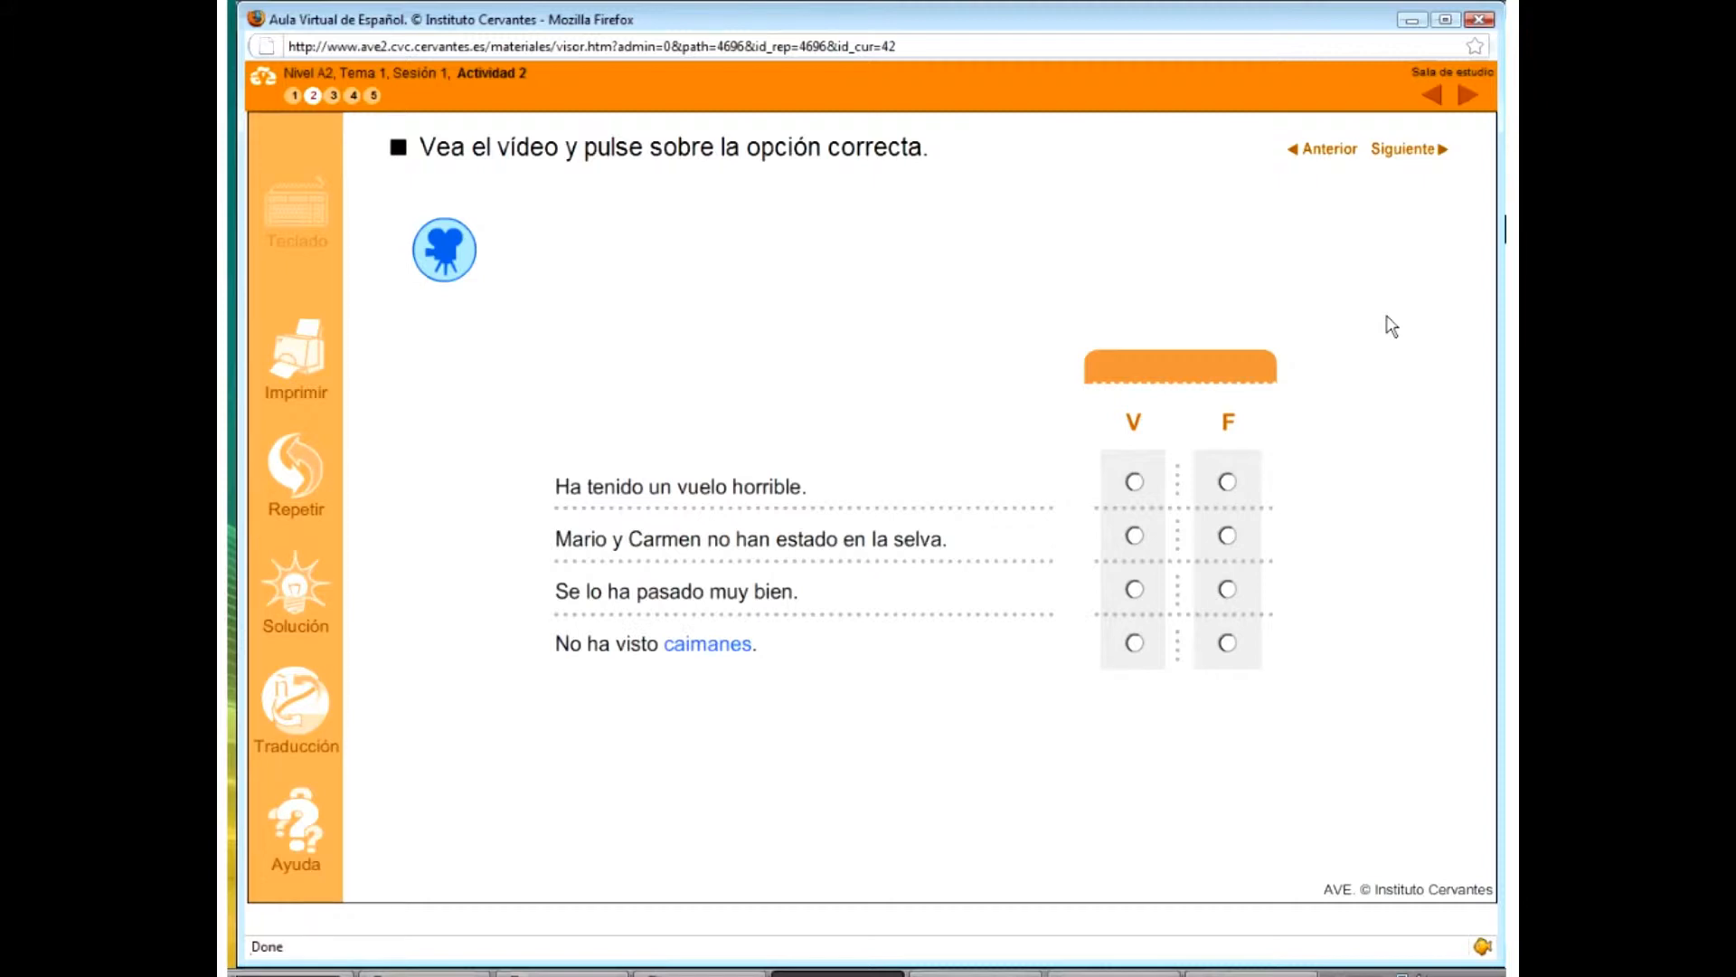
{"action": "left_click", "coordinate": [1227, 482]}
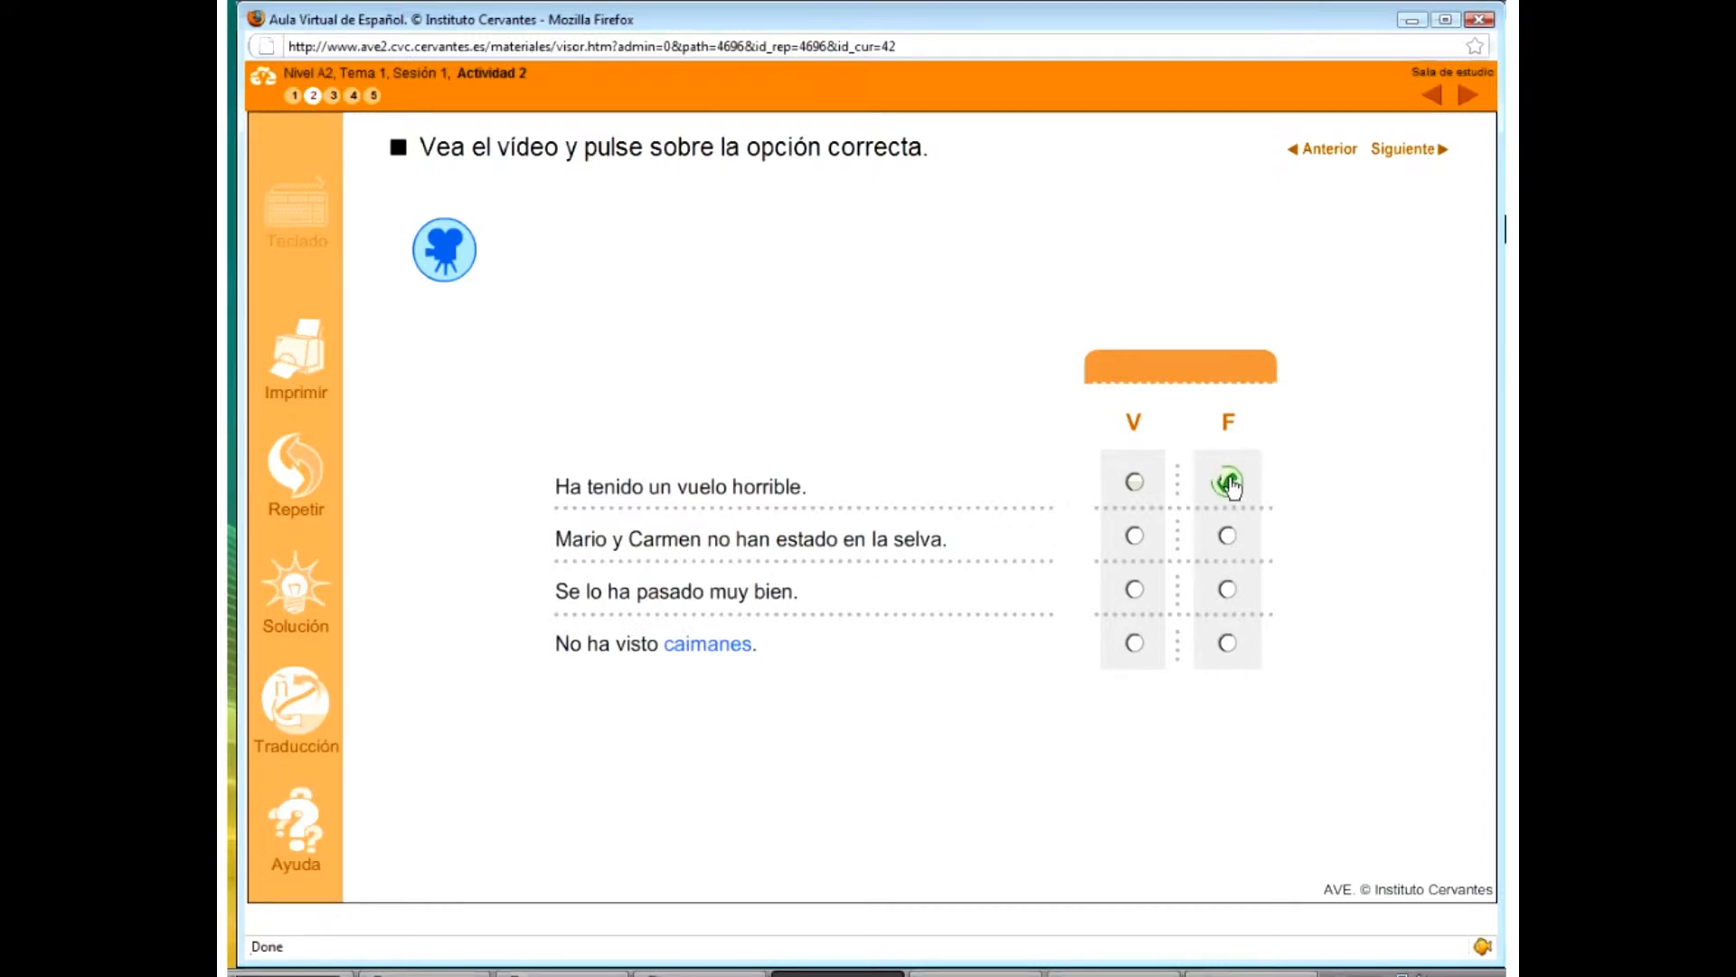
{"action": "left_click", "coordinate": [1227, 482]}
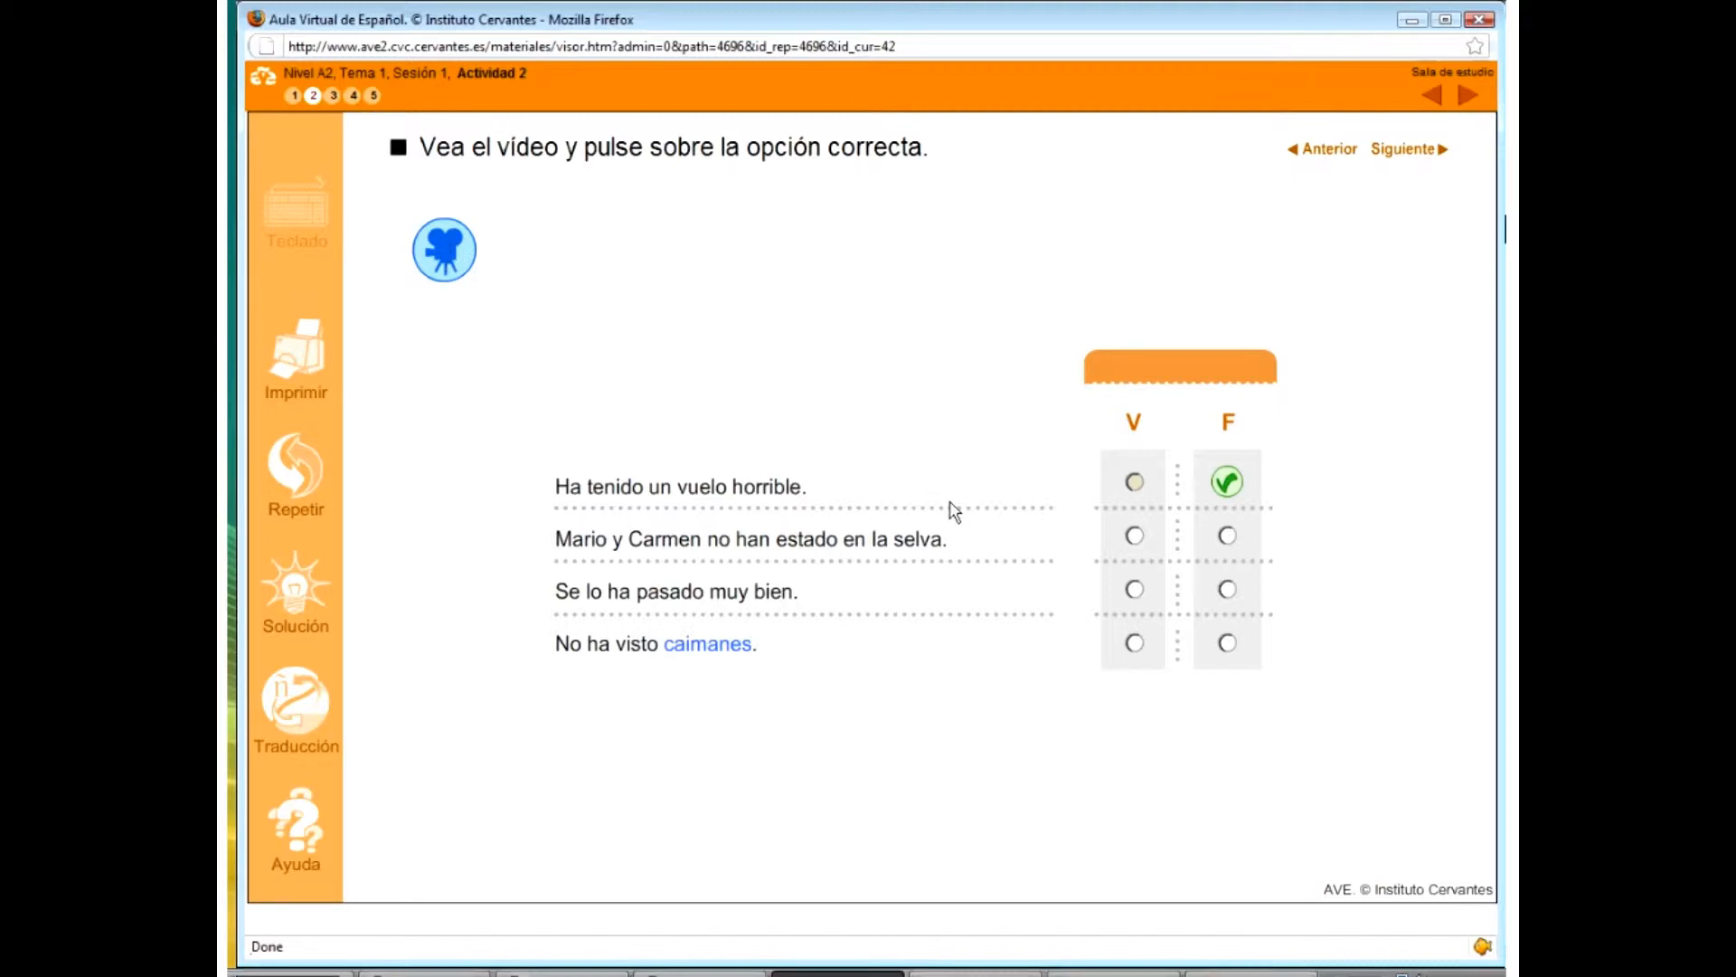
{"action": "mouse_move", "coordinate": [1134, 553]}
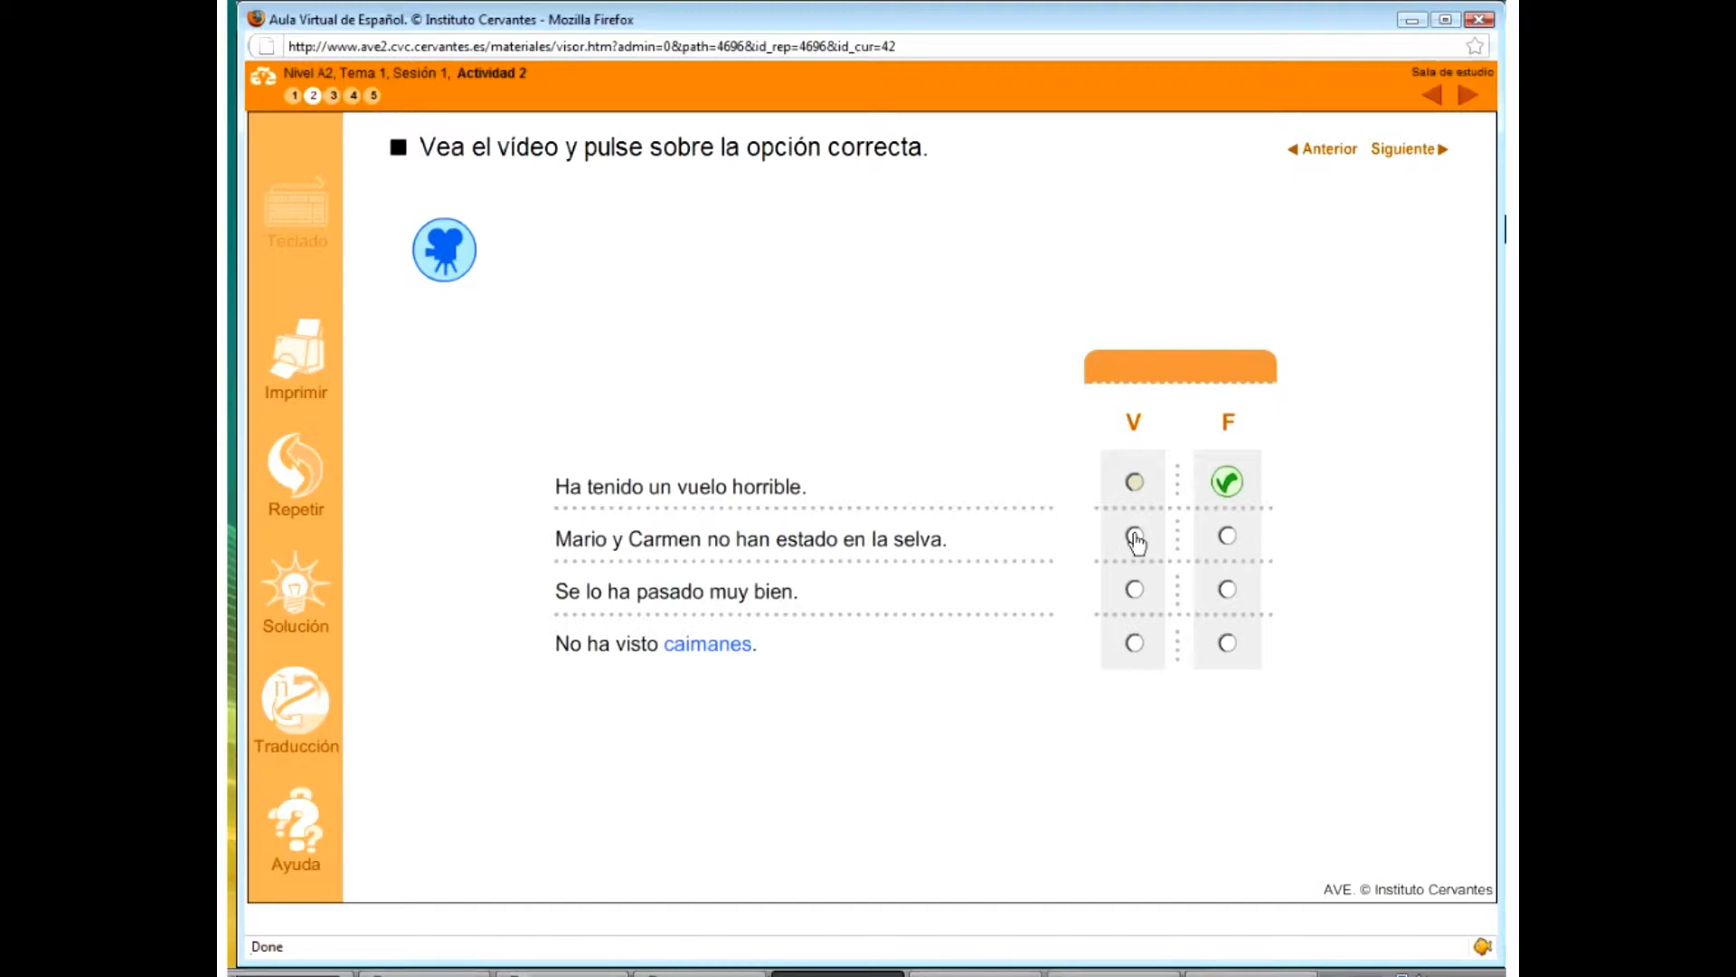
{"action": "left_click", "coordinate": [1133, 534]}
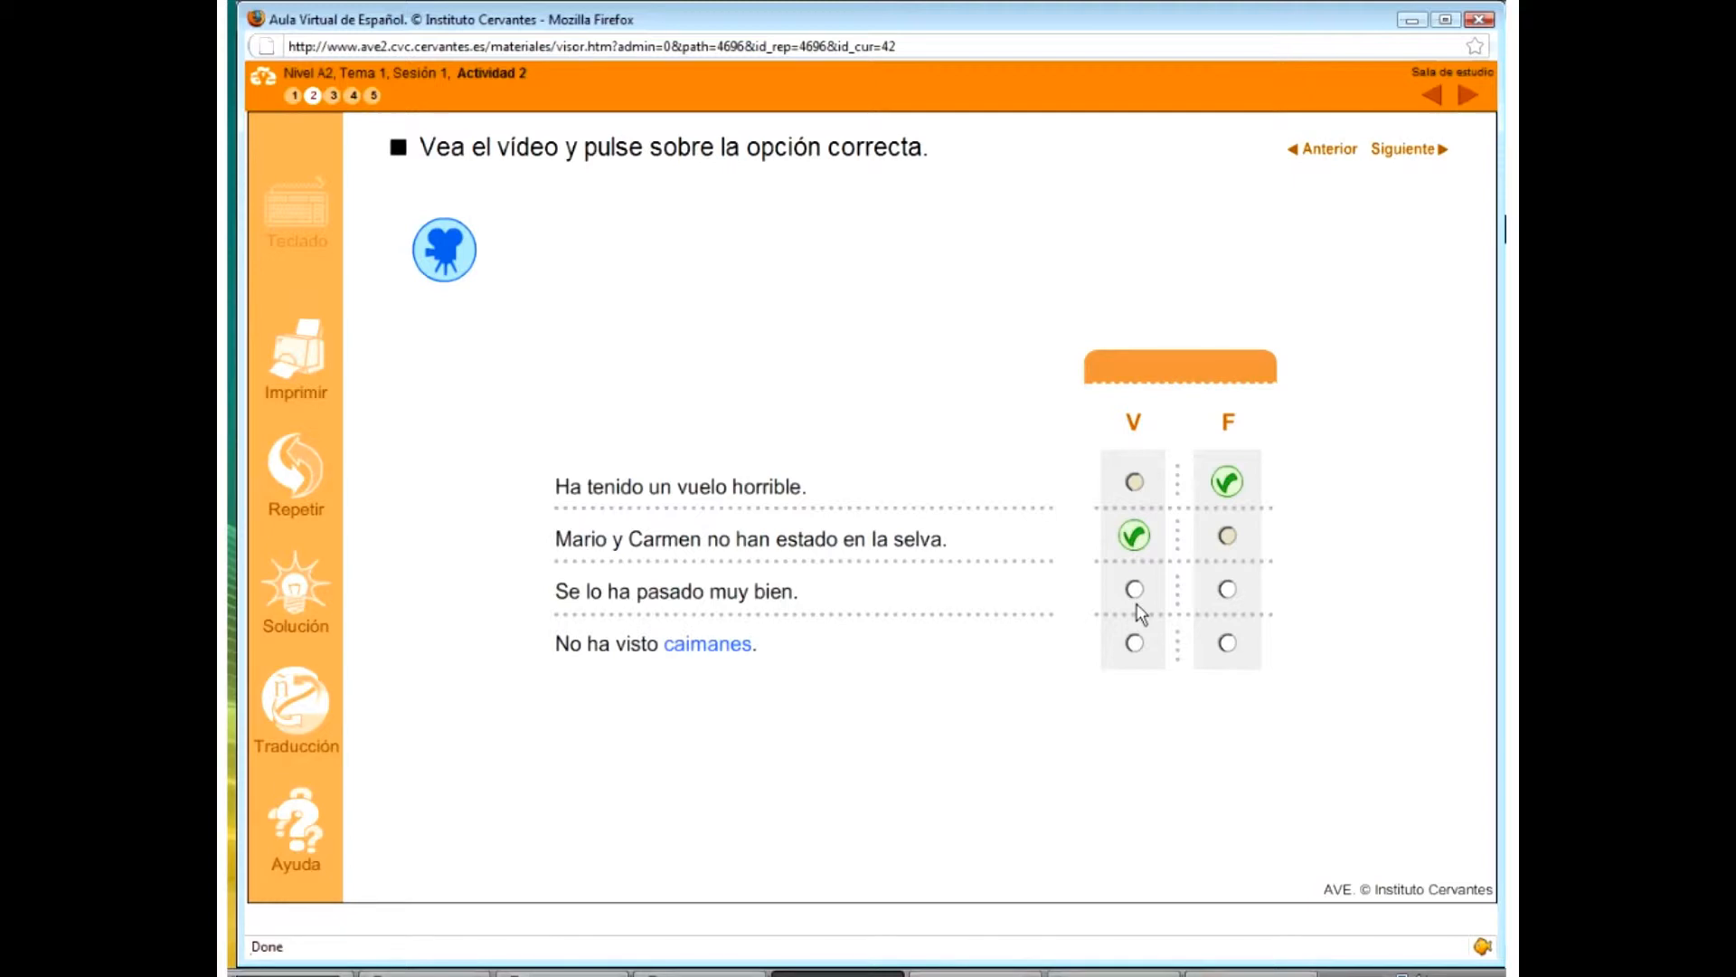
{"action": "left_click", "coordinate": [1132, 588]}
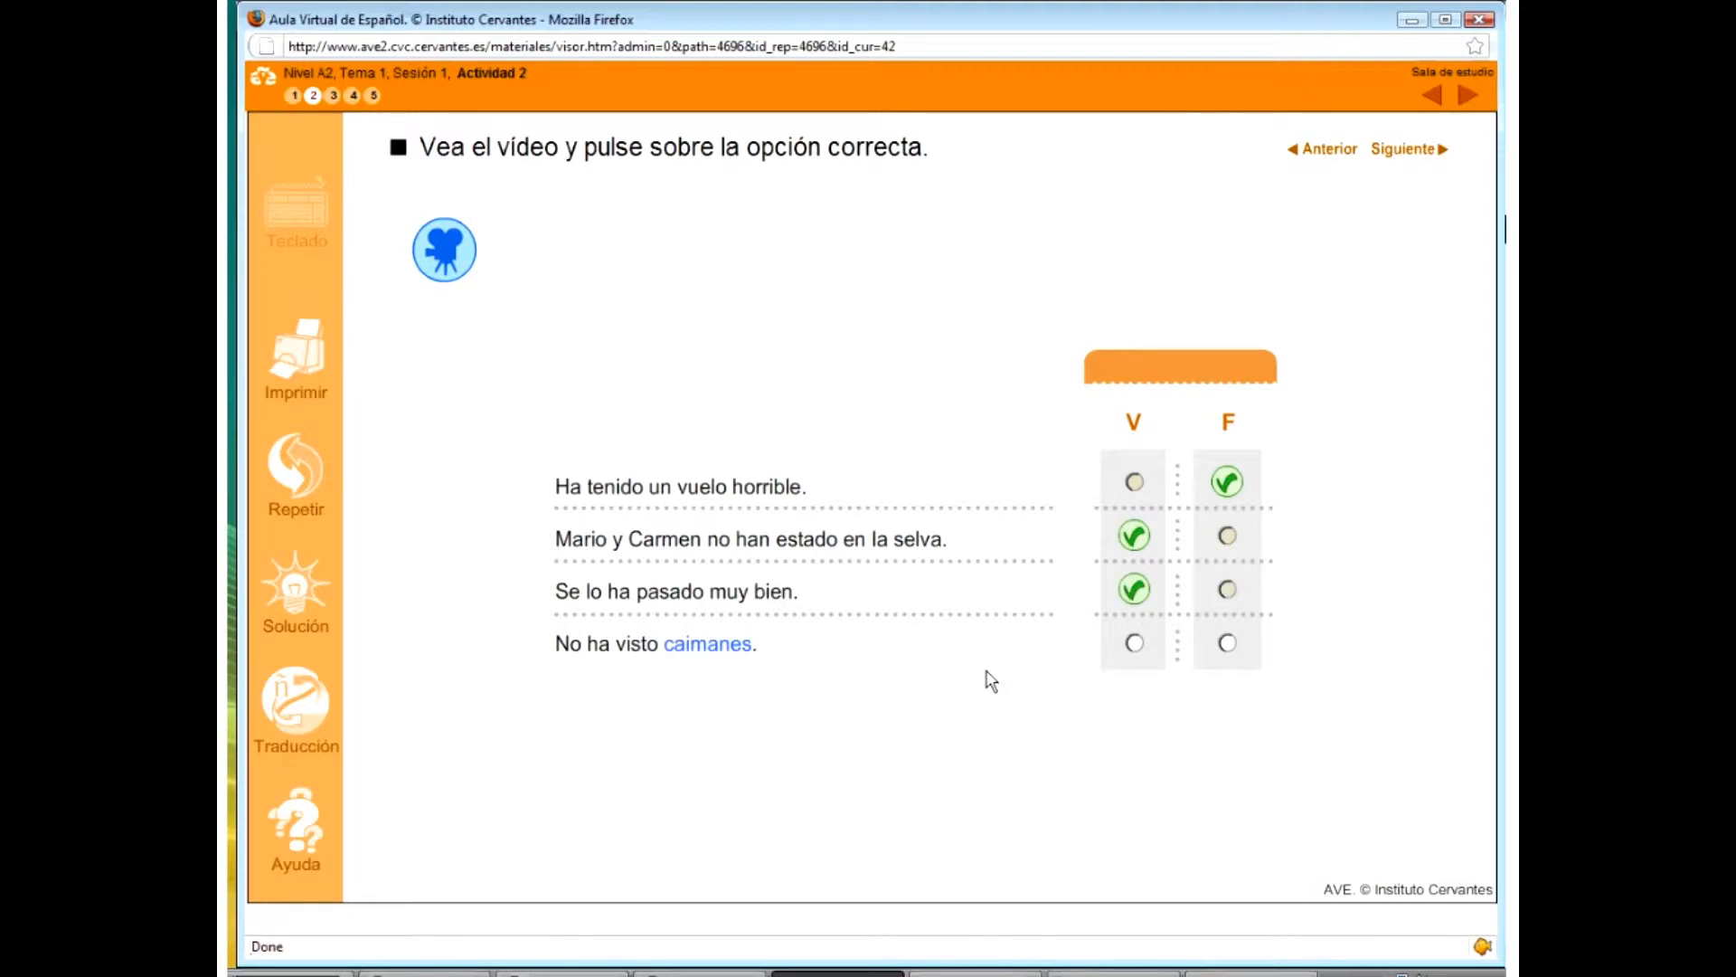
{"action": "left_click", "coordinate": [1226, 642]}
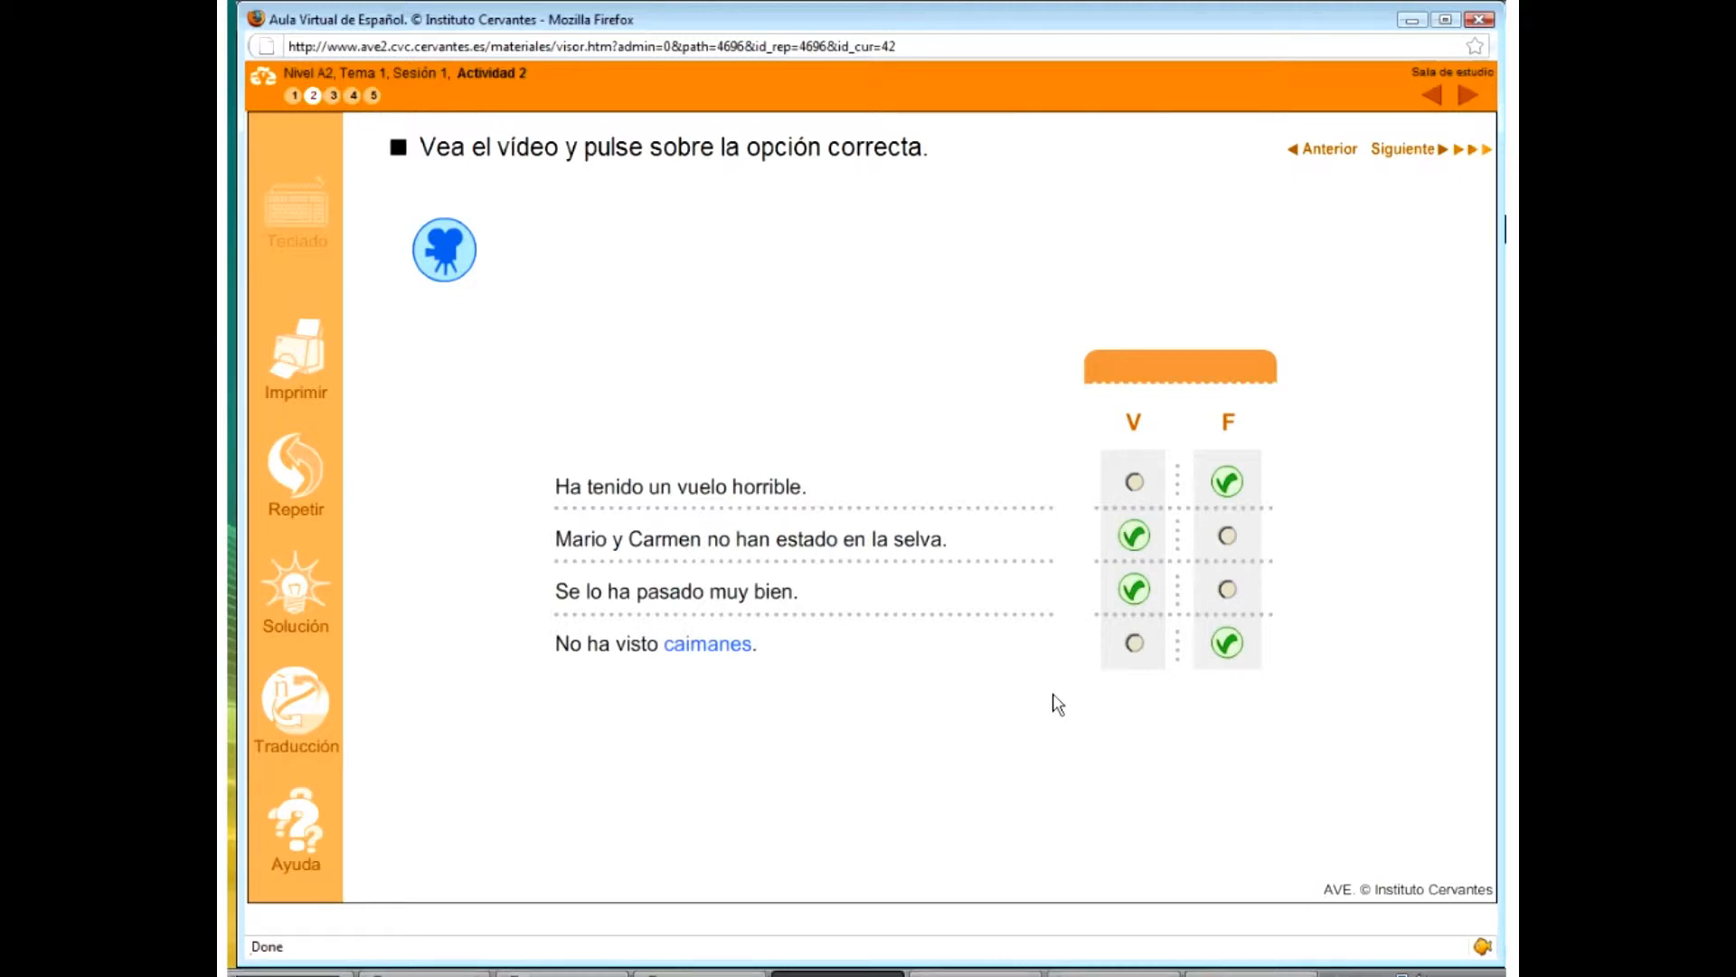
{"action": "mouse_move", "coordinate": [1215, 463]}
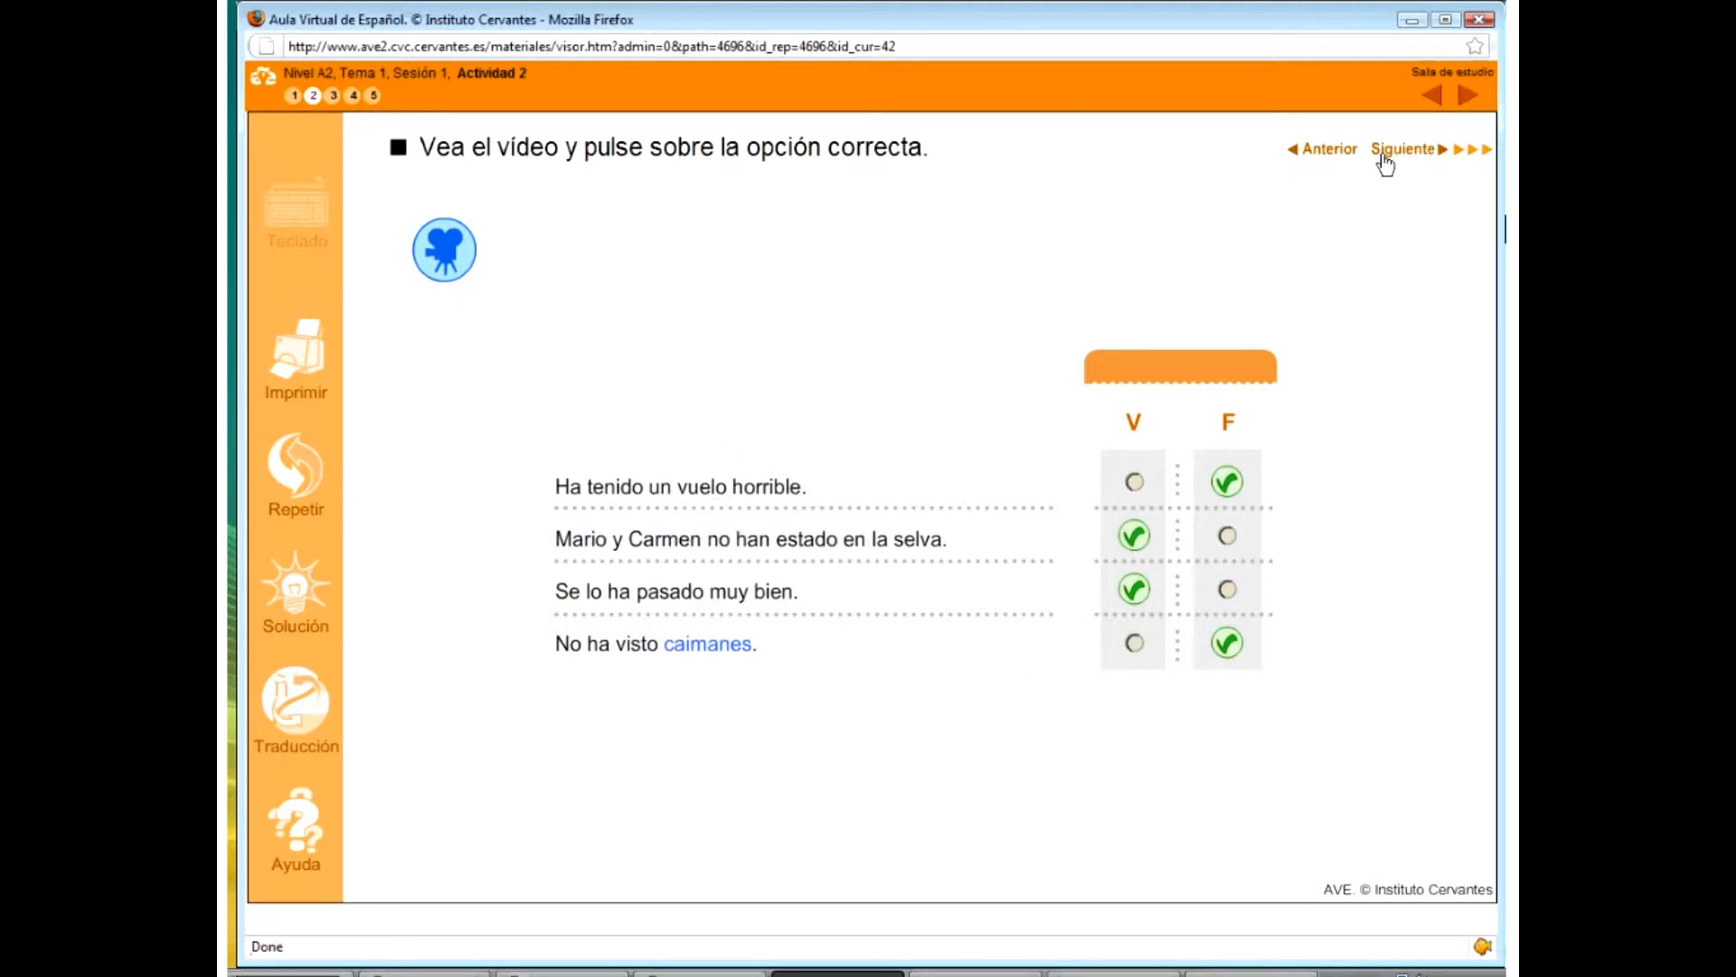
{"action": "mouse_move", "coordinate": [983, 312]}
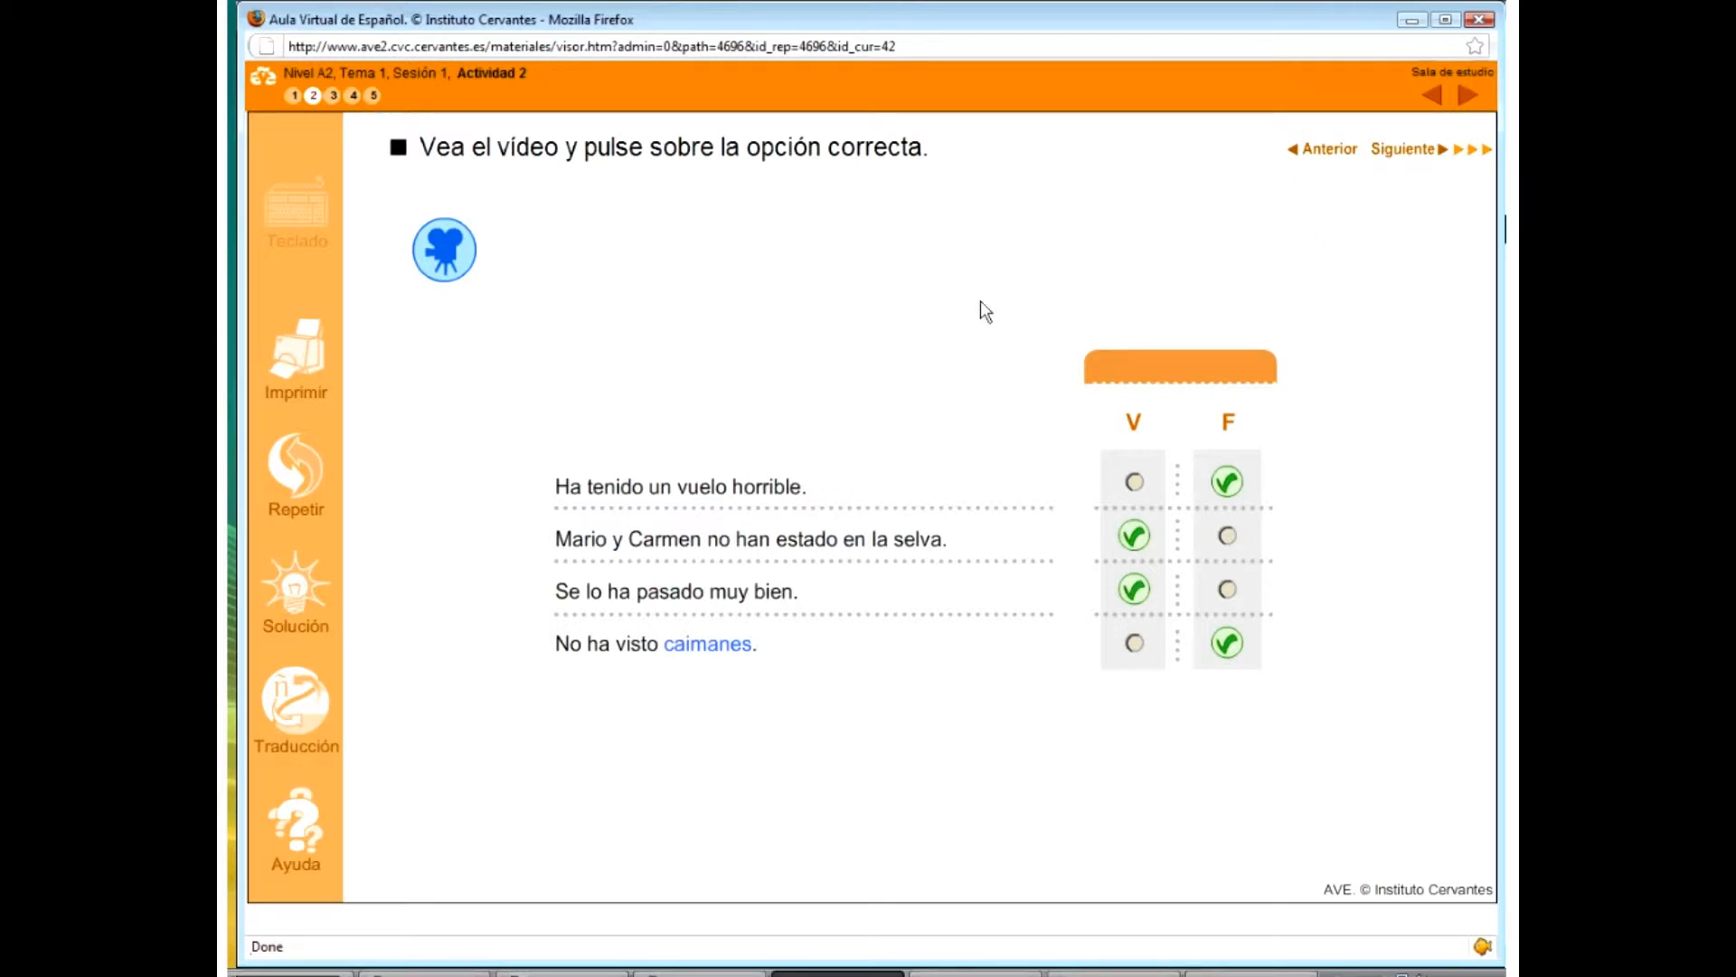
{"action": "mouse_move", "coordinate": [715, 677]}
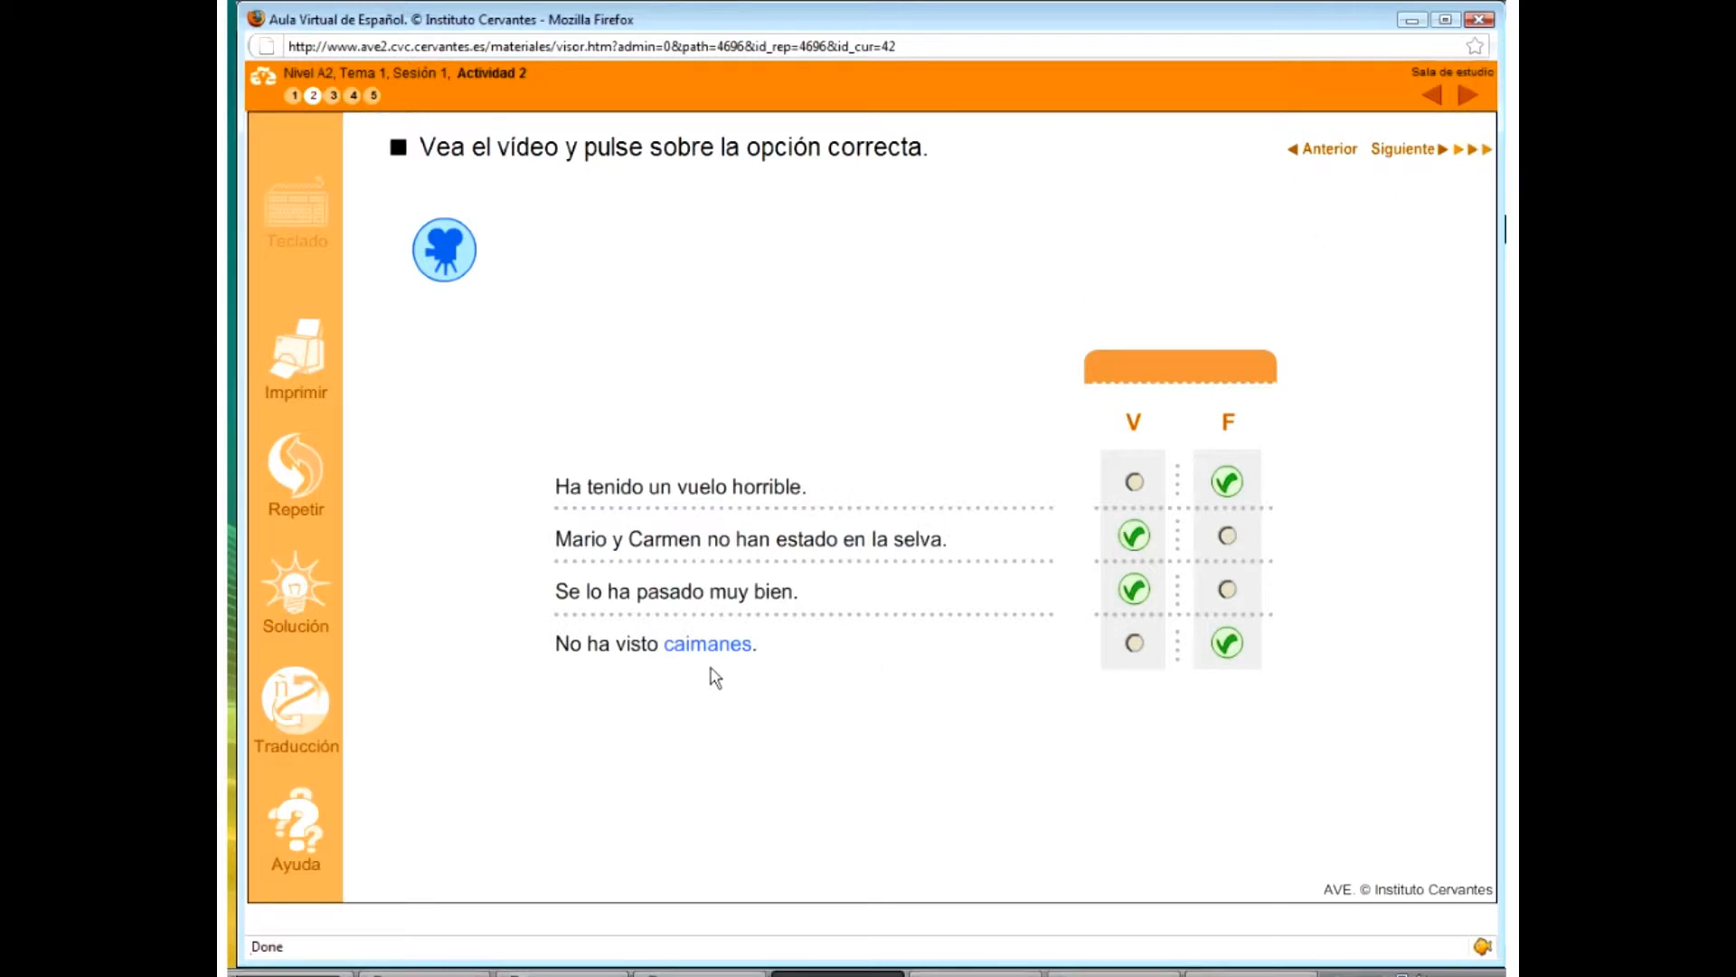
{"action": "mouse_move", "coordinate": [709, 653]}
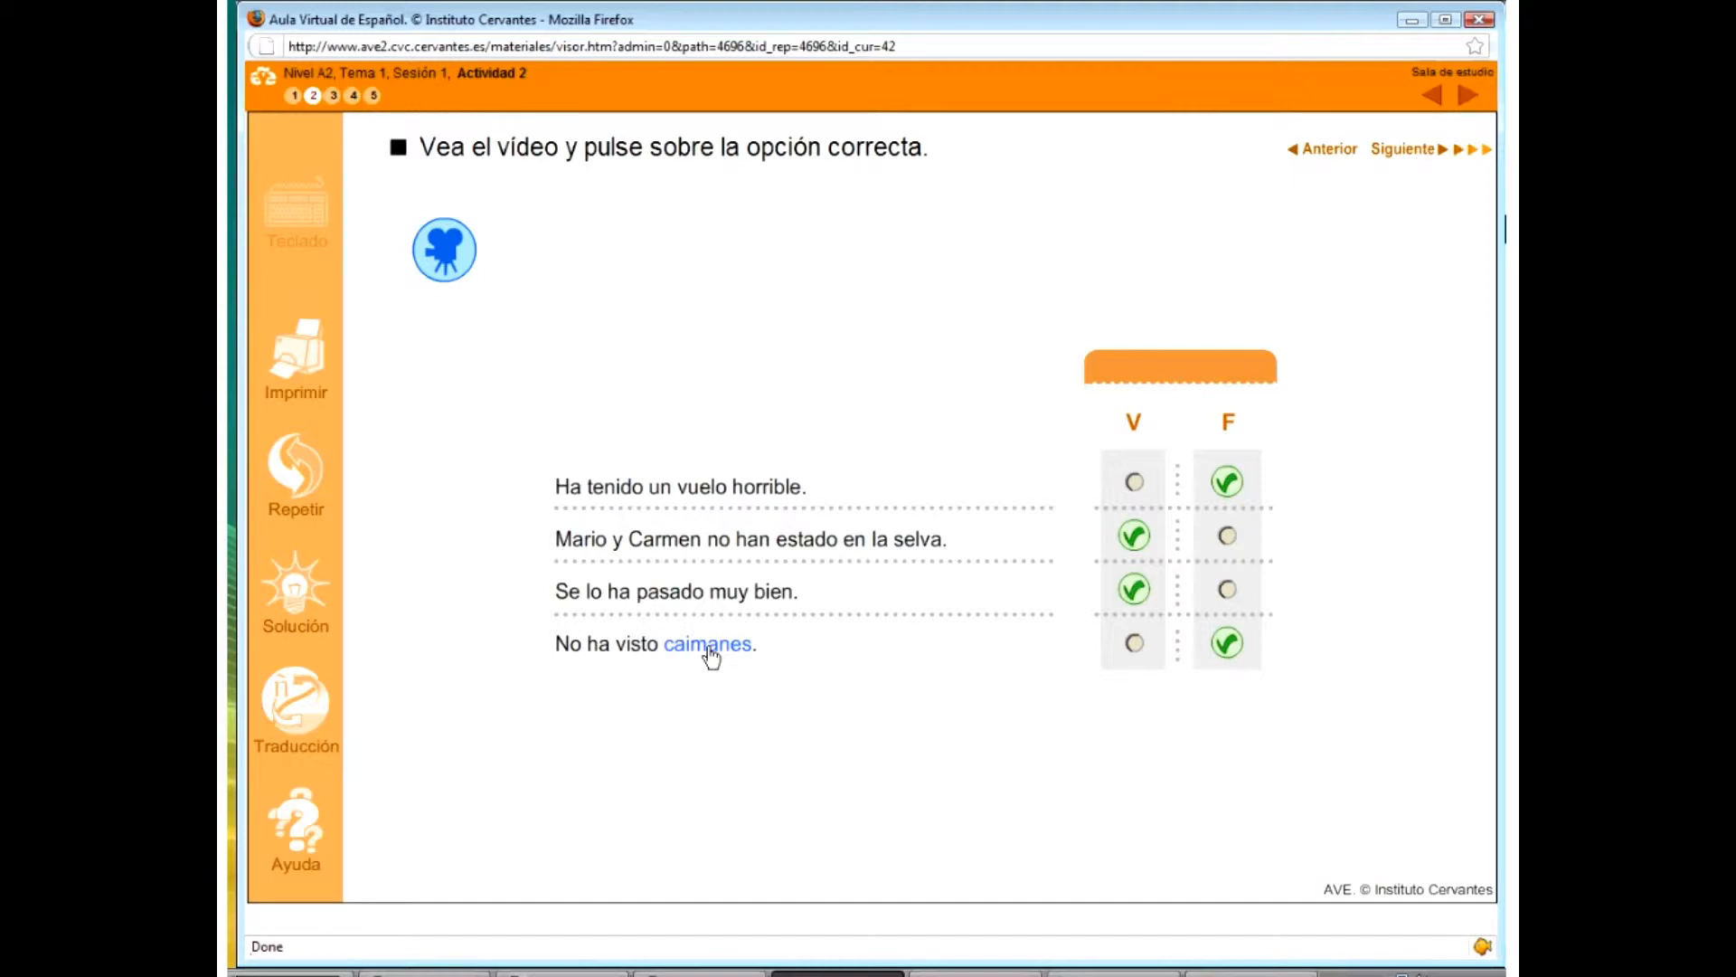
{"action": "left_click", "coordinate": [706, 643]}
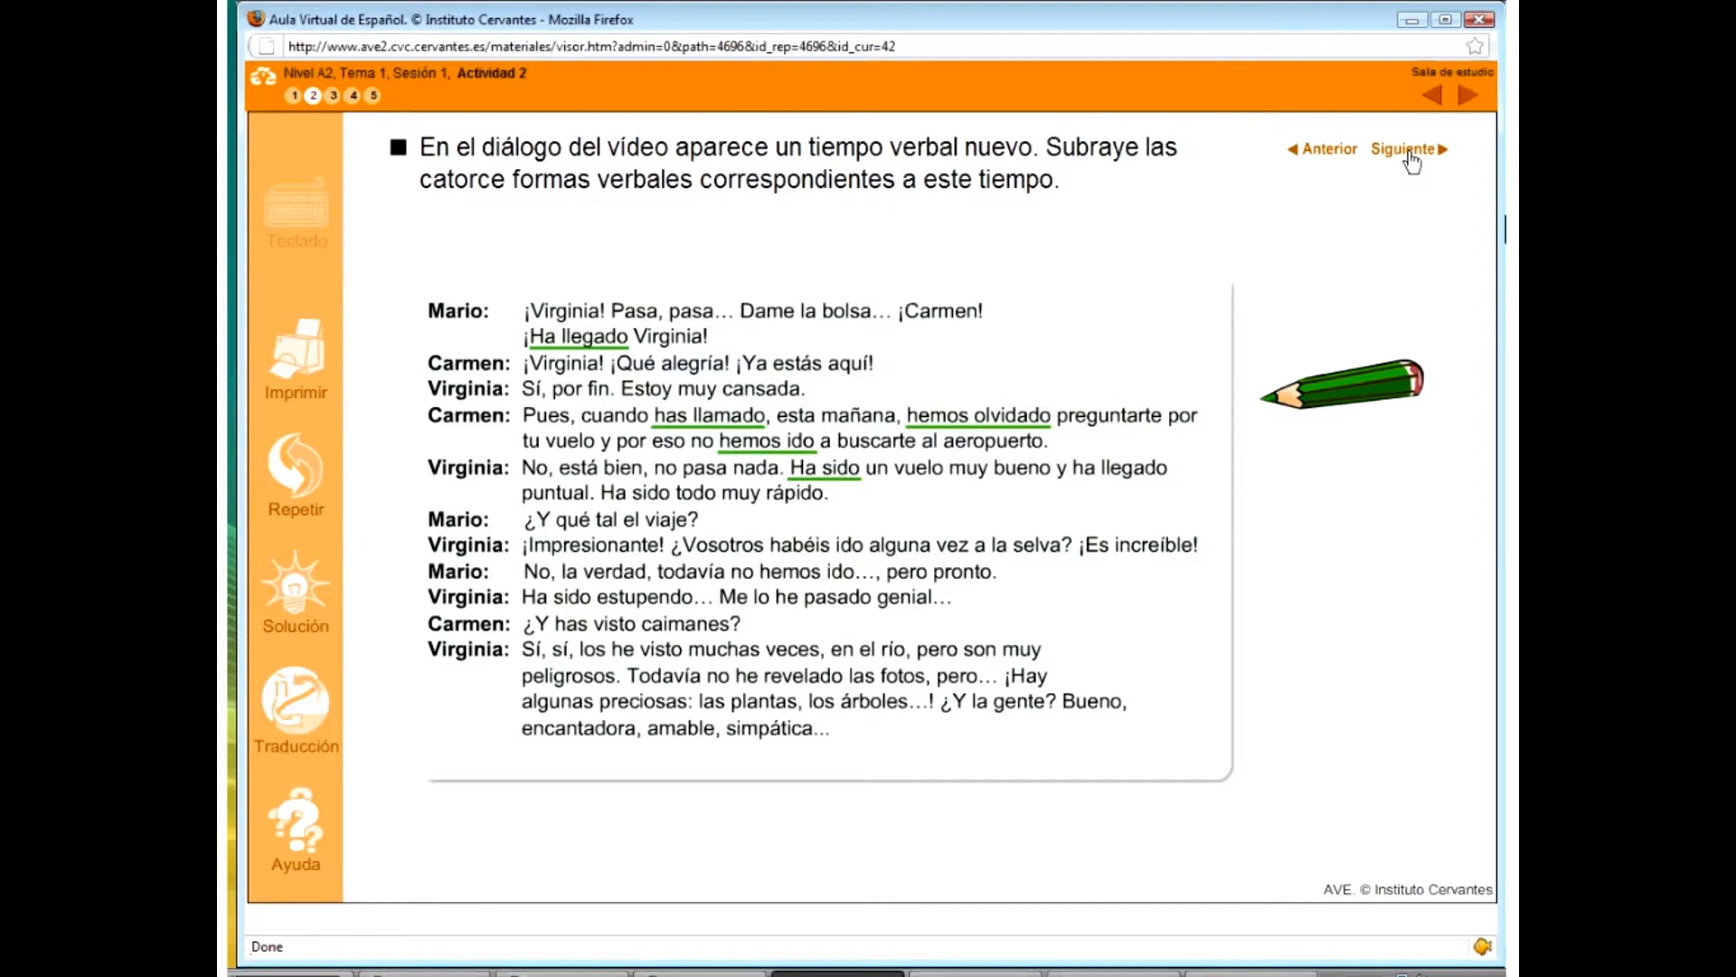
- Join vamos–hemos ido, revelo–he revelado, es–ha sido and llega–ha llegado
{"action": "left_click", "coordinate": [1407, 148]}
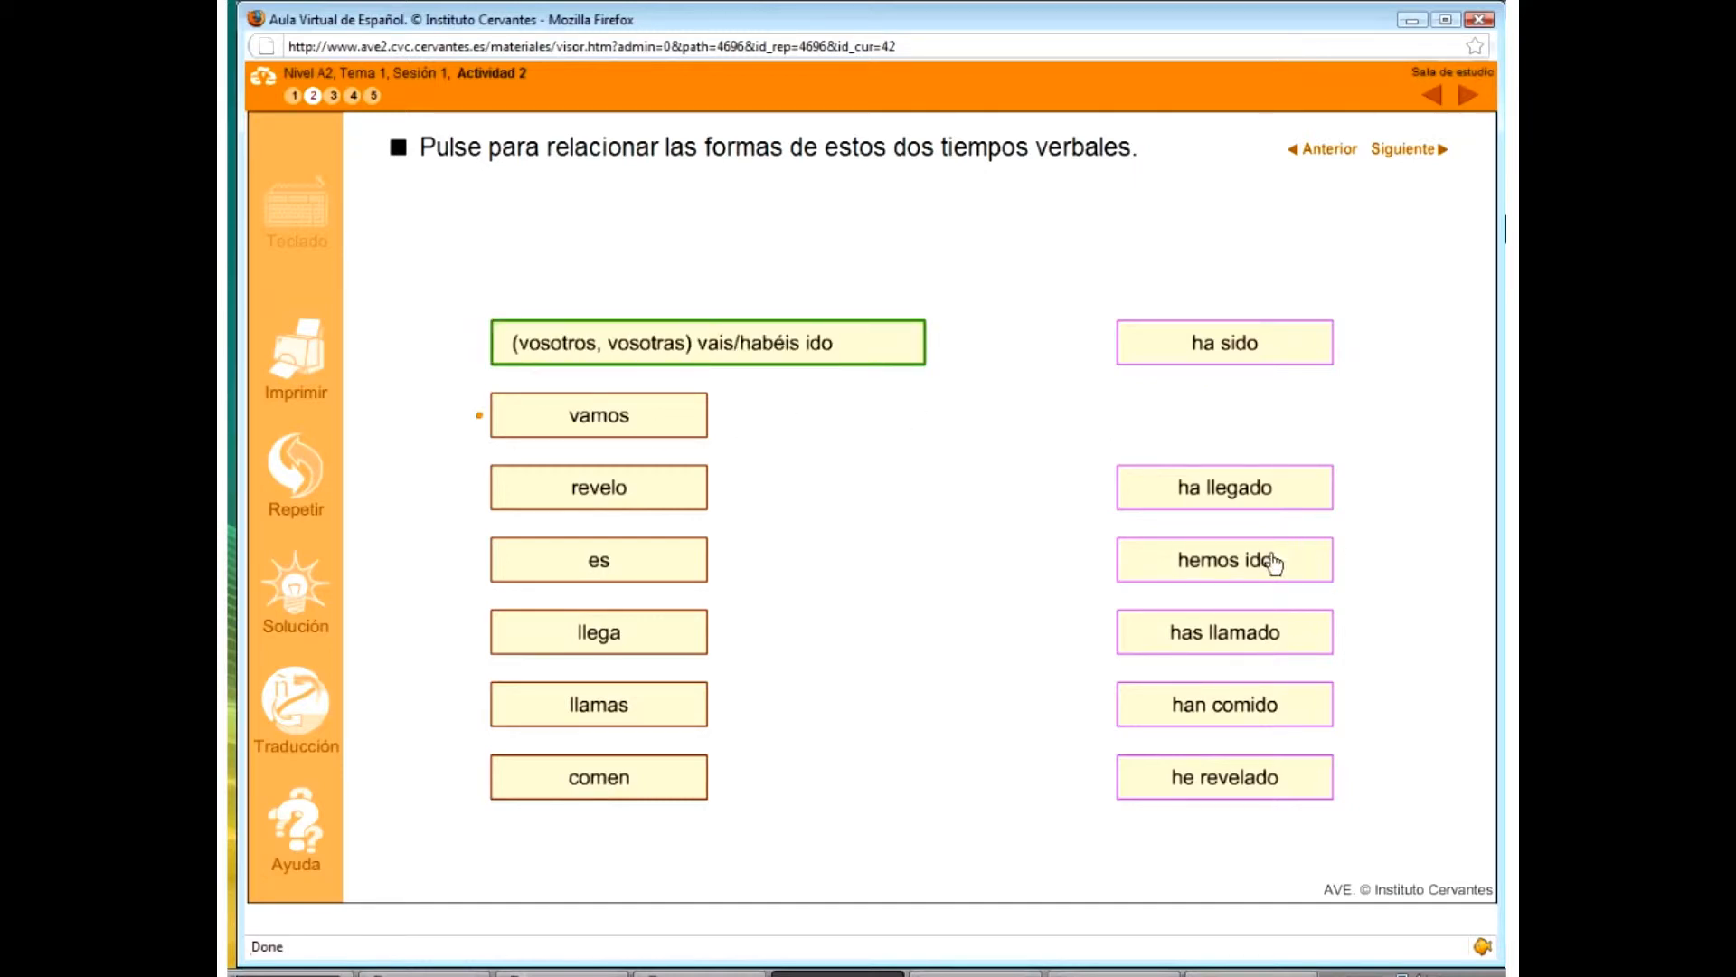
{"action": "left_click", "coordinate": [1223, 559]}
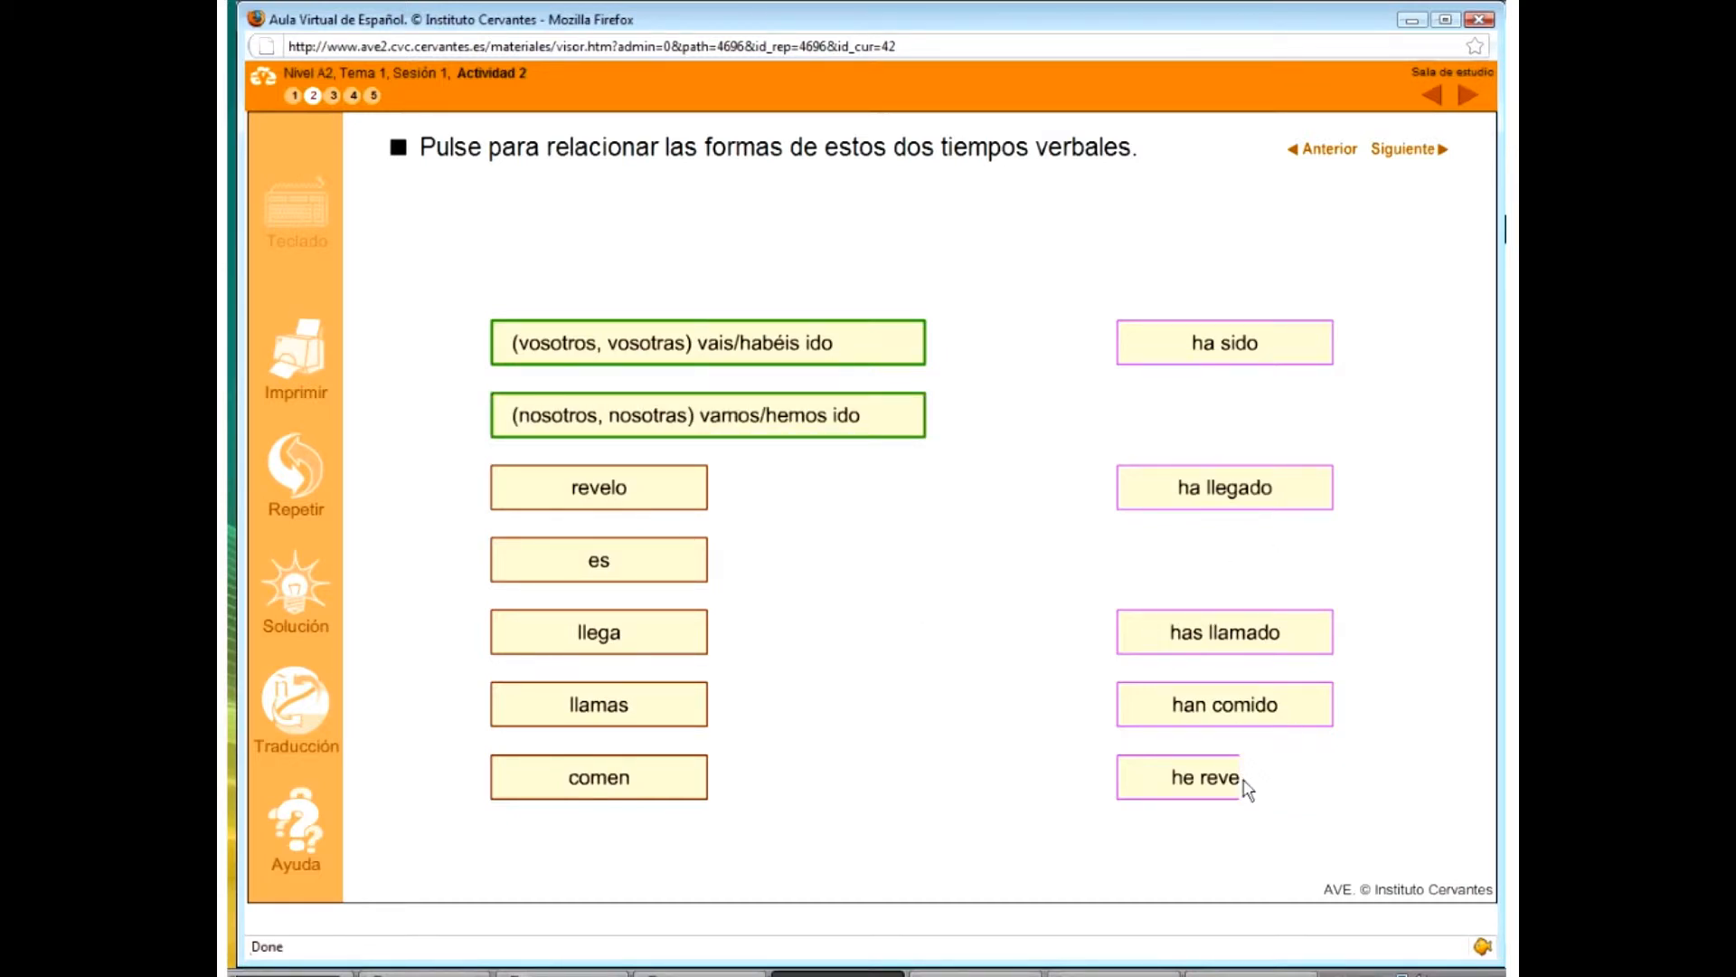
{"action": "left_click", "coordinate": [1207, 776]}
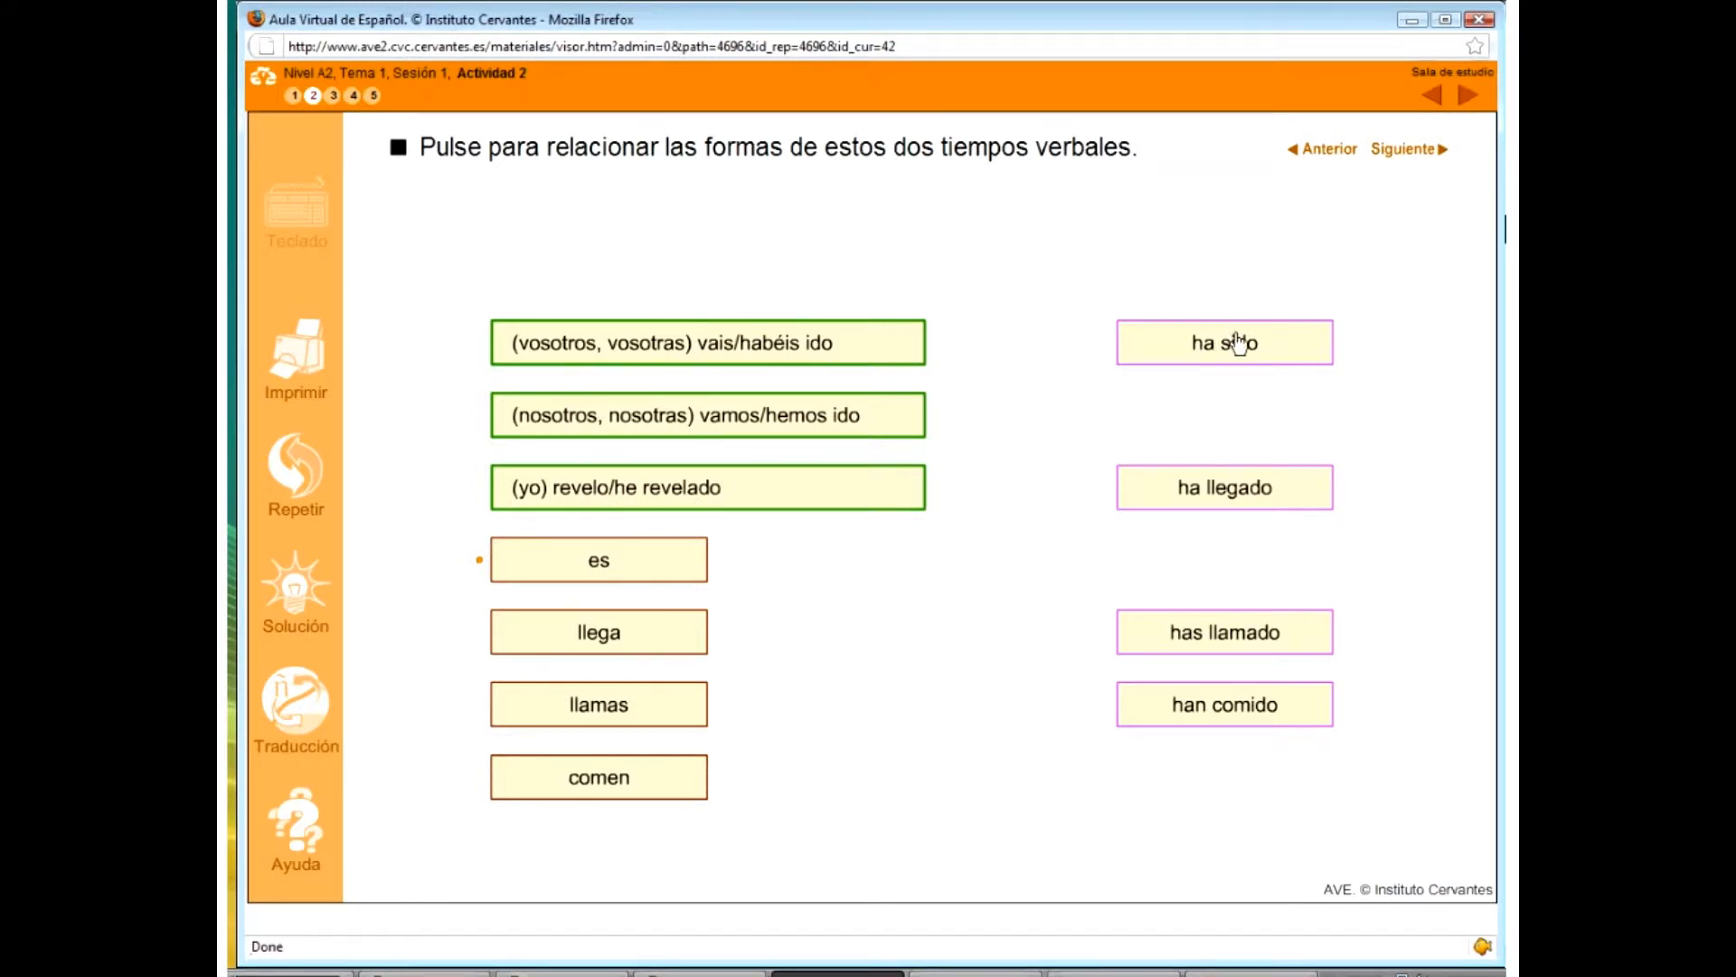
{"action": "left_click", "coordinate": [1224, 342]}
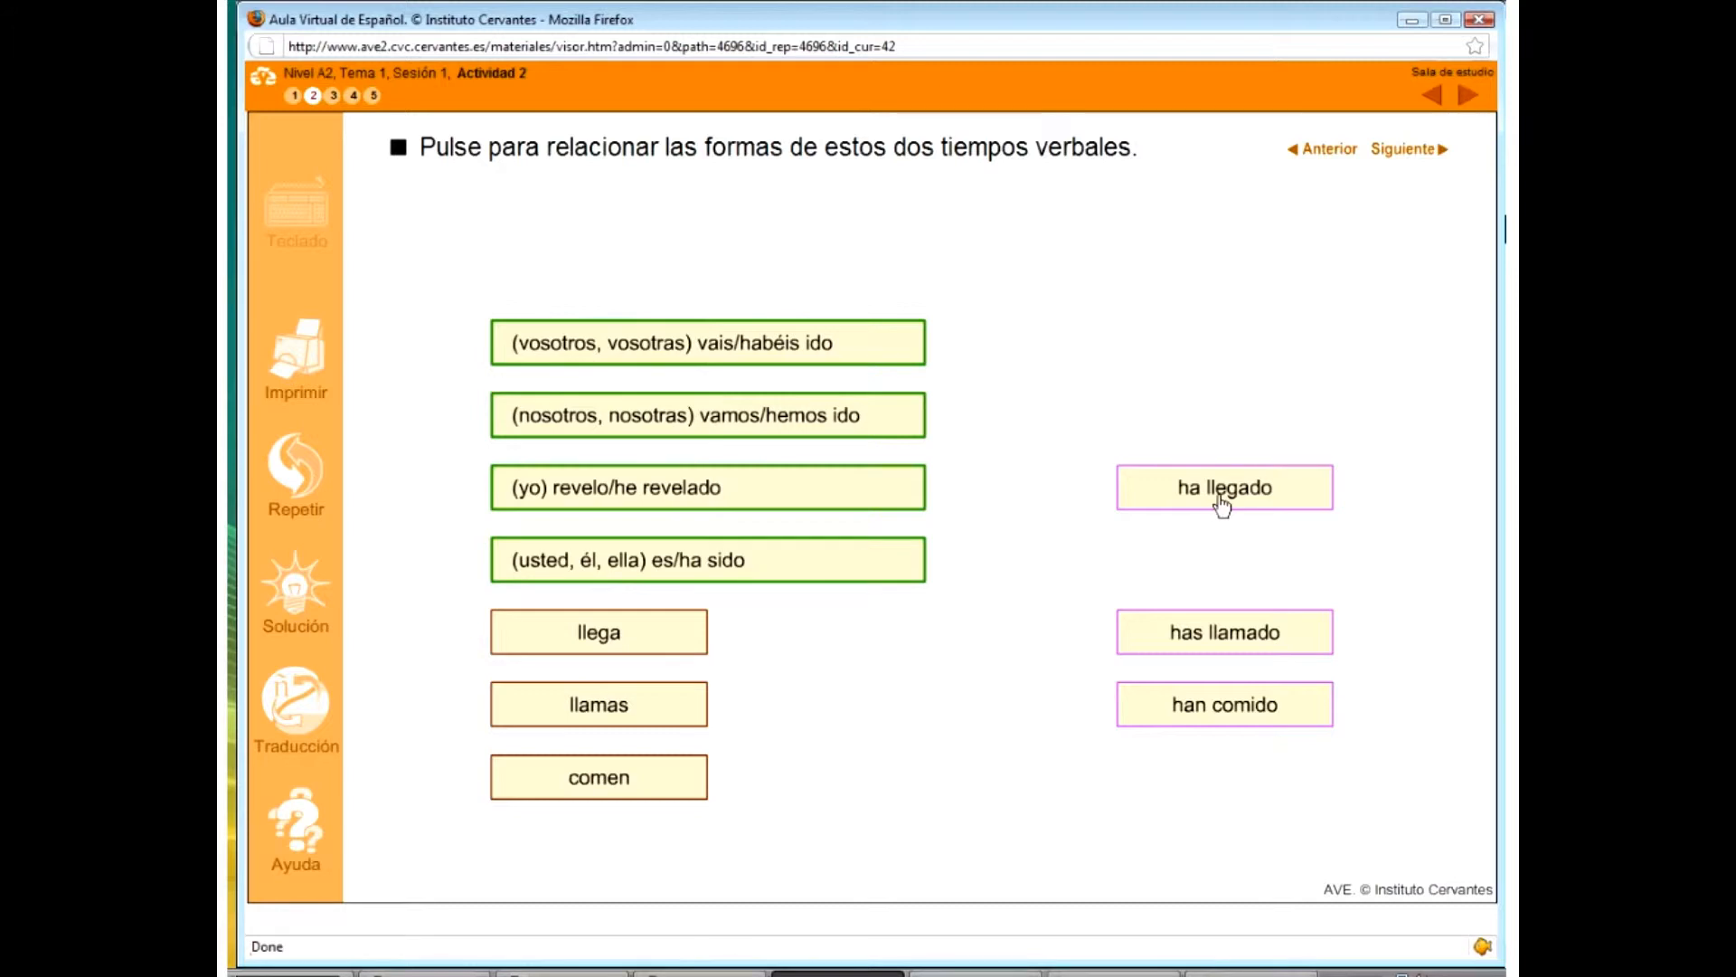
{"action": "left_click", "coordinate": [1224, 488]}
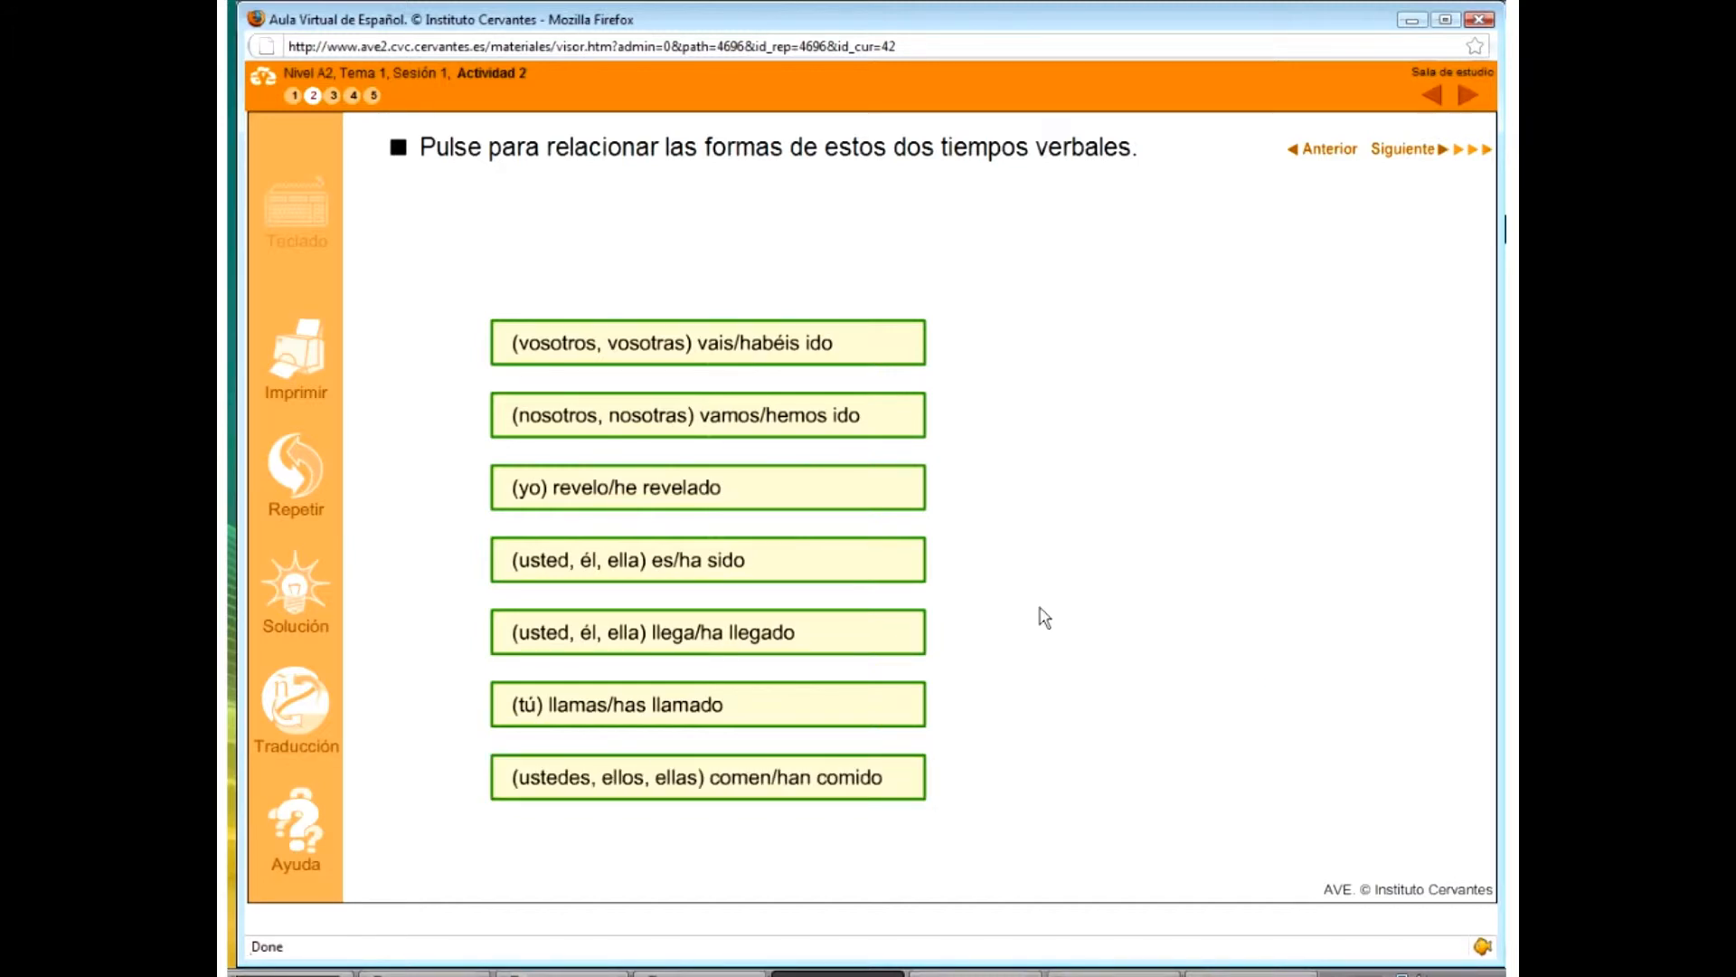
{"action": "mouse_move", "coordinate": [1135, 484]}
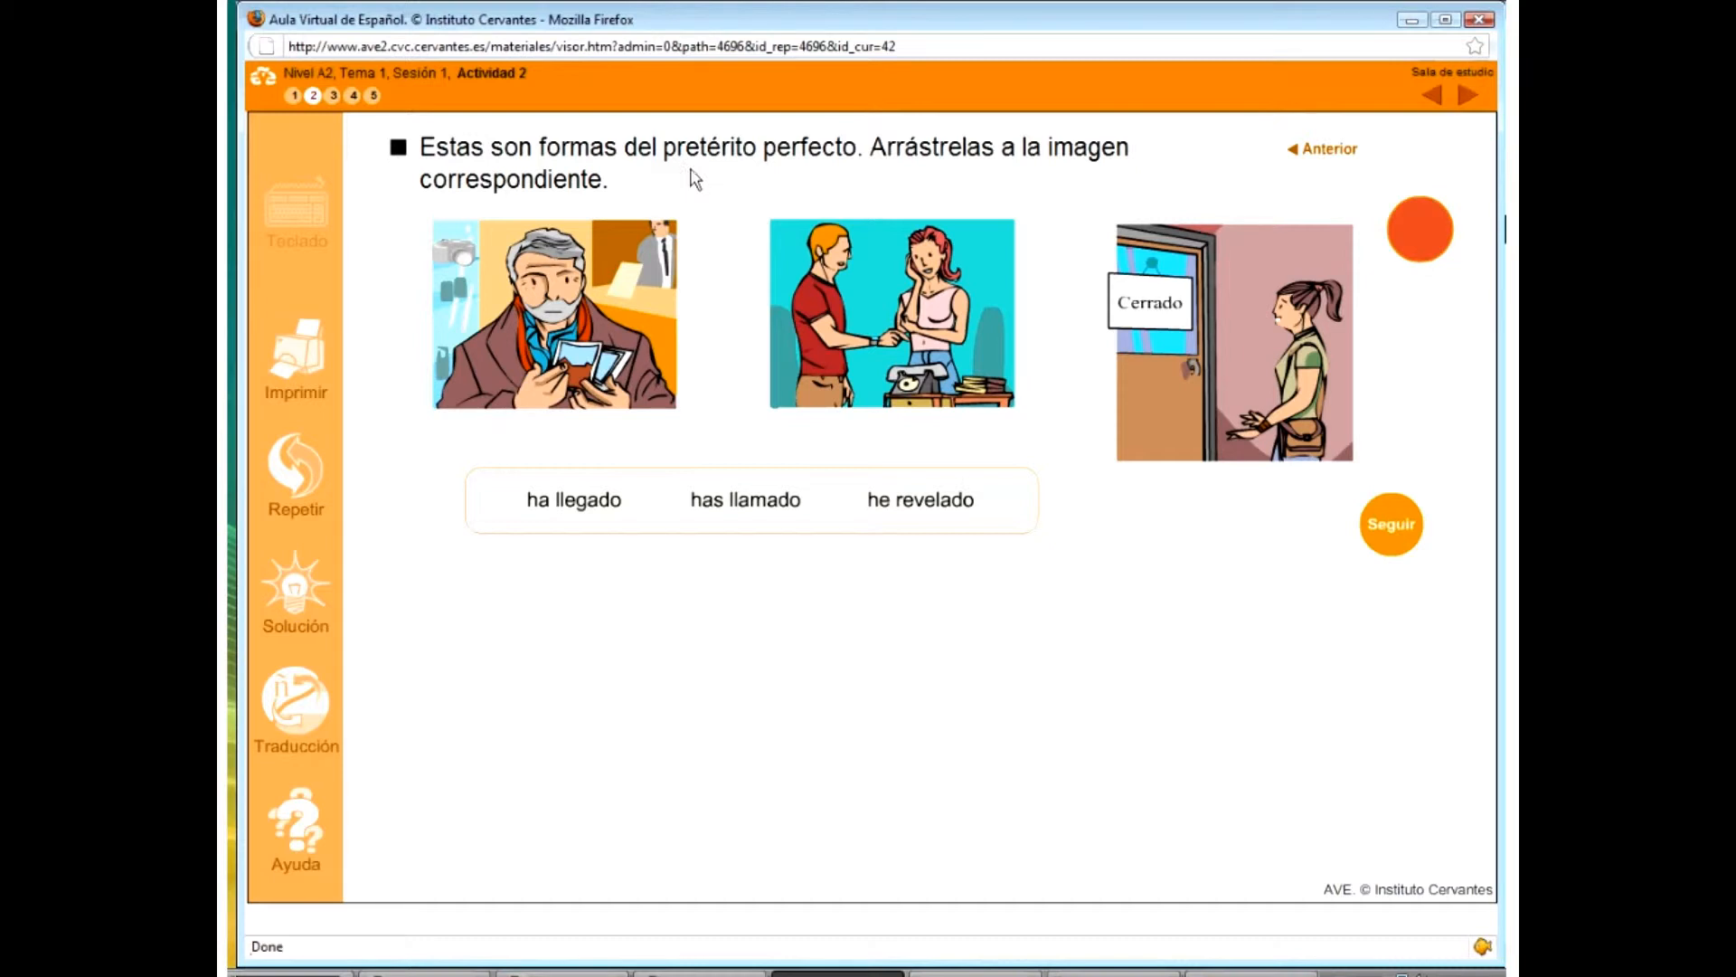
{"action": "mouse_move", "coordinate": [839, 164]}
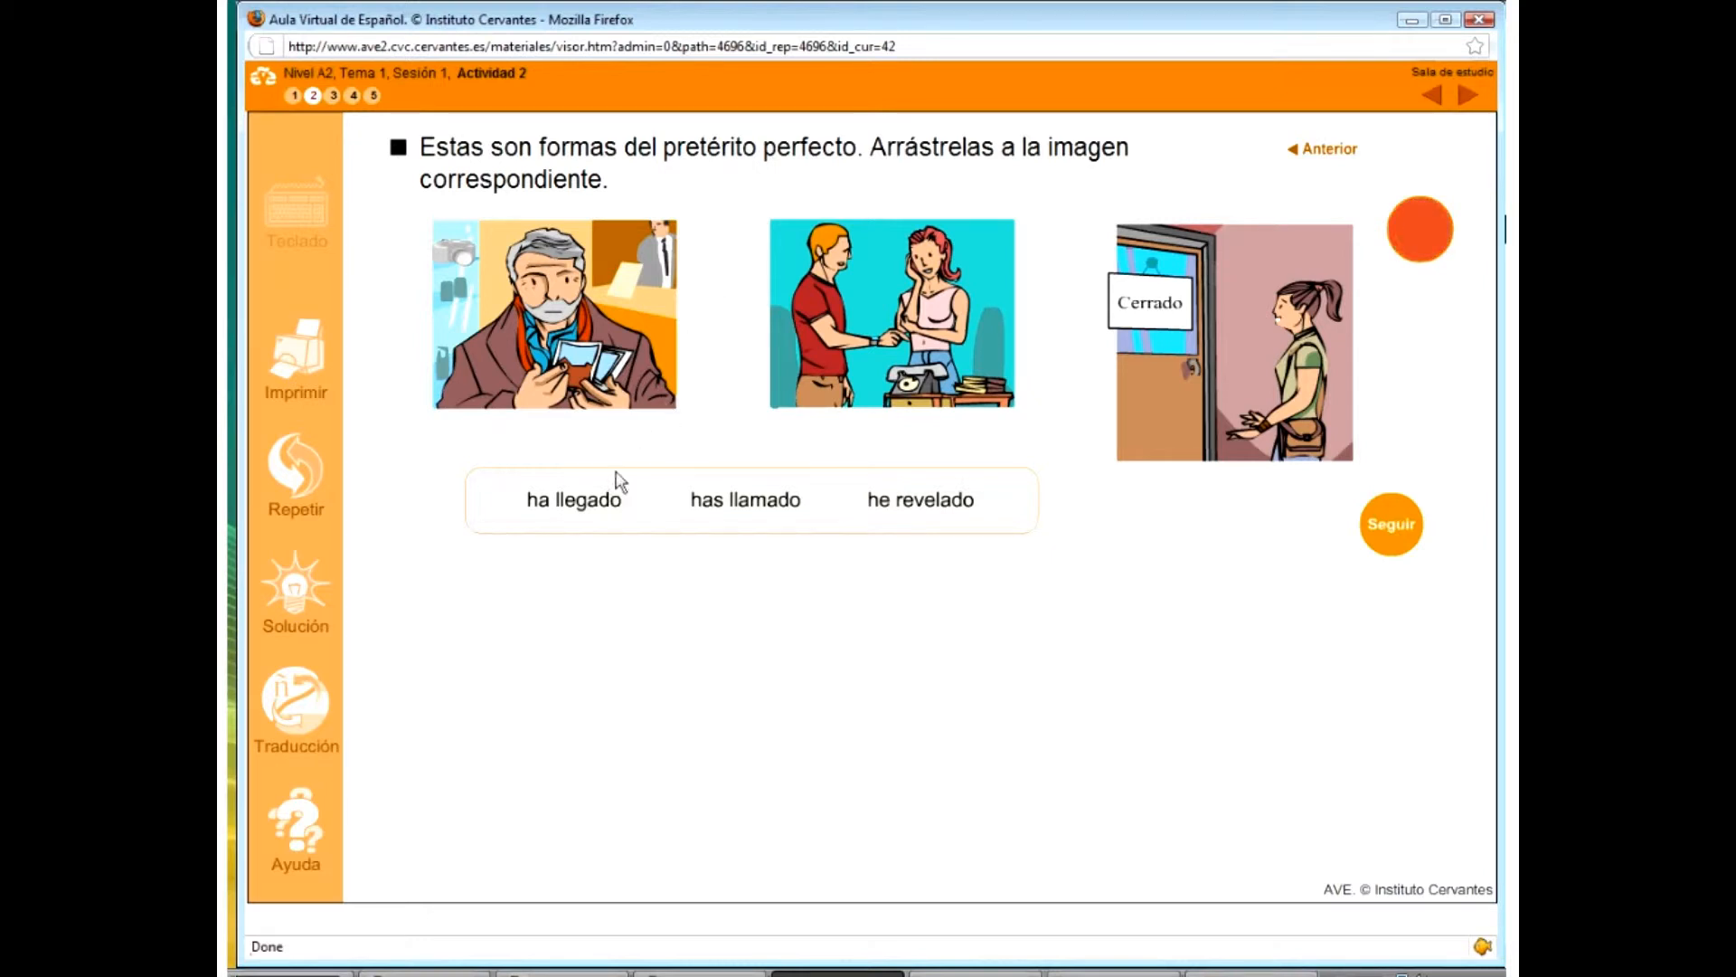
- Place 'ha llegado' and 'has llamado' on their pictures, then check and close the feedback
{"action": "left_click_drag", "start_coordinate": [572, 498], "coordinate": [1218, 479]}
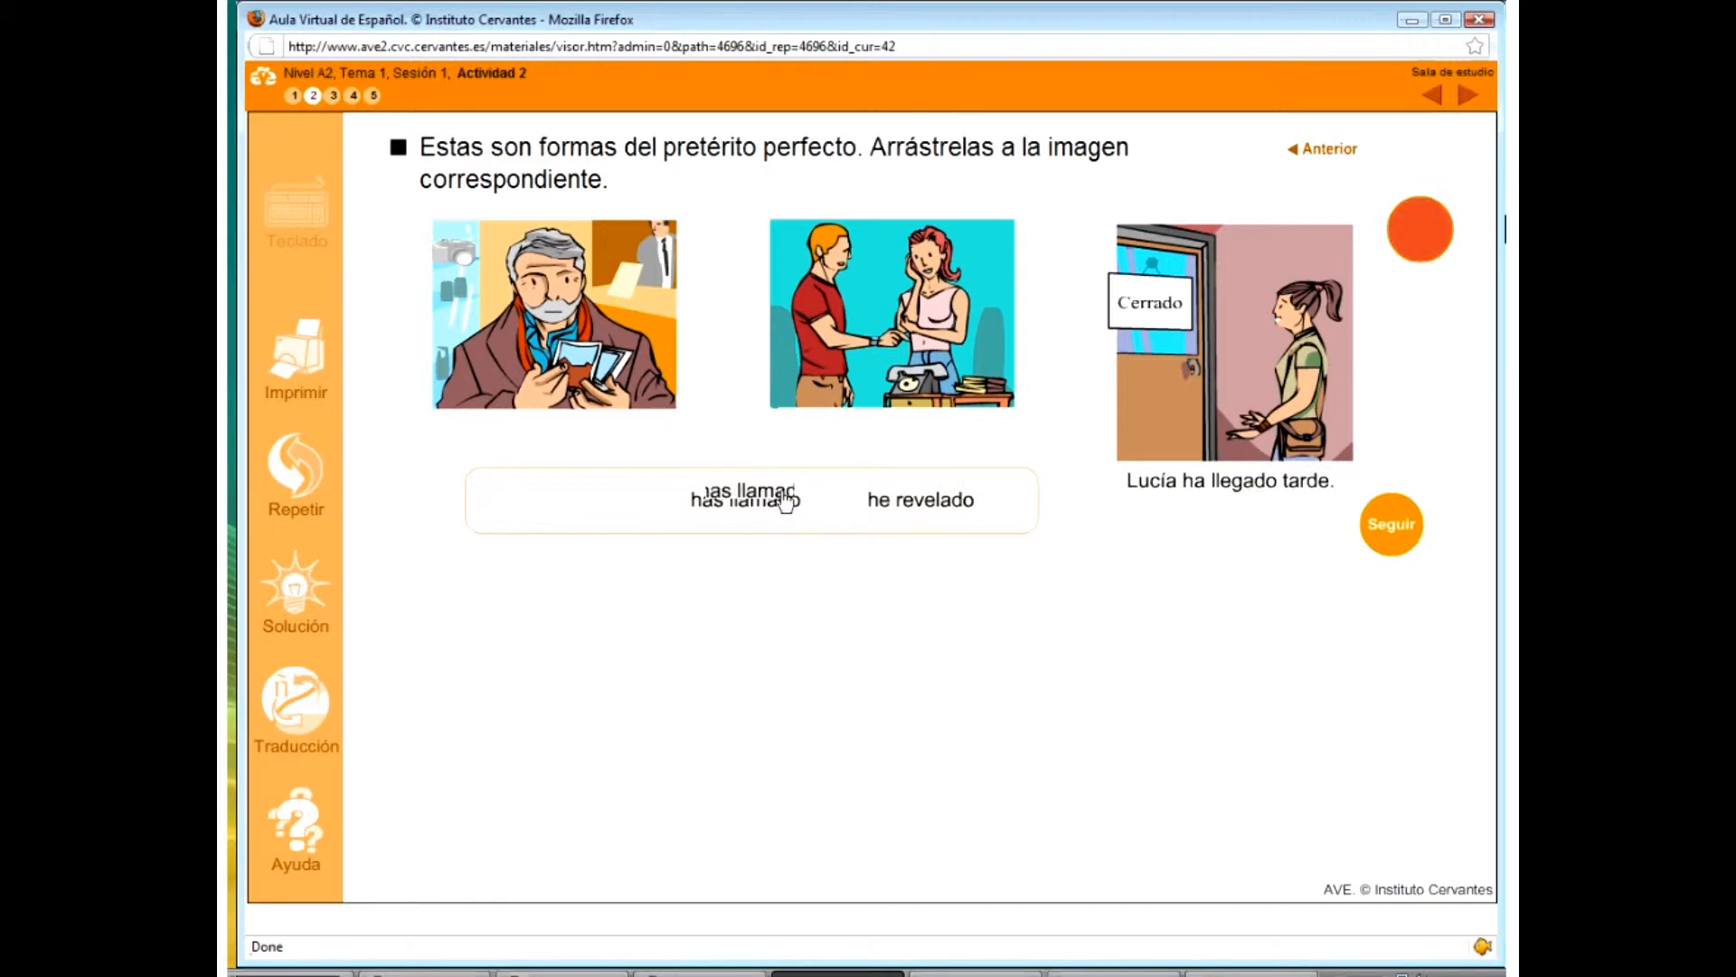
{"action": "left_click_drag", "start_coordinate": [754, 500], "coordinate": [892, 428]}
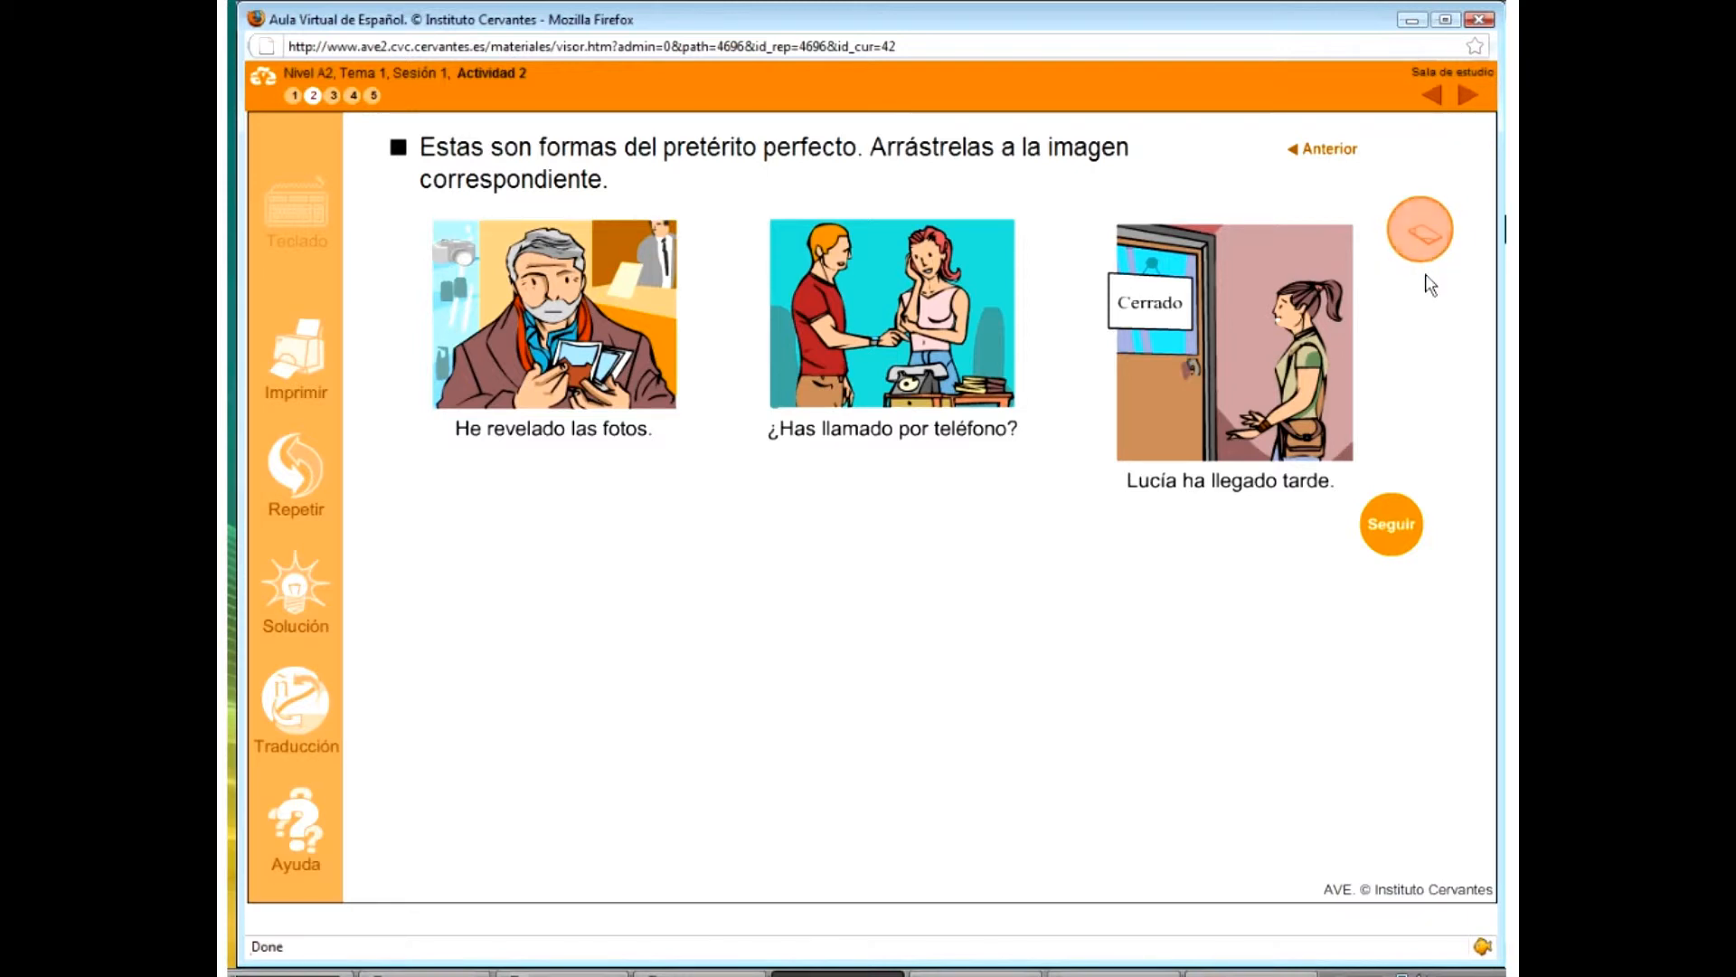
{"action": "left_click", "coordinate": [1421, 228]}
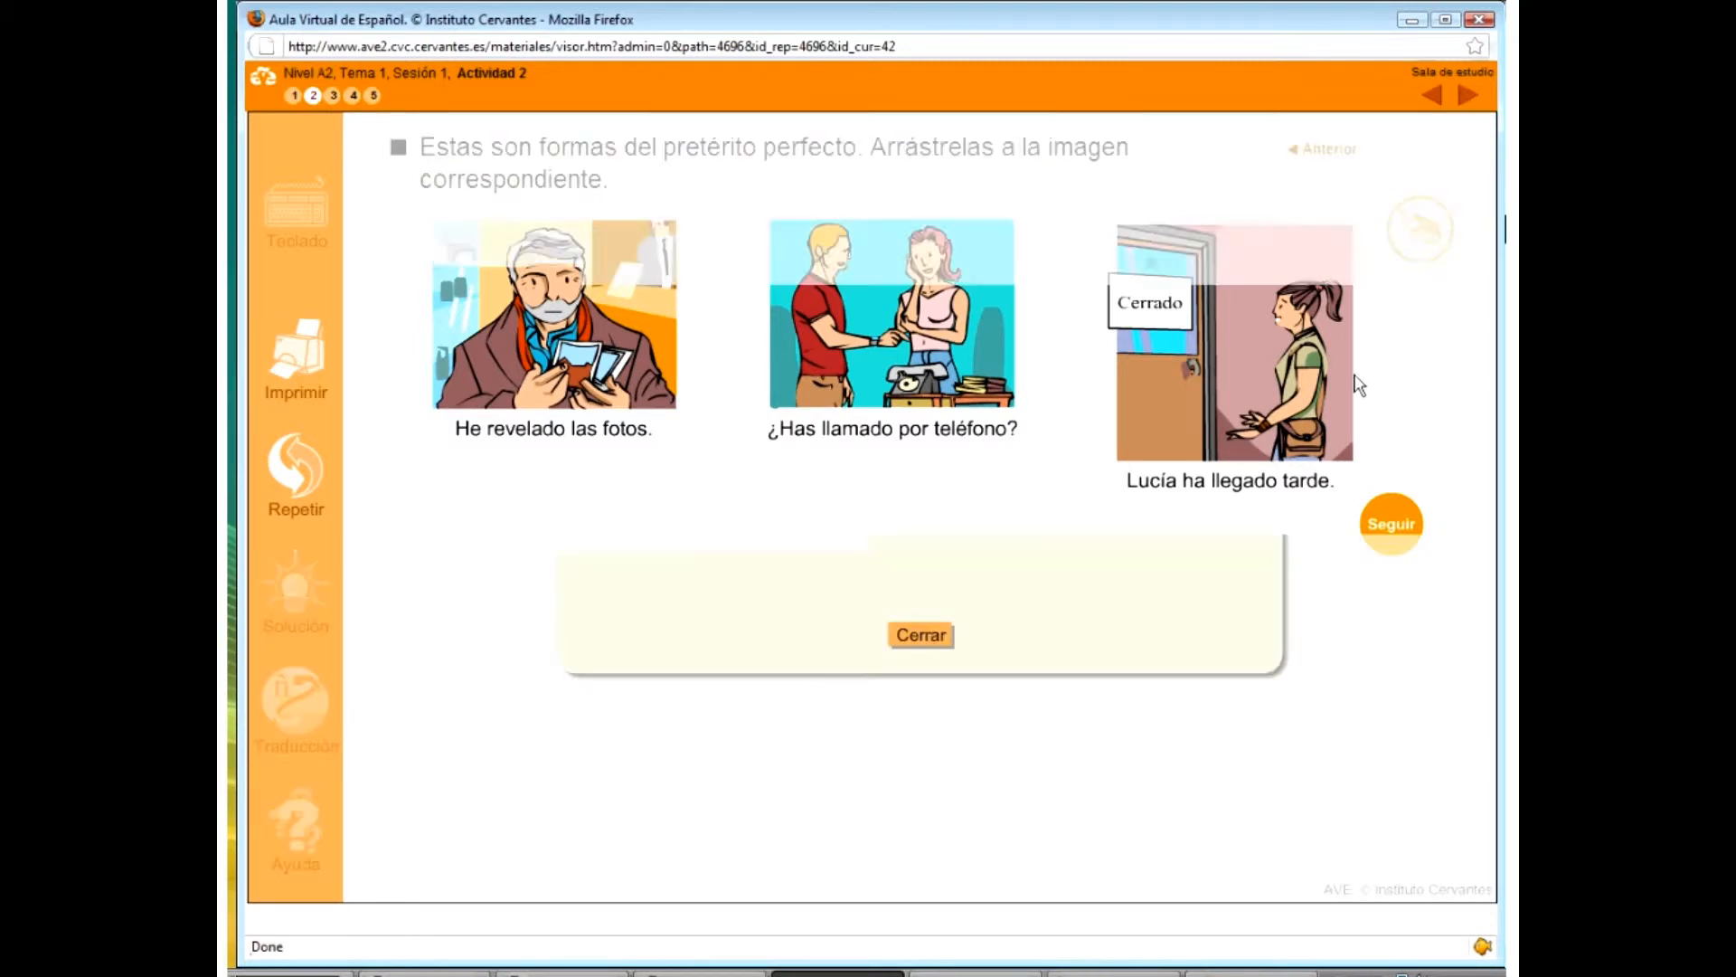
{"action": "left_click", "coordinate": [918, 635]}
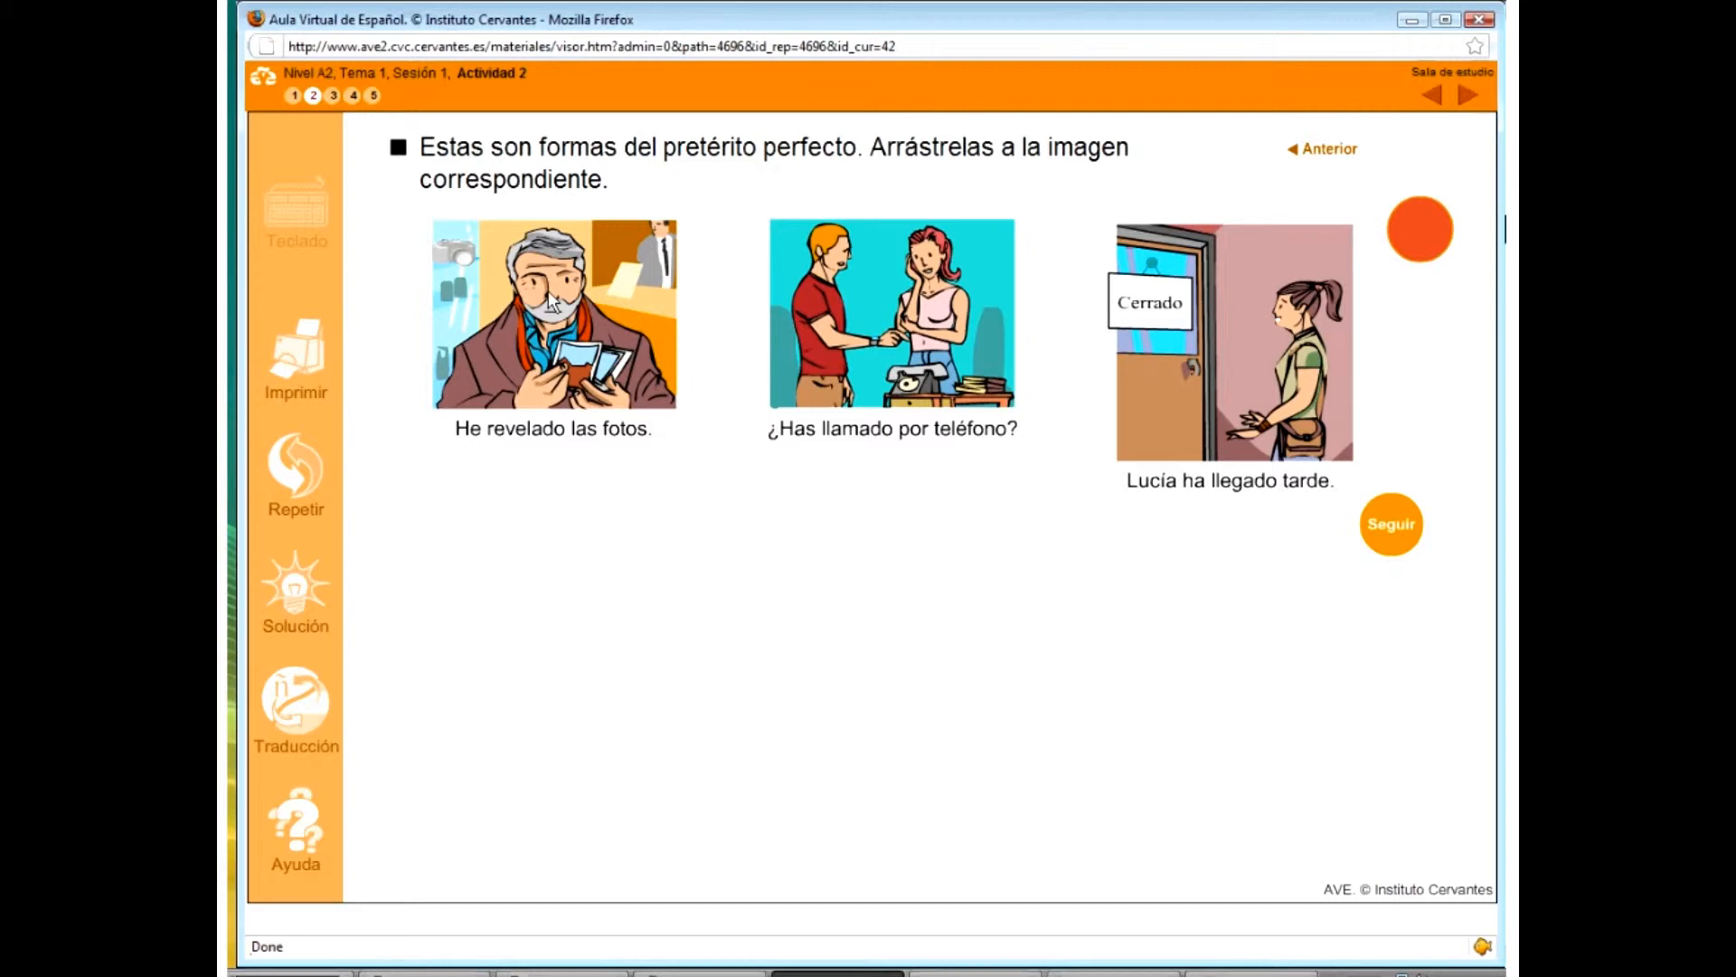
{"action": "mouse_move", "coordinate": [331, 95]}
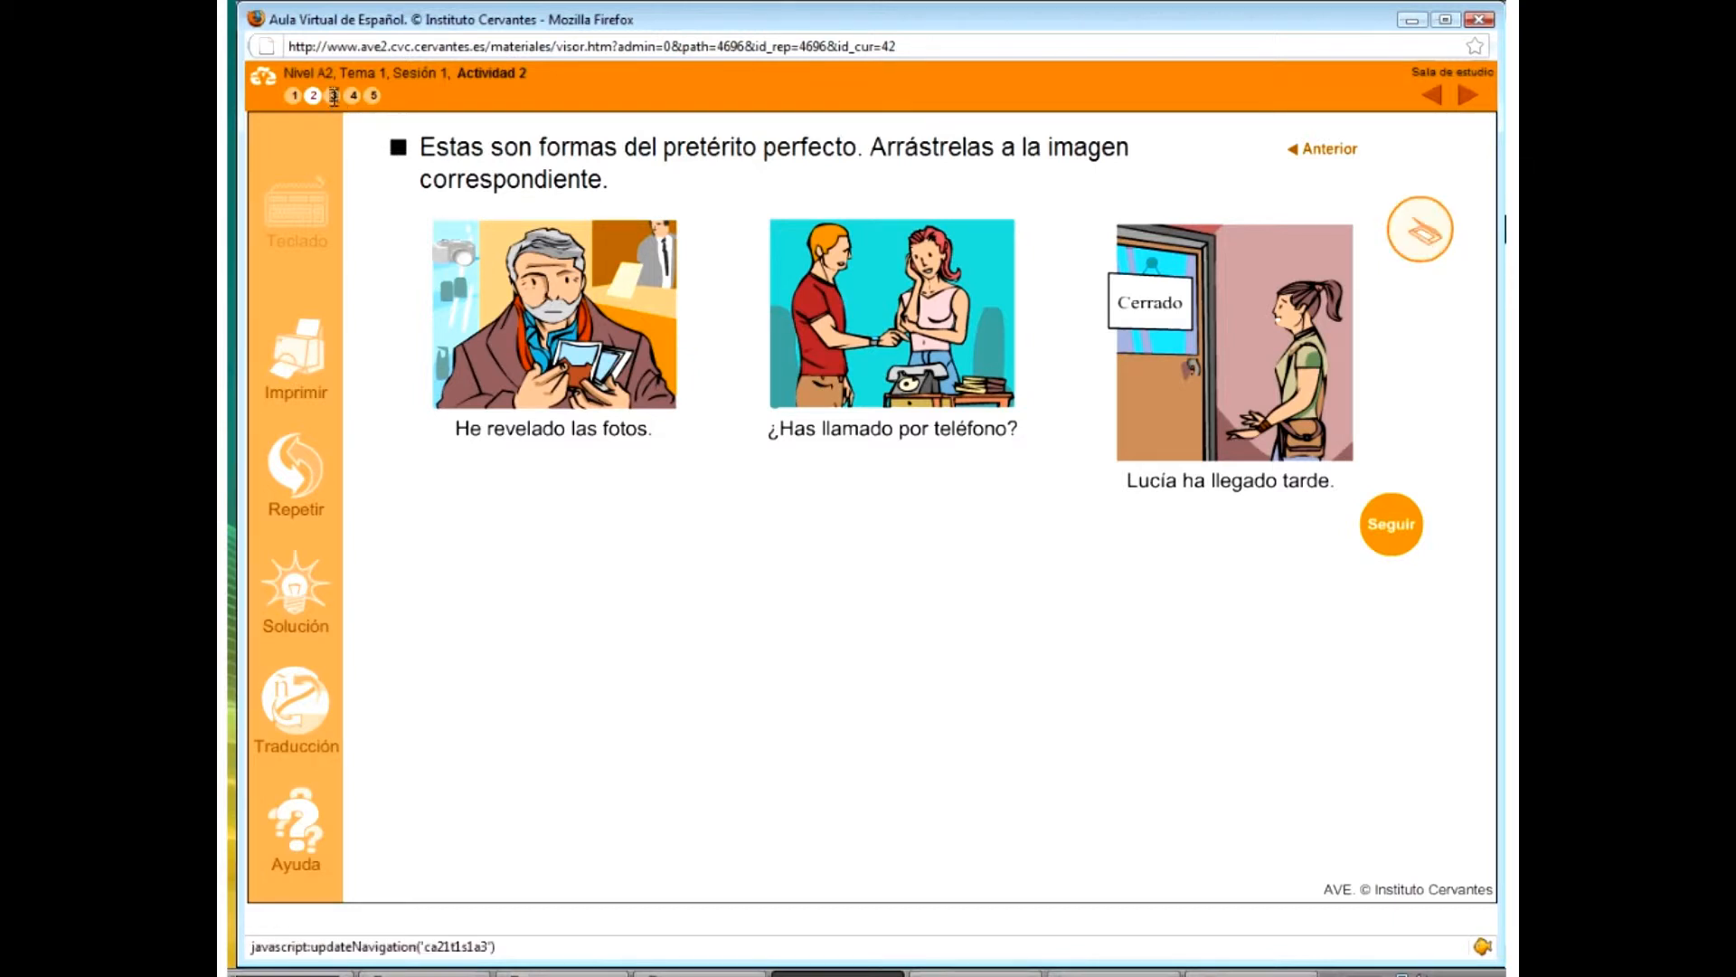
- Switch to activity 3, the mother-and-son school dialogue
{"action": "left_click", "coordinate": [1391, 524]}
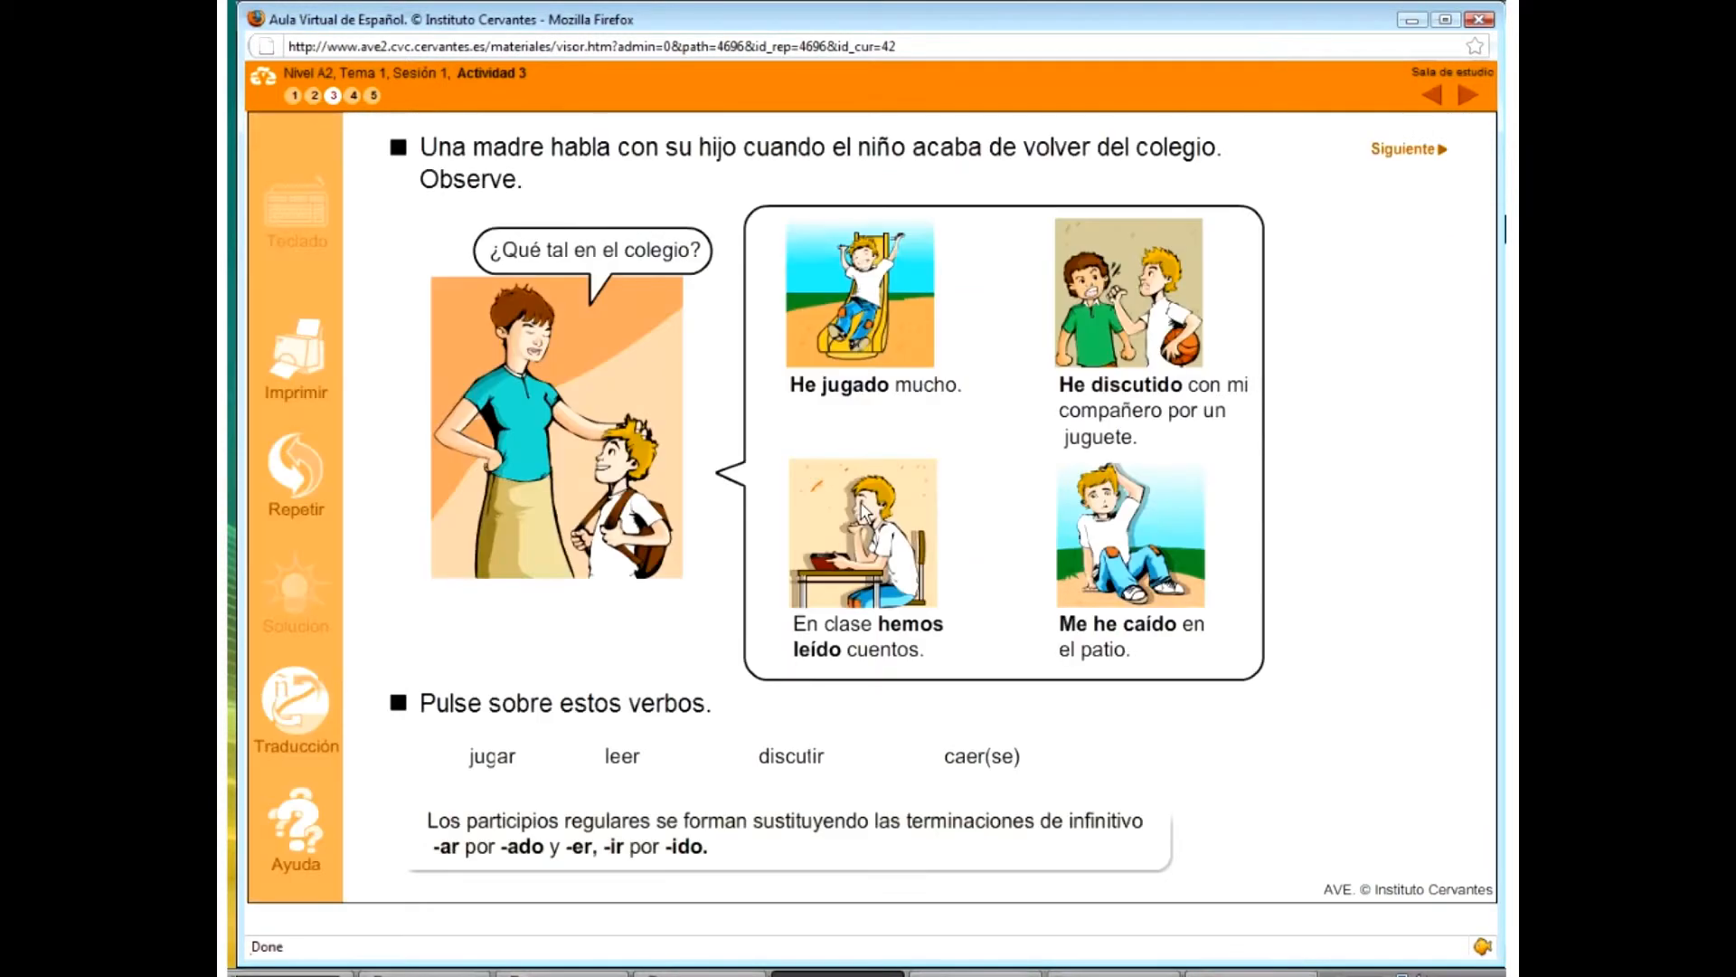
{"action": "mouse_move", "coordinate": [645, 334]}
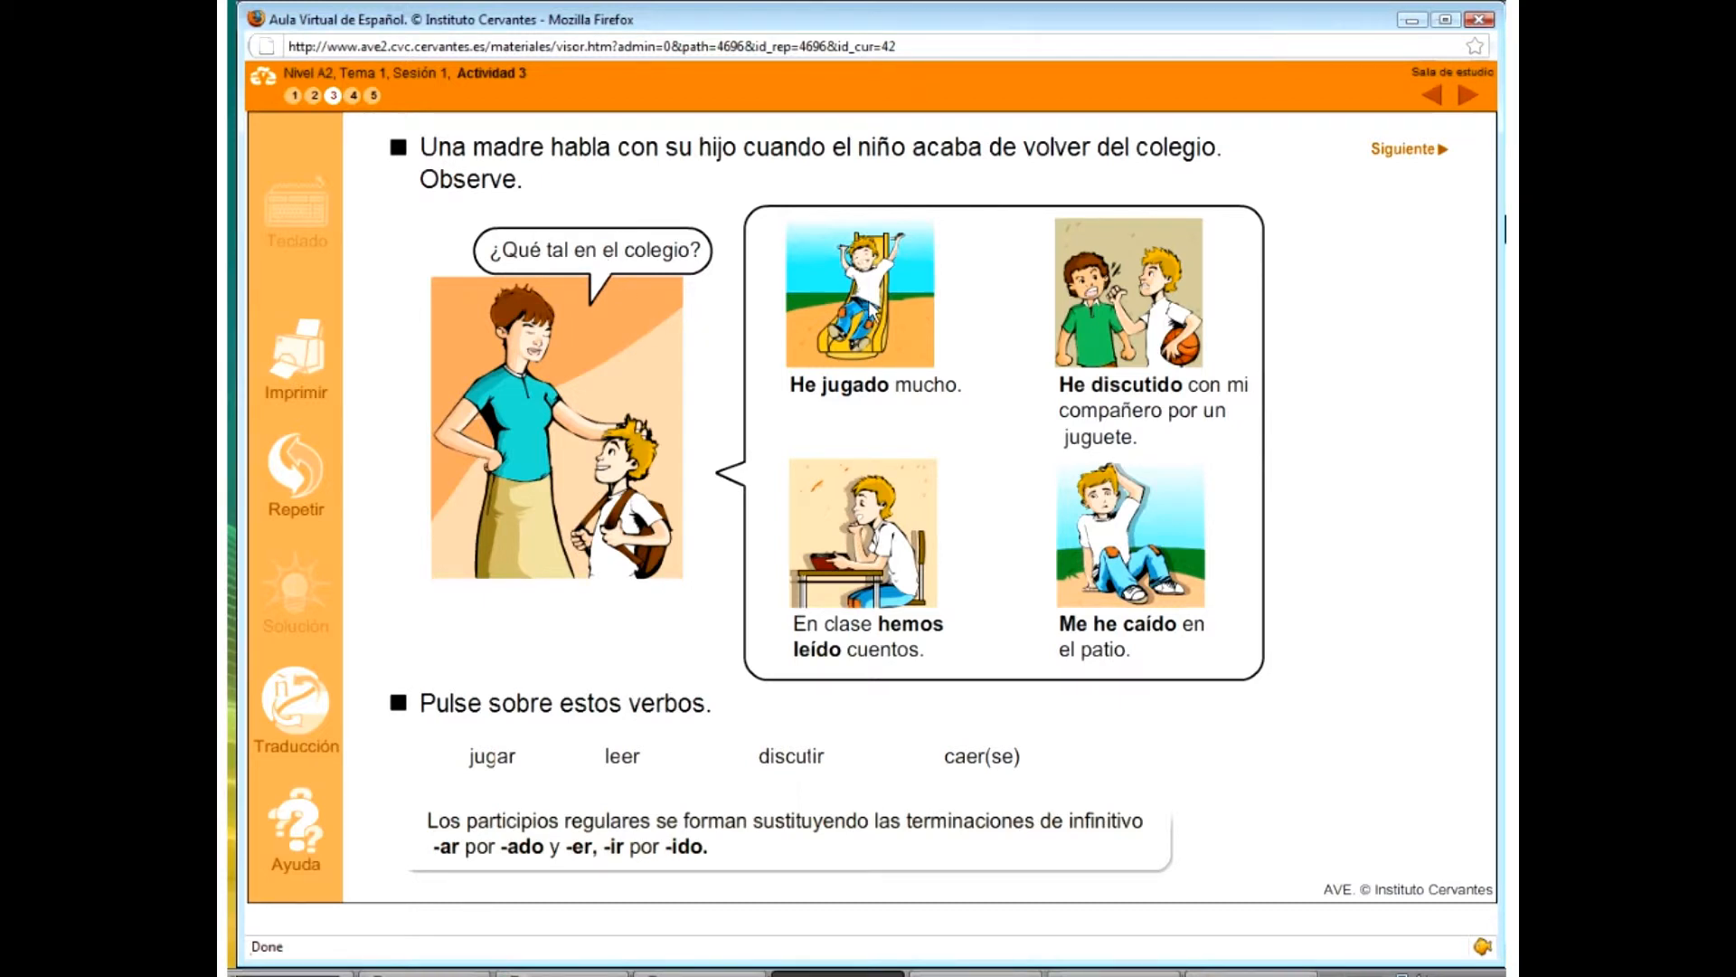
{"action": "mouse_move", "coordinate": [775, 338]}
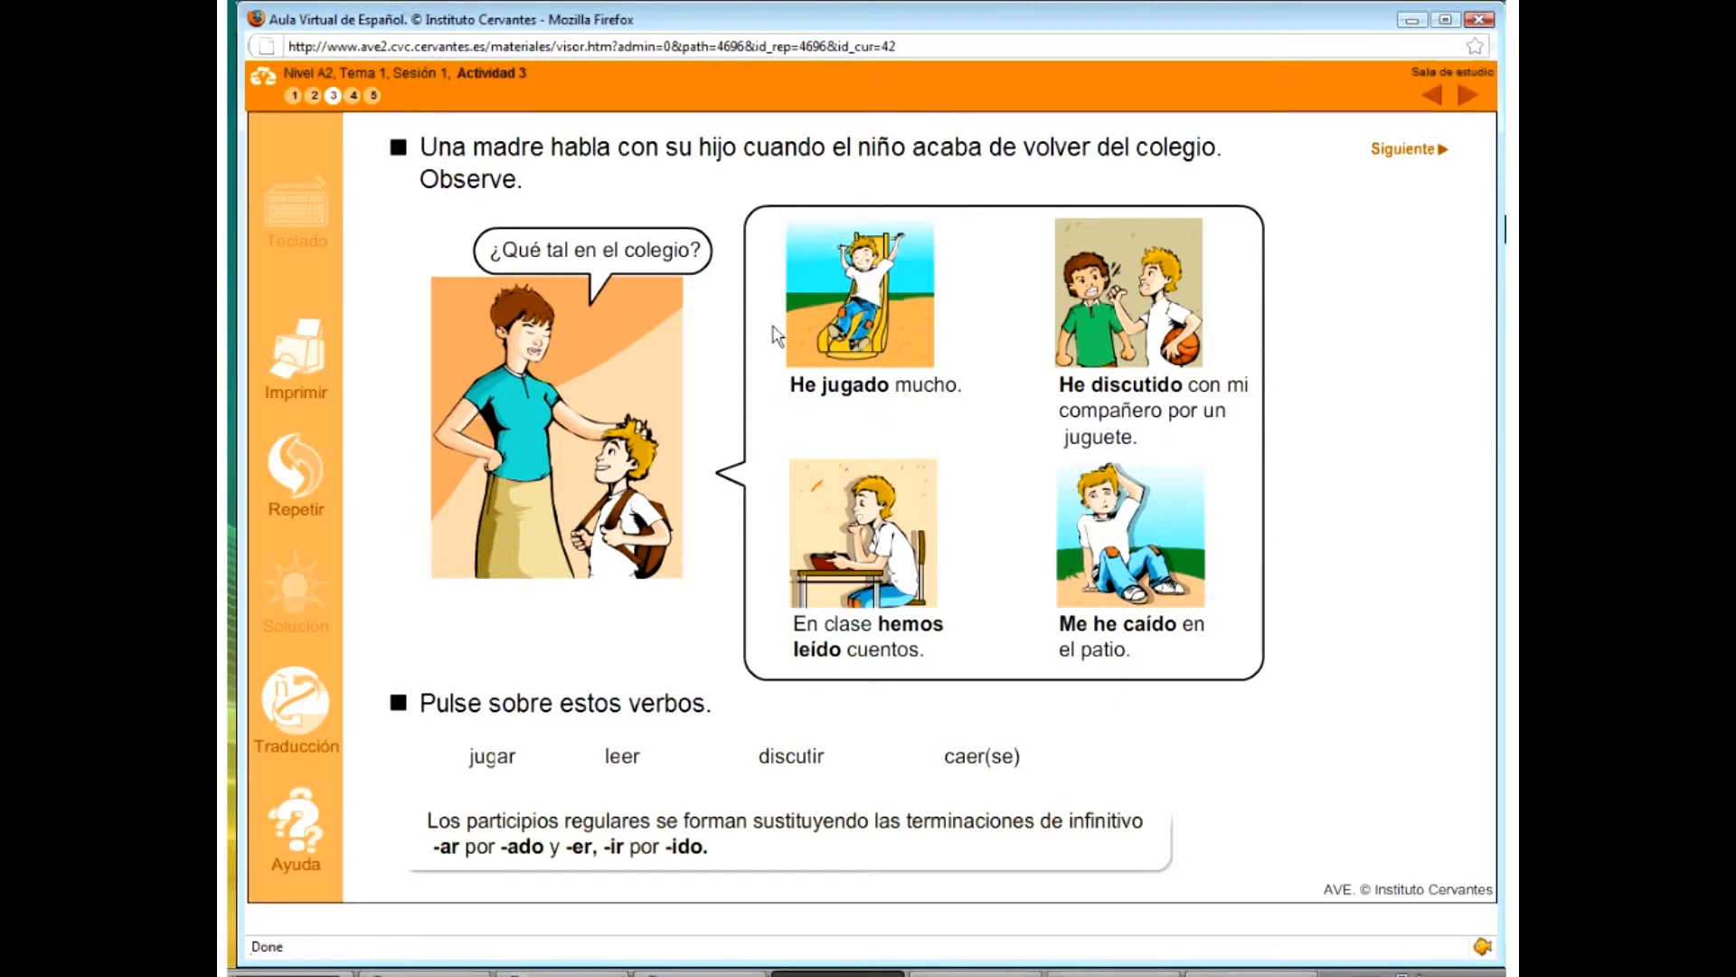
{"action": "mouse_move", "coordinate": [687, 277]}
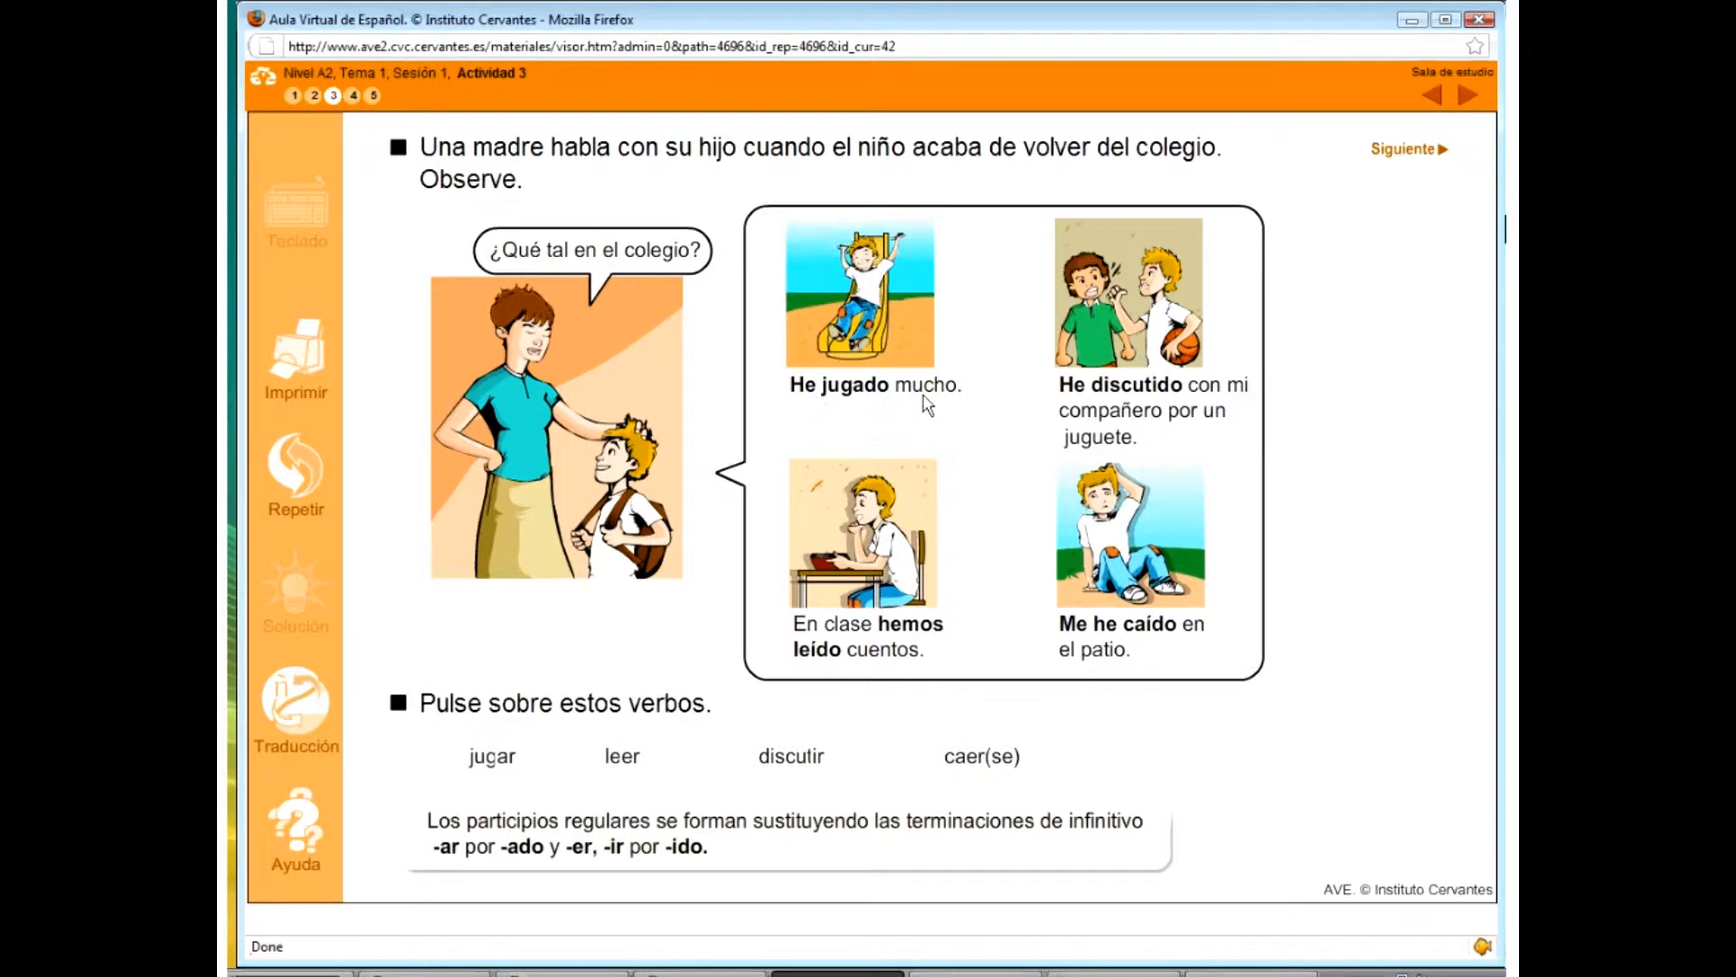
{"action": "mouse_move", "coordinate": [1151, 435]}
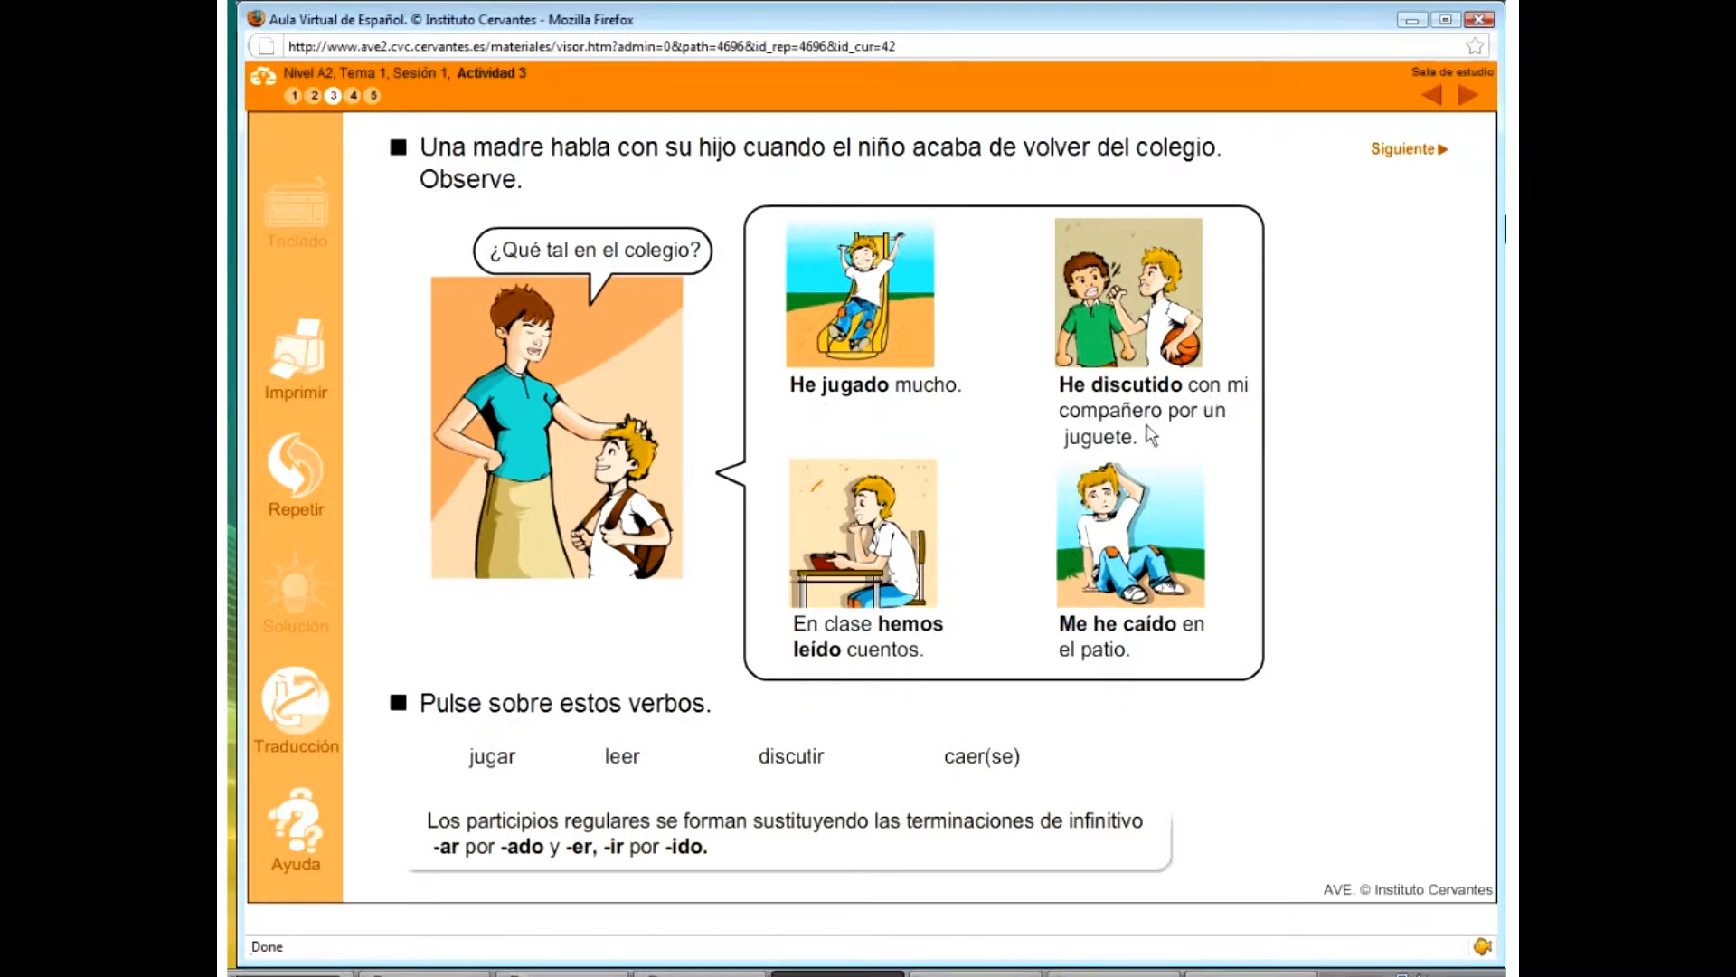
{"action": "mouse_move", "coordinate": [1178, 452]}
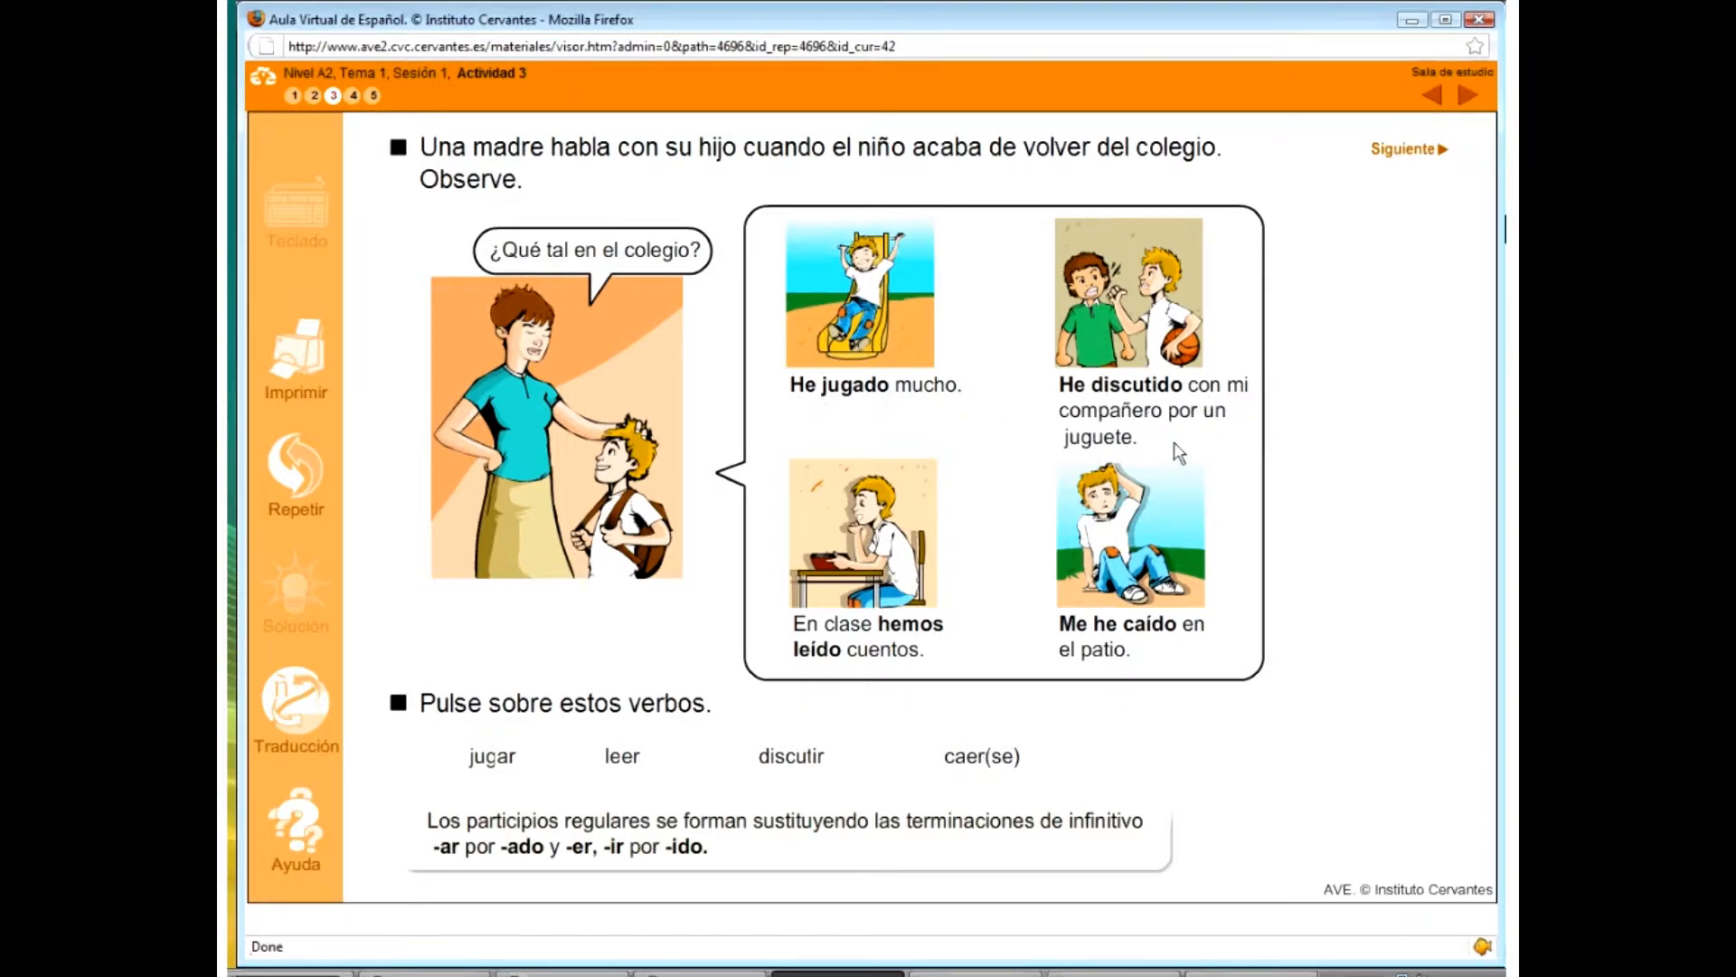
{"action": "mouse_move", "coordinate": [1080, 347]}
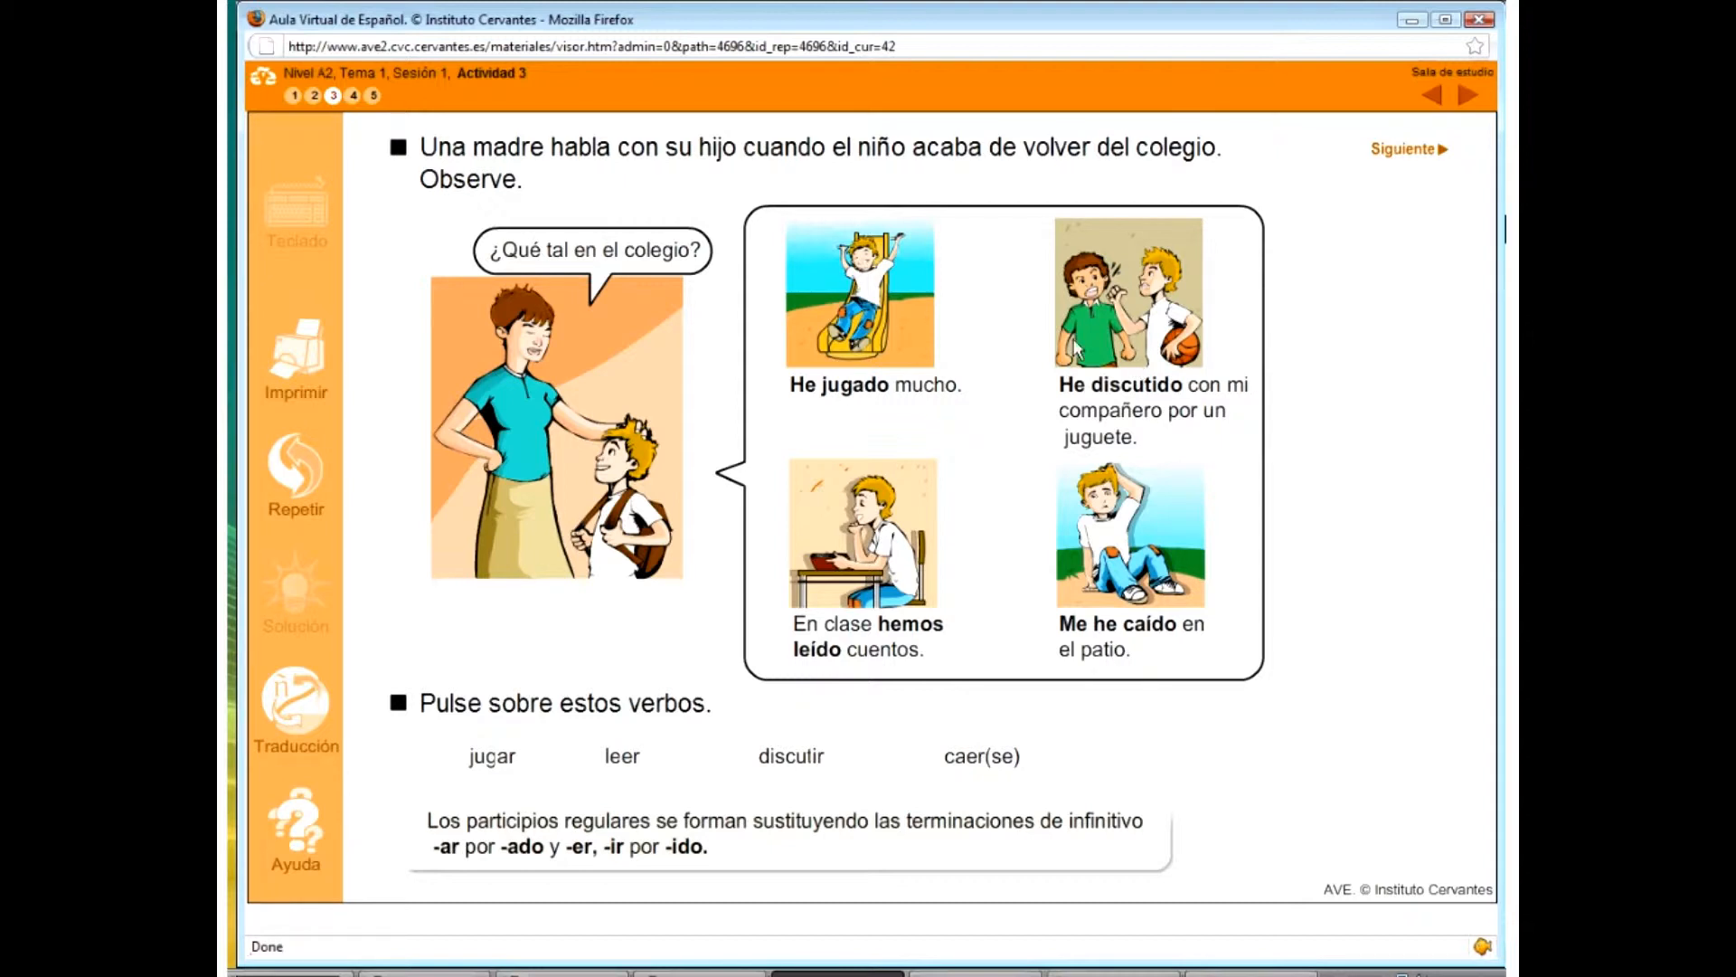
{"action": "mouse_move", "coordinate": [1065, 470]}
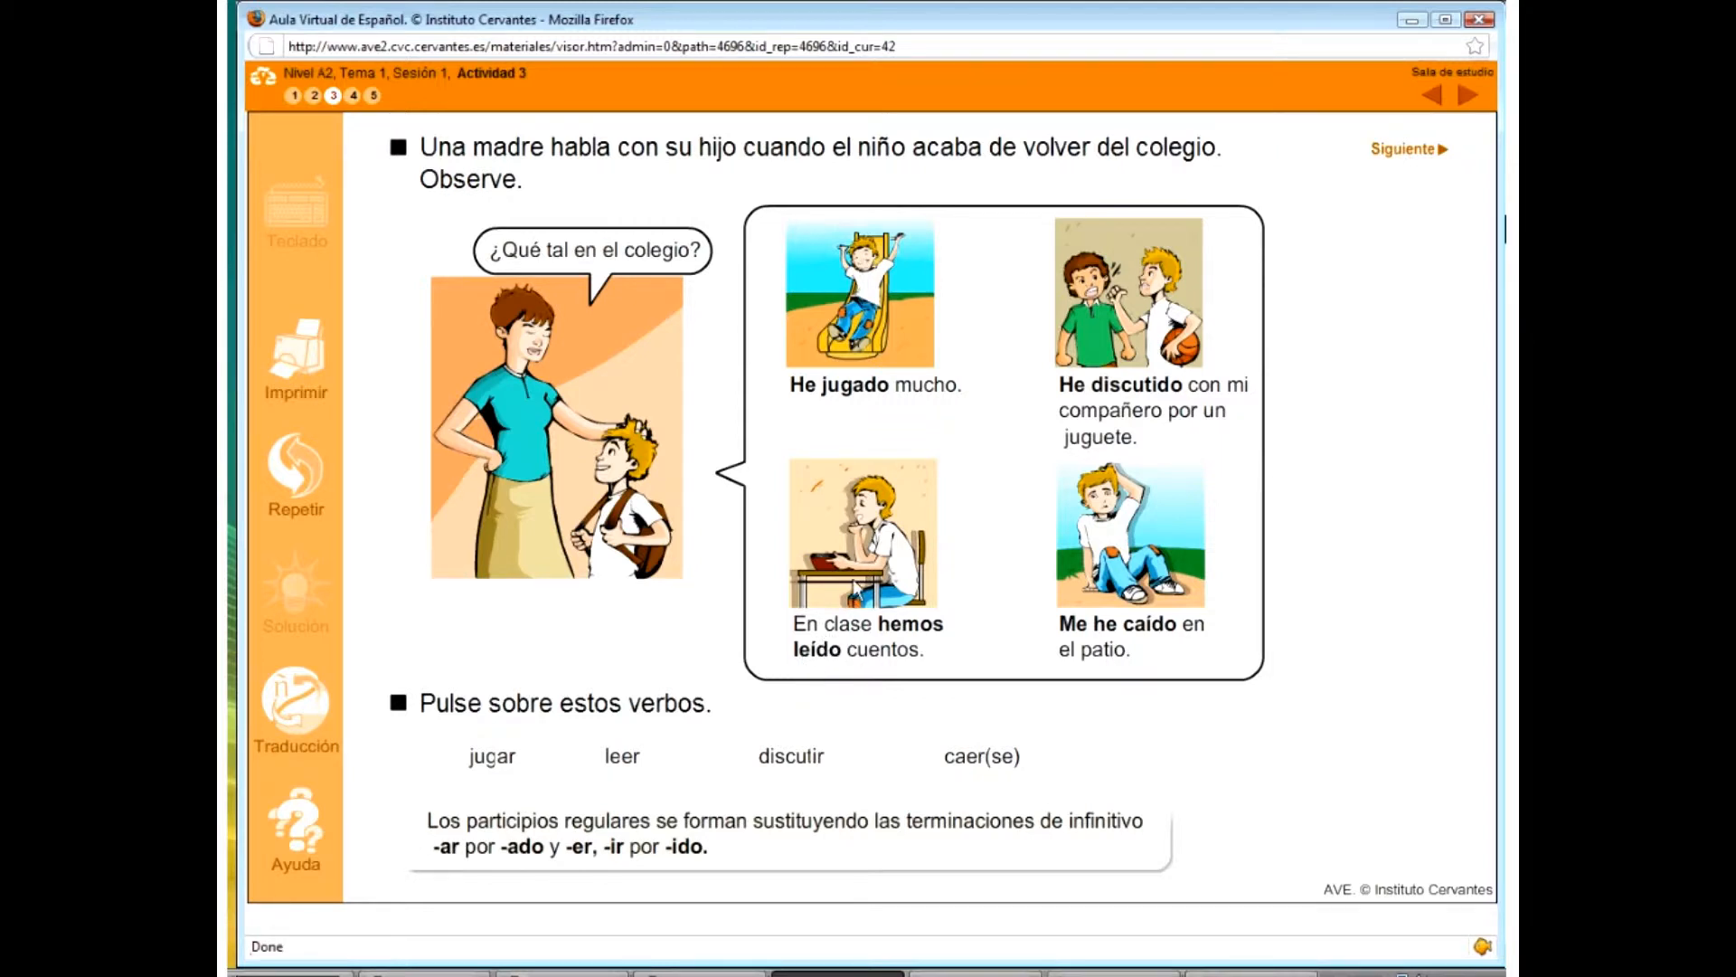
{"action": "mouse_move", "coordinate": [1072, 646]}
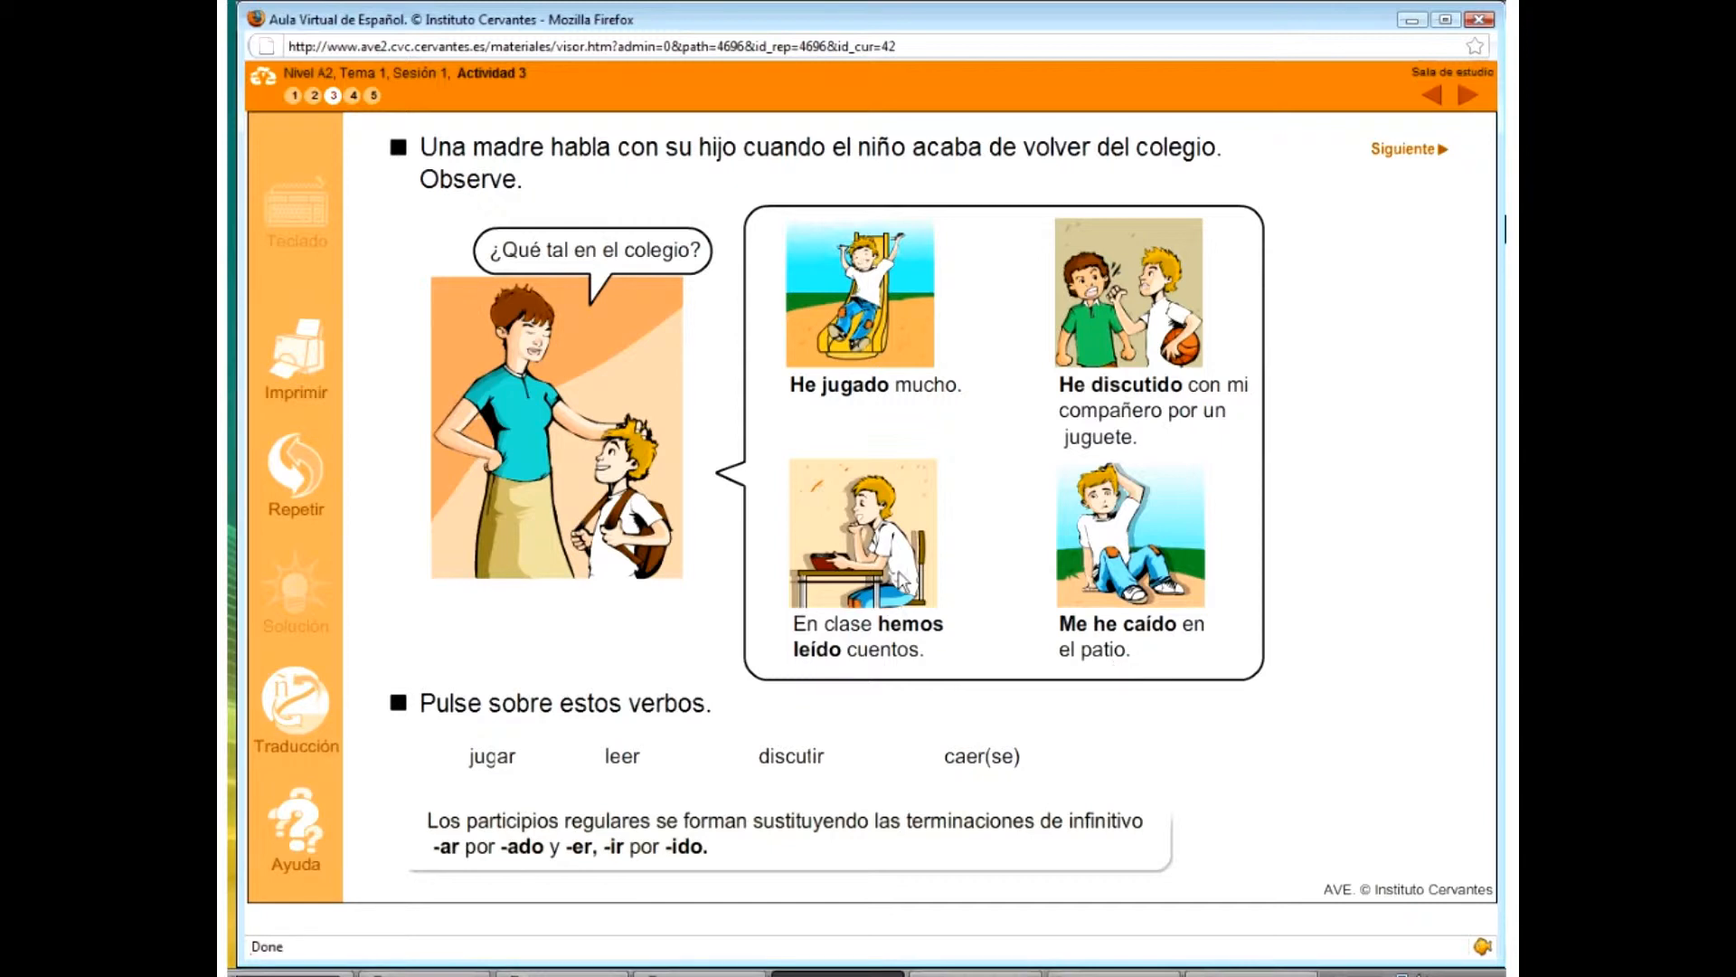
{"action": "mouse_move", "coordinate": [972, 529]}
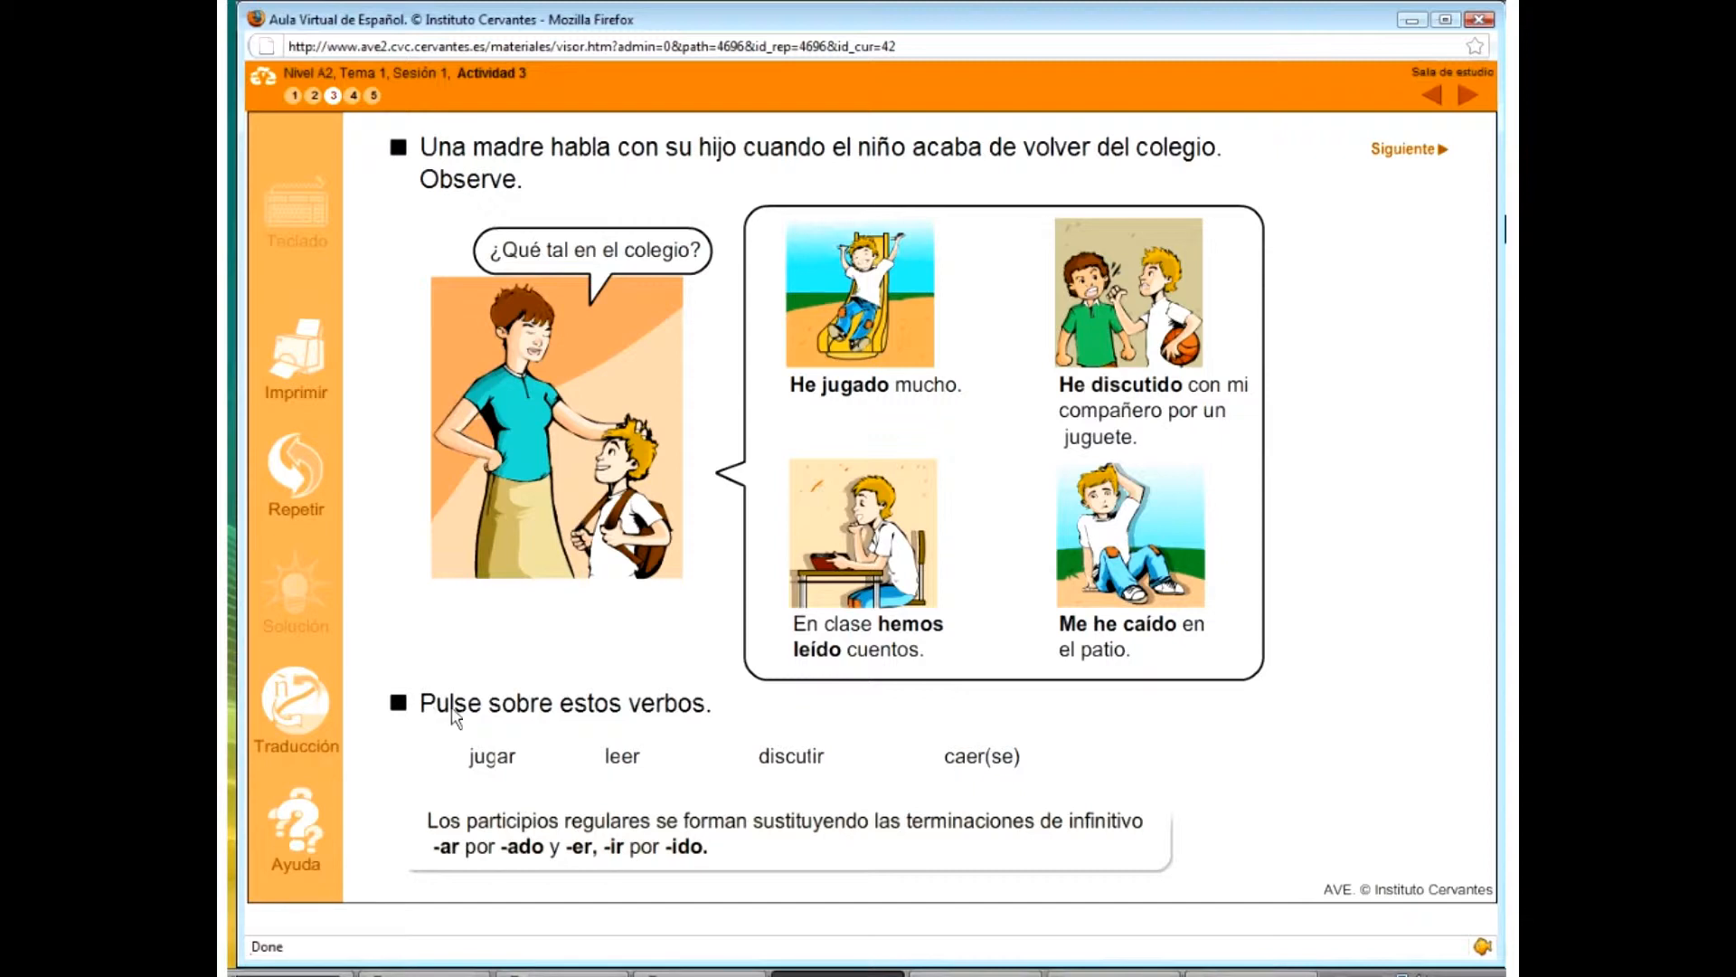
- Show the participles for jugar and the other listed verbs, then continue with Siguiente
{"action": "left_click", "coordinate": [492, 756]}
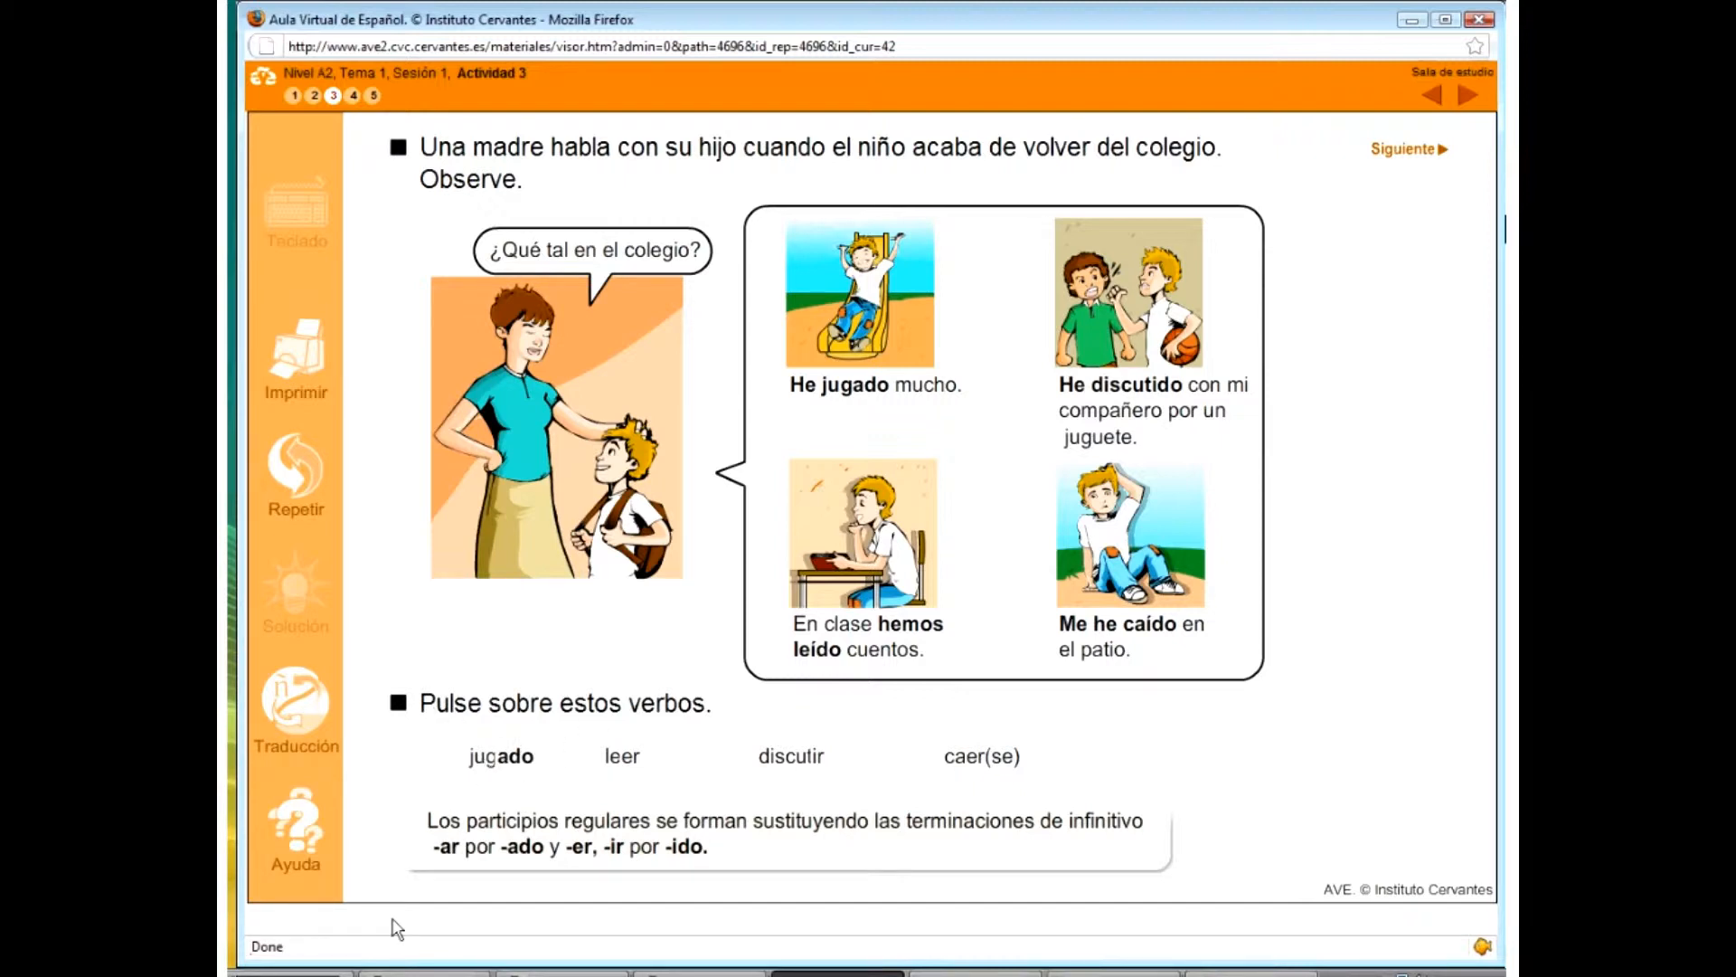
{"action": "left_click", "coordinate": [622, 756]}
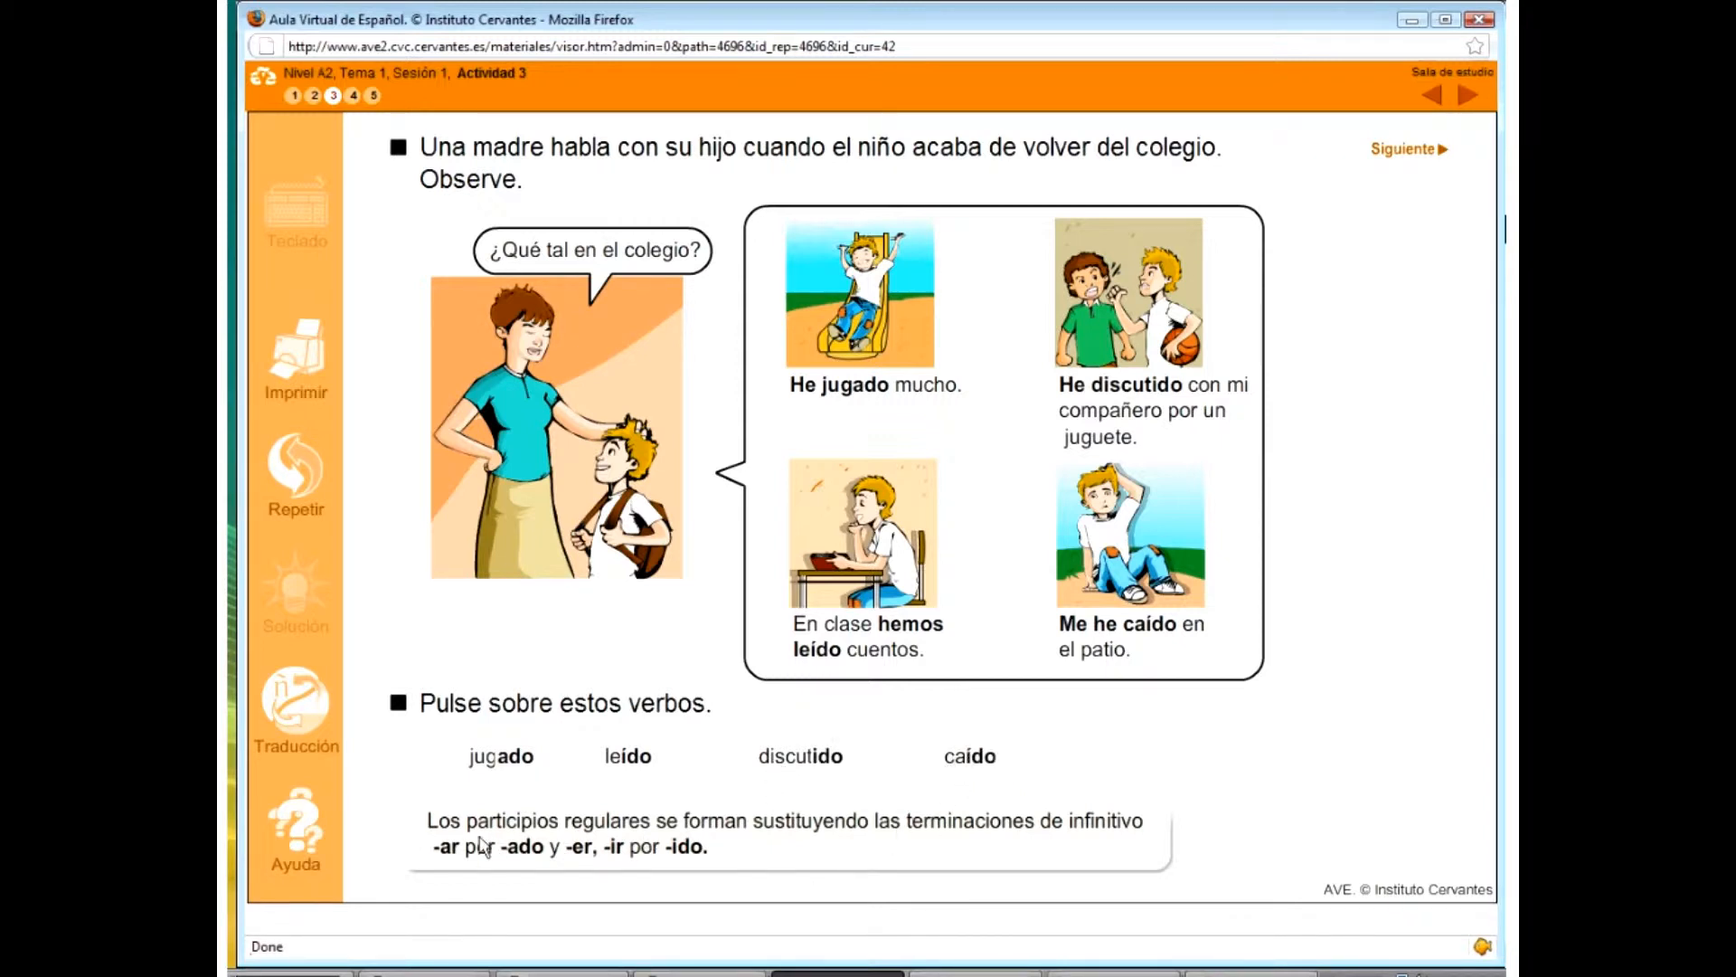
{"action": "mouse_move", "coordinate": [473, 844]}
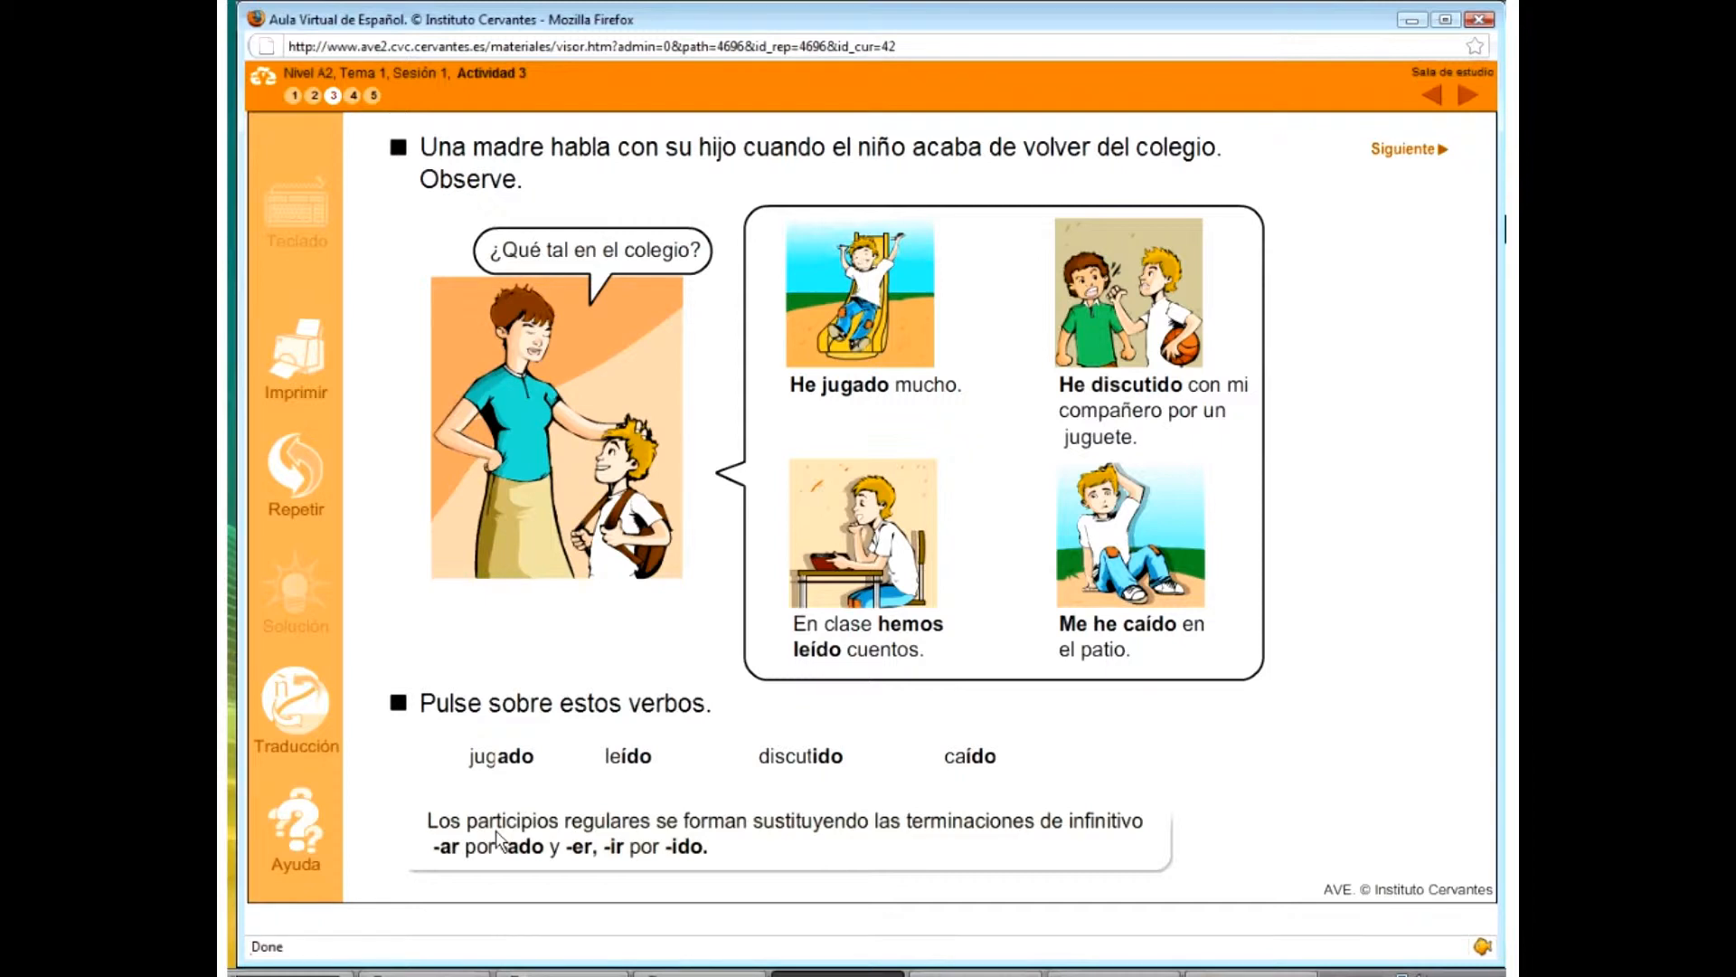
{"action": "mouse_move", "coordinate": [512, 782]}
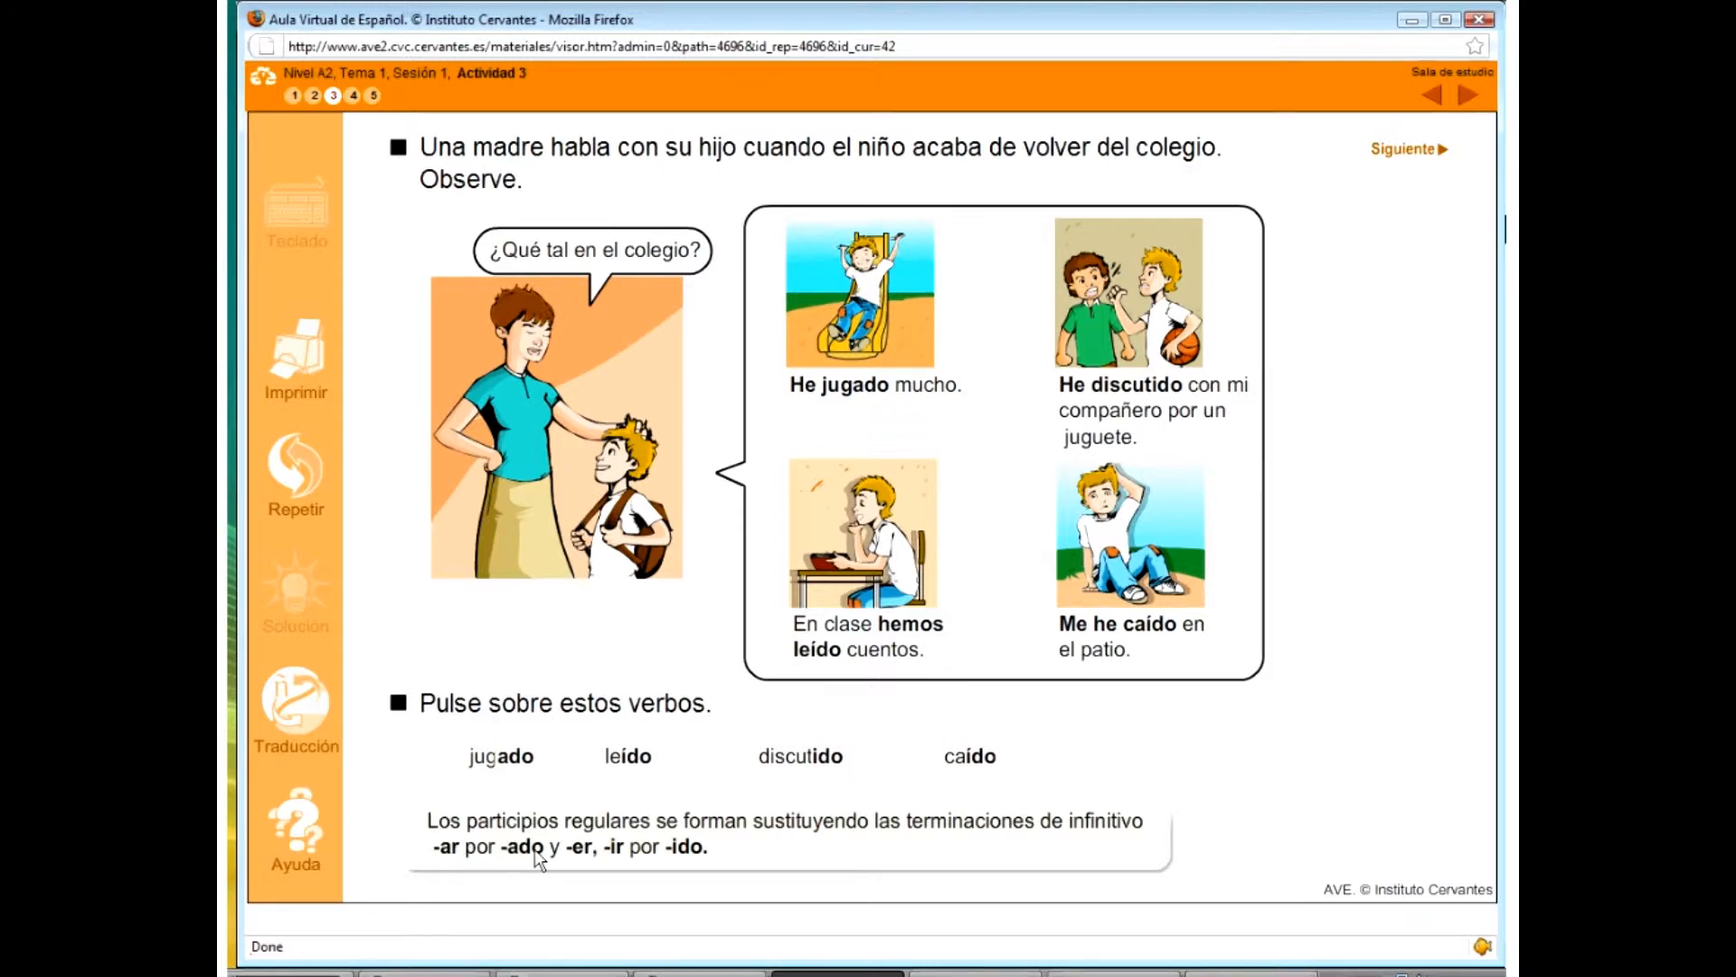
{"action": "mouse_move", "coordinate": [625, 862]}
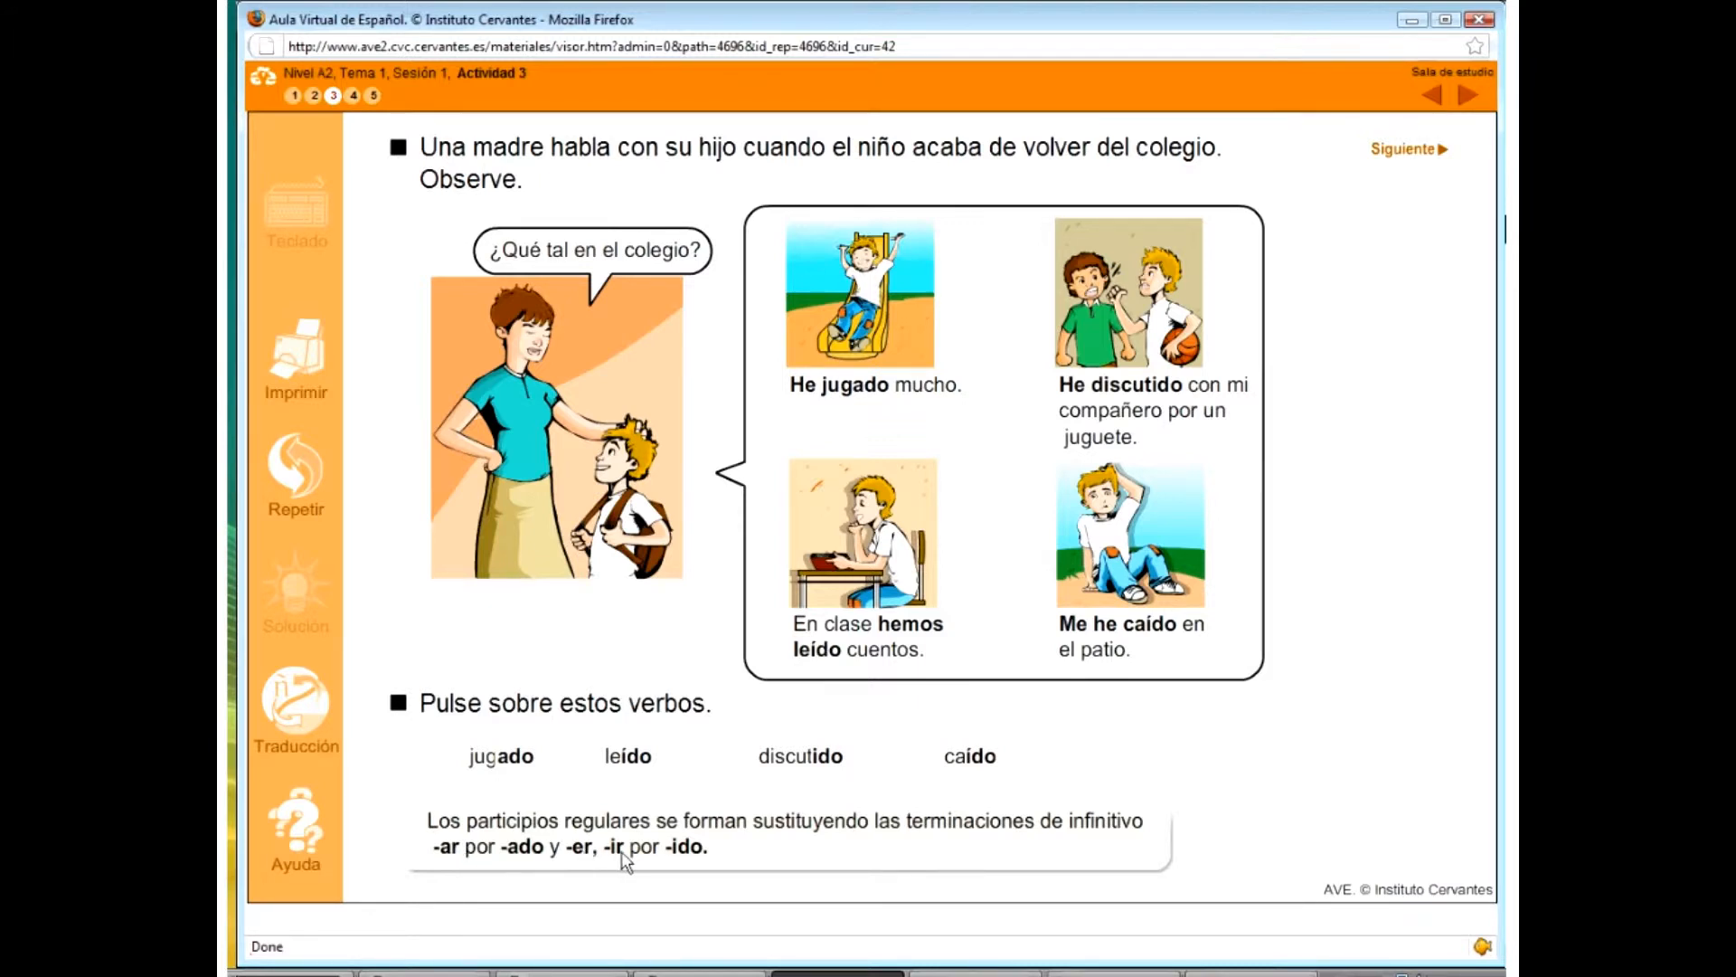
{"action": "mouse_move", "coordinate": [753, 869]}
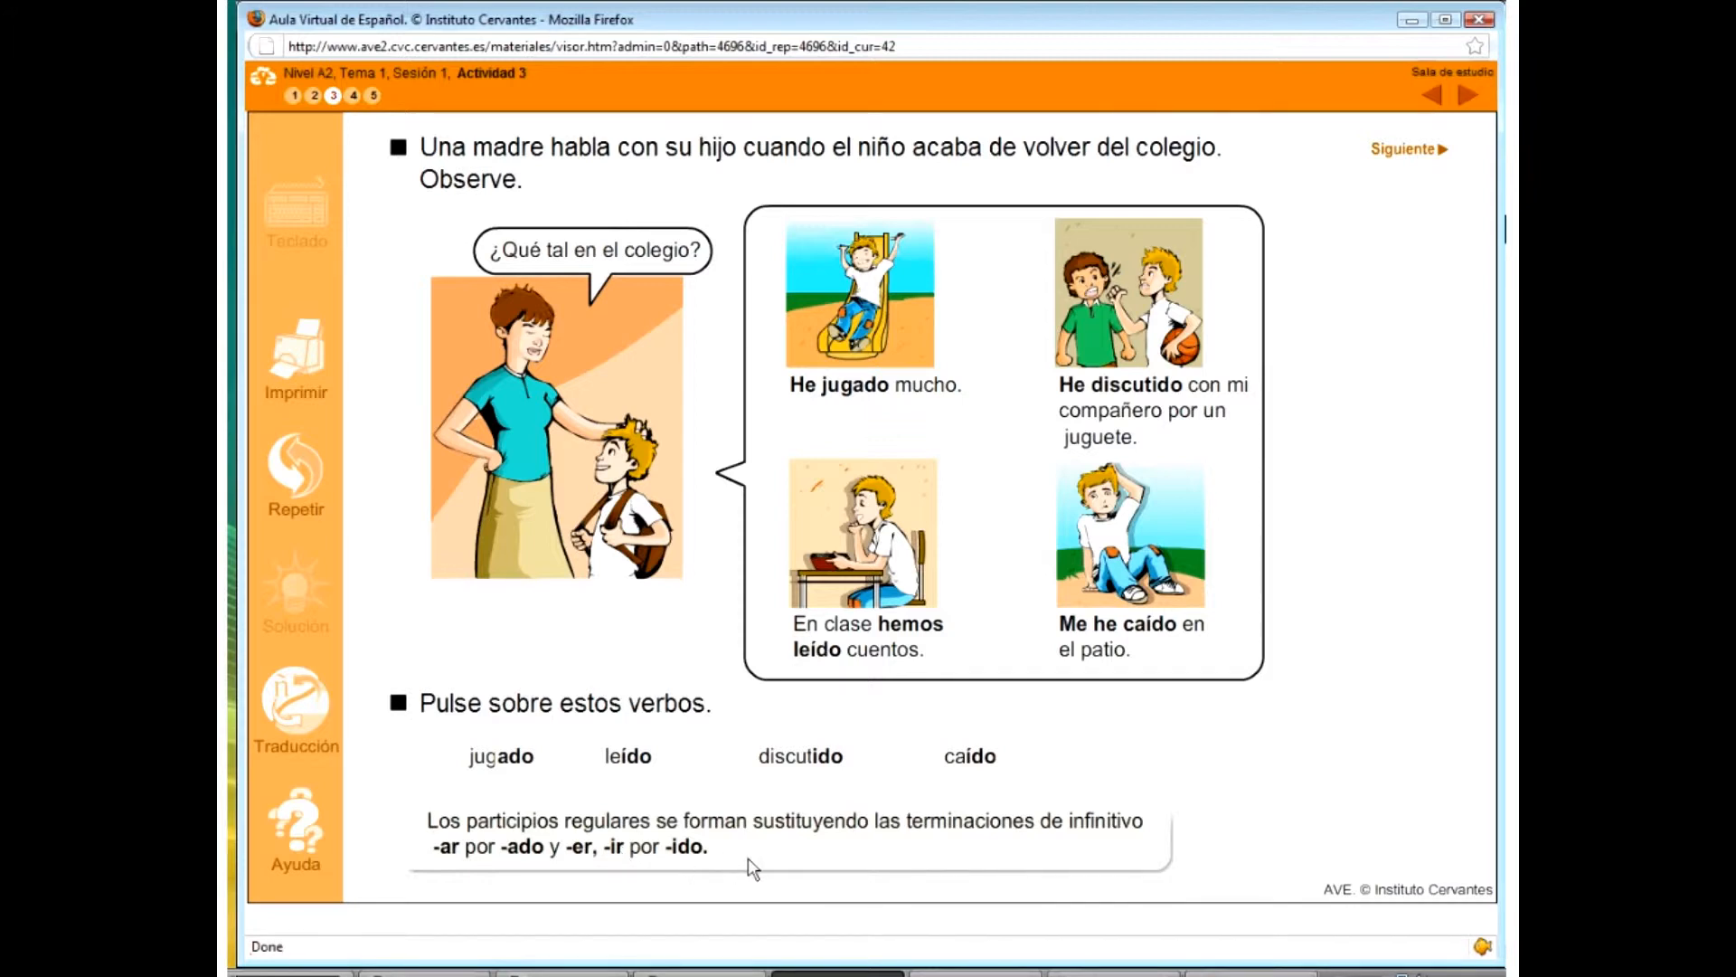
{"action": "mouse_move", "coordinate": [709, 798]}
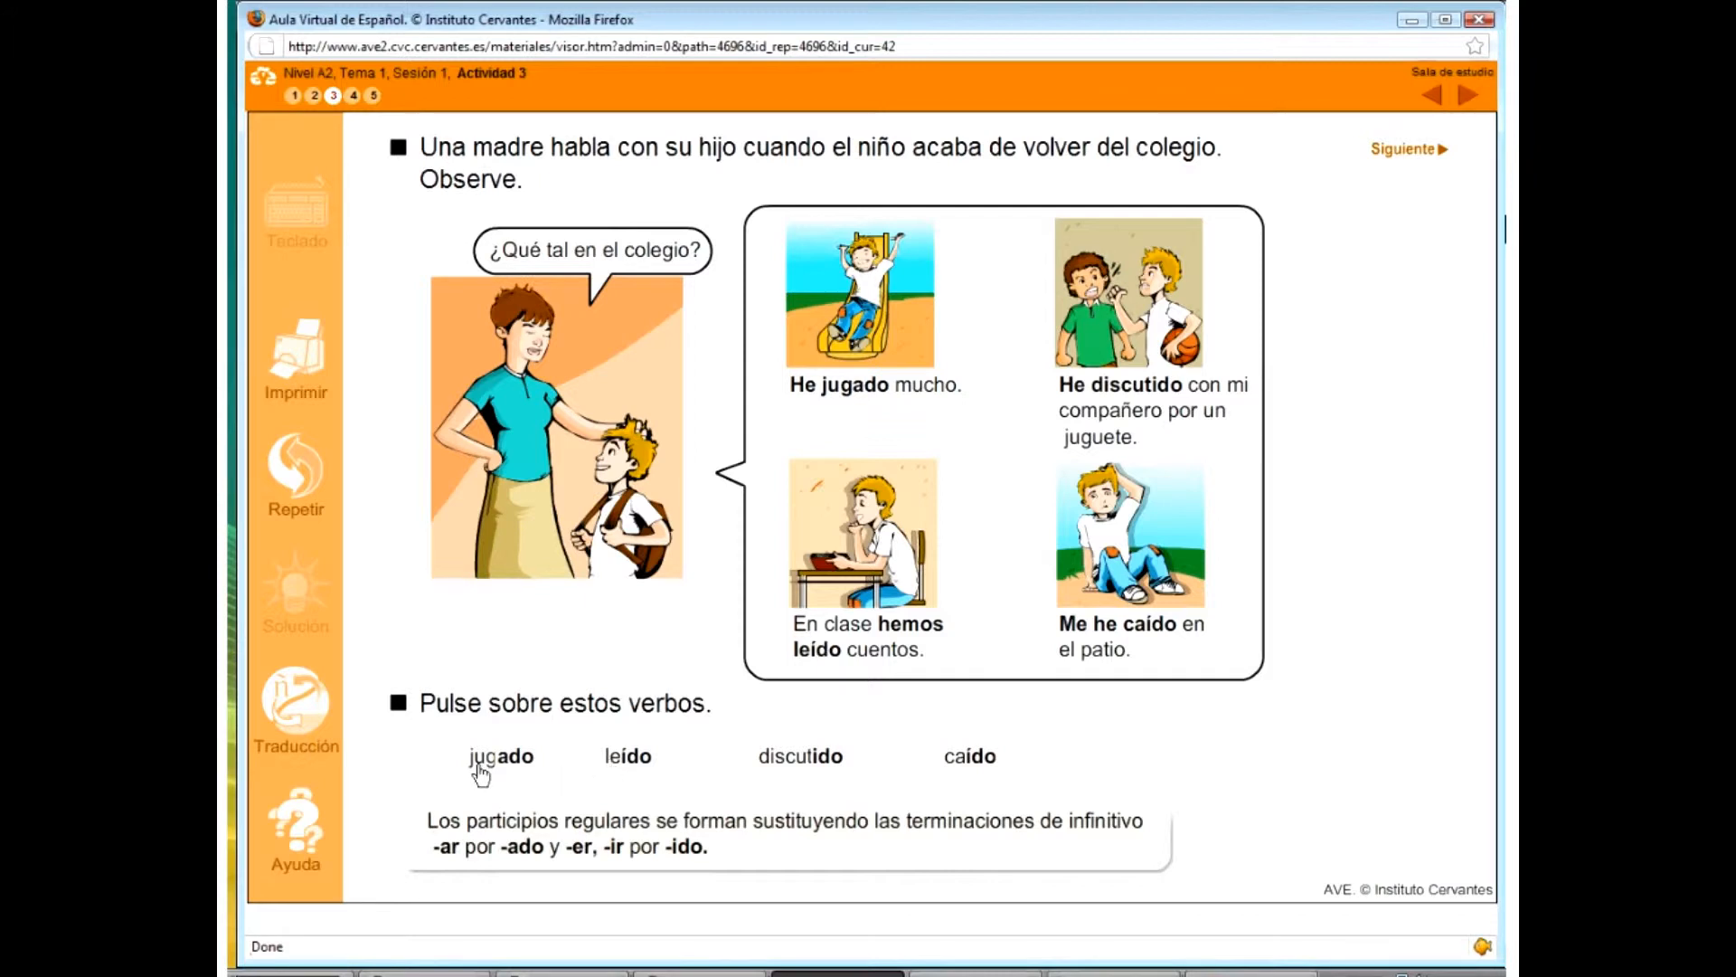
{"action": "mouse_move", "coordinate": [539, 775]}
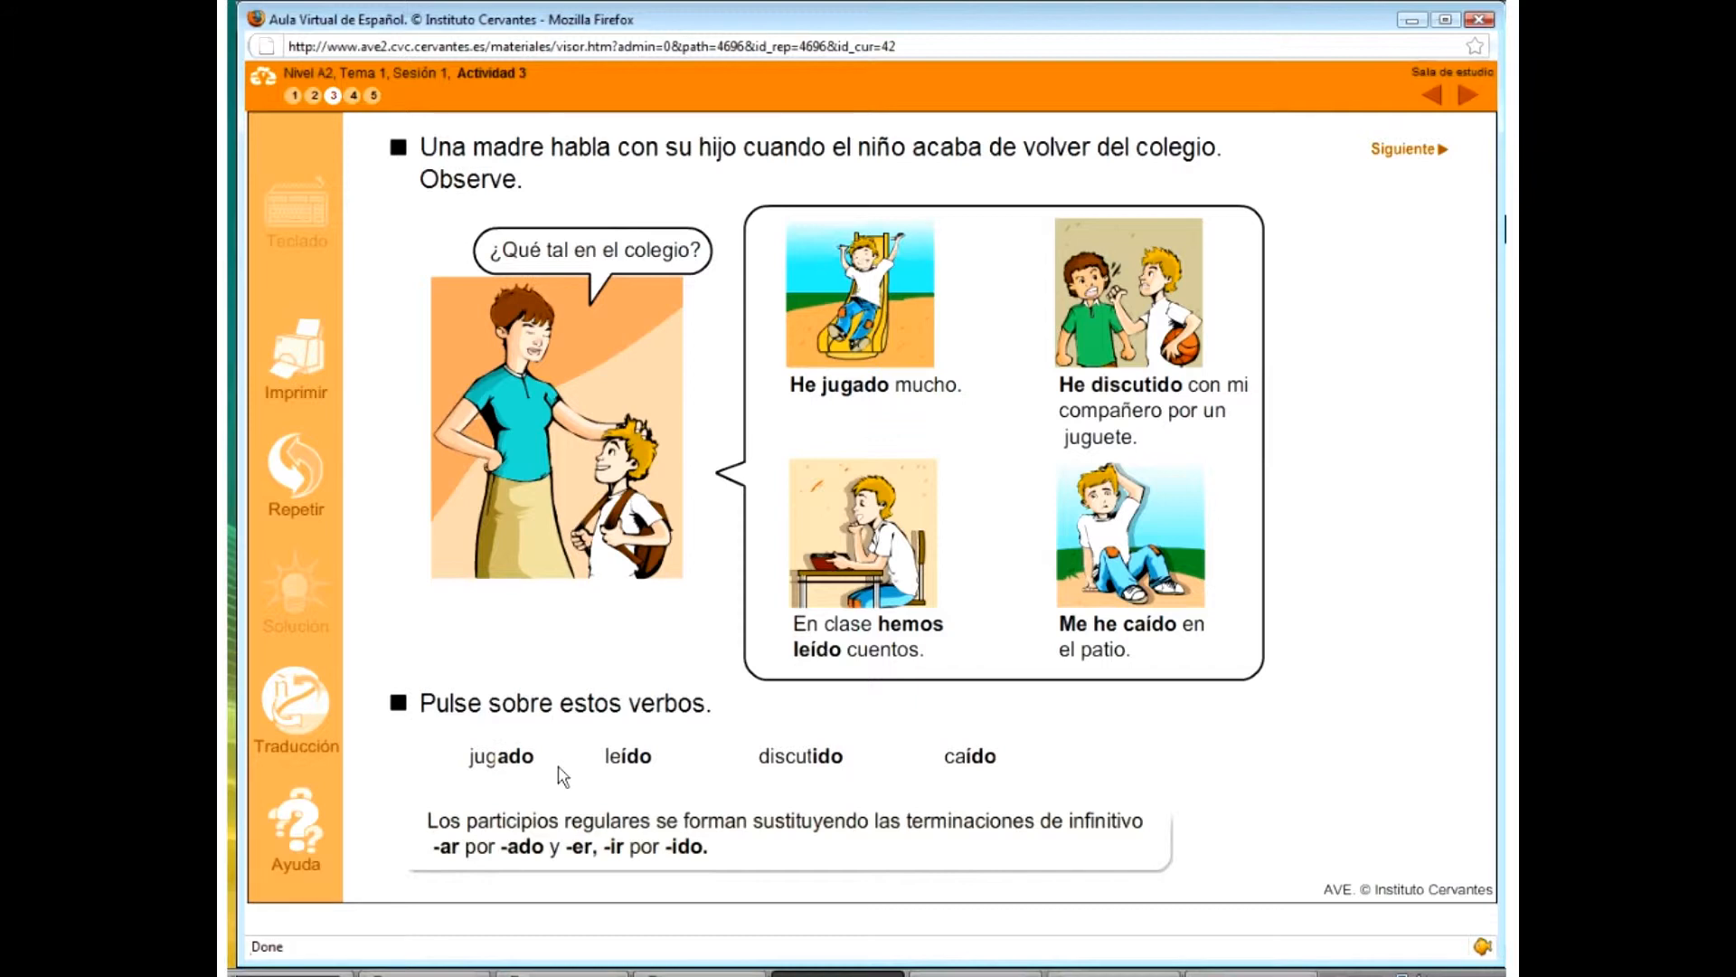
{"action": "mouse_move", "coordinate": [1382, 163]}
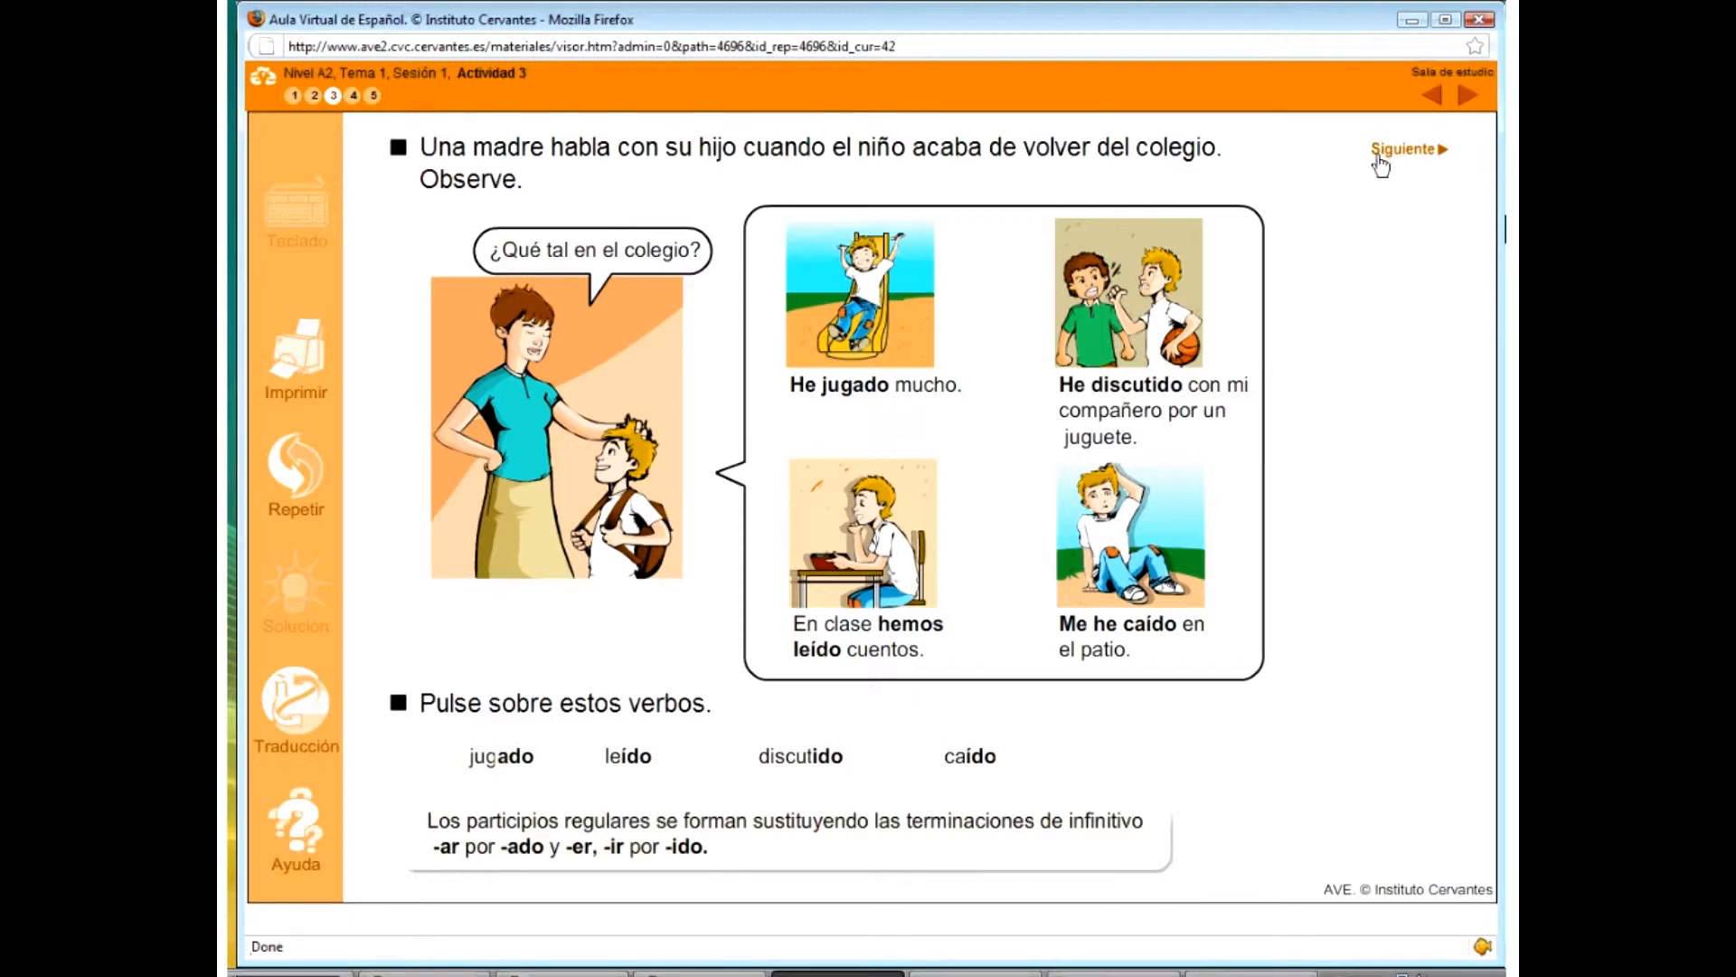
{"action": "left_click", "coordinate": [1404, 149]}
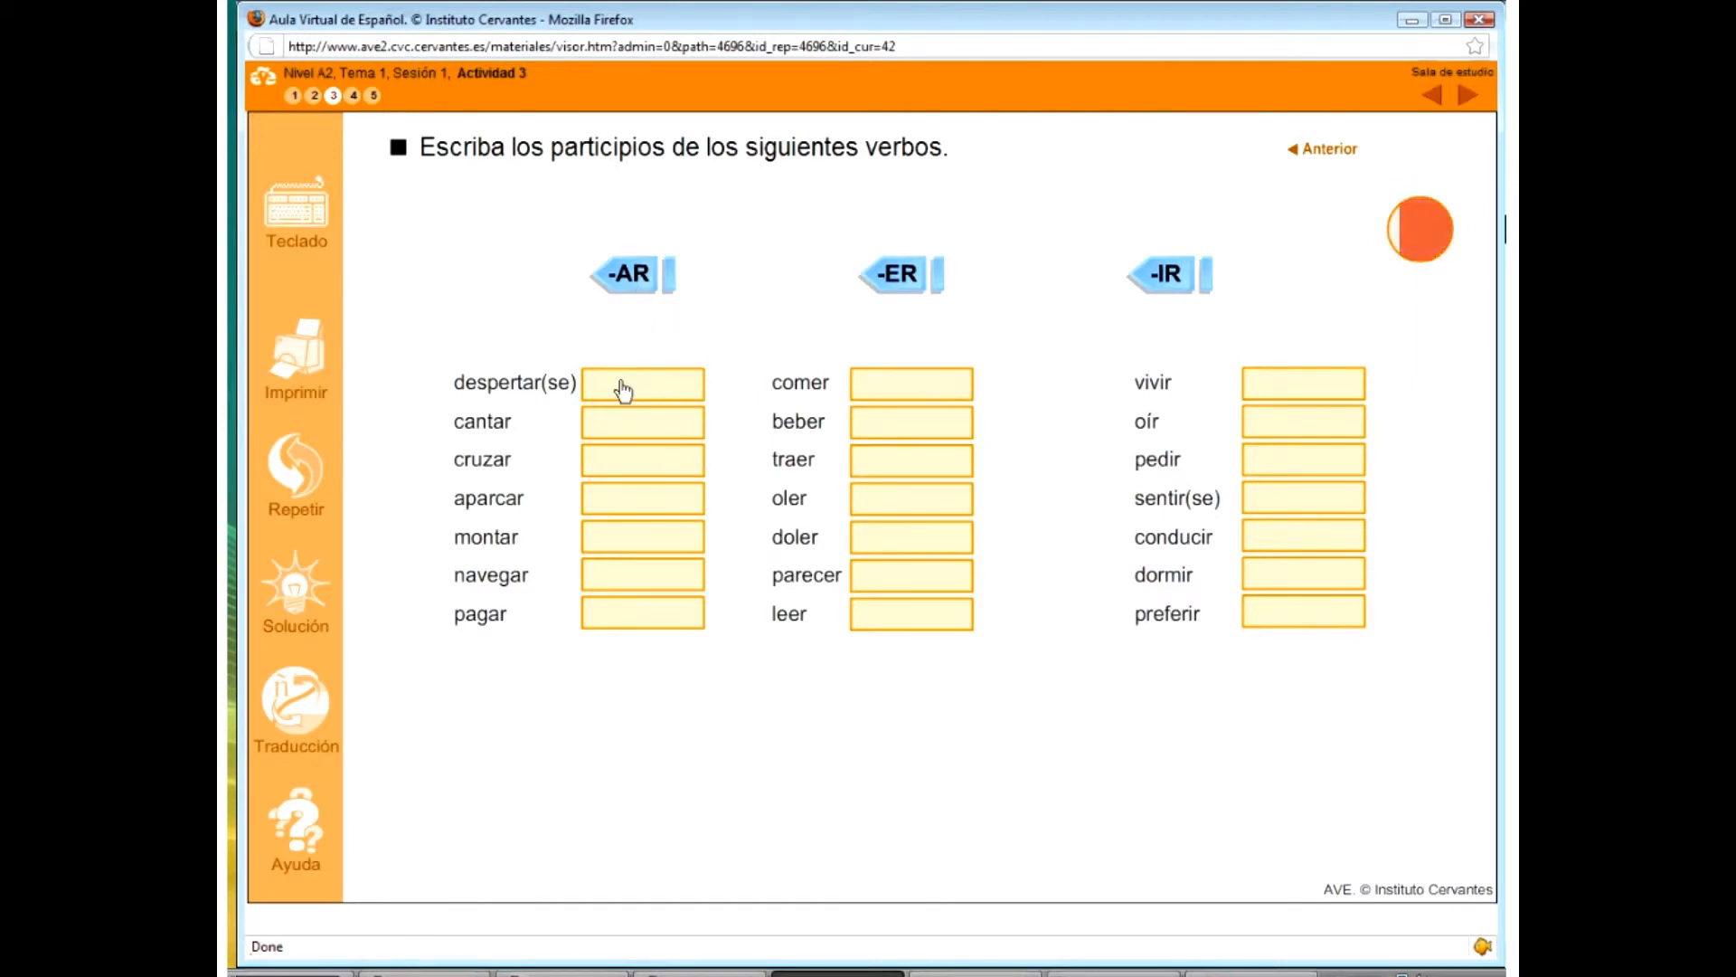
- Enter 'despertado' for despertar(se) in the participle table and dismiss the saving notice
{"action": "left_click", "coordinate": [643, 381]}
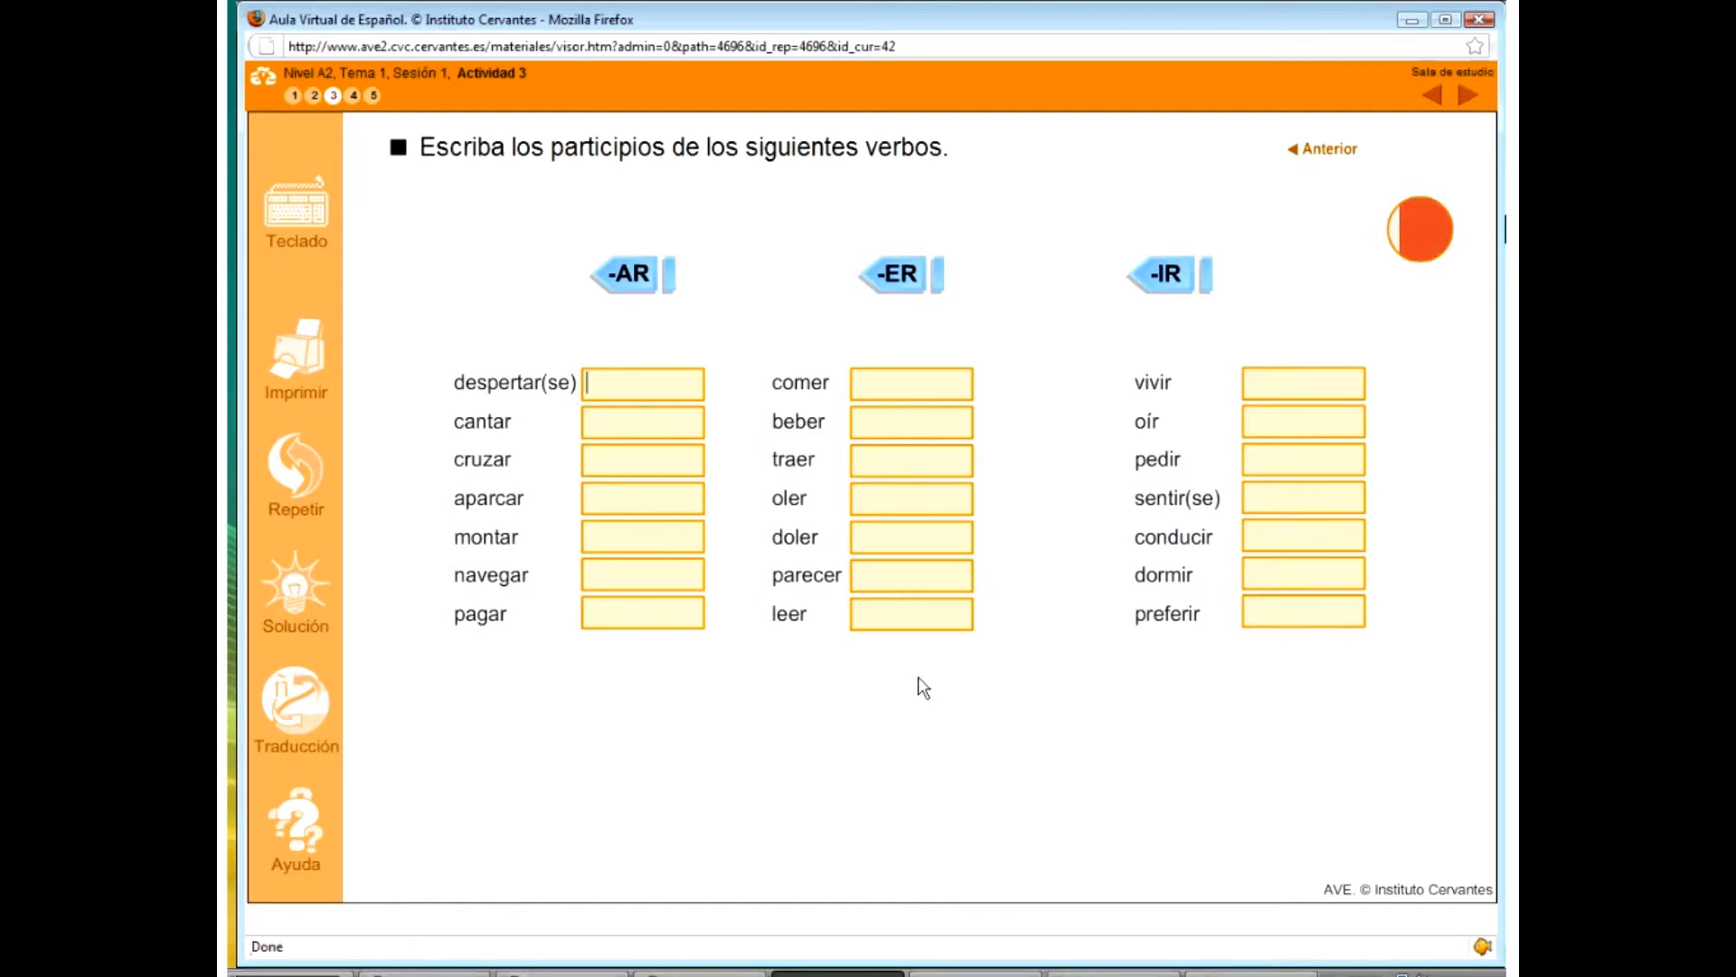
{"action": "type", "text": "desperta"}
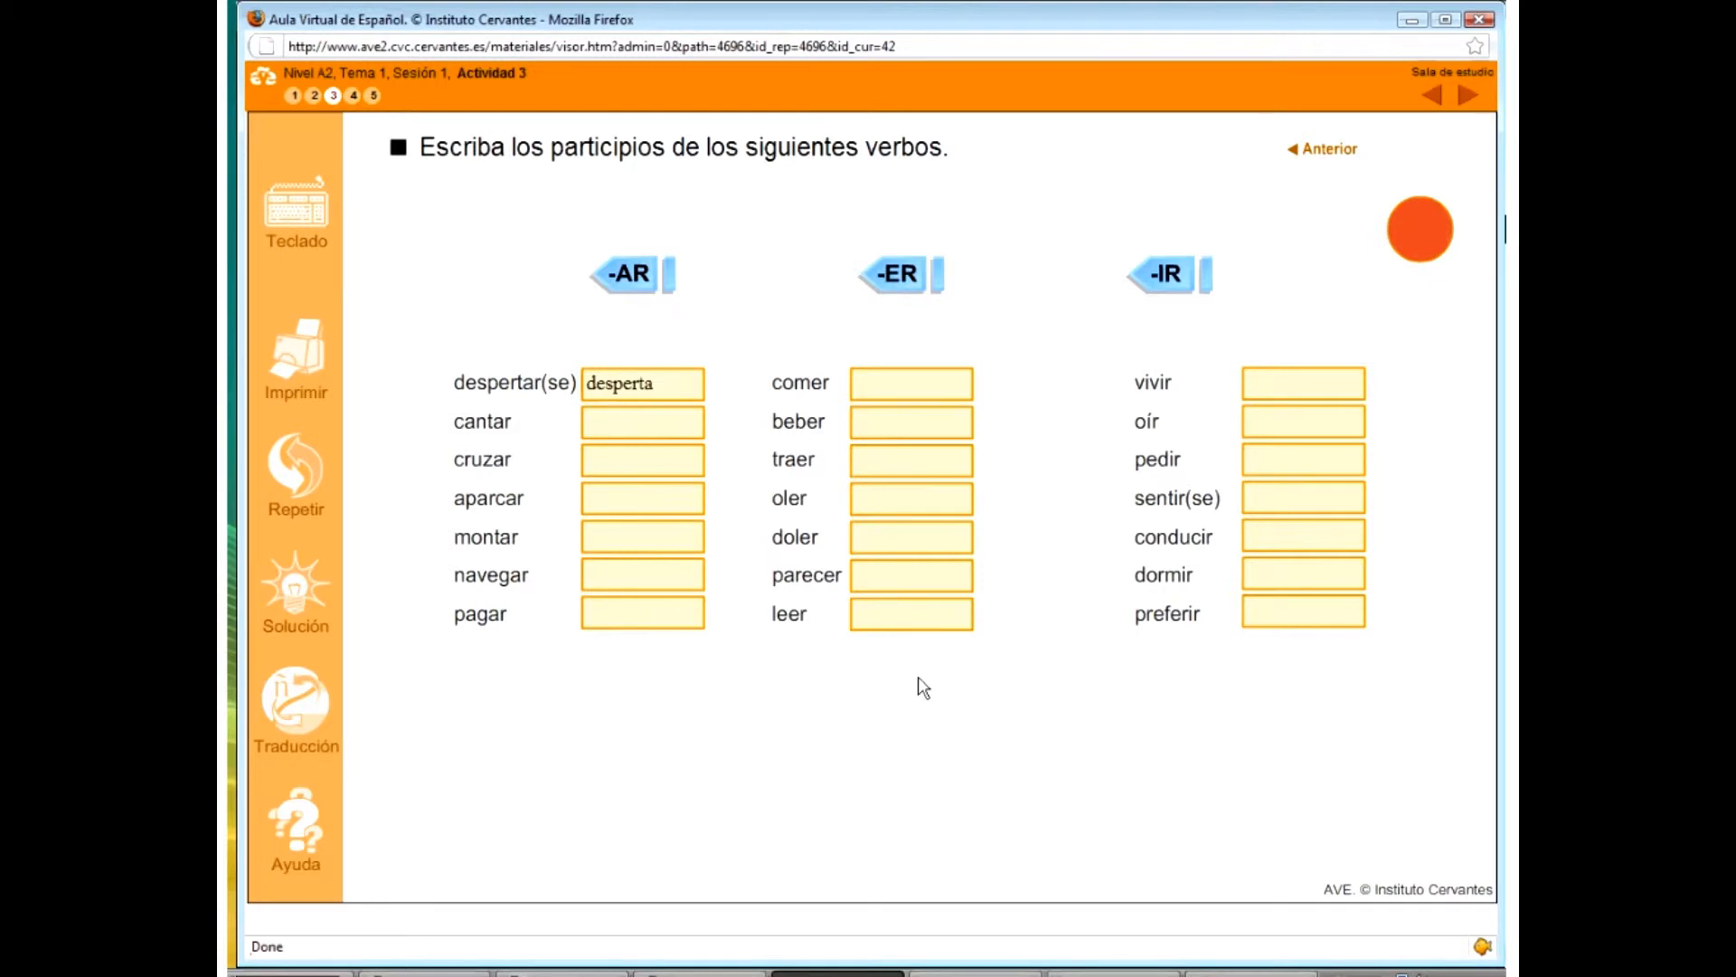
{"action": "type", "text": "do"}
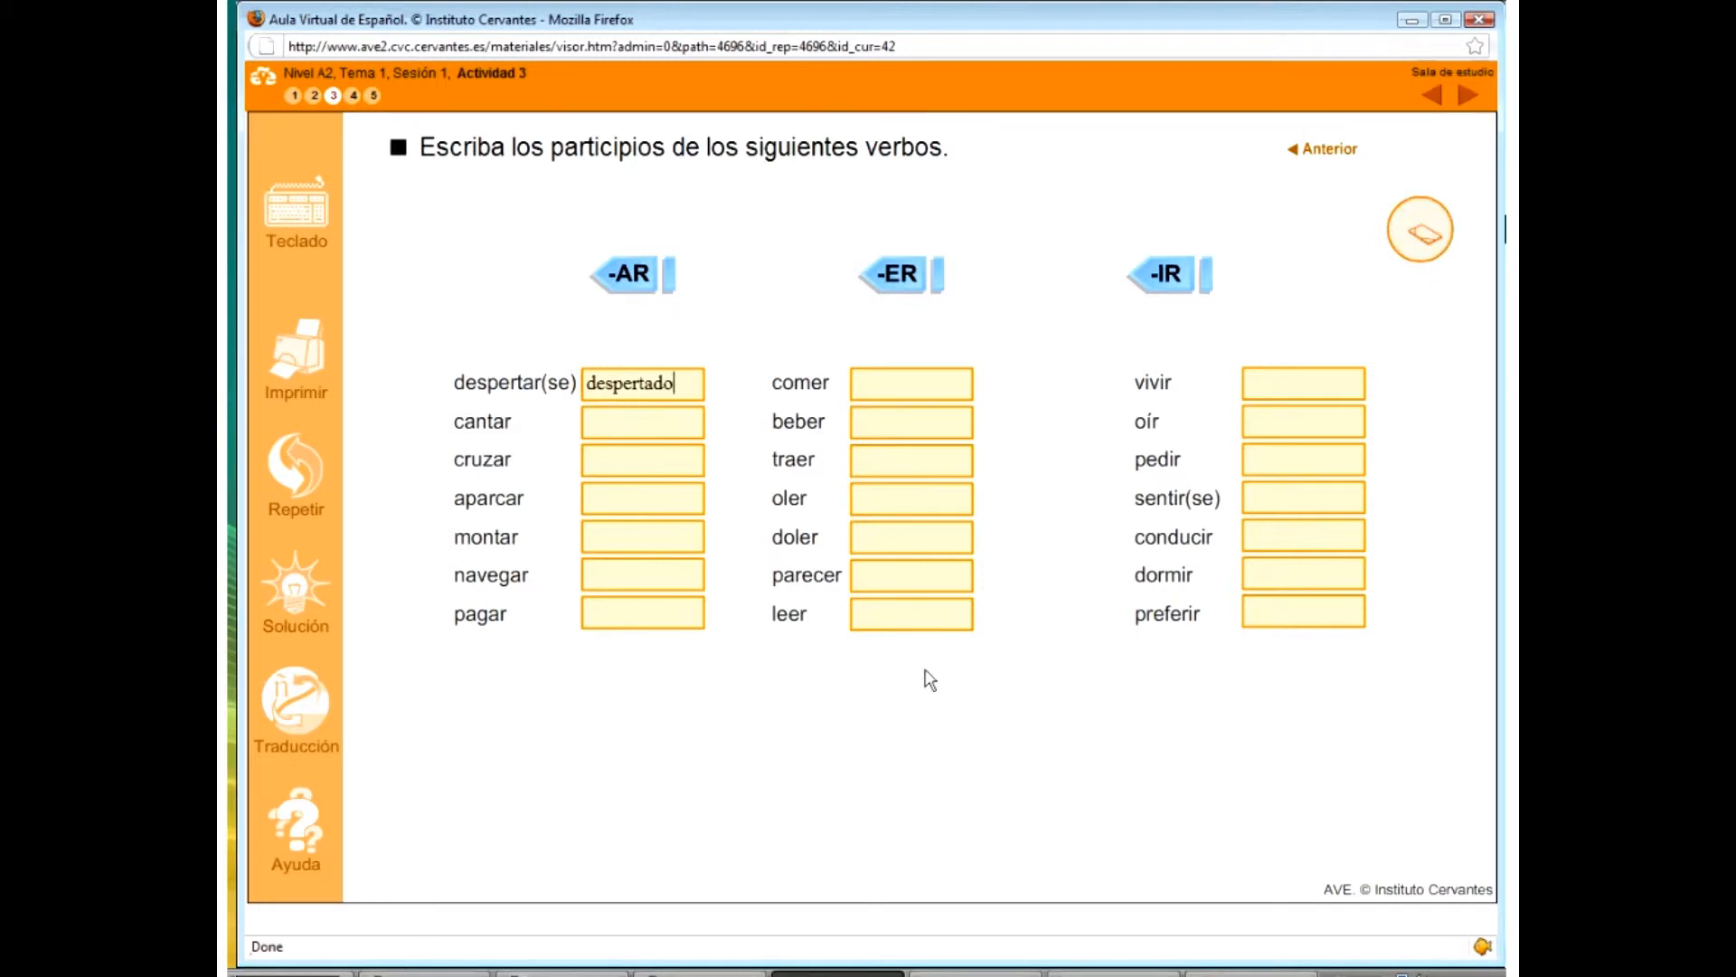
{"action": "mouse_move", "coordinate": [1049, 272]}
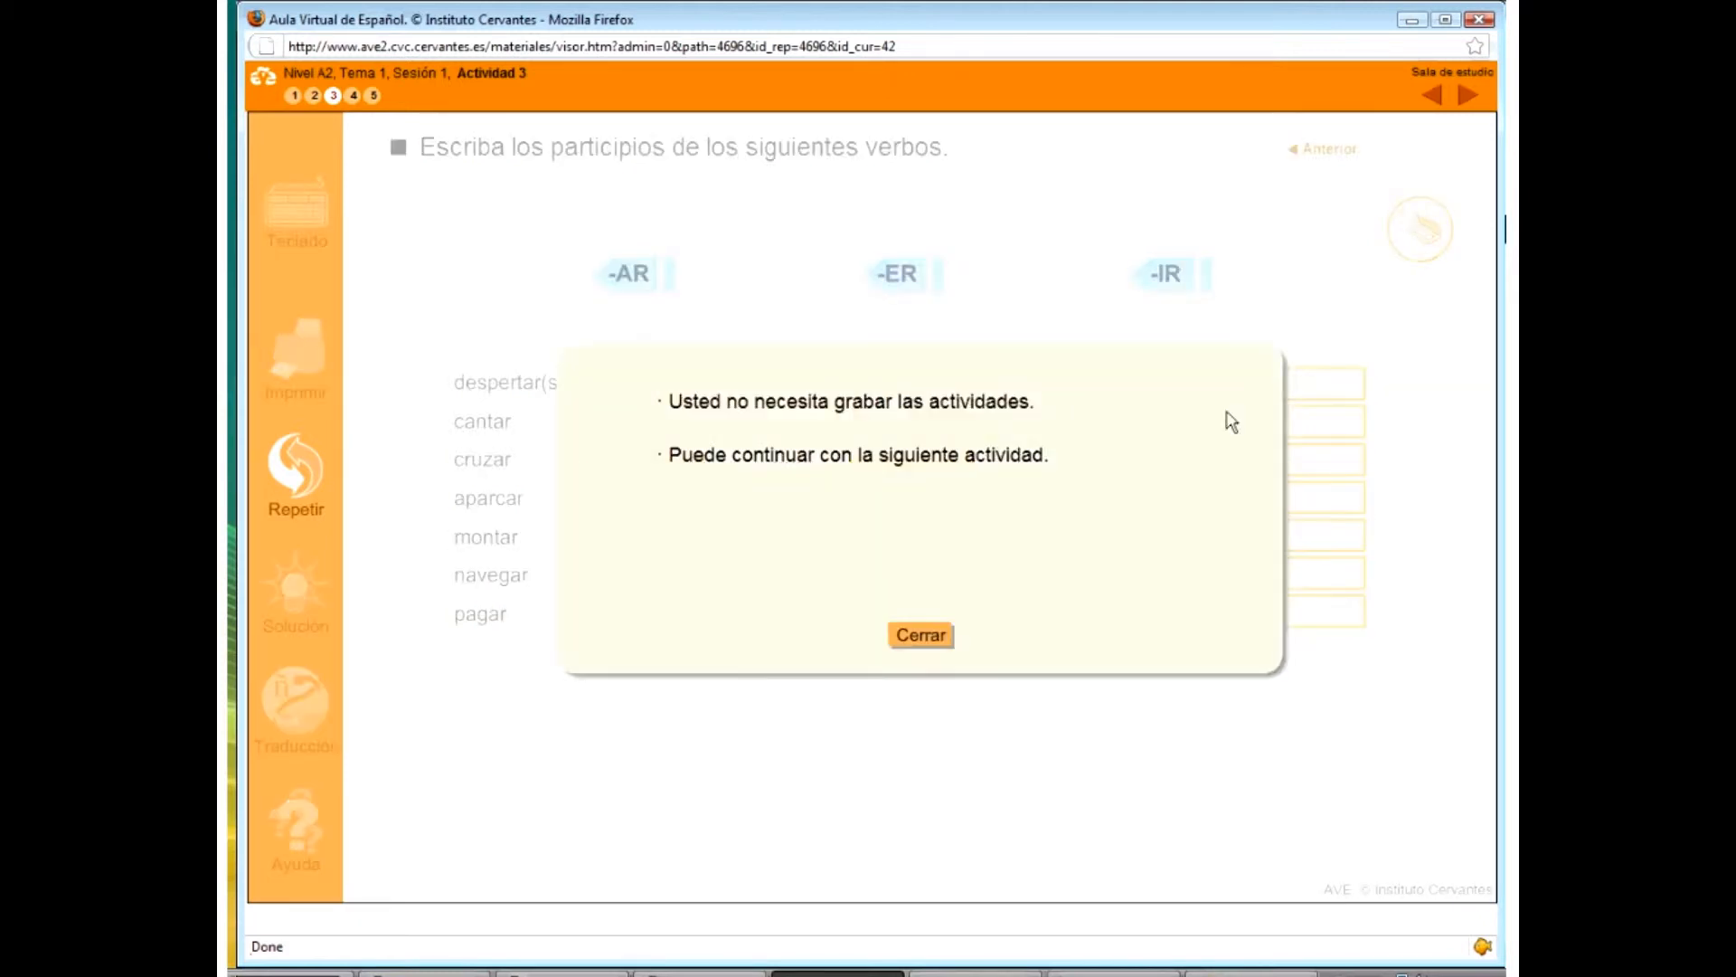
{"action": "left_click", "coordinate": [921, 635]}
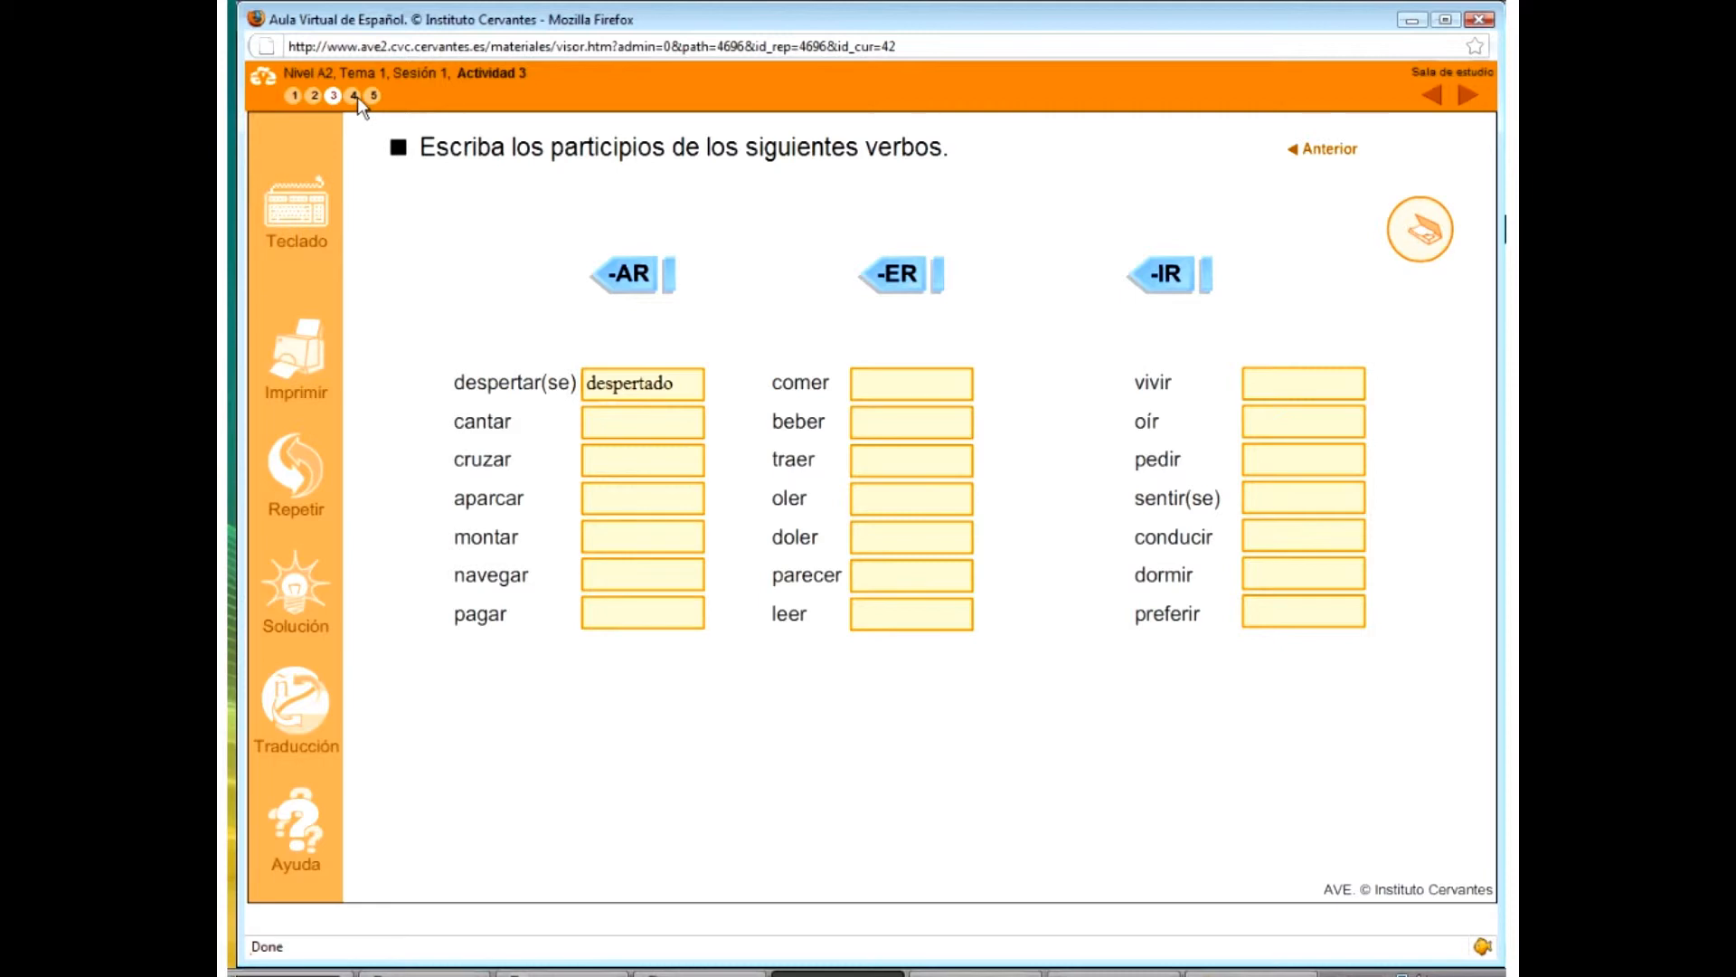
- Go to Actividad 4, play the restaurant dialogue, and enter 'abrir' as the first infinitive
{"action": "left_click", "coordinate": [351, 95]}
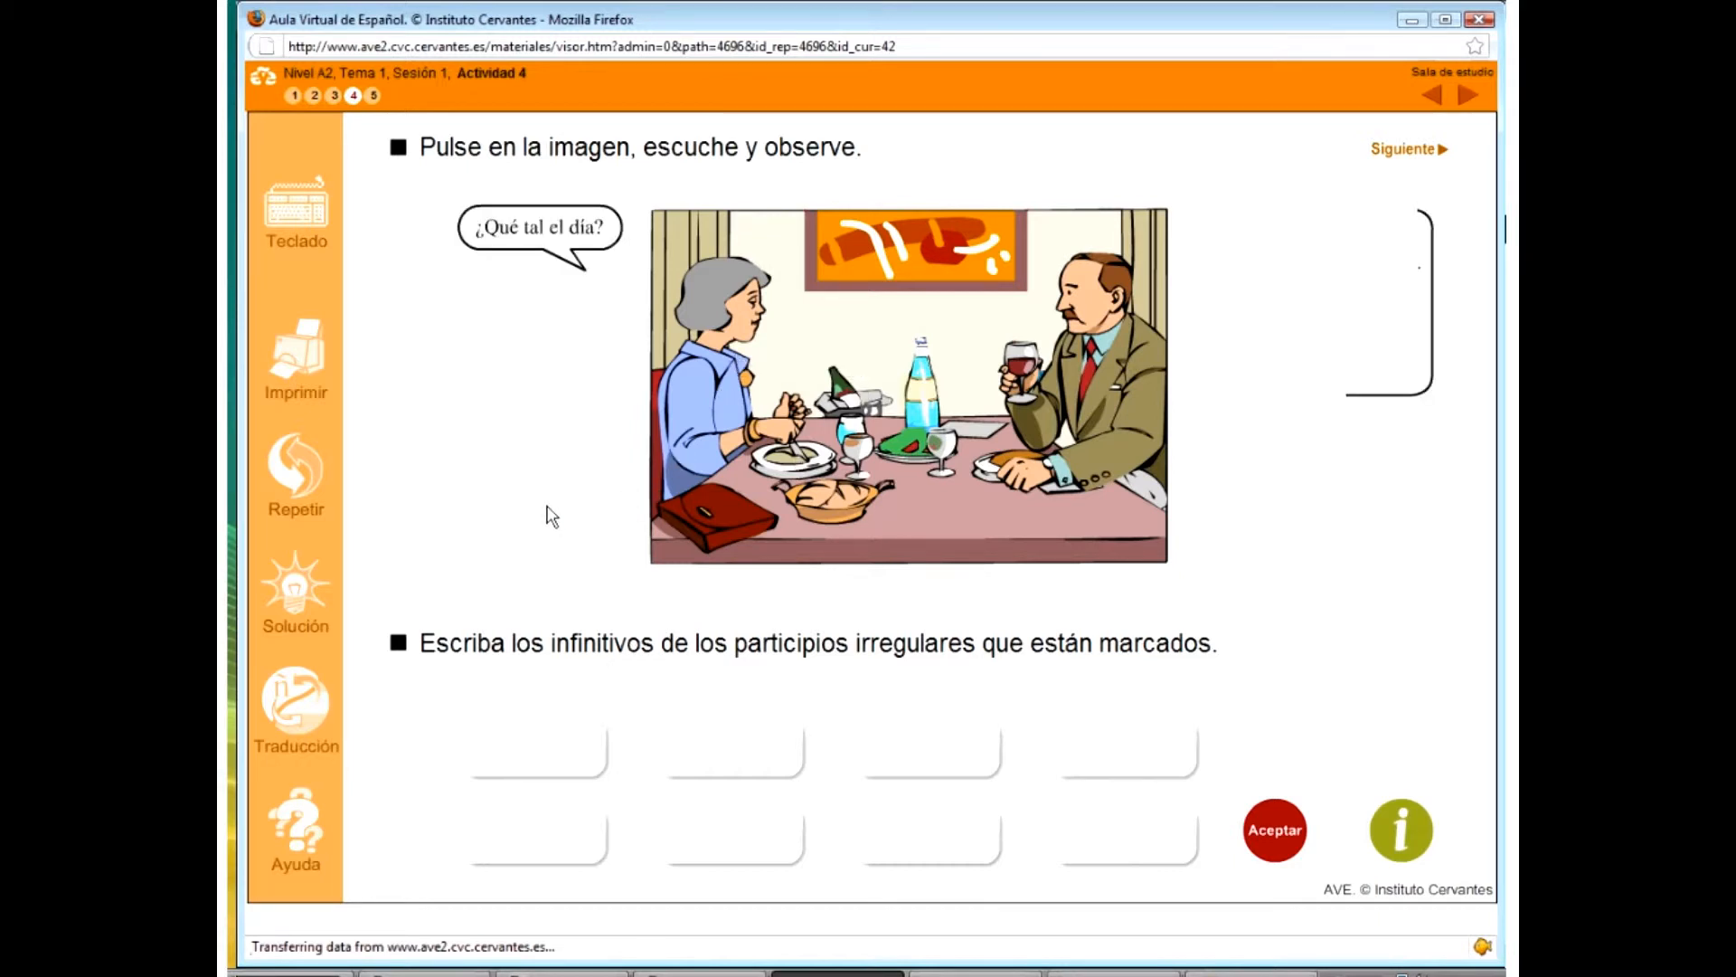
{"action": "left_click", "coordinate": [908, 388]}
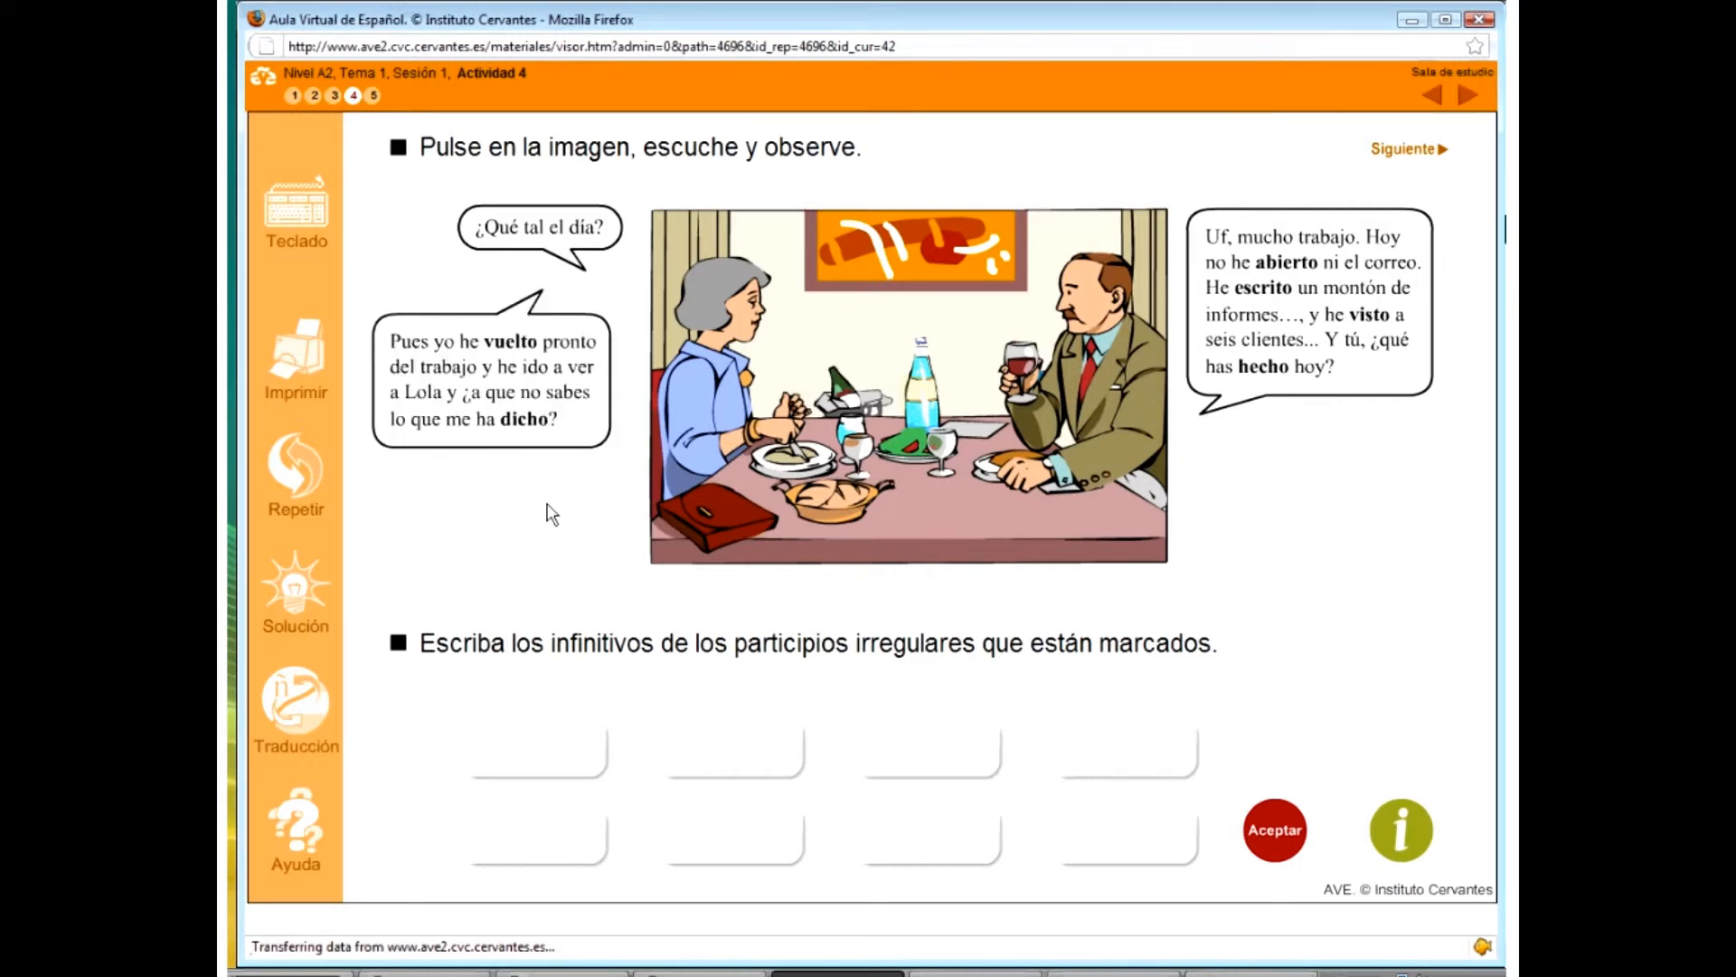
{"action": "mouse_move", "coordinate": [1087, 571]}
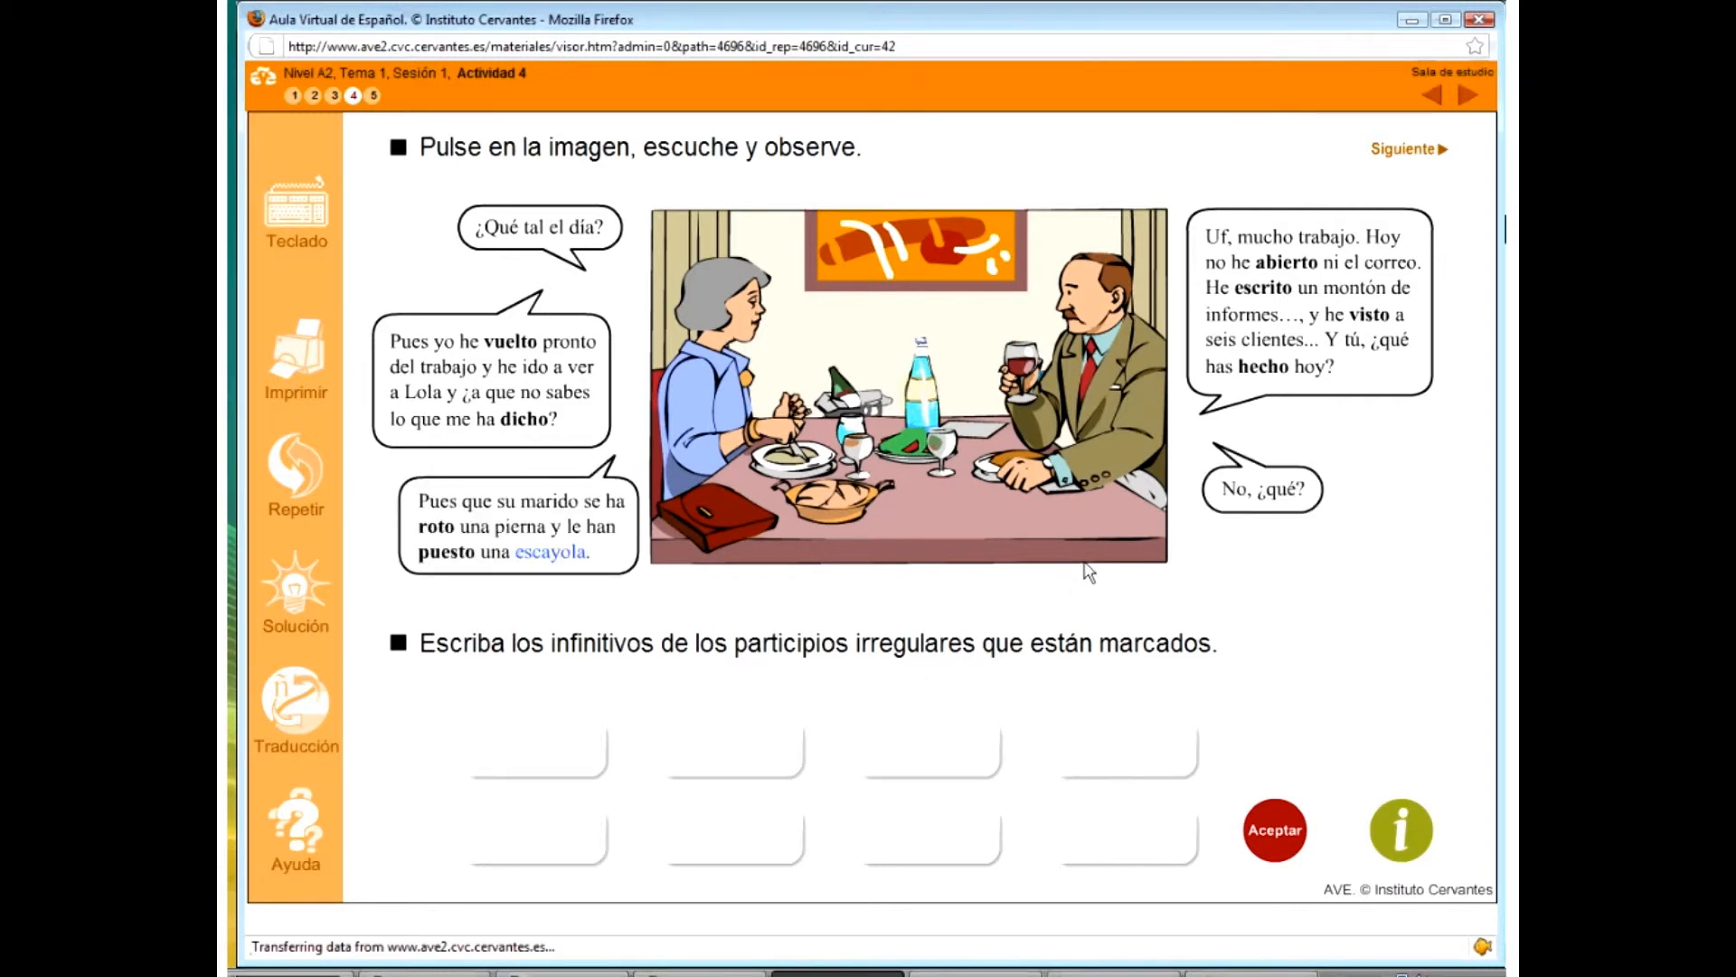
{"action": "mouse_move", "coordinate": [1400, 523]}
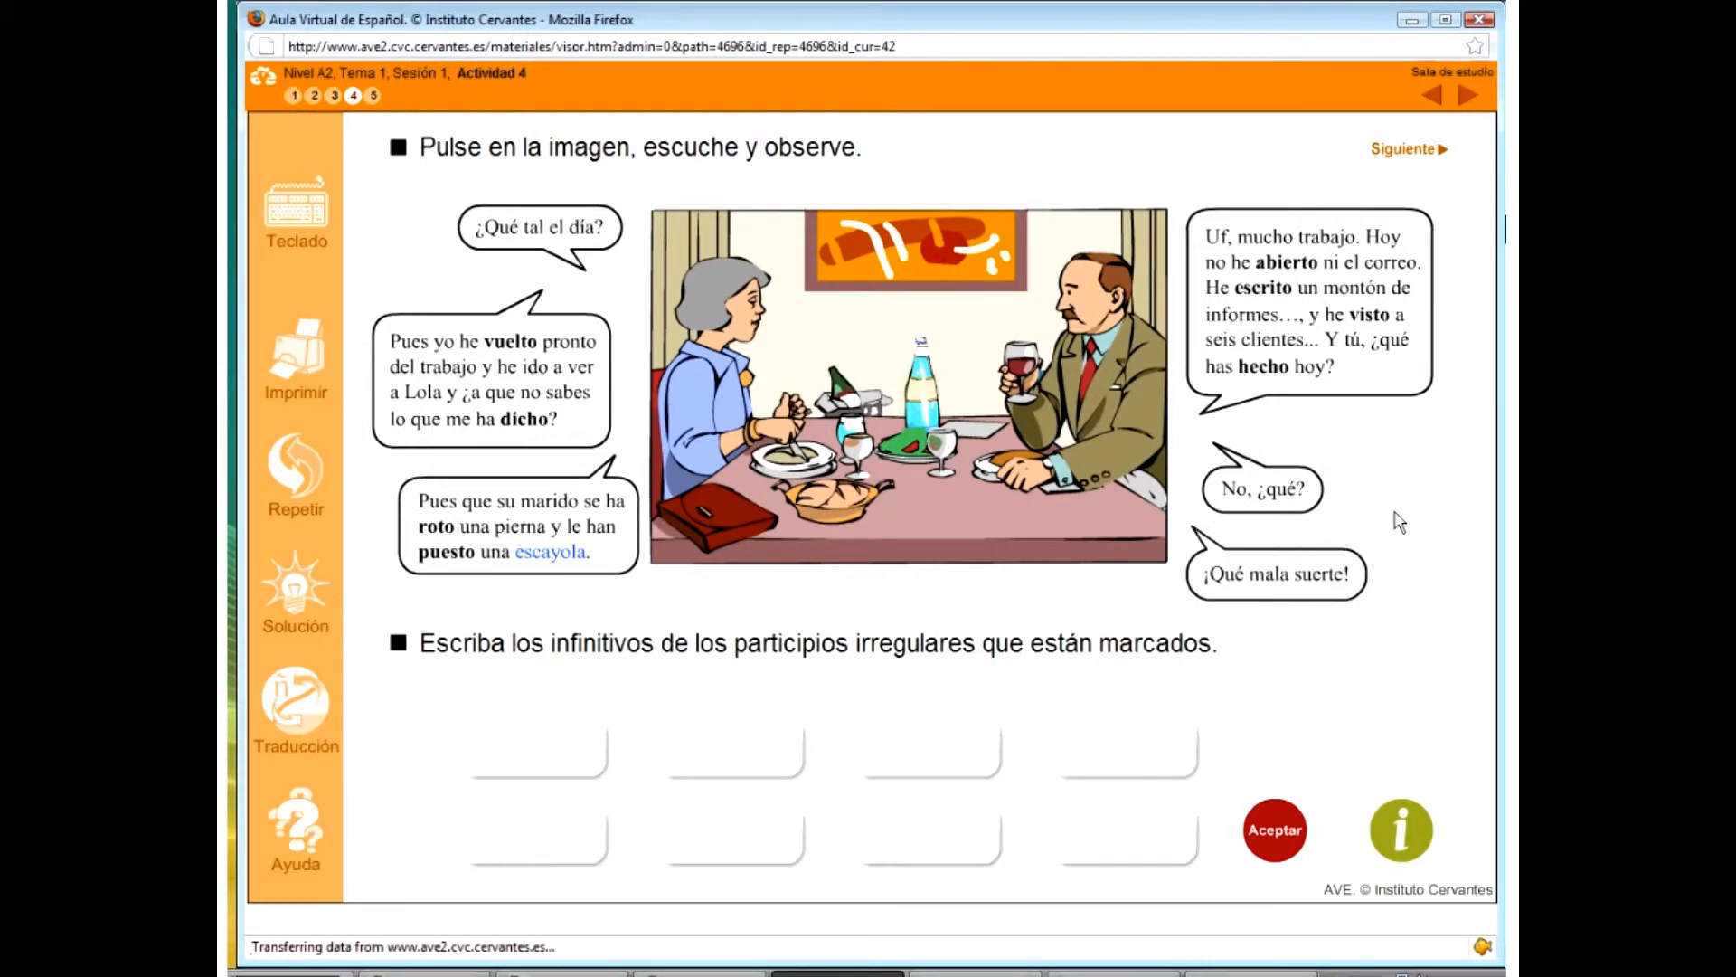
{"action": "mouse_move", "coordinate": [1263, 286]}
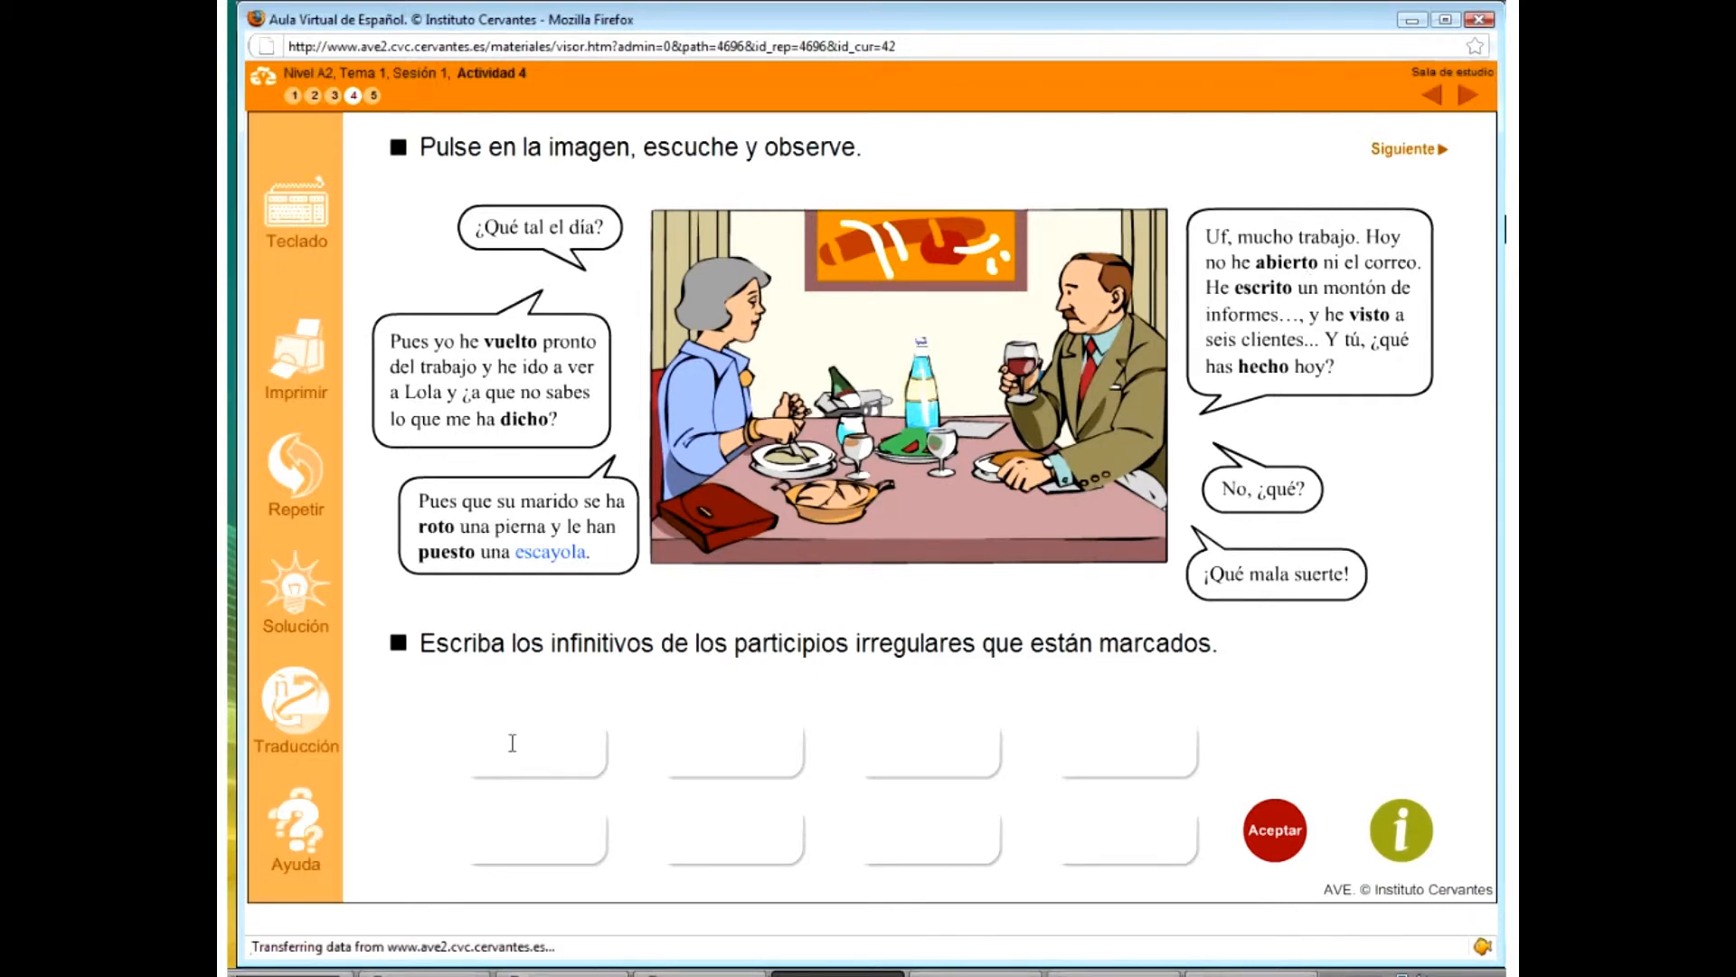
{"action": "type", "text": "abrir"}
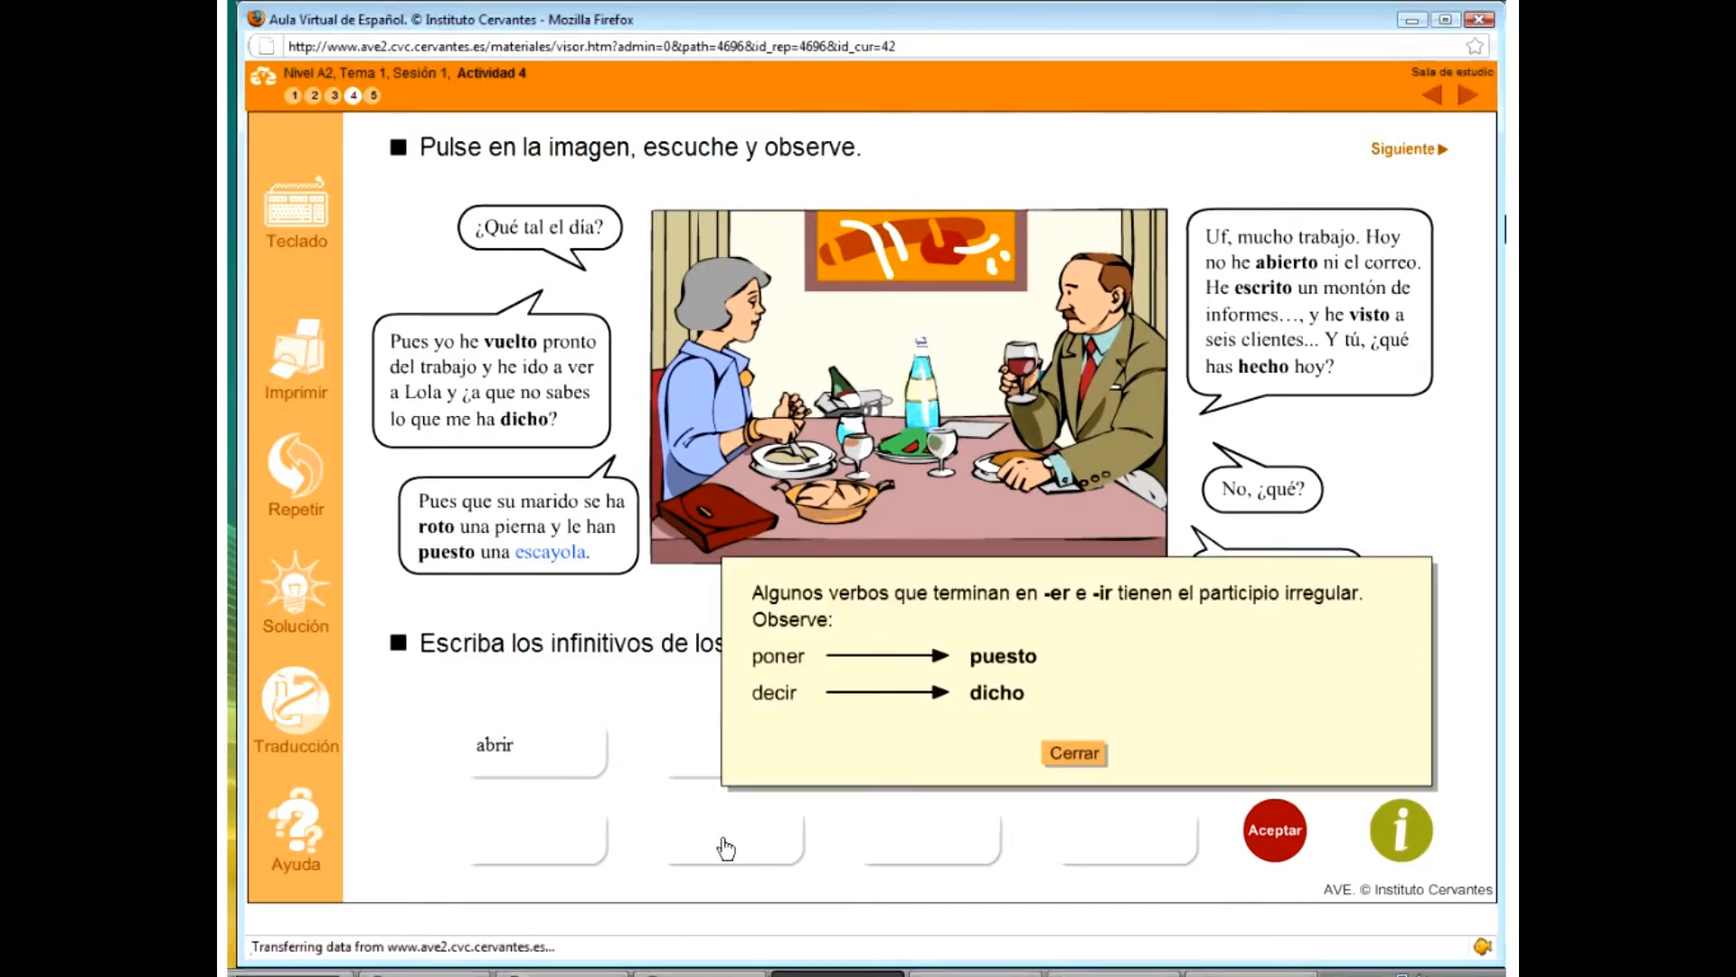
{"action": "mouse_move", "coordinate": [875, 748]}
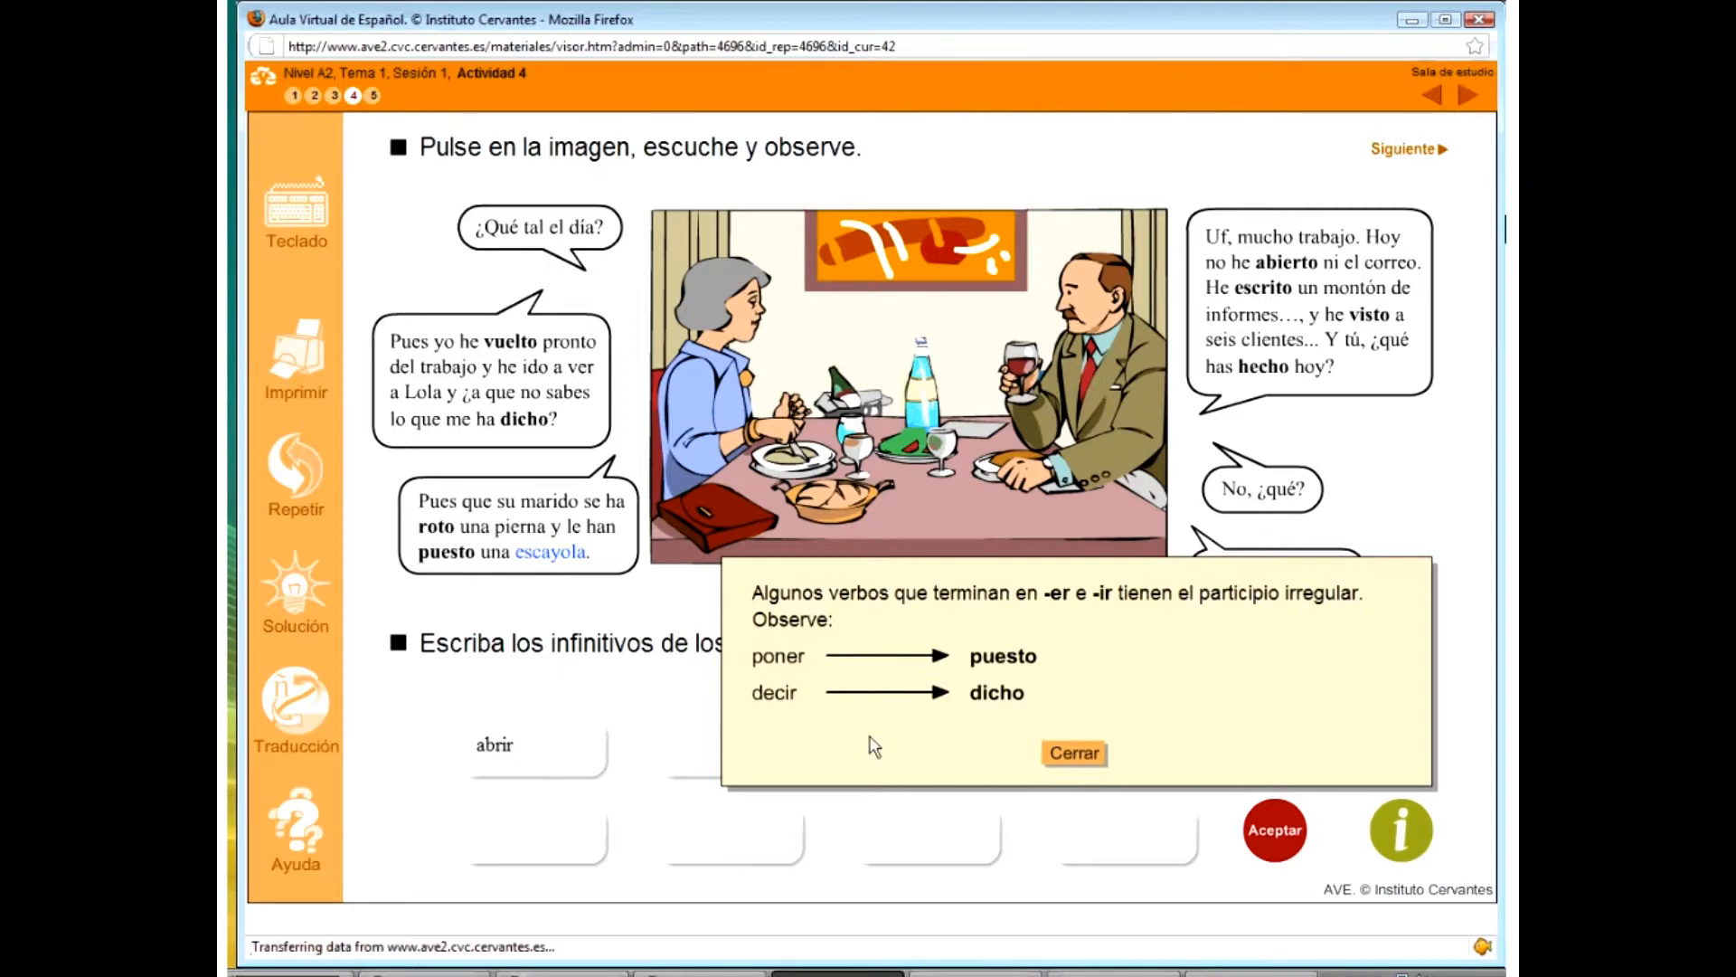
{"action": "mouse_move", "coordinate": [976, 612]}
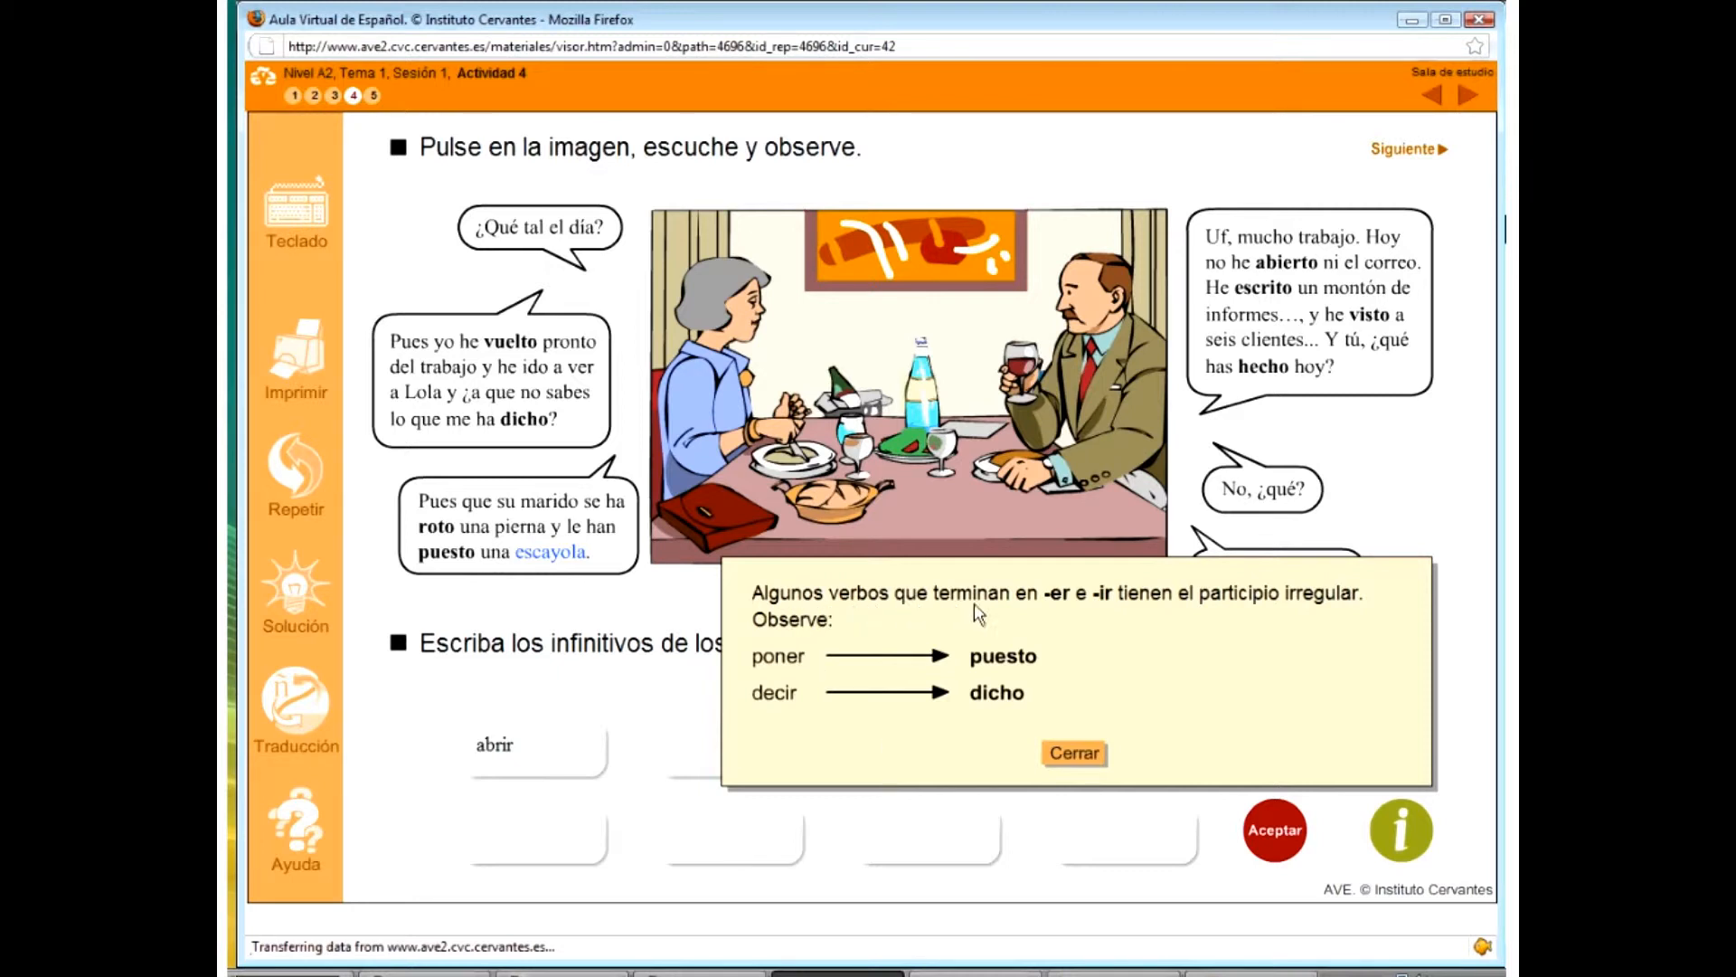
{"action": "mouse_move", "coordinate": [1096, 613]}
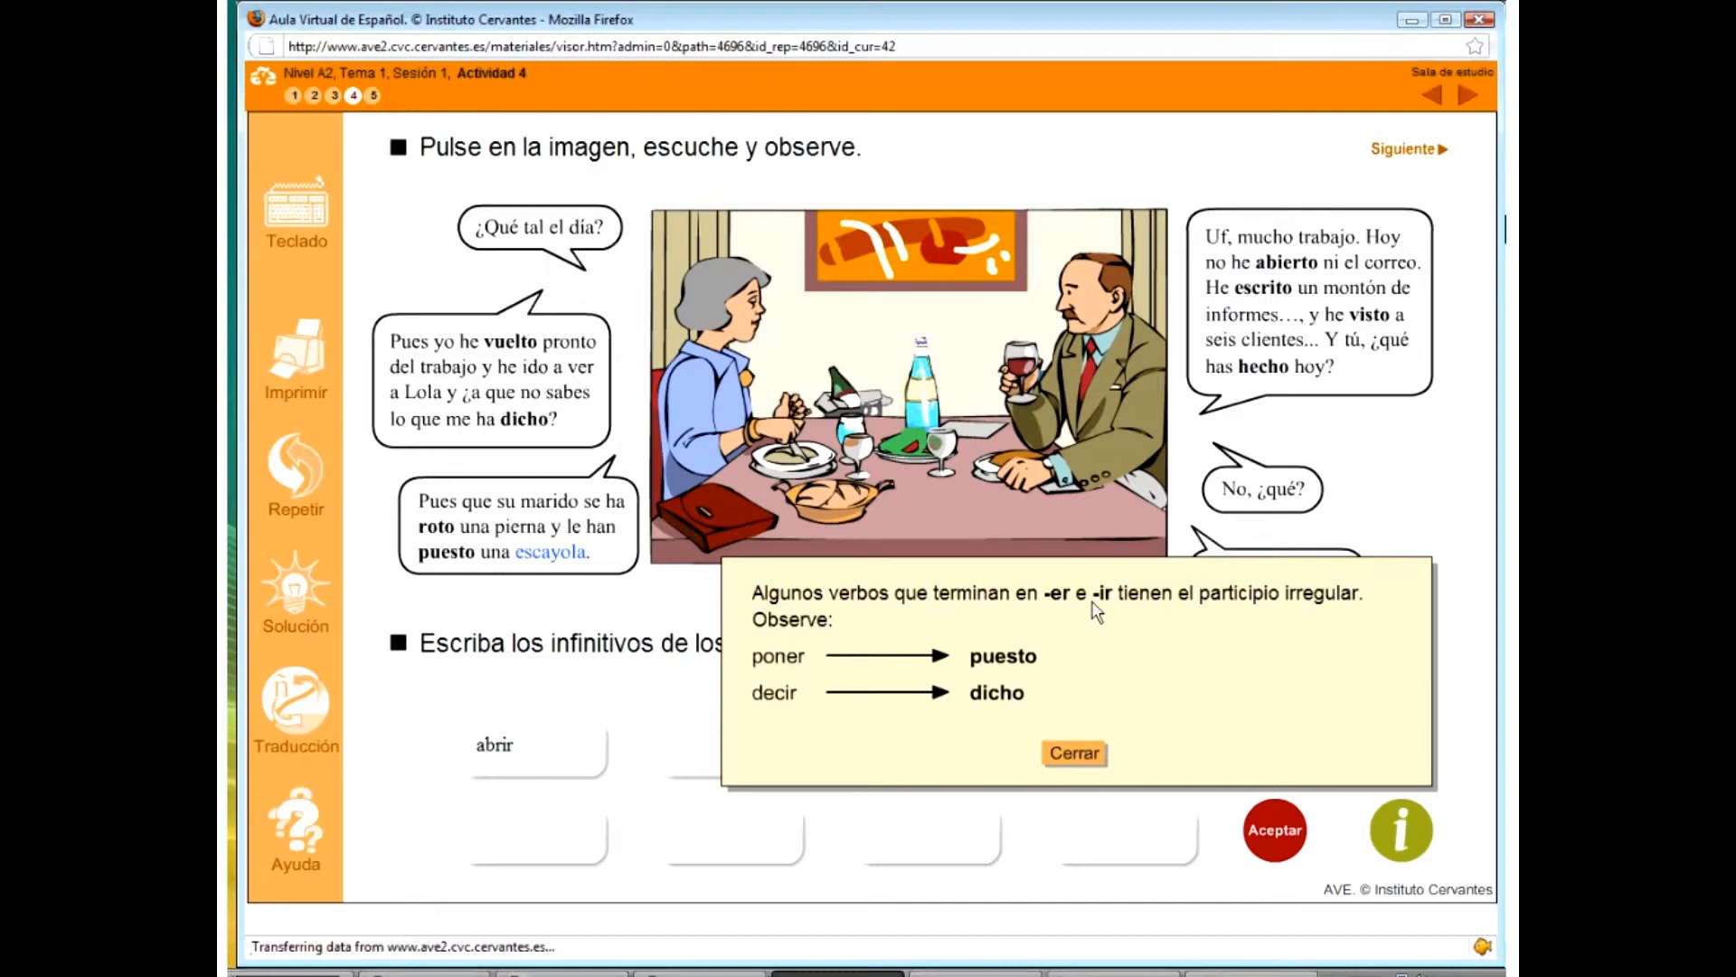
{"action": "mouse_move", "coordinate": [1232, 615]}
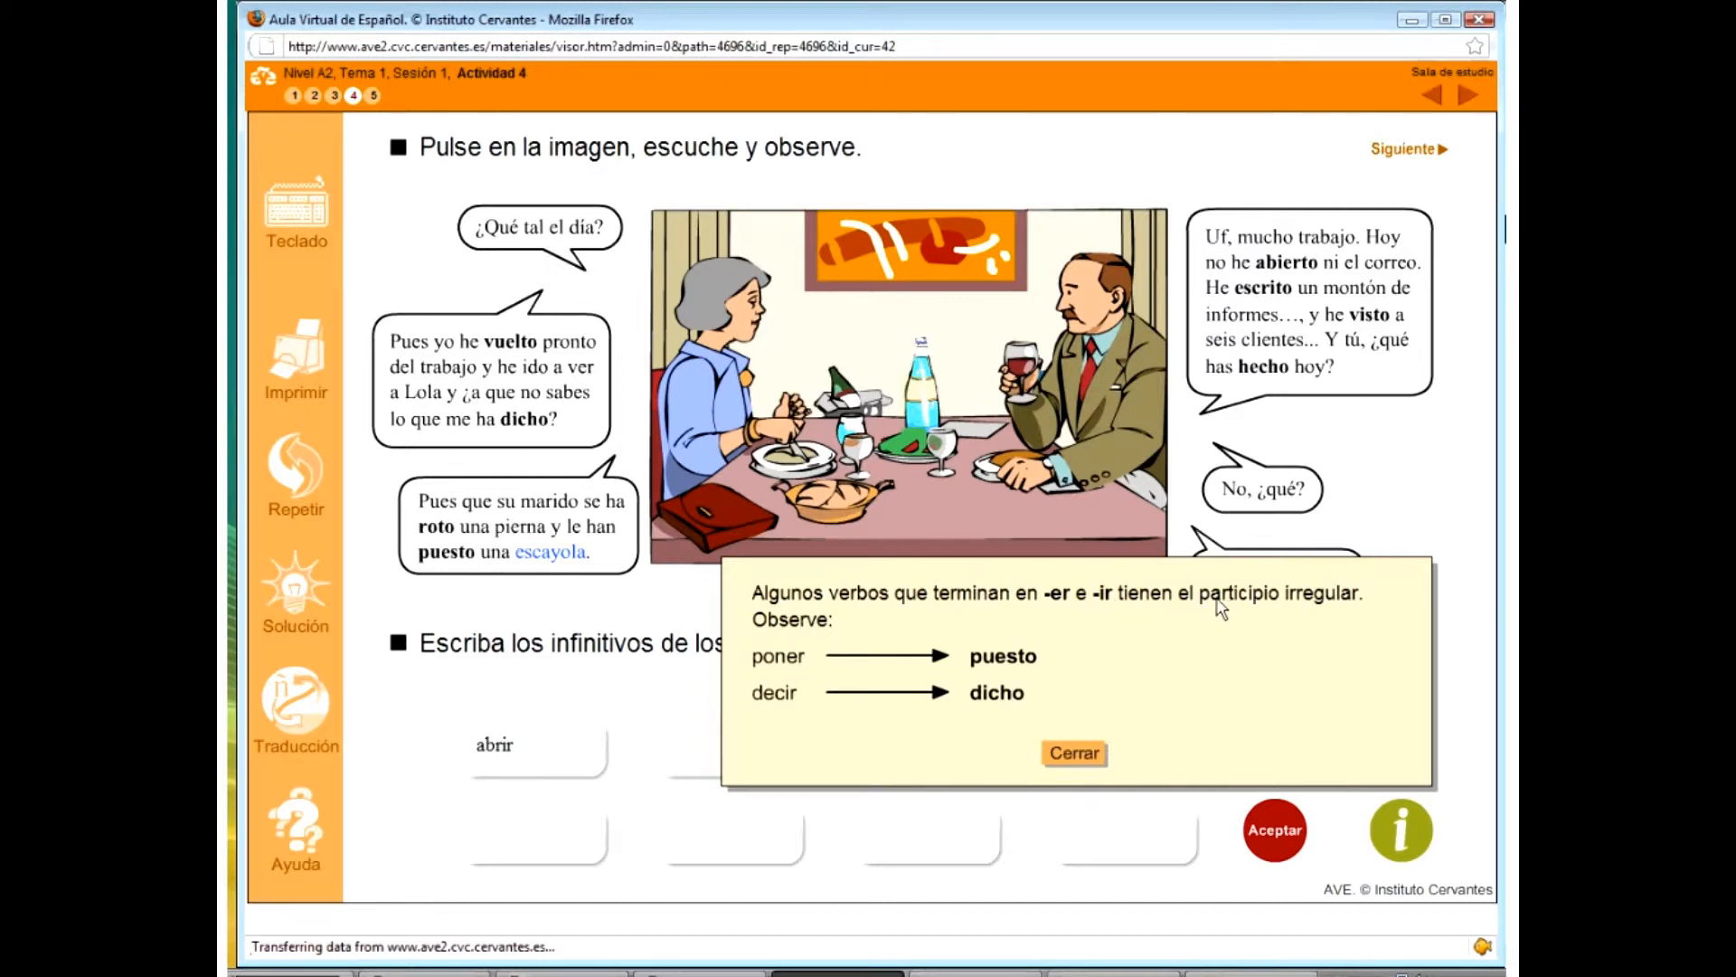
{"action": "mouse_move", "coordinate": [1169, 645]}
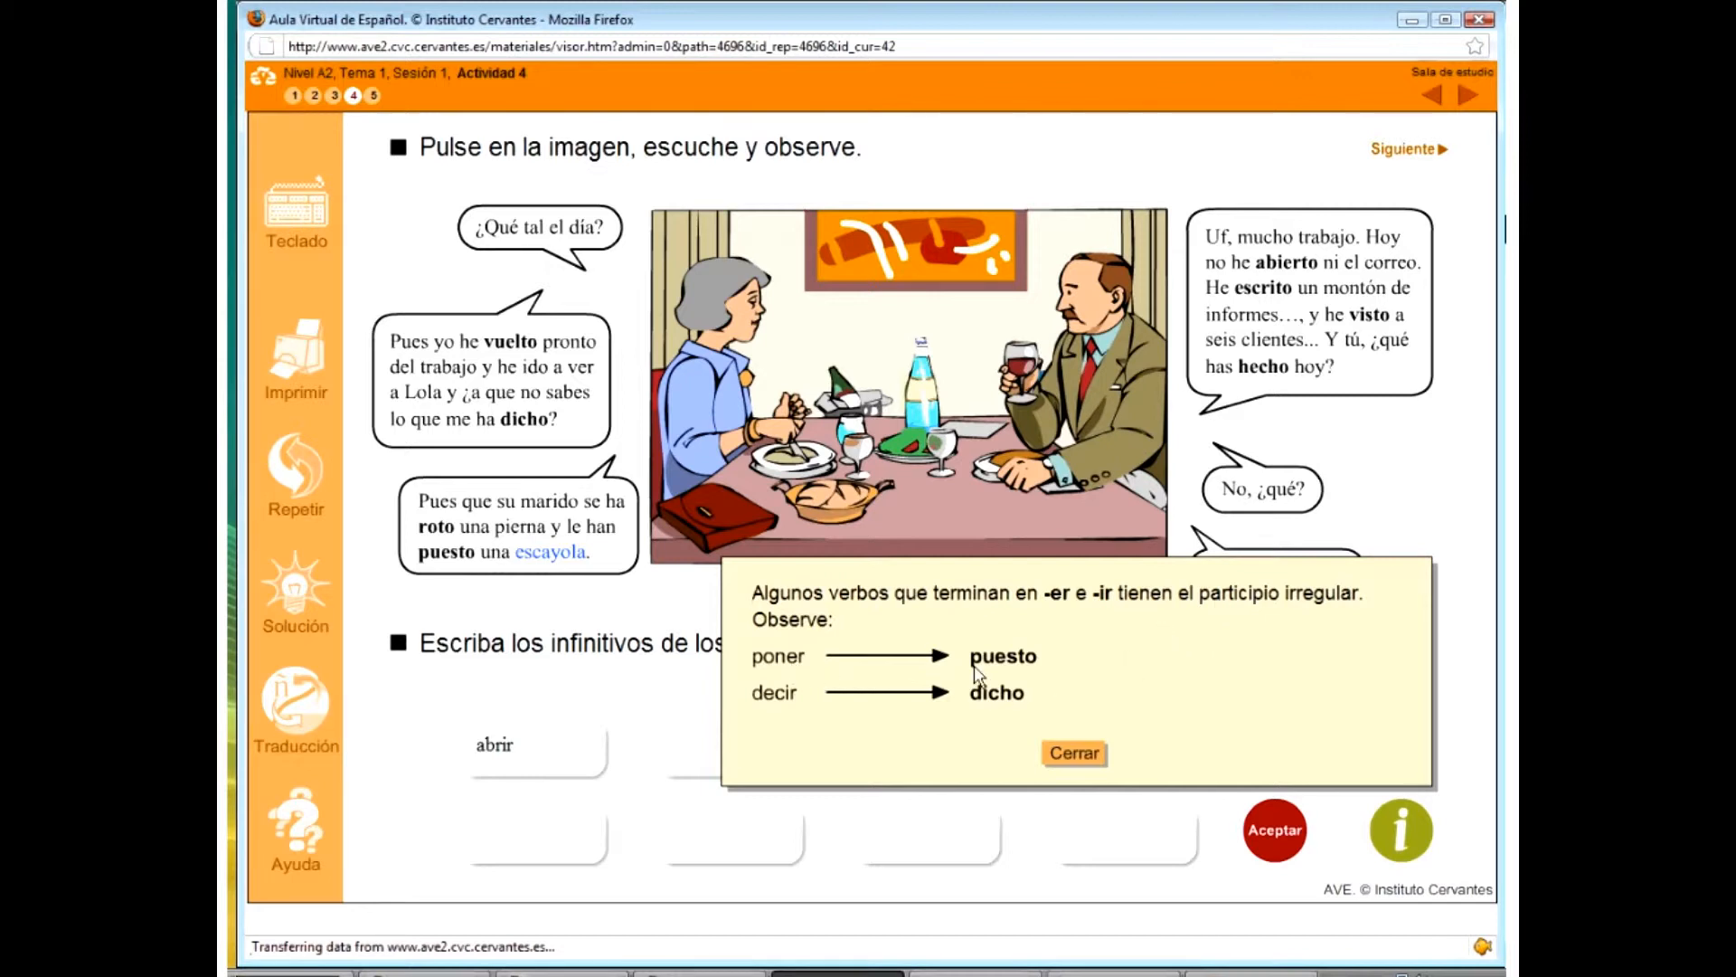
{"action": "mouse_move", "coordinate": [795, 717]}
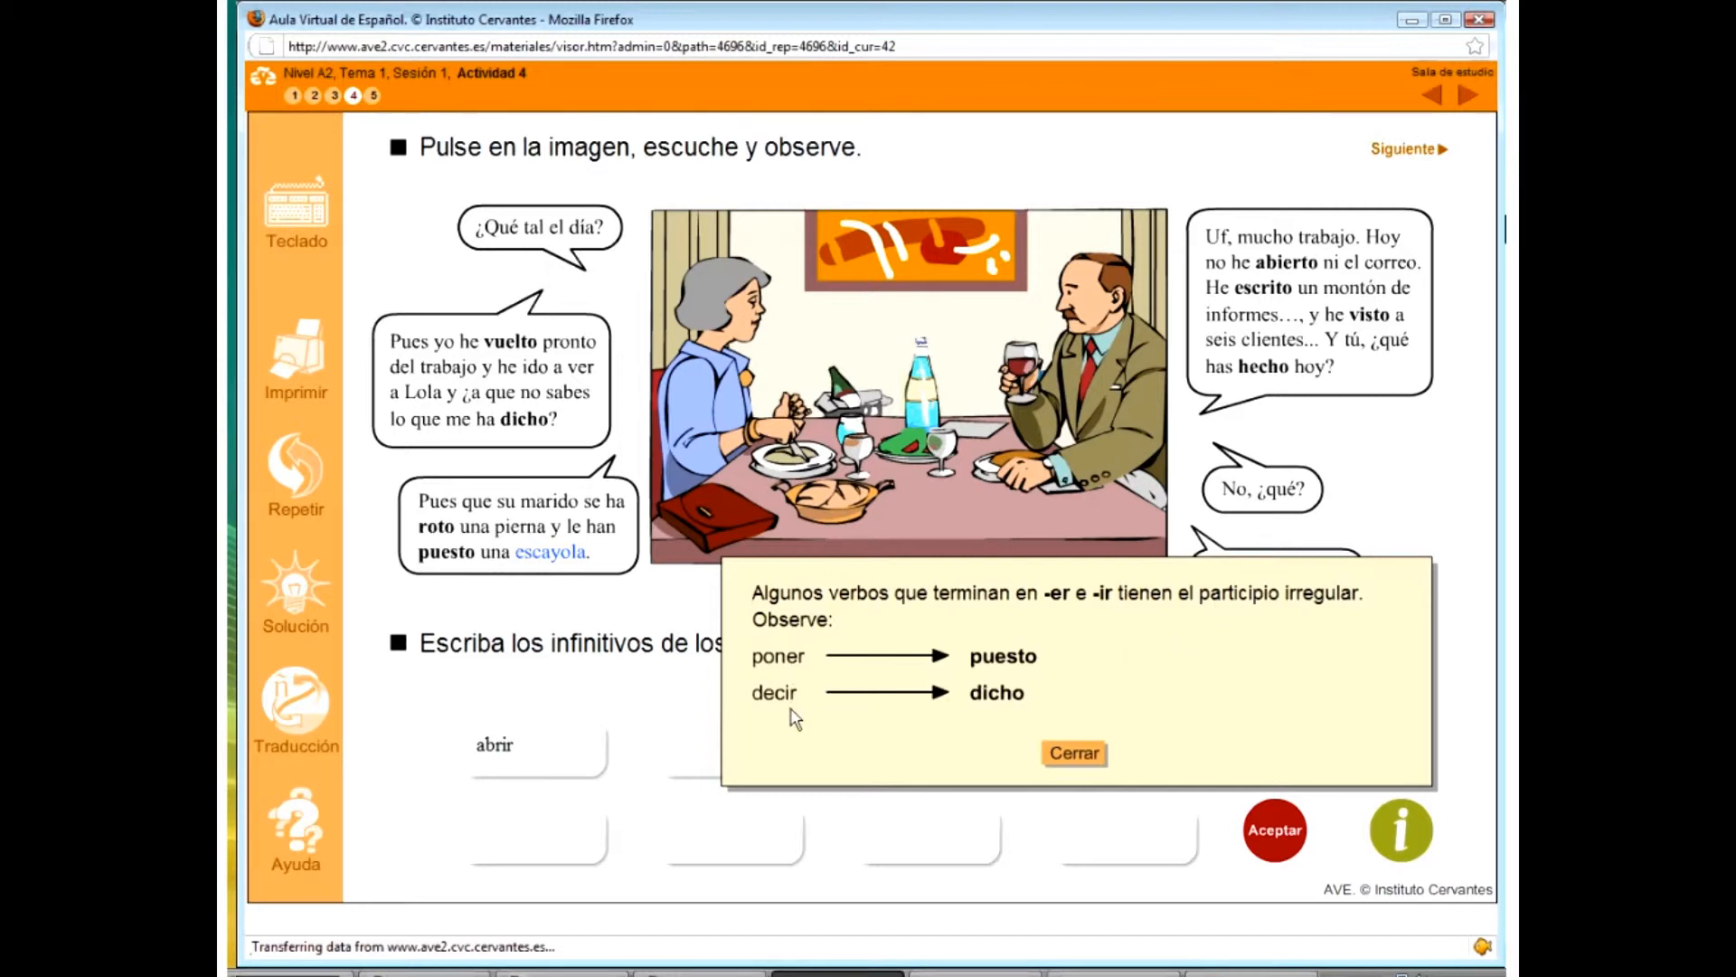
{"action": "mouse_move", "coordinate": [1002, 720]}
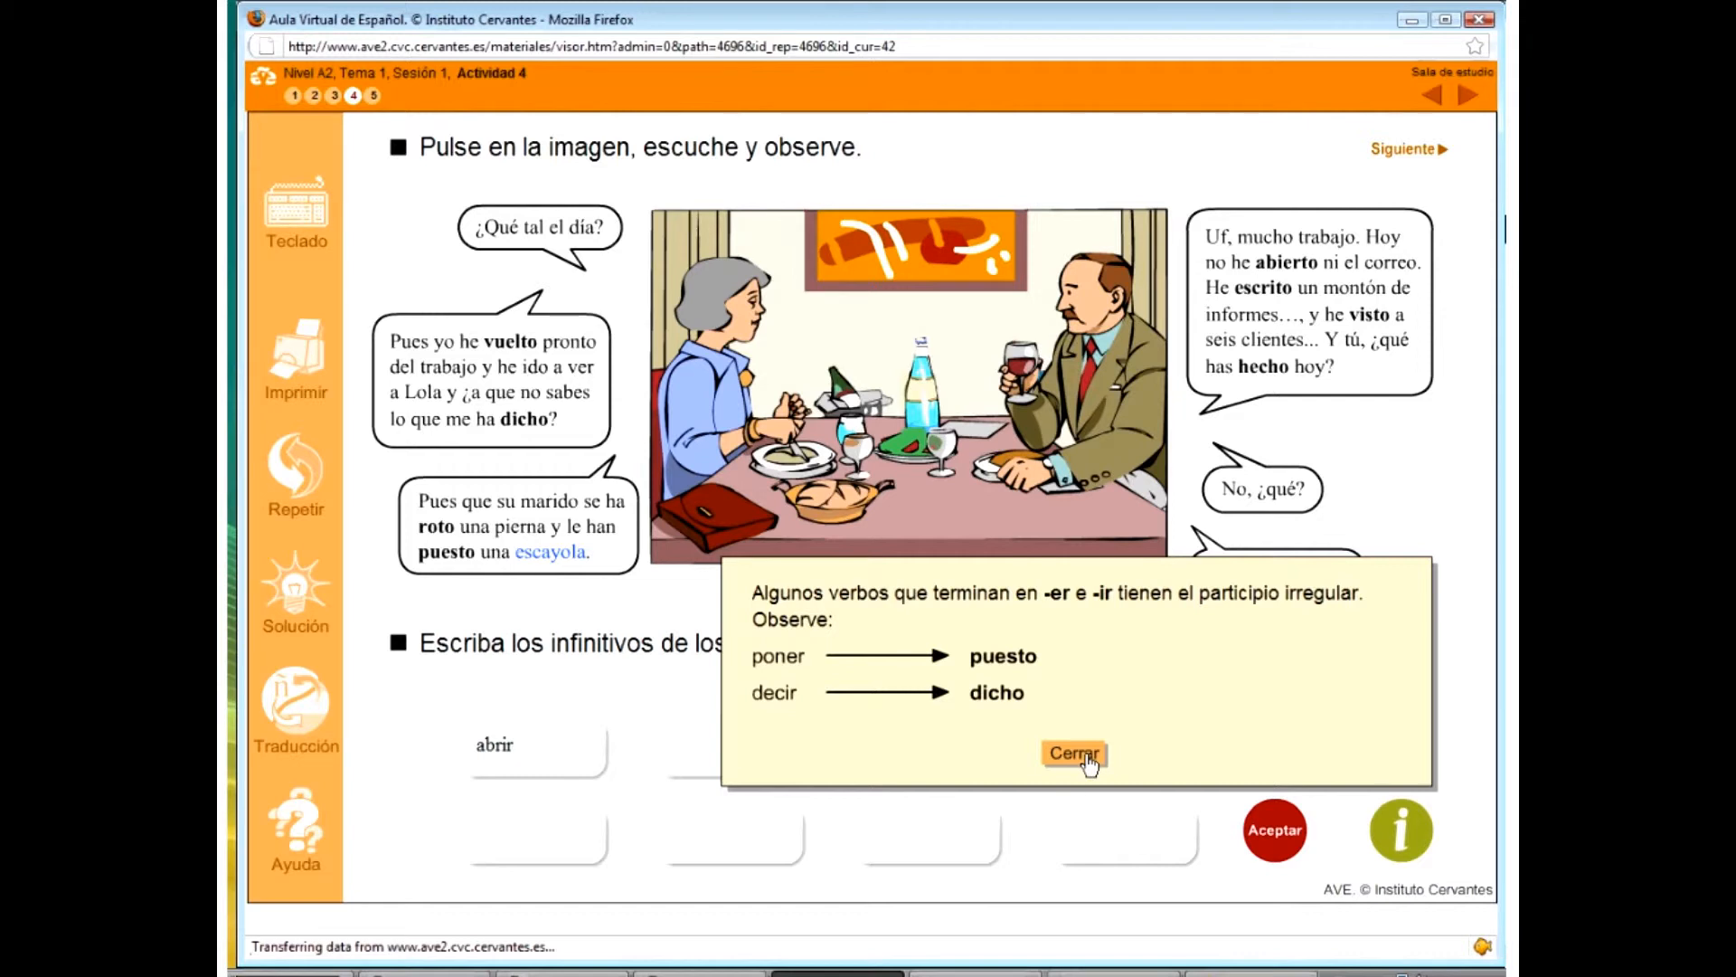
- Close the irregular-participle tip and advance to Fernando's office exercise
{"action": "left_click", "coordinate": [1069, 755]}
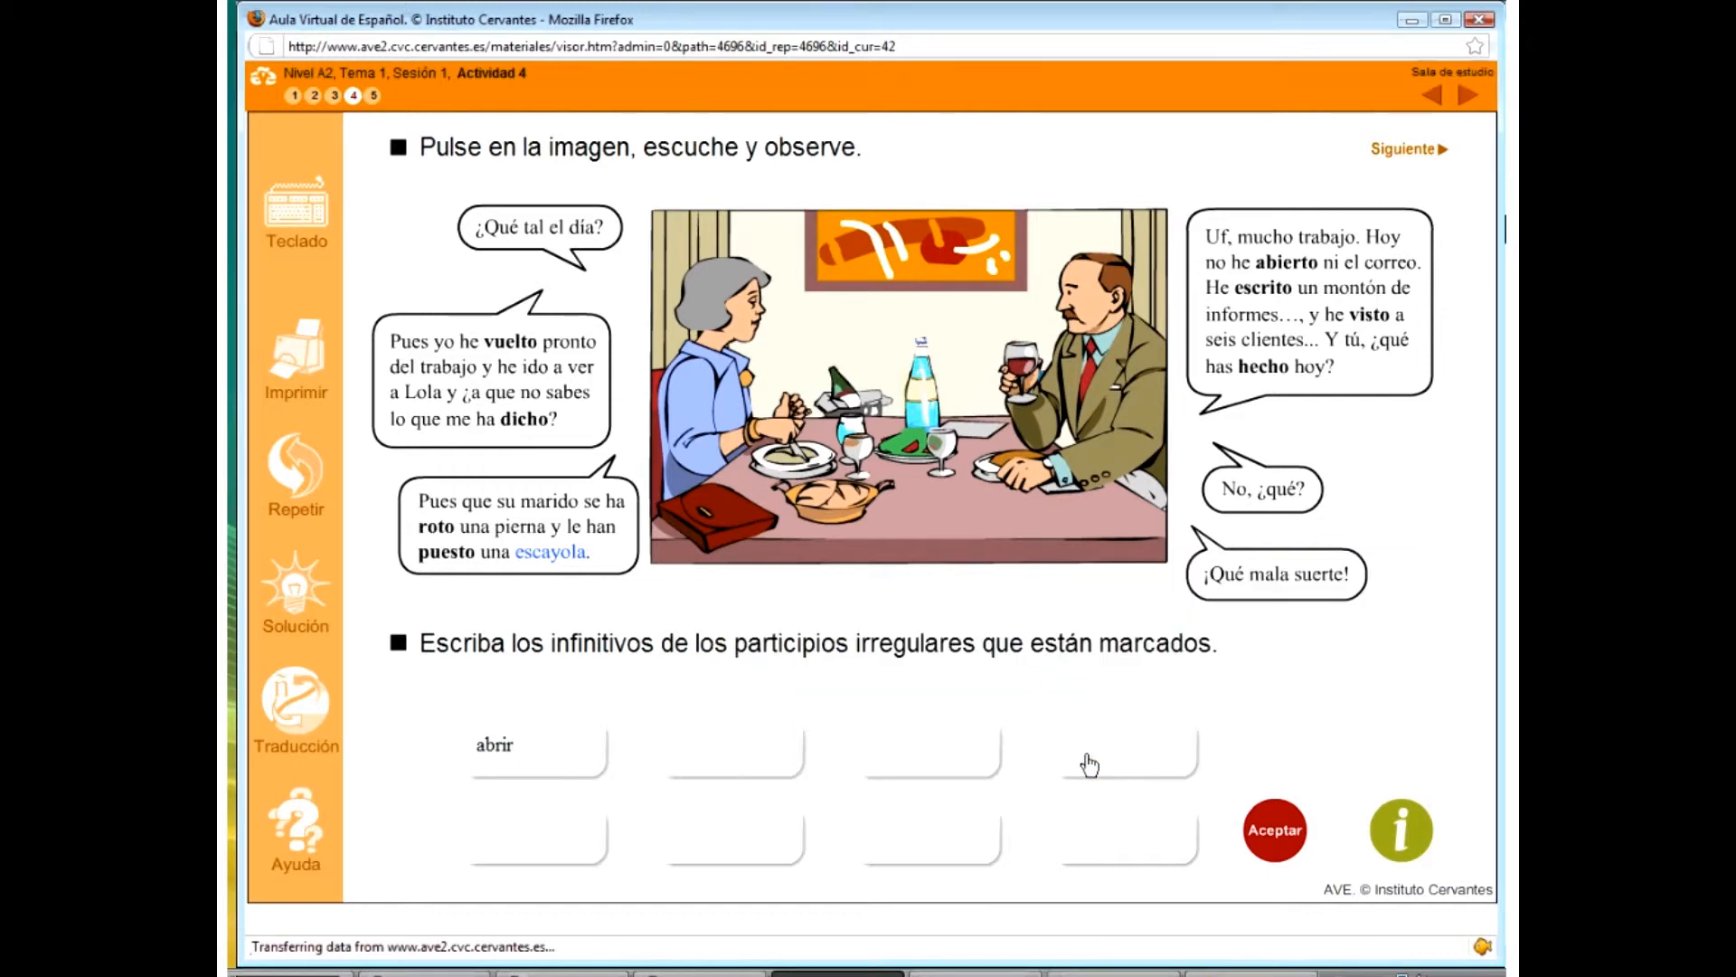
{"action": "mouse_move", "coordinate": [1396, 157]}
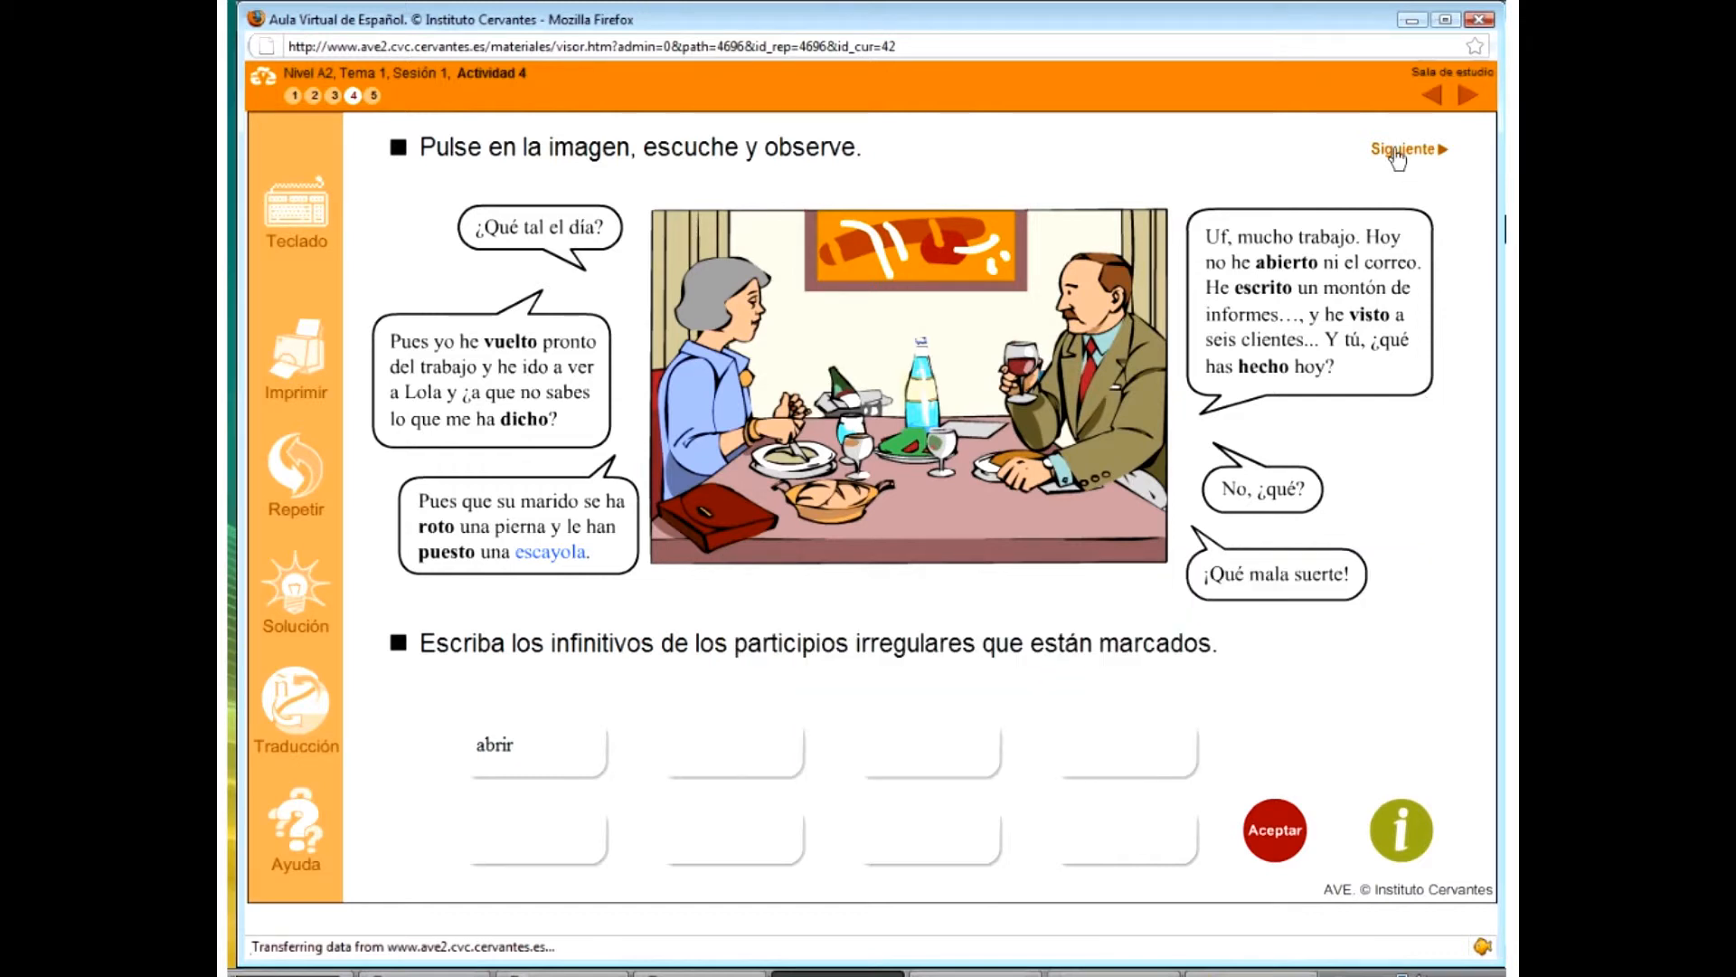
{"action": "left_click", "coordinate": [1404, 148]}
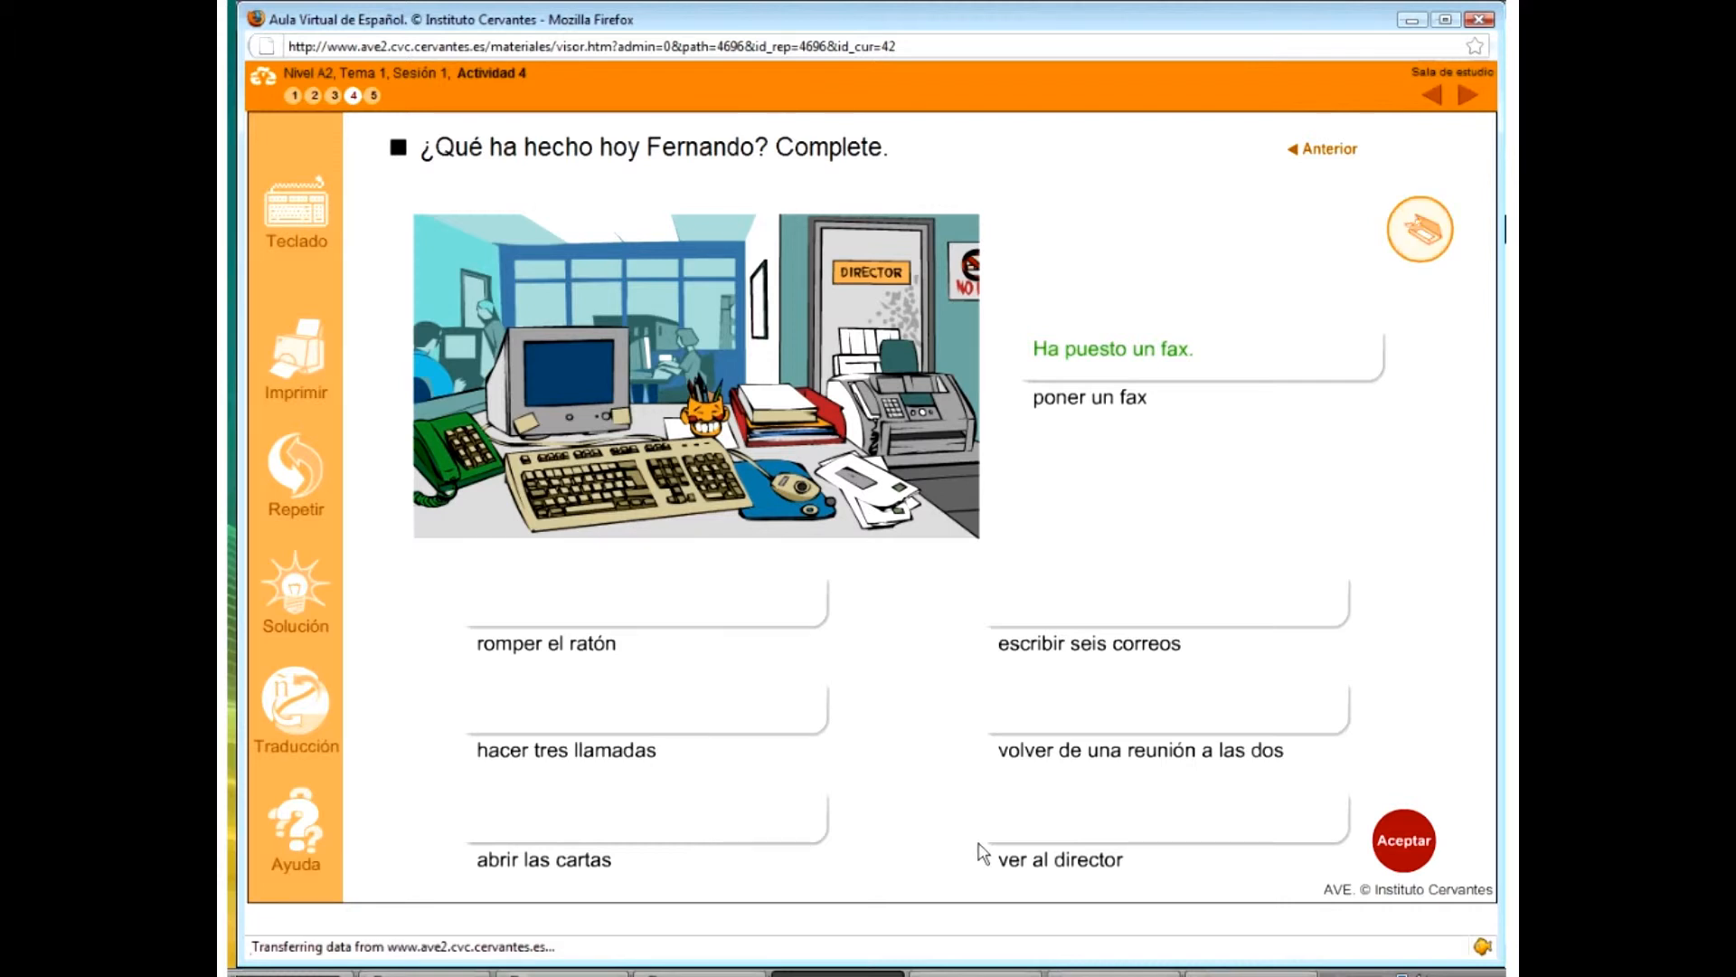
- Try saving Actividad 4 progress, then close the saving notice
{"action": "left_click", "coordinate": [1420, 229]}
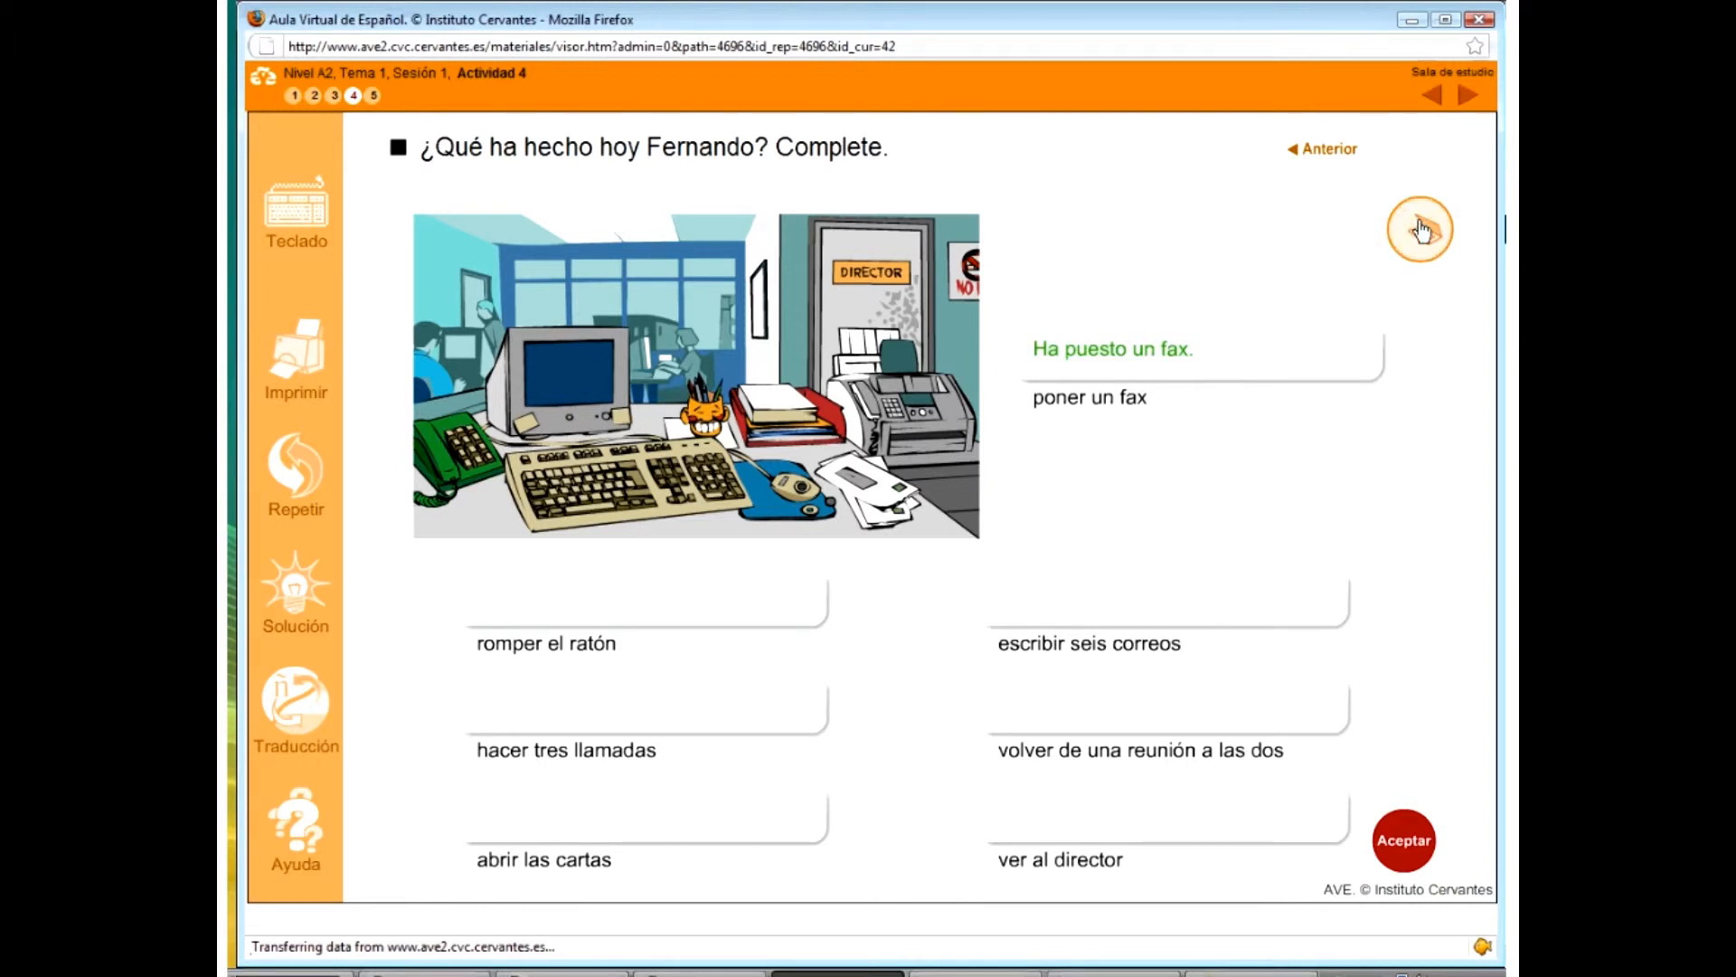
{"action": "left_click", "coordinate": [1420, 229]}
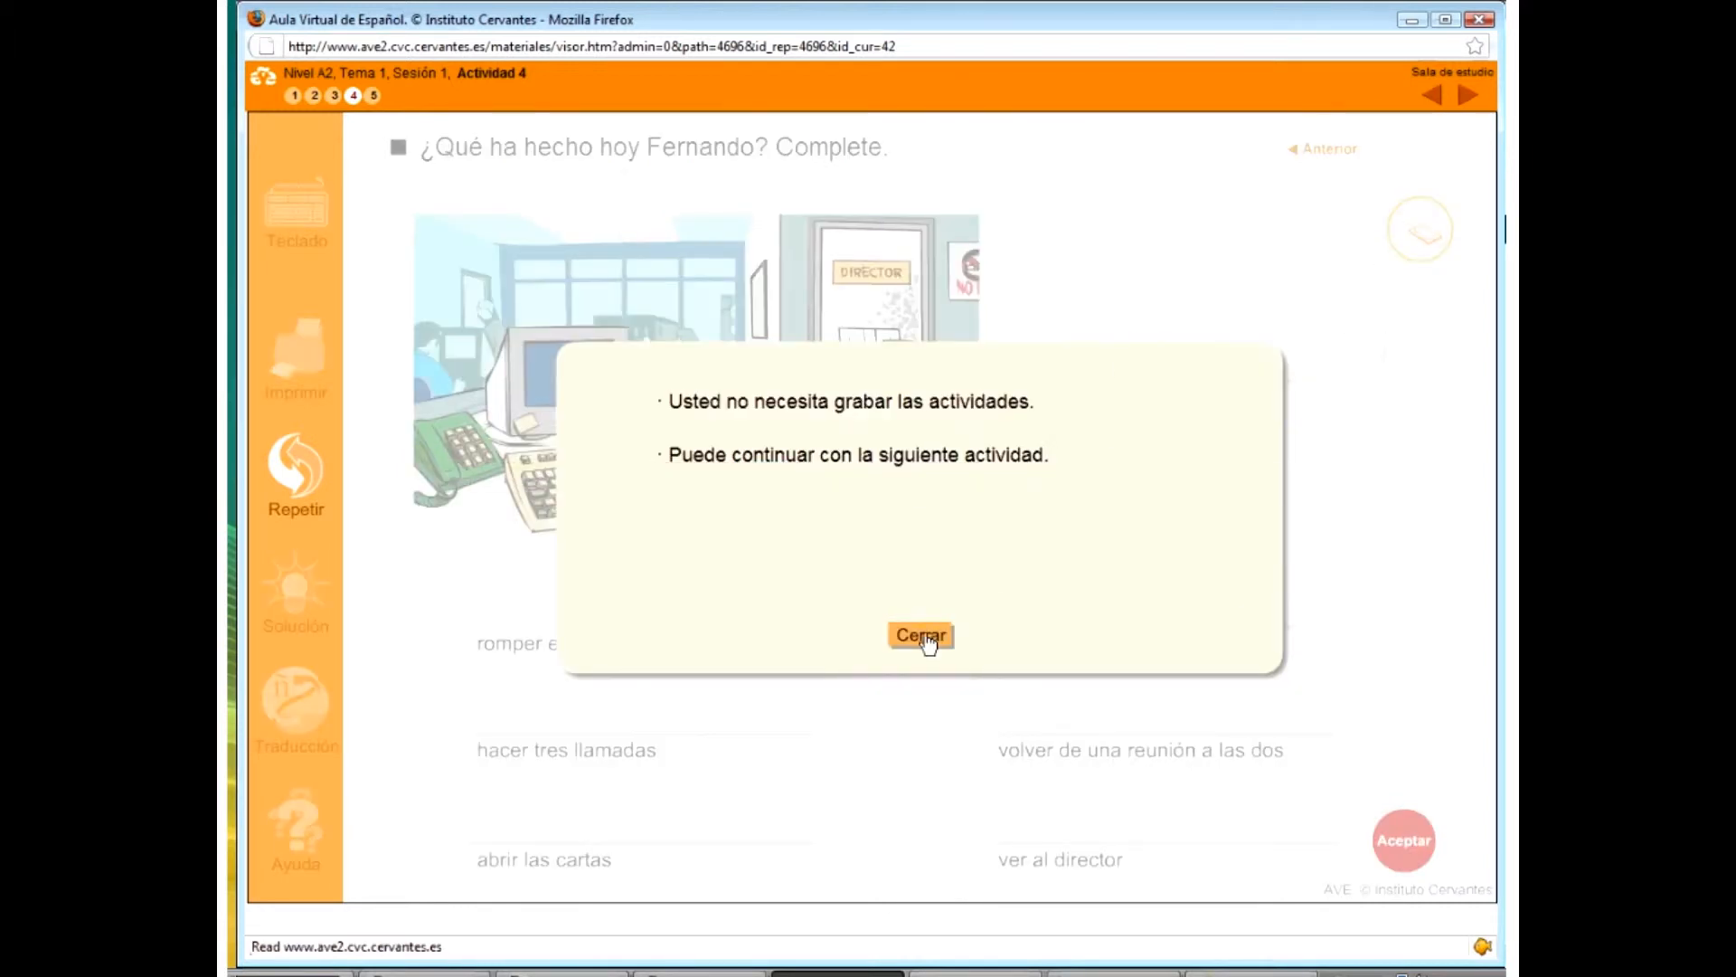
{"action": "left_click", "coordinate": [921, 635]}
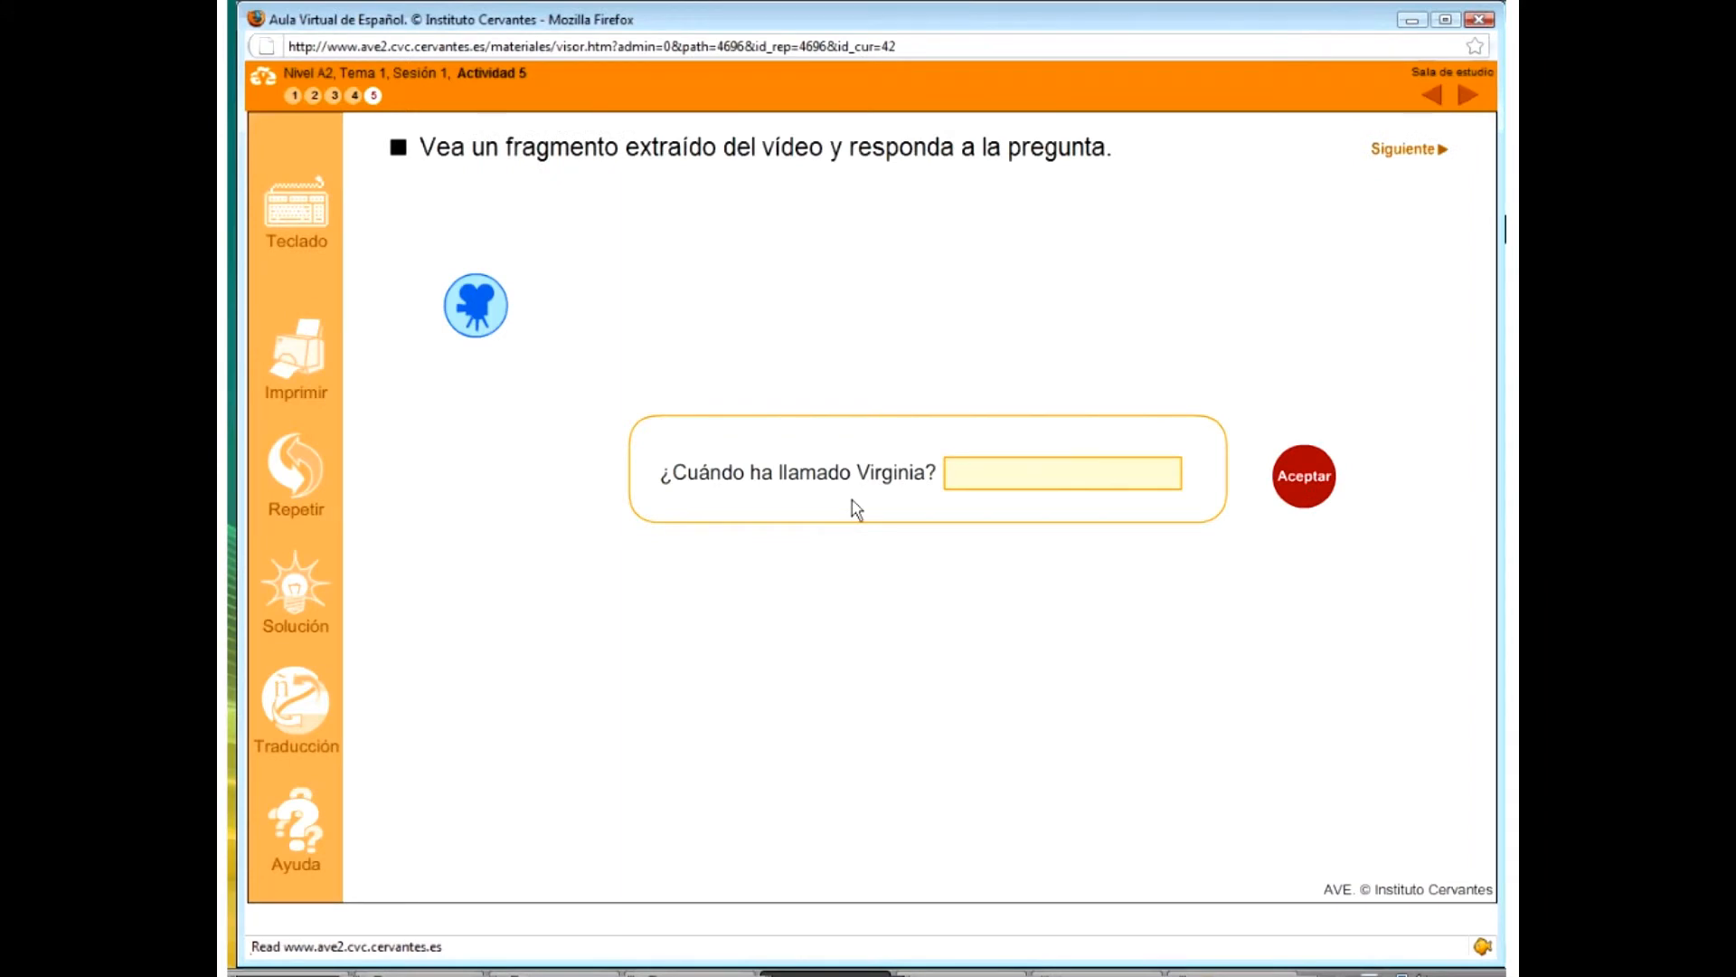
{"action": "mouse_move", "coordinate": [908, 347]}
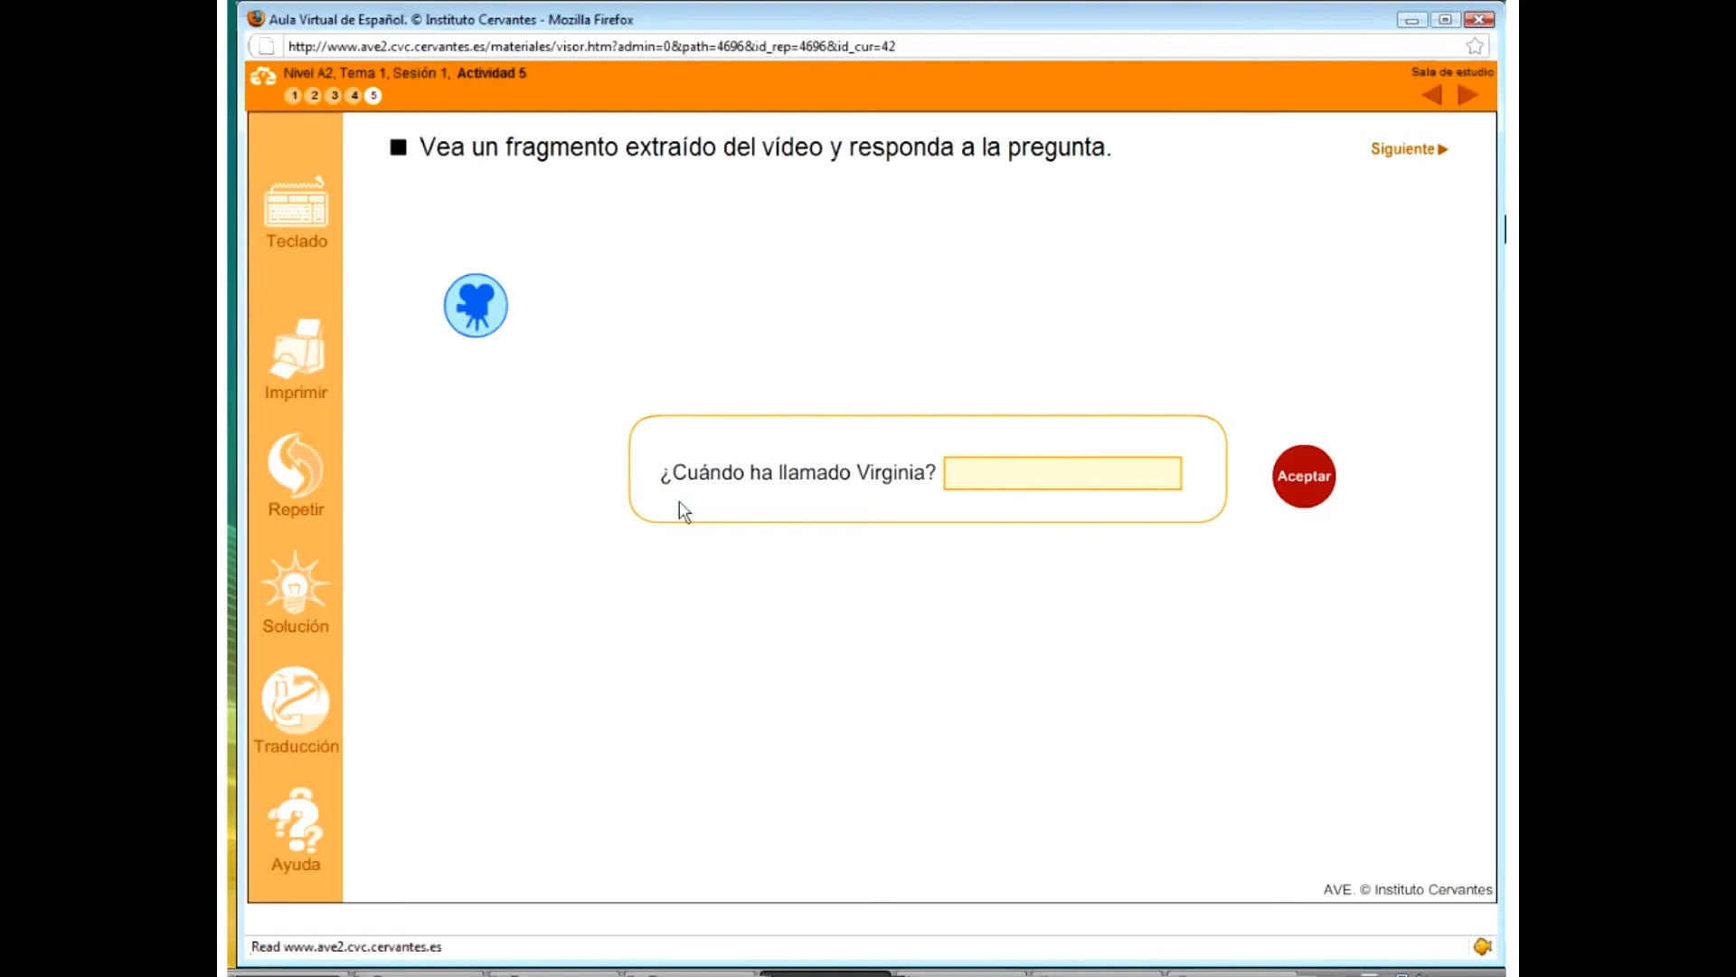
{"action": "mouse_move", "coordinate": [934, 515]}
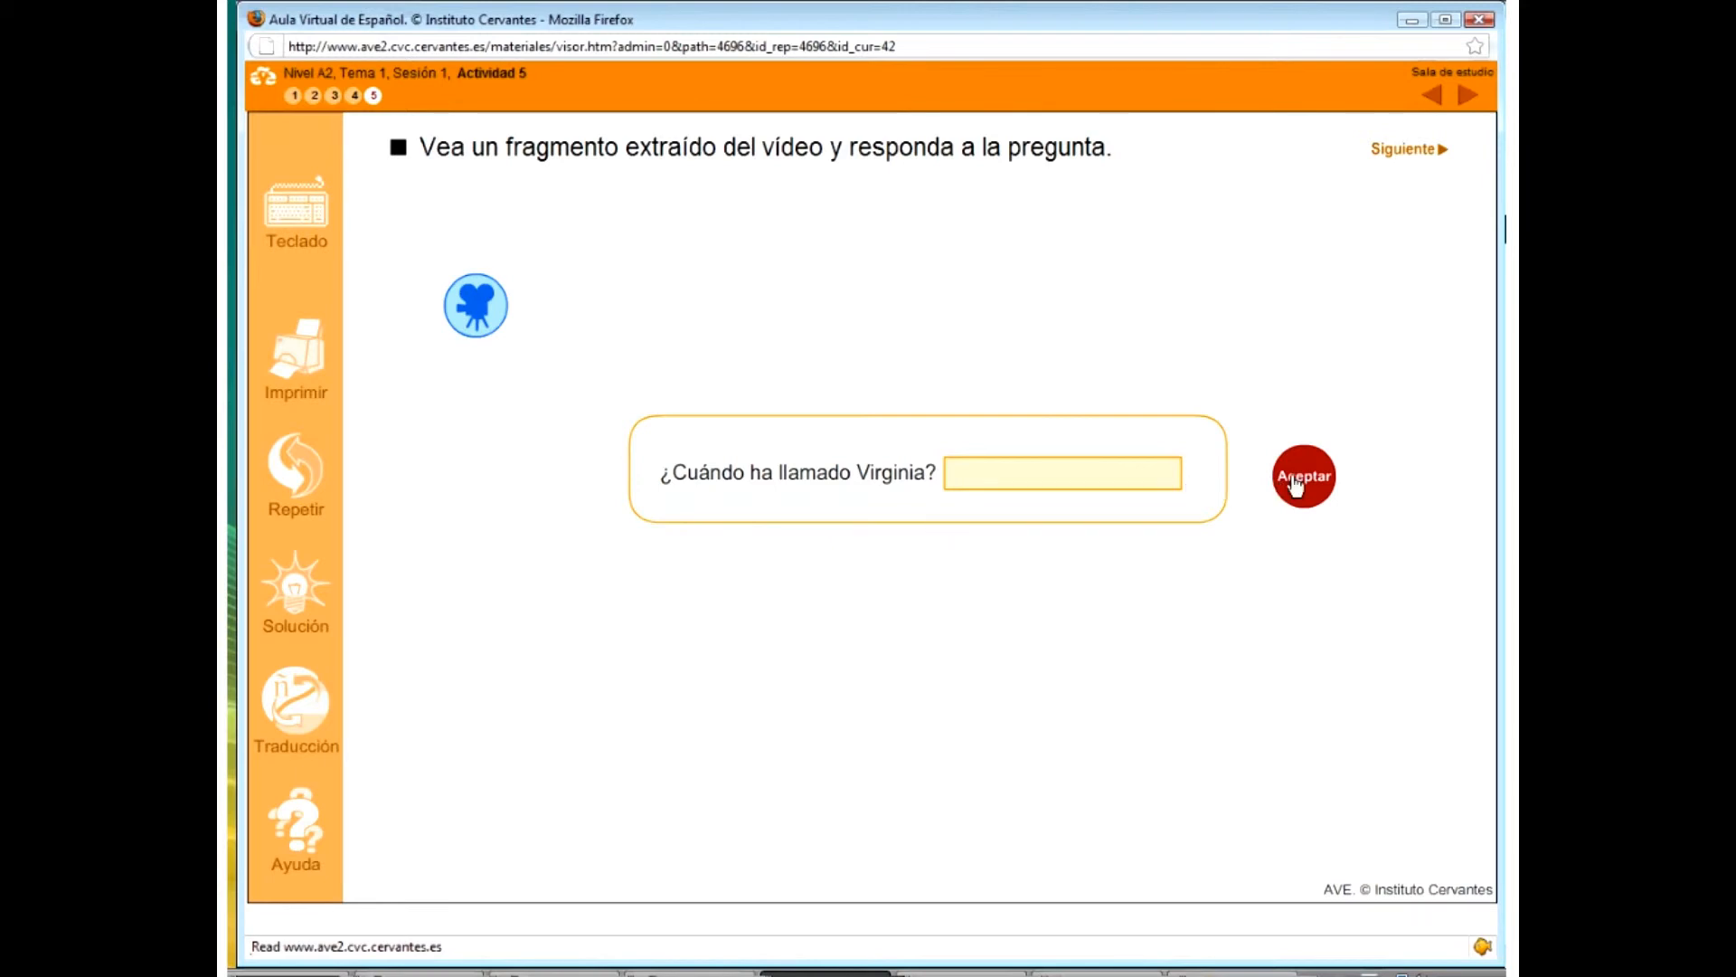
- Submit the Virginia video question to reach Laura's February calendar page
{"action": "left_click", "coordinate": [1403, 148]}
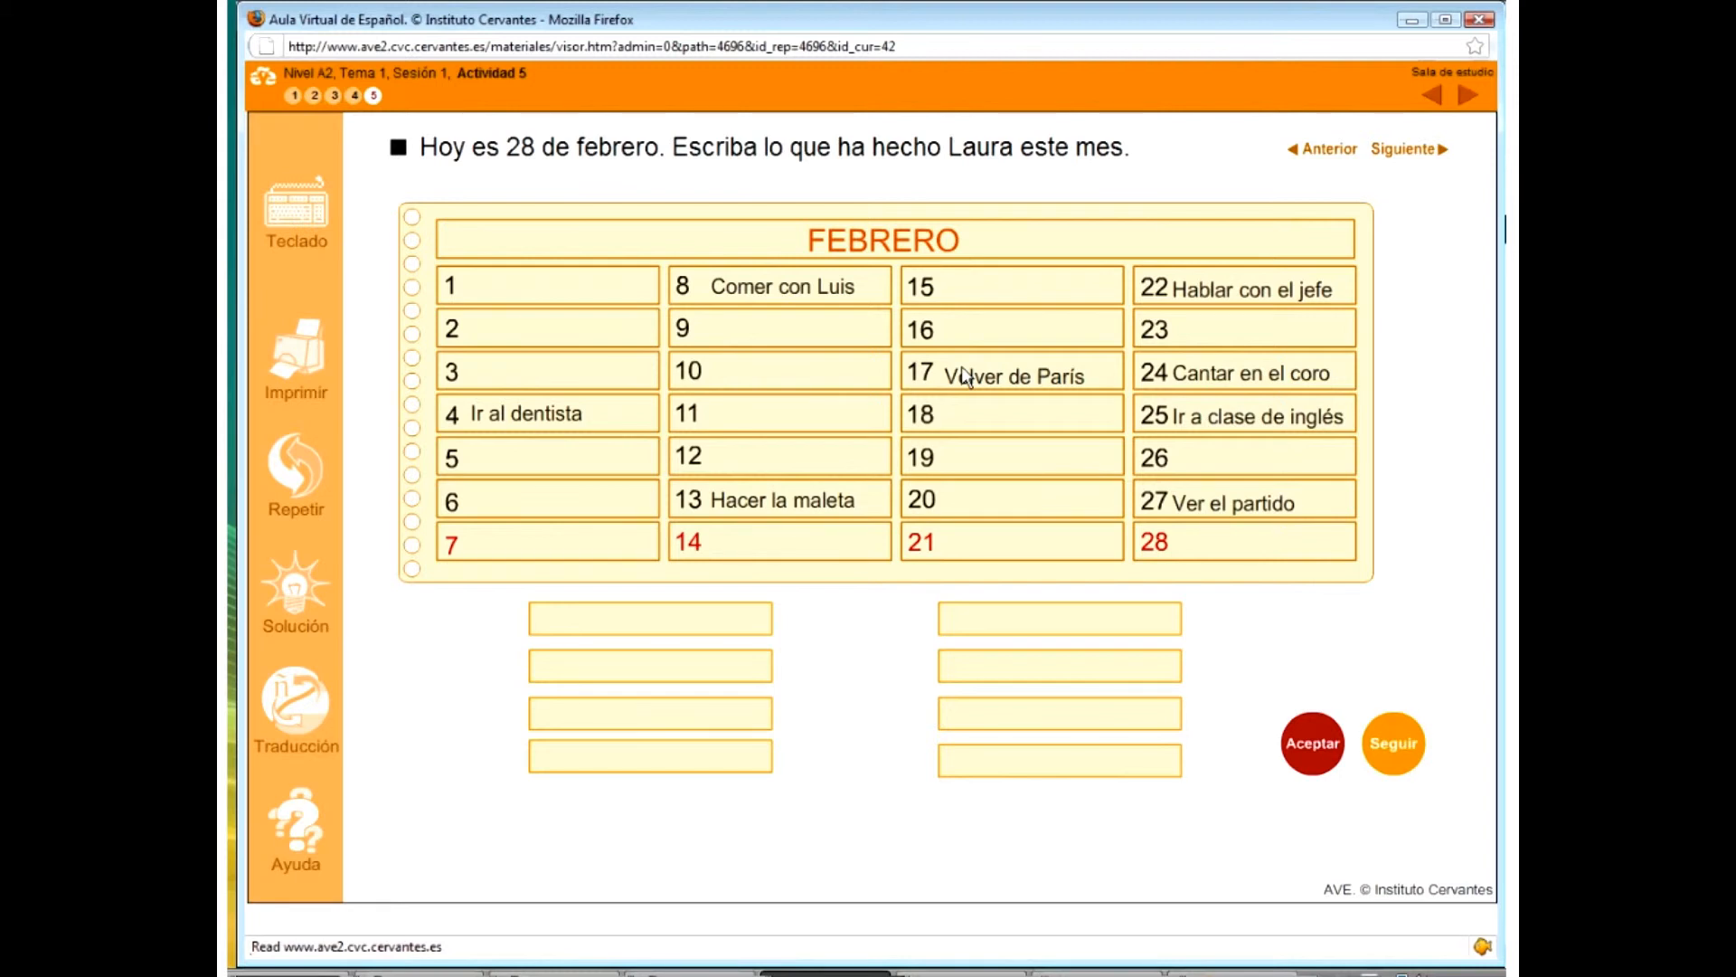
- Answer 'Ha ido al dentista', check it as correct, and continue to the next page
{"action": "left_click", "coordinate": [649, 617]}
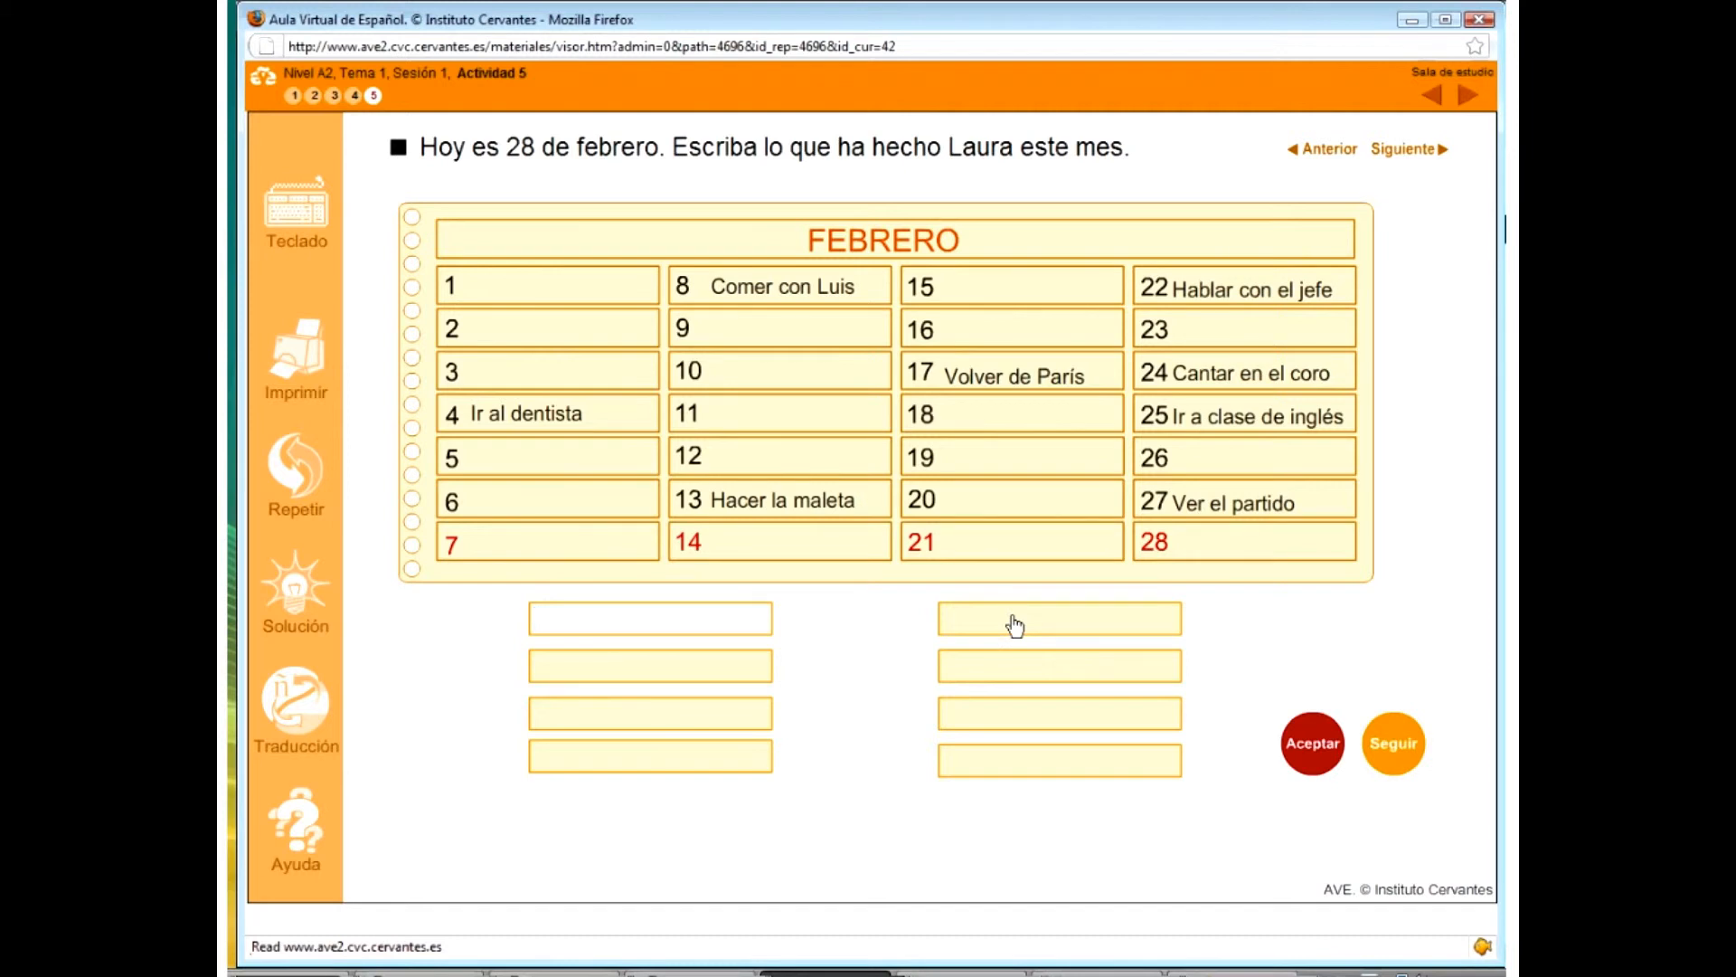
{"action": "type", "text": "Ha ido al"}
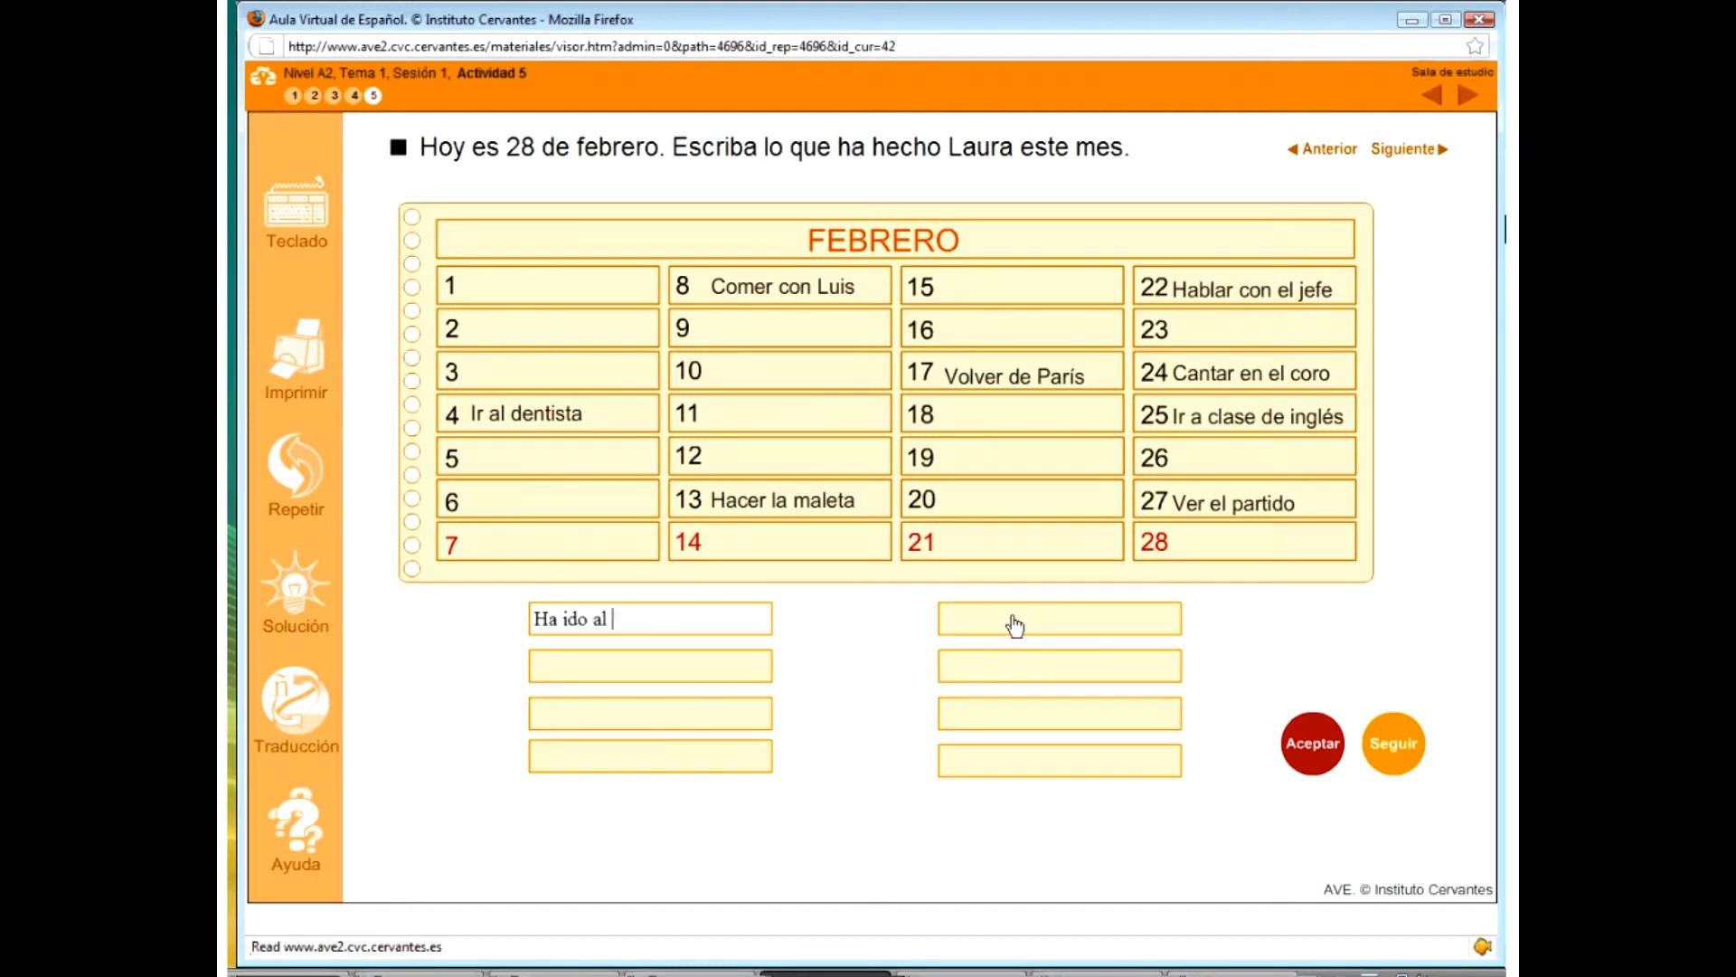
{"action": "type", "text": "dentista"}
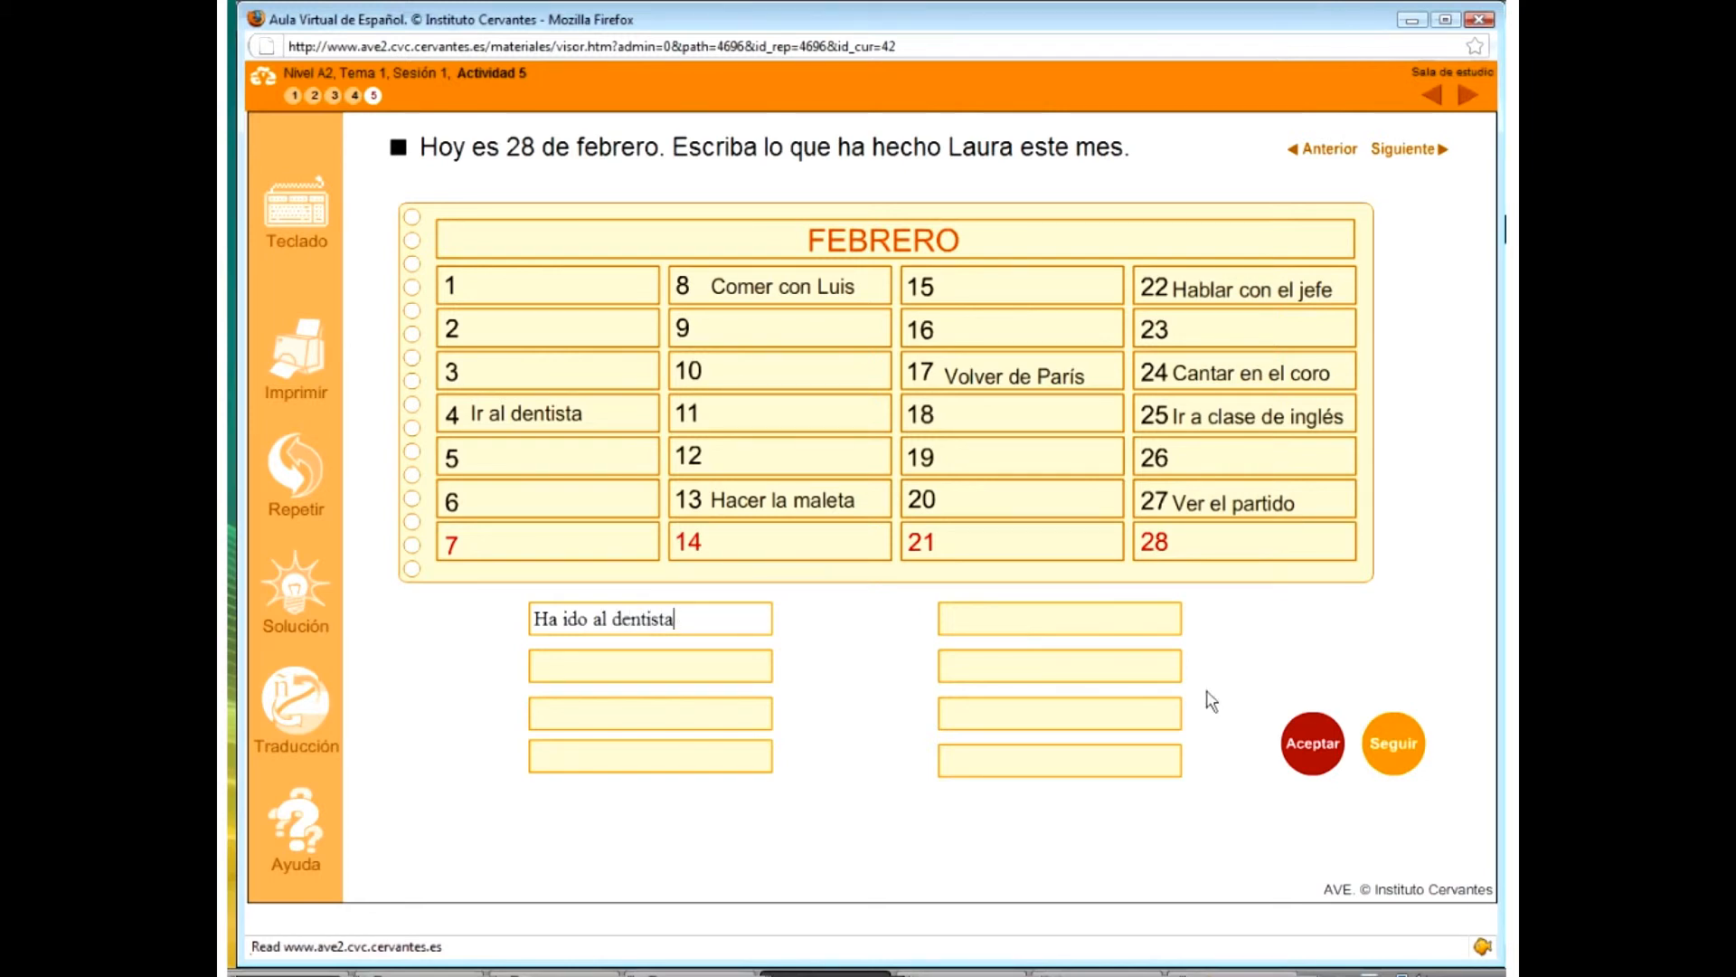
{"action": "left_click", "coordinate": [1313, 743]}
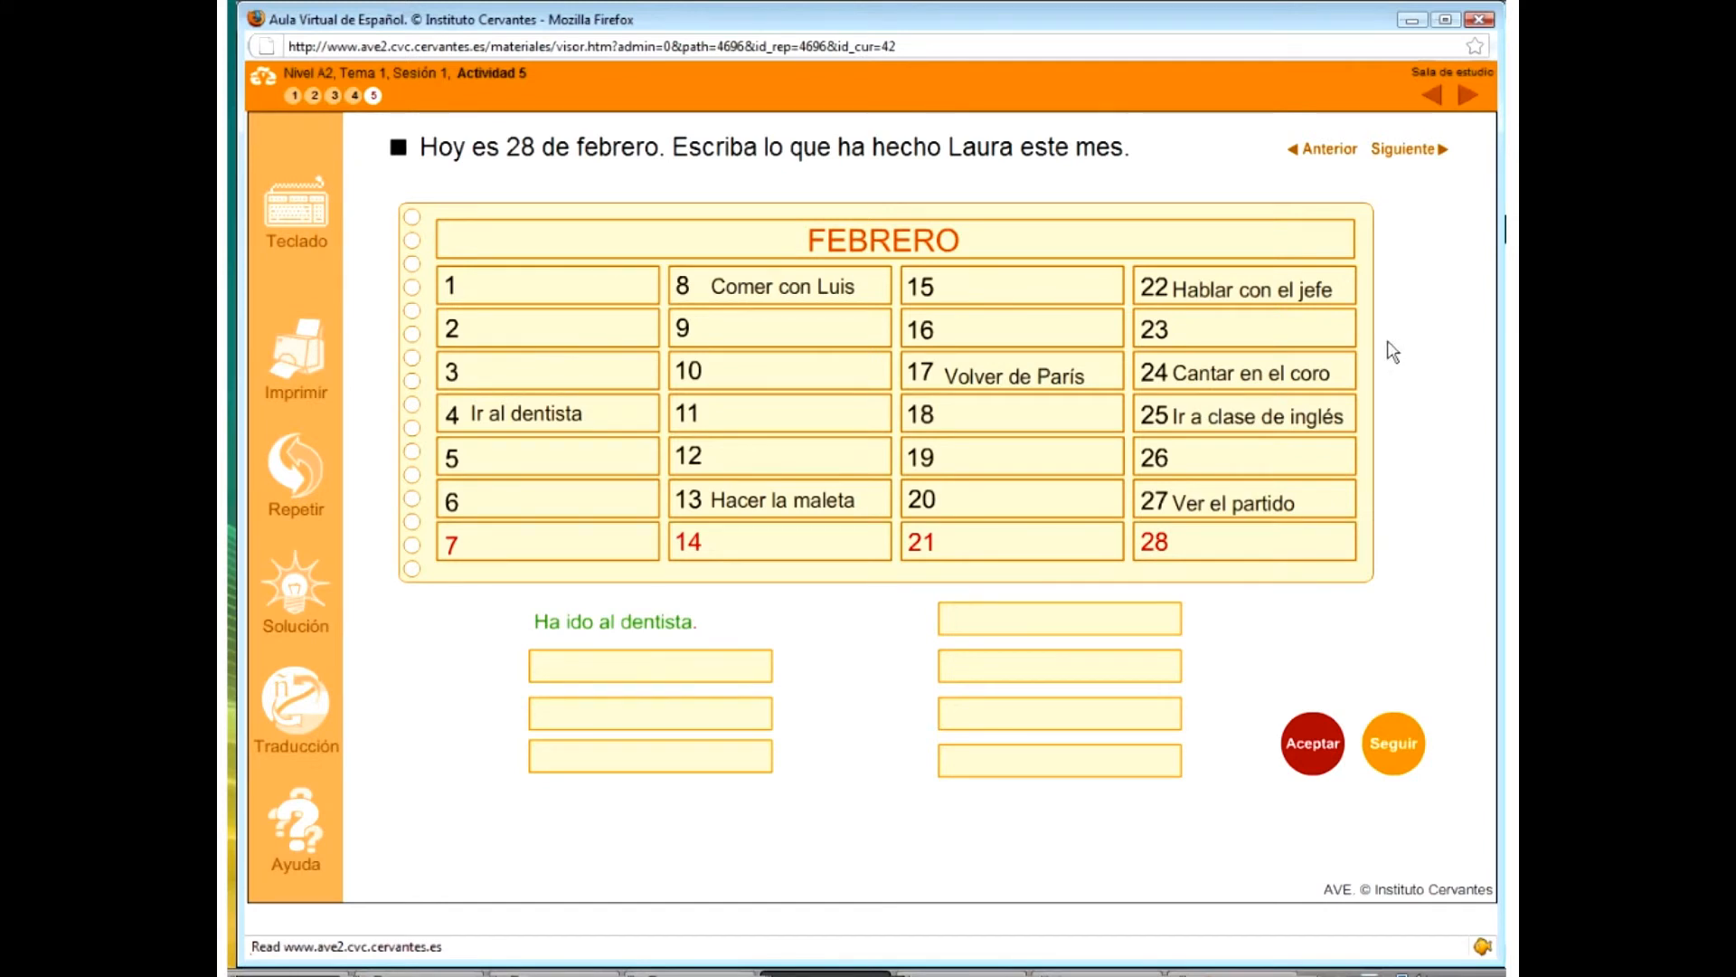
{"action": "left_click", "coordinate": [1403, 148]}
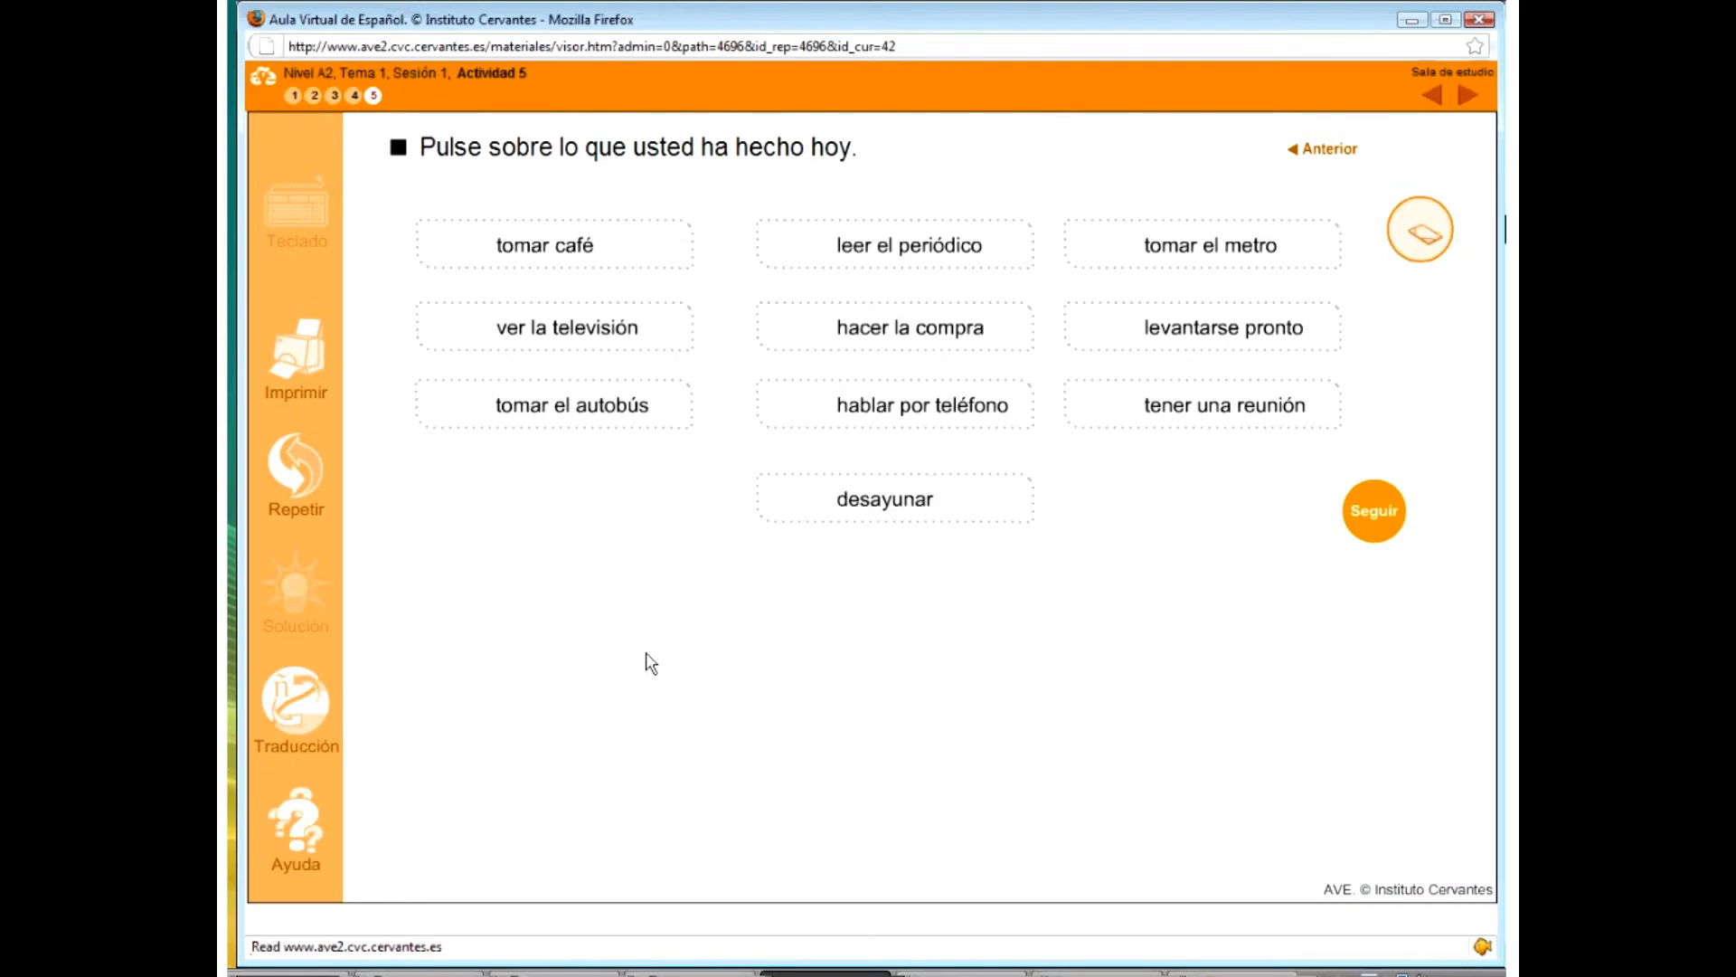
- Tick tomar café, leer el periódico and hablar por teléfono, then try saving and dismiss the notice
{"action": "left_click", "coordinate": [543, 245]}
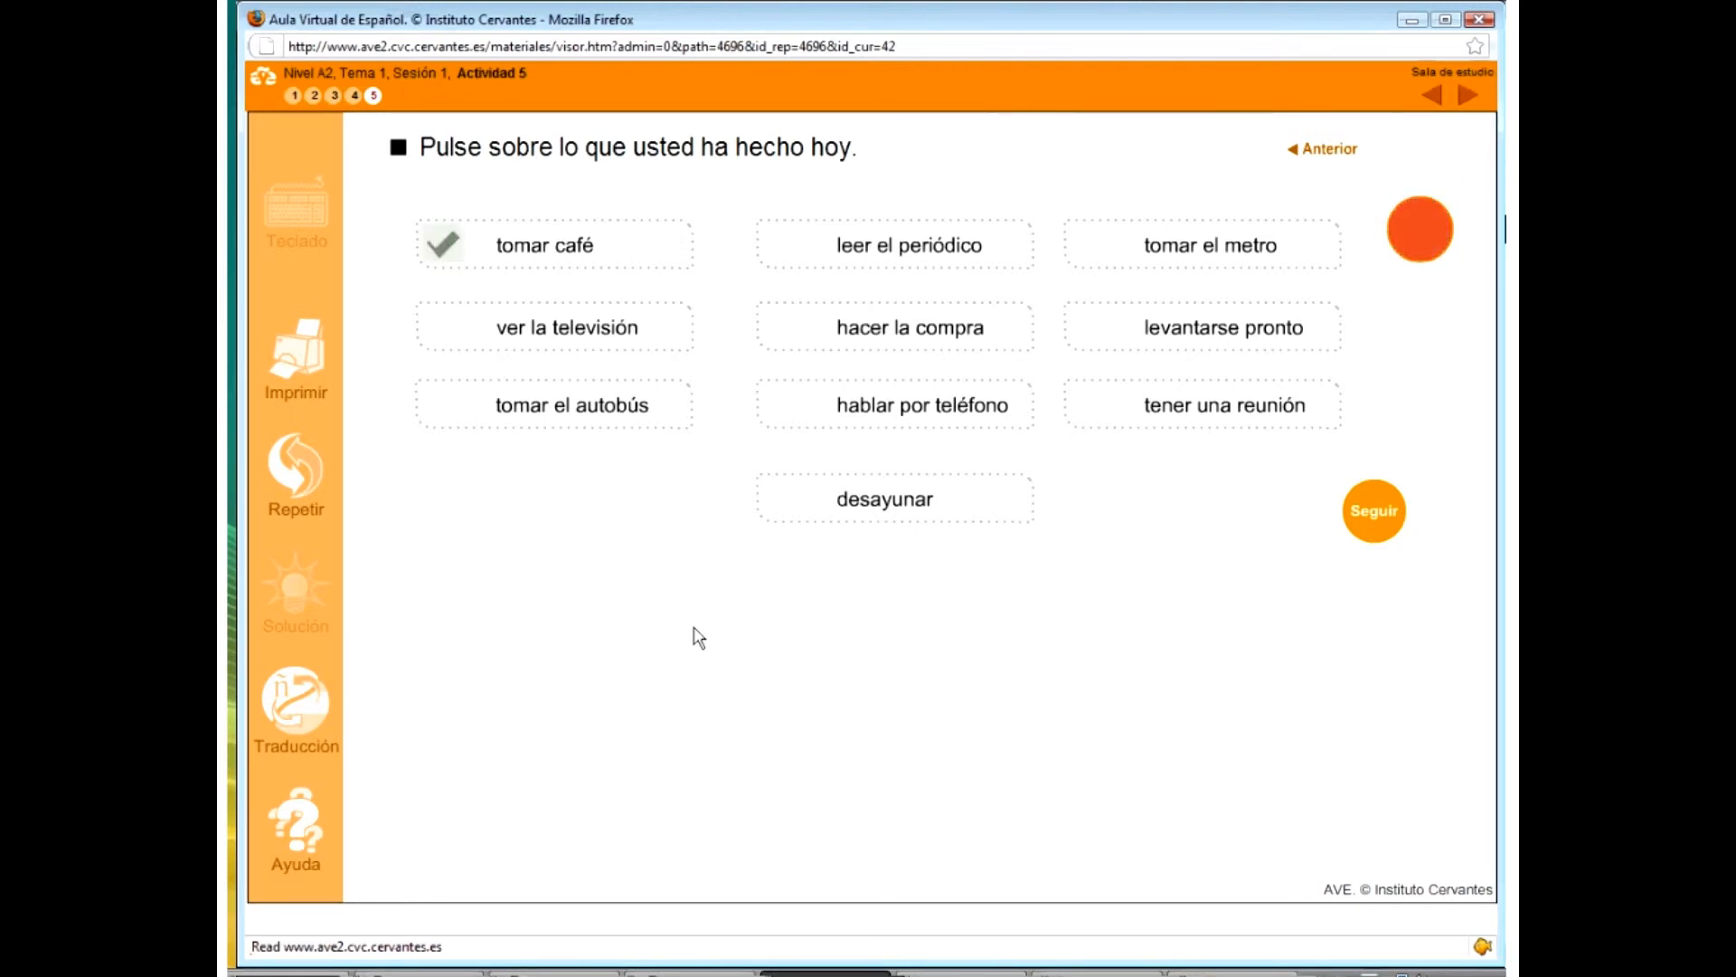
{"action": "left_click", "coordinate": [784, 245]}
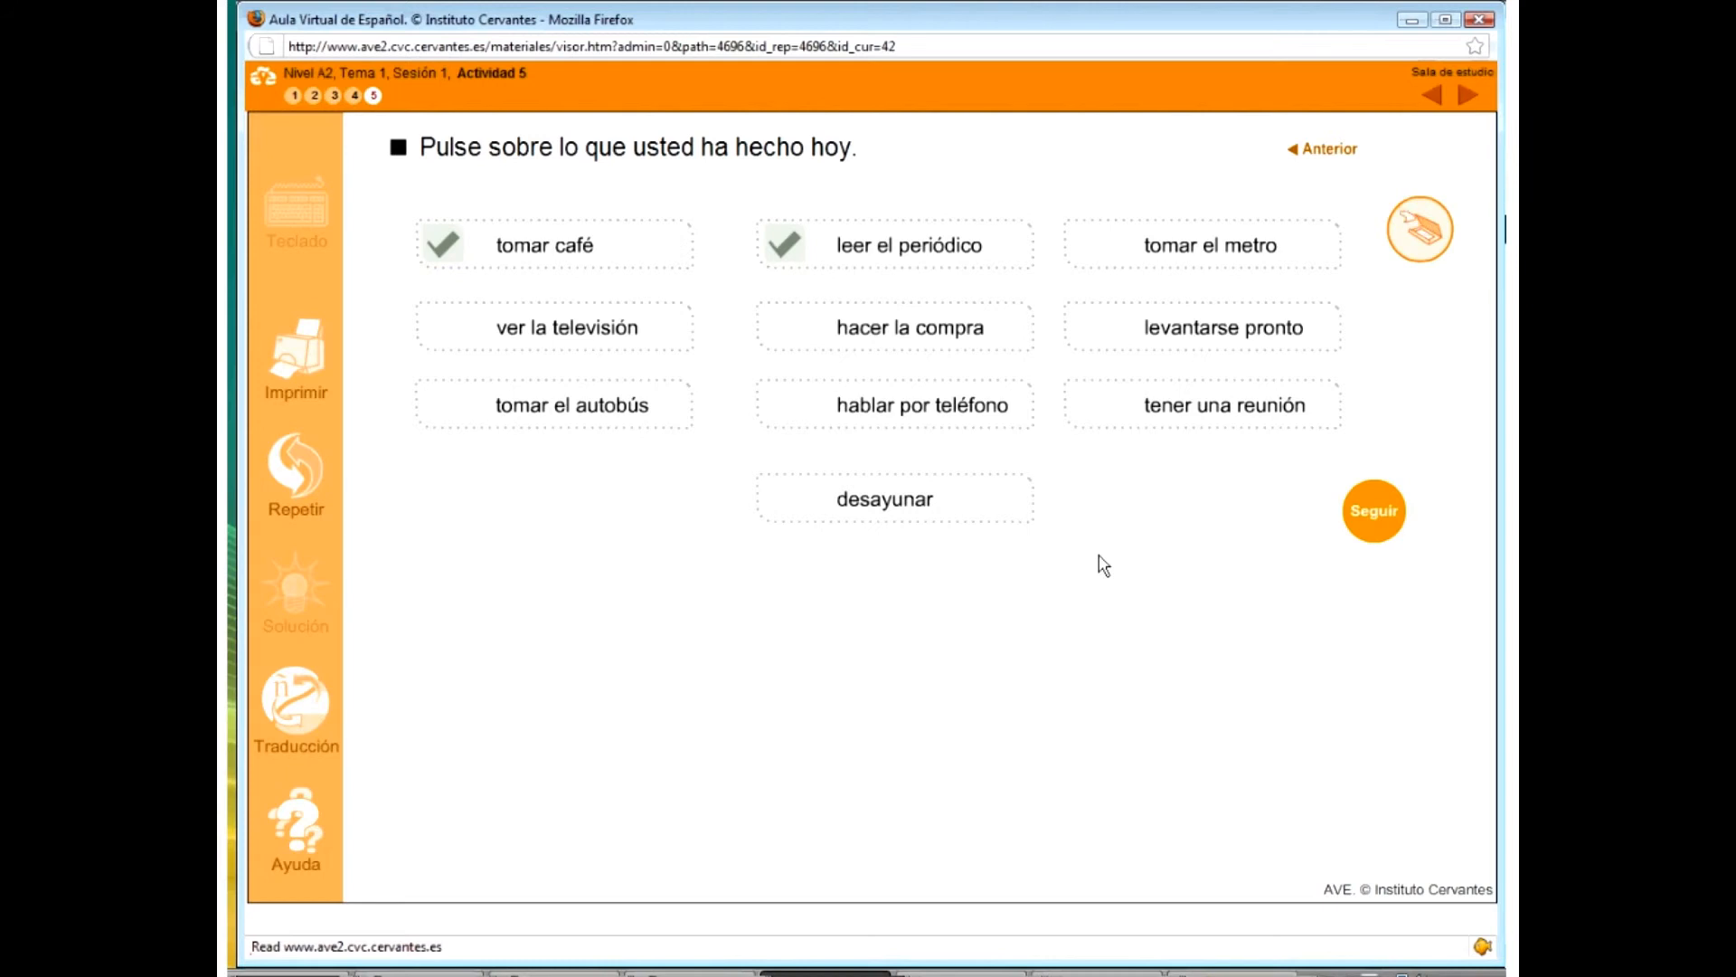
{"action": "left_click", "coordinate": [894, 404]}
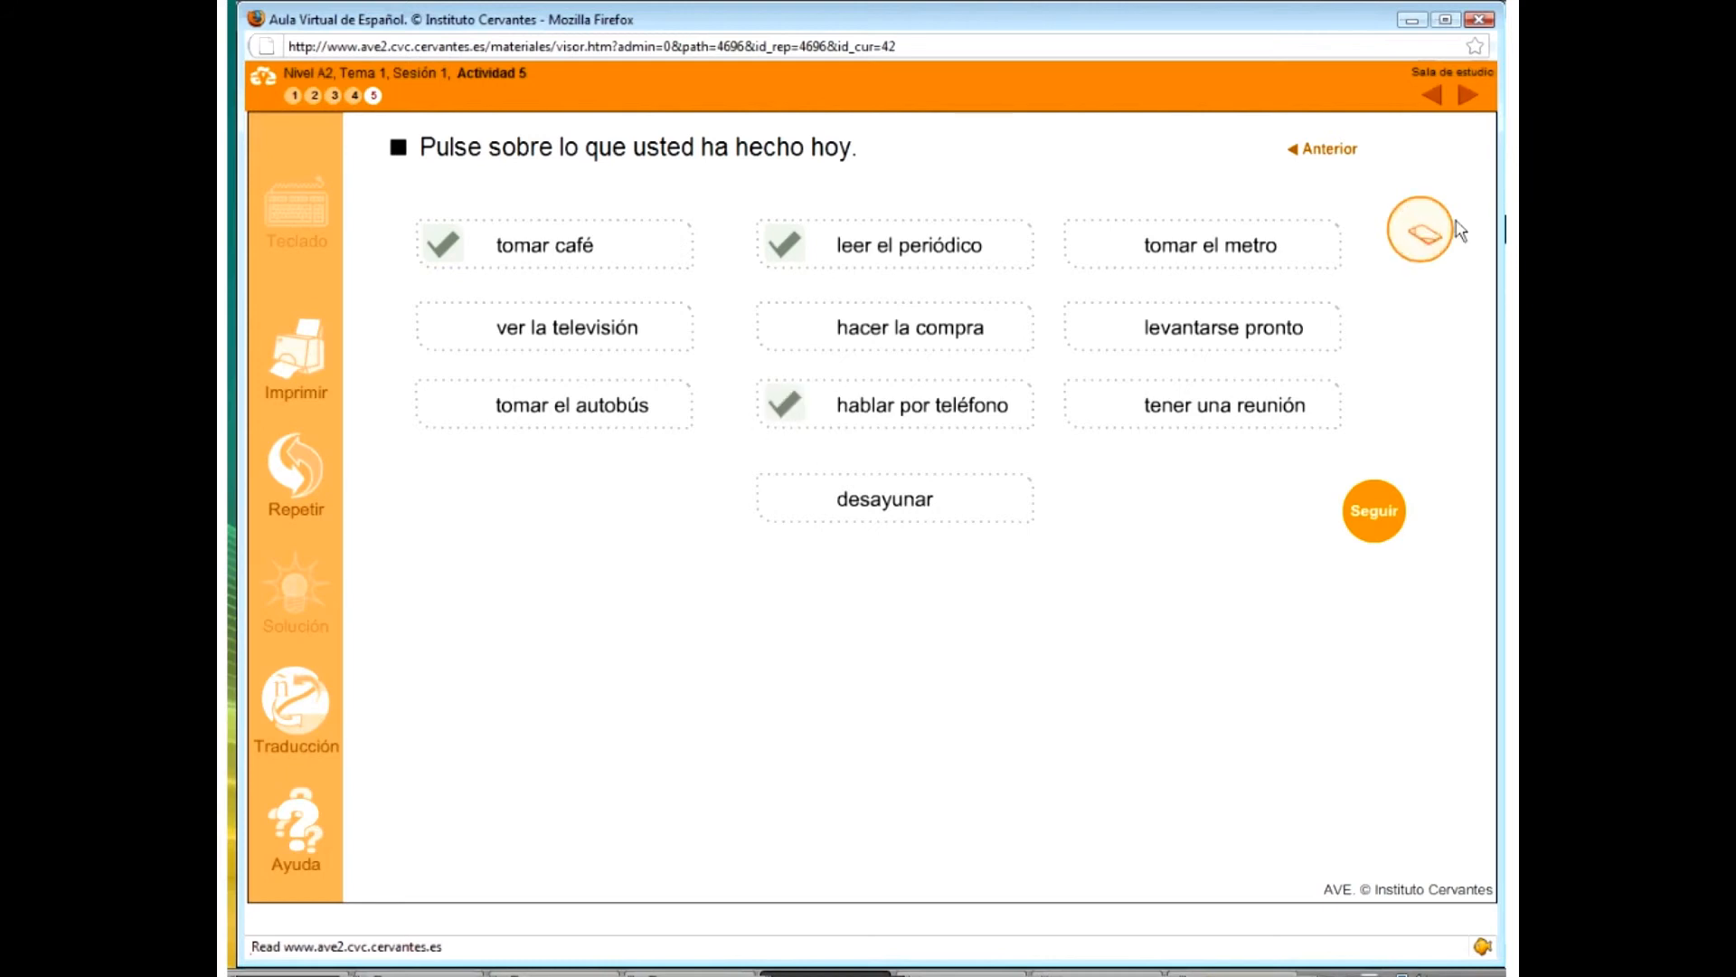
{"action": "left_click", "coordinate": [1420, 229]}
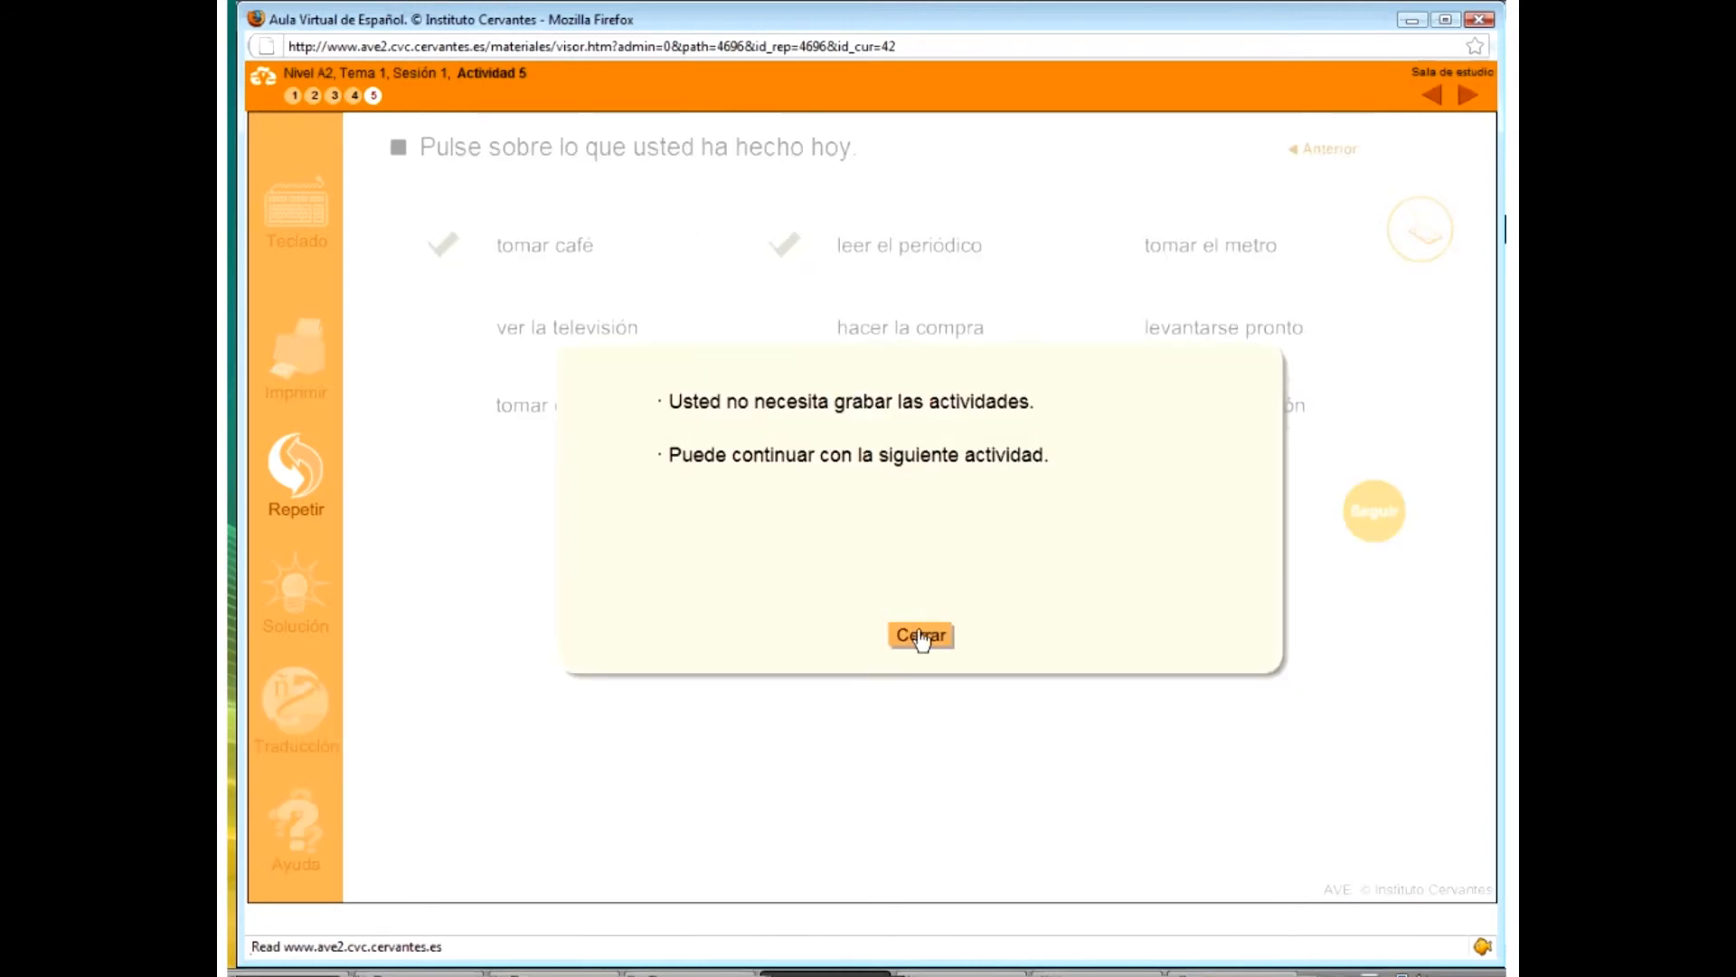
{"action": "left_click", "coordinate": [919, 635]}
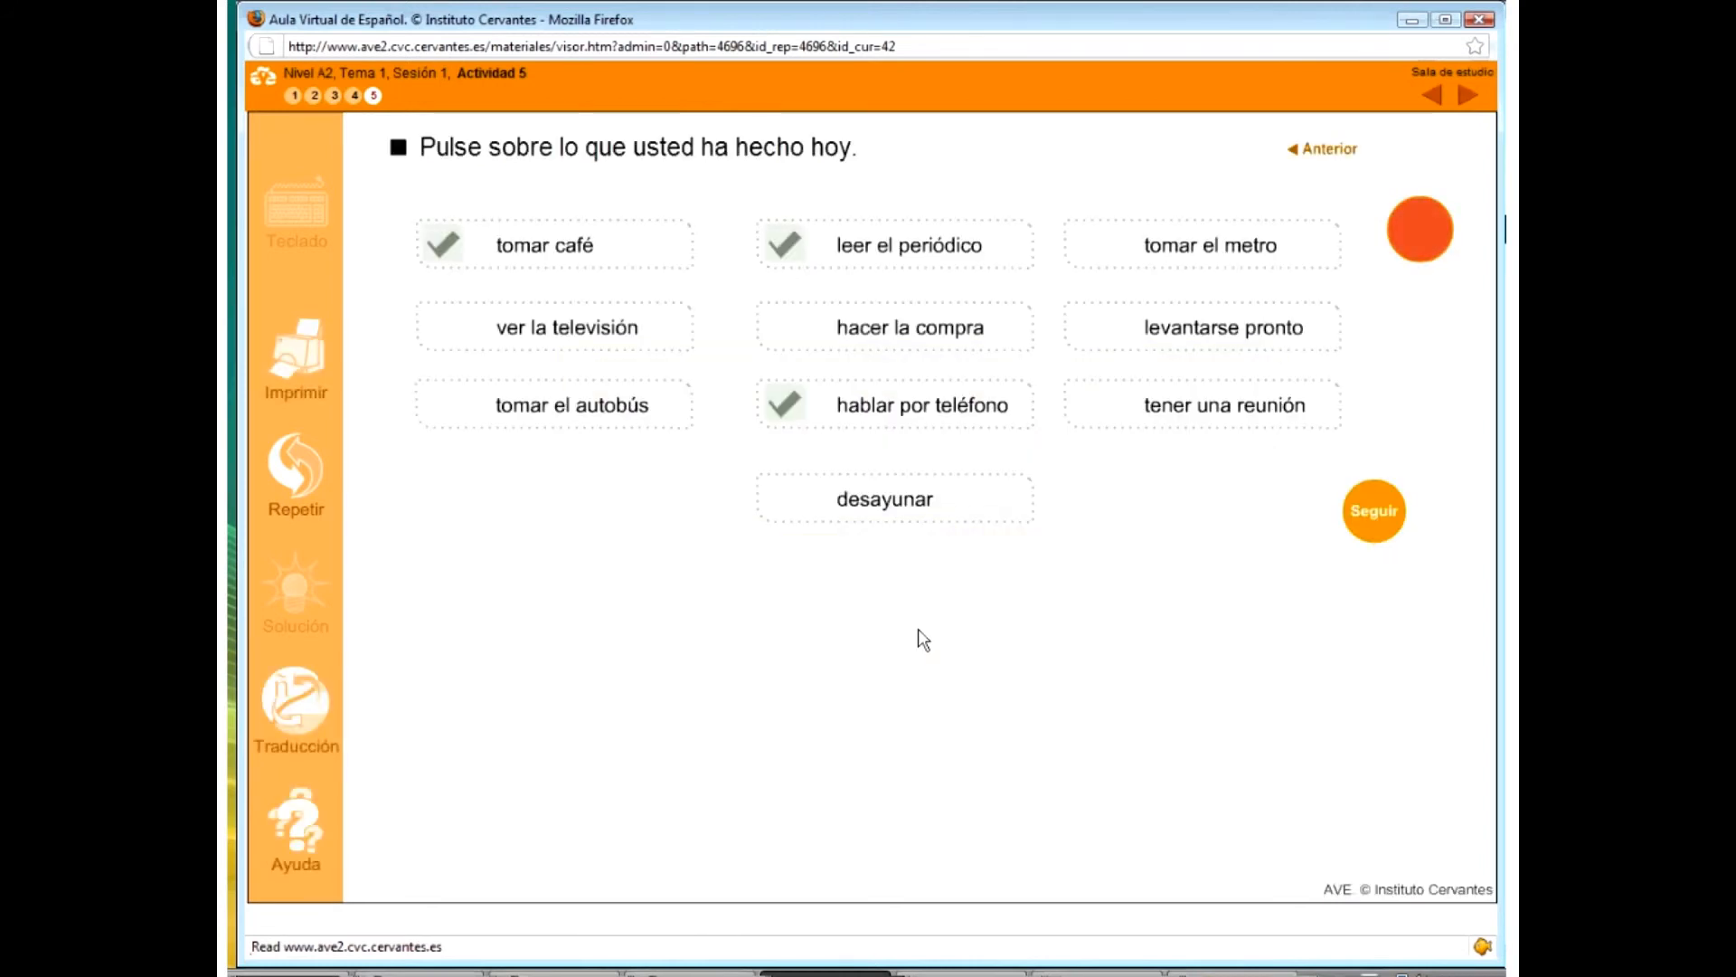
{"action": "mouse_move", "coordinate": [770, 541]}
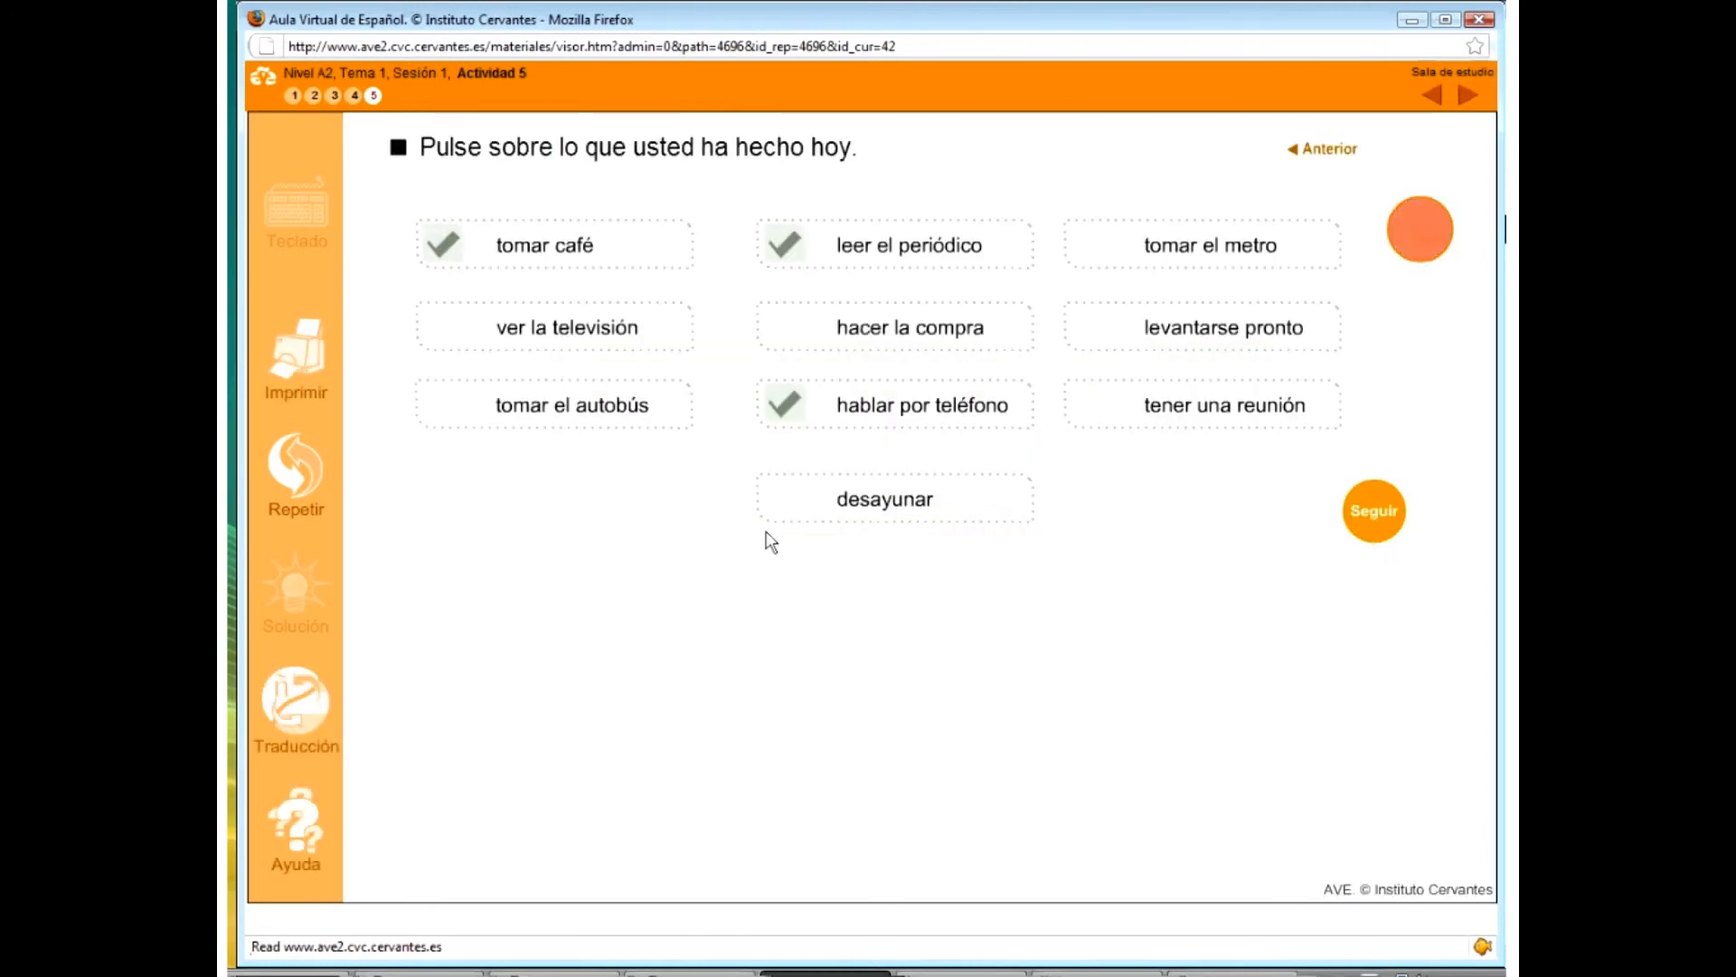
{"action": "mouse_move", "coordinate": [1174, 285]}
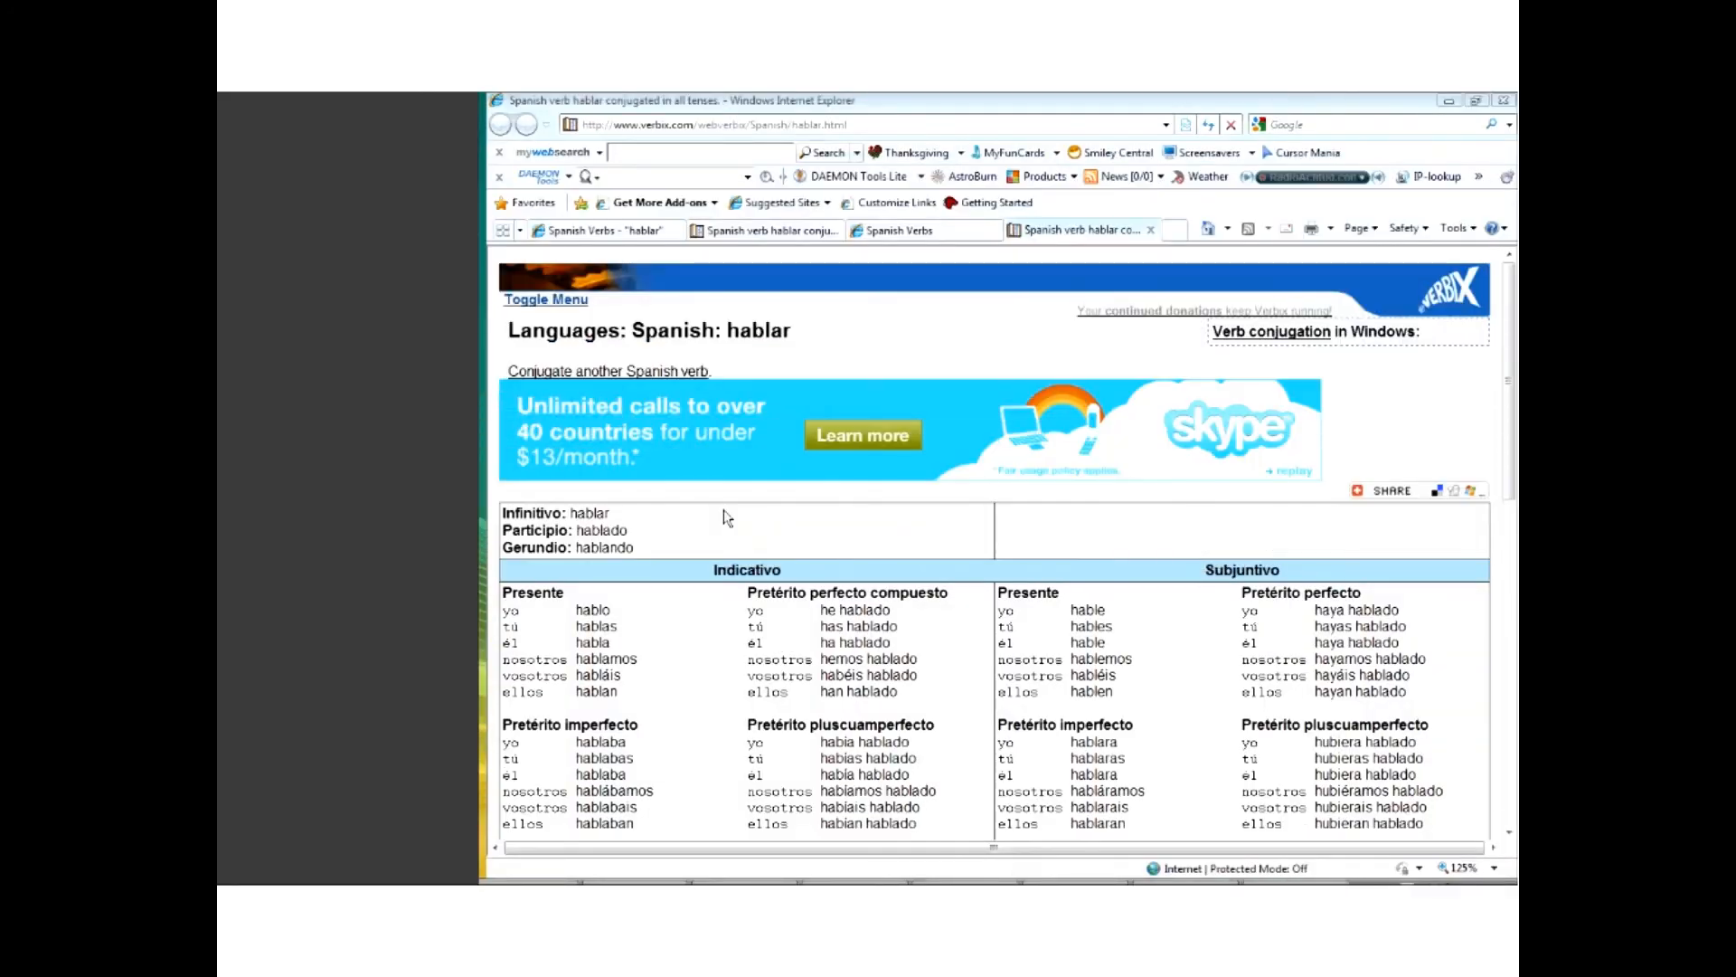
{"action": "mouse_move", "coordinate": [608, 371]}
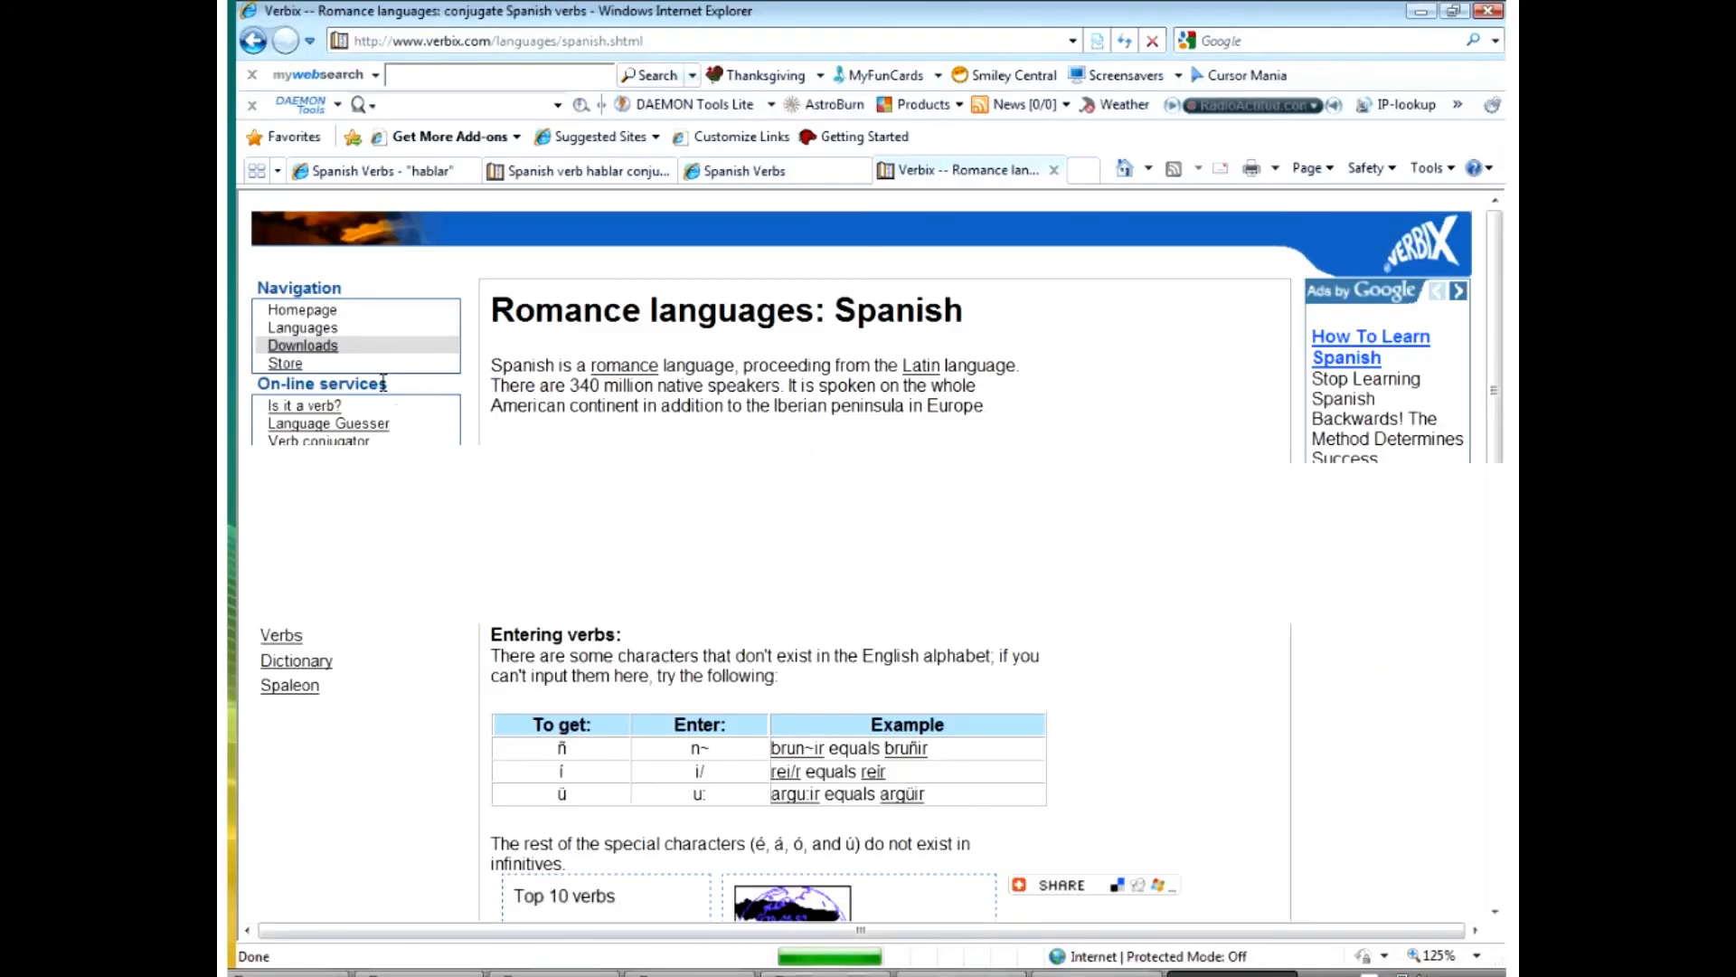
- Submit 'hablar' in Verbix's 'Conjugate a Spanish verb' box
{"action": "left_click", "coordinate": [320, 441]}
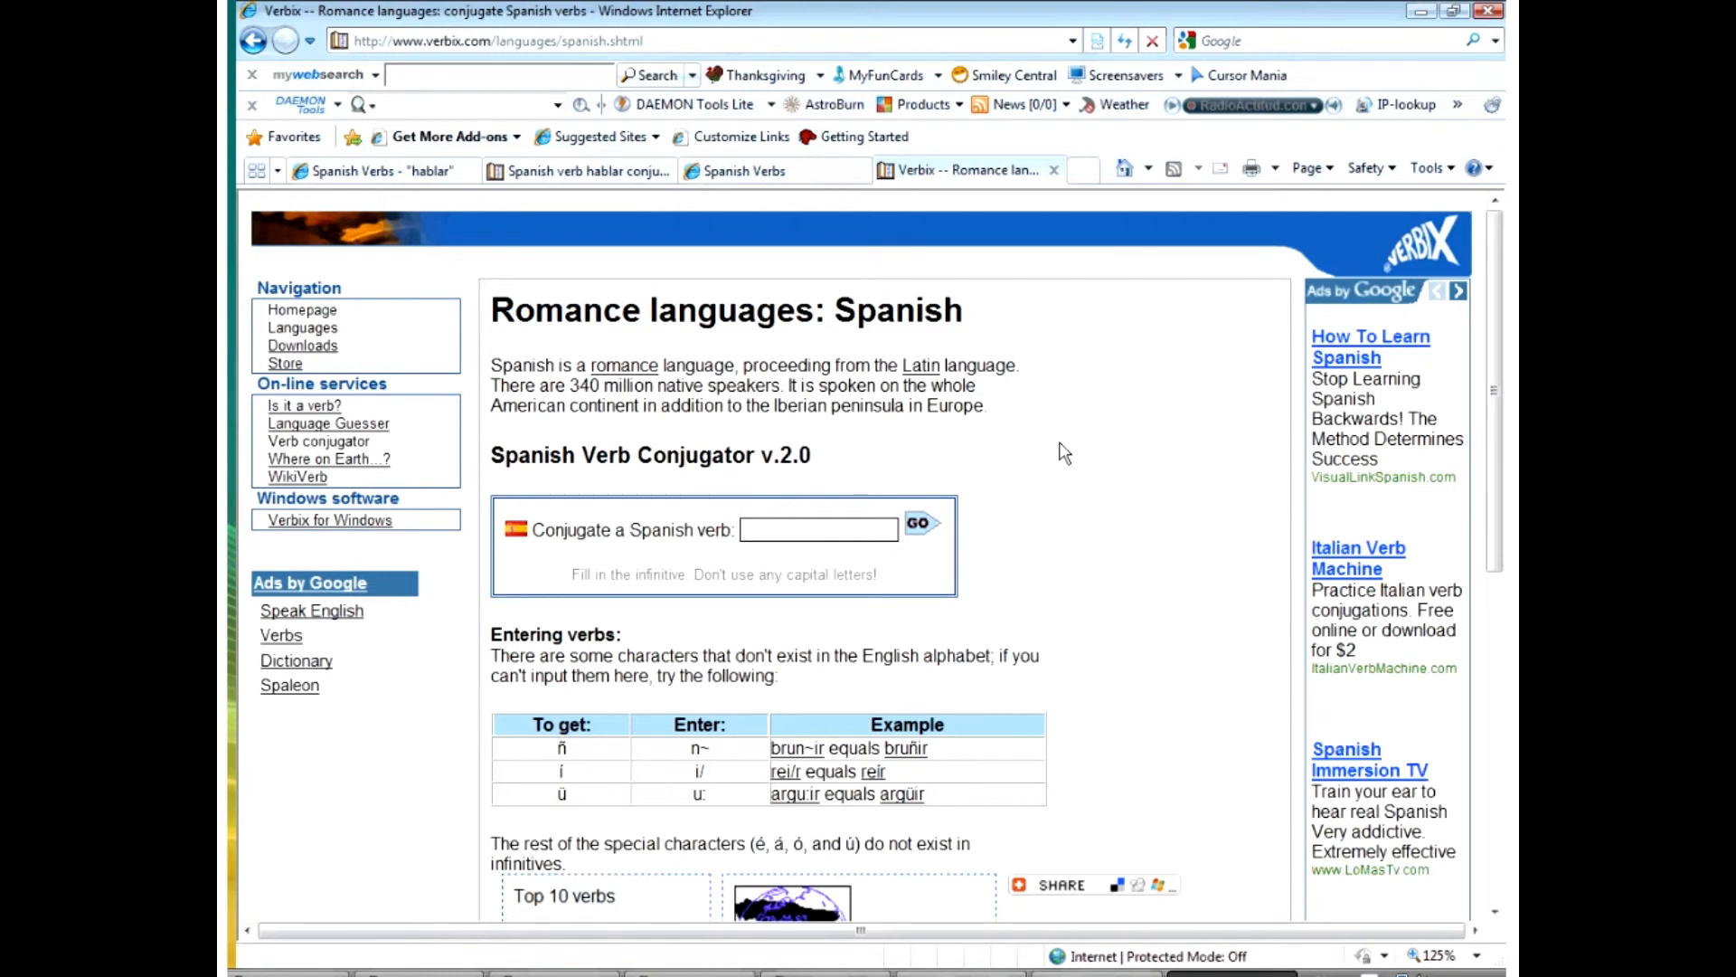
{"action": "type", "text": "hablar"}
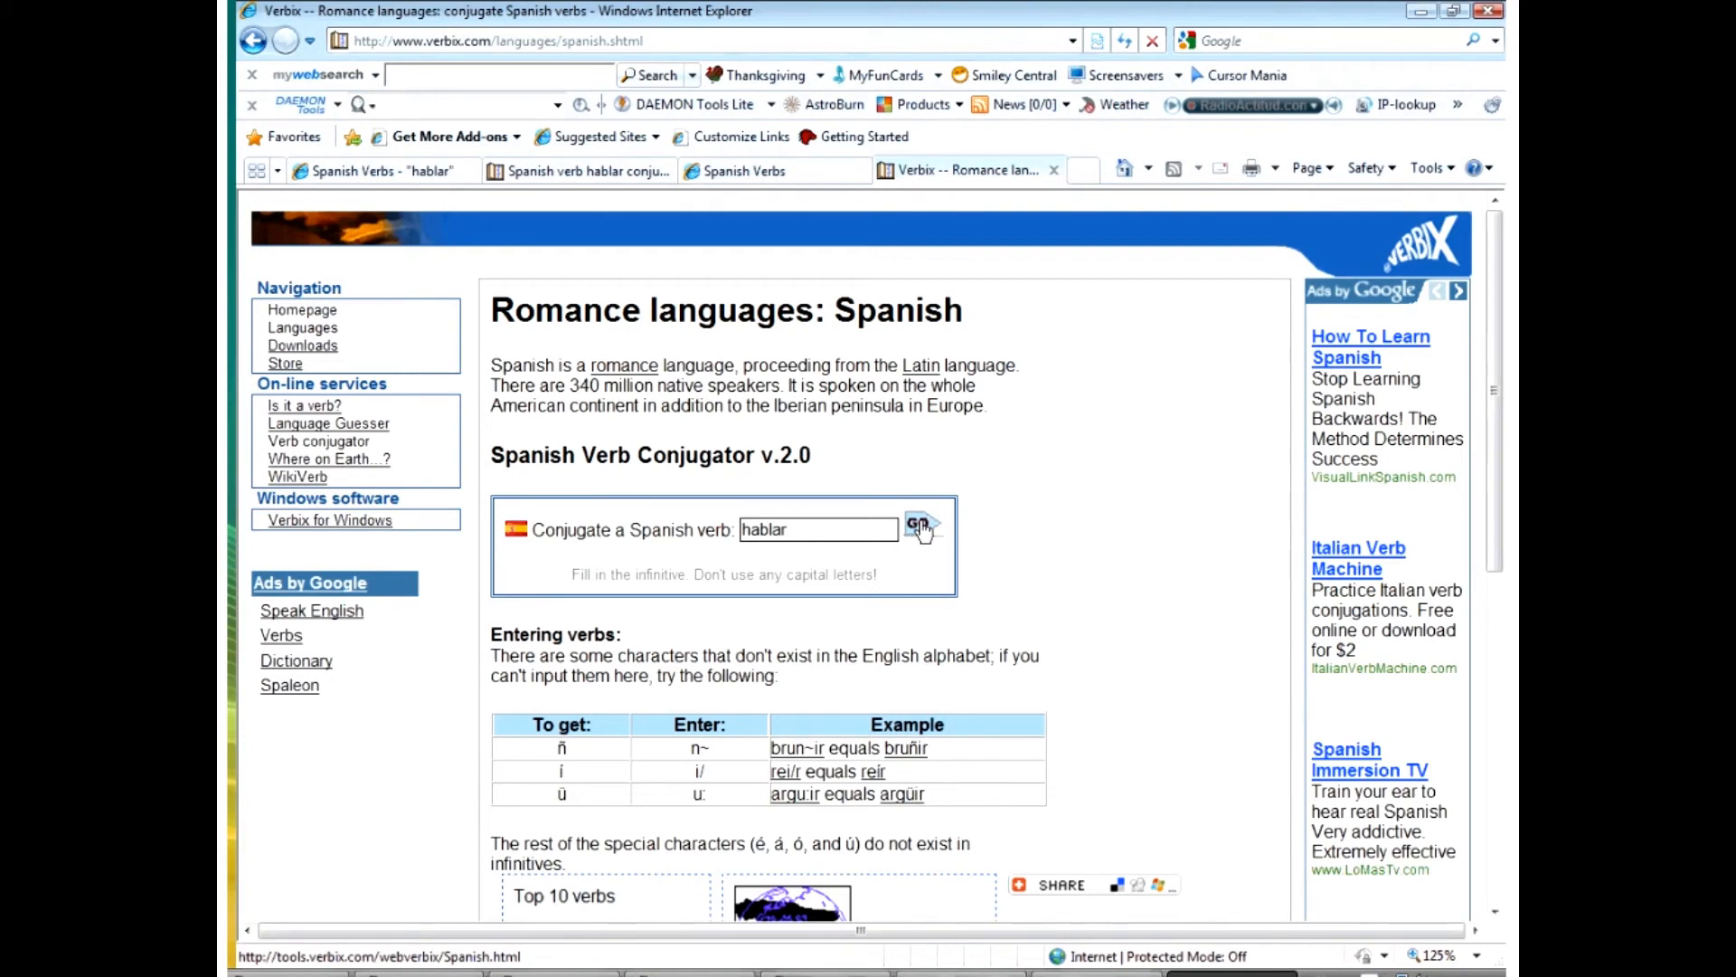
{"action": "left_click", "coordinate": [917, 524]}
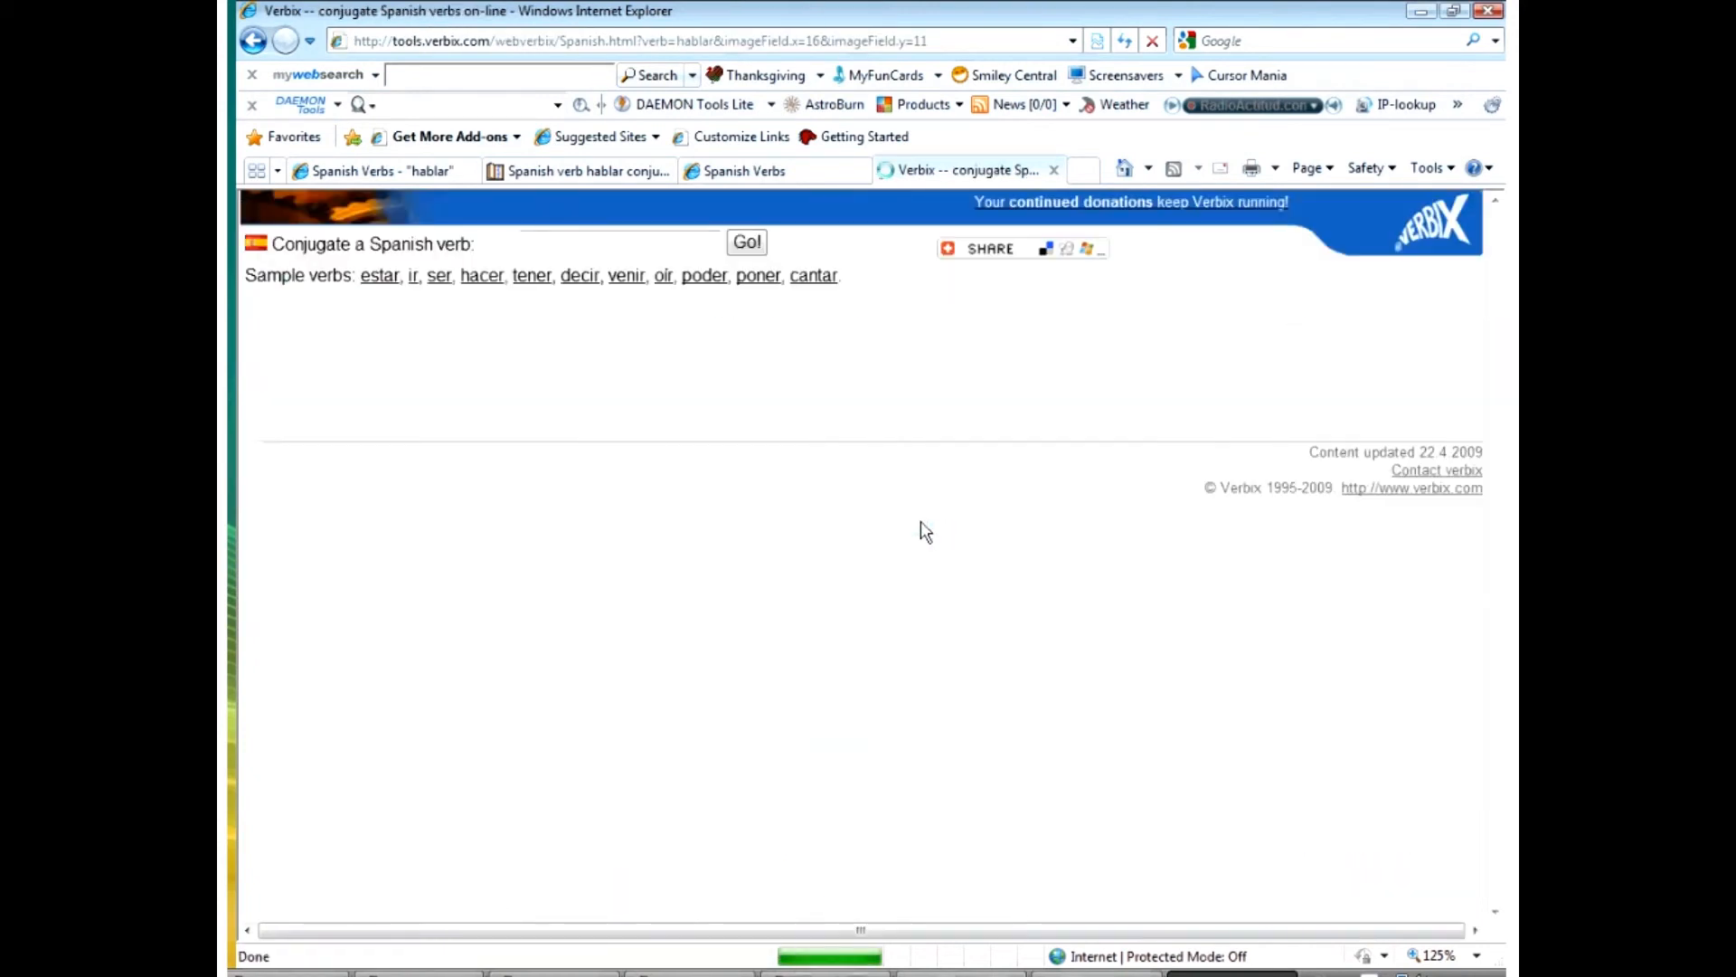
- Scroll through hablar's indicative and subjunctive tables and select the infinitive hablar
{"action": "left_click", "coordinate": [746, 242]}
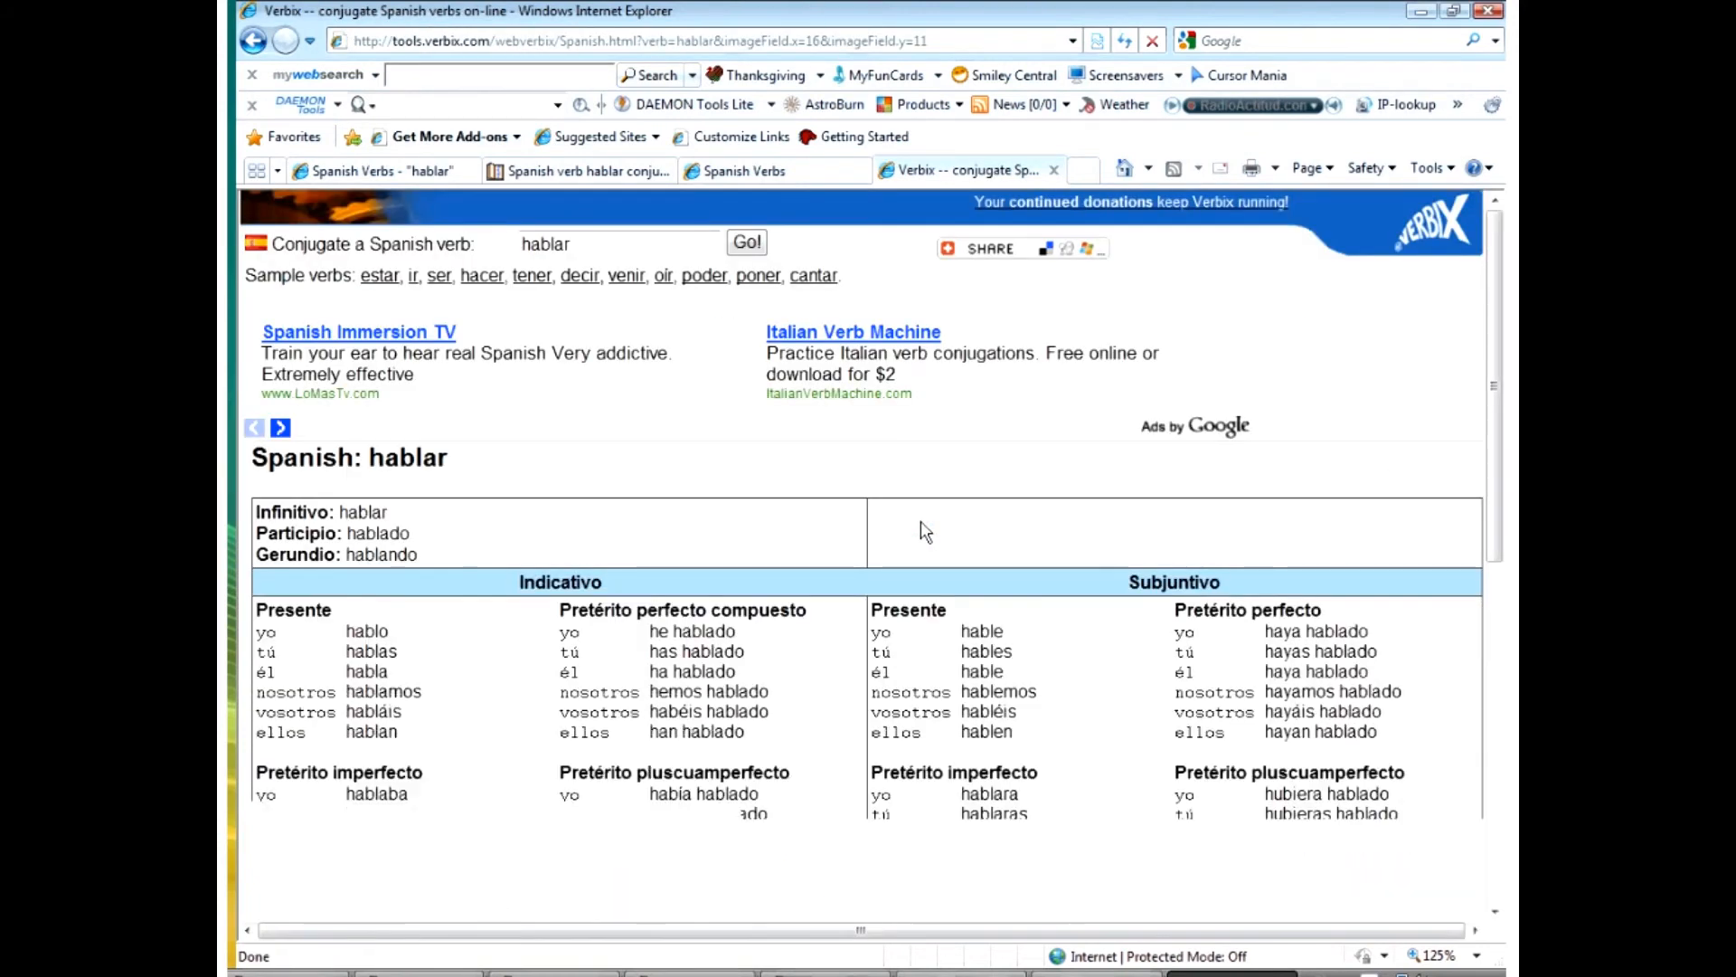
{"action": "scroll", "scroll_direction": "down", "scroll_amount": 3}
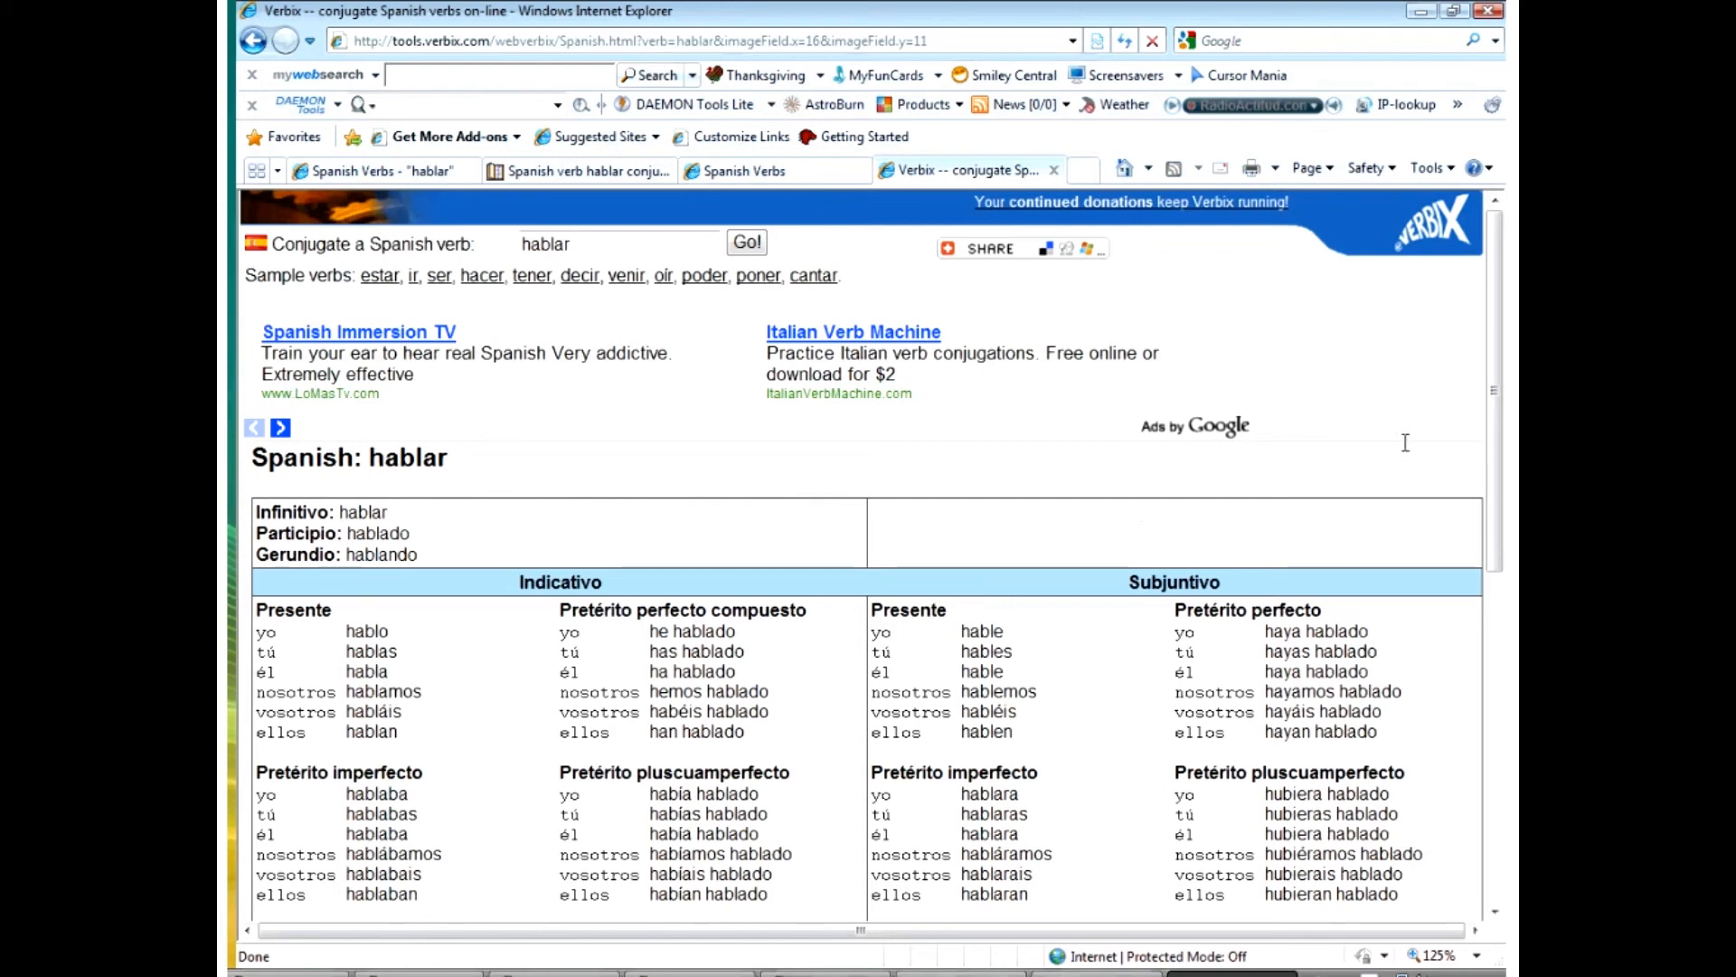
{"action": "scroll", "scroll_direction": "down", "scroll_amount": 3}
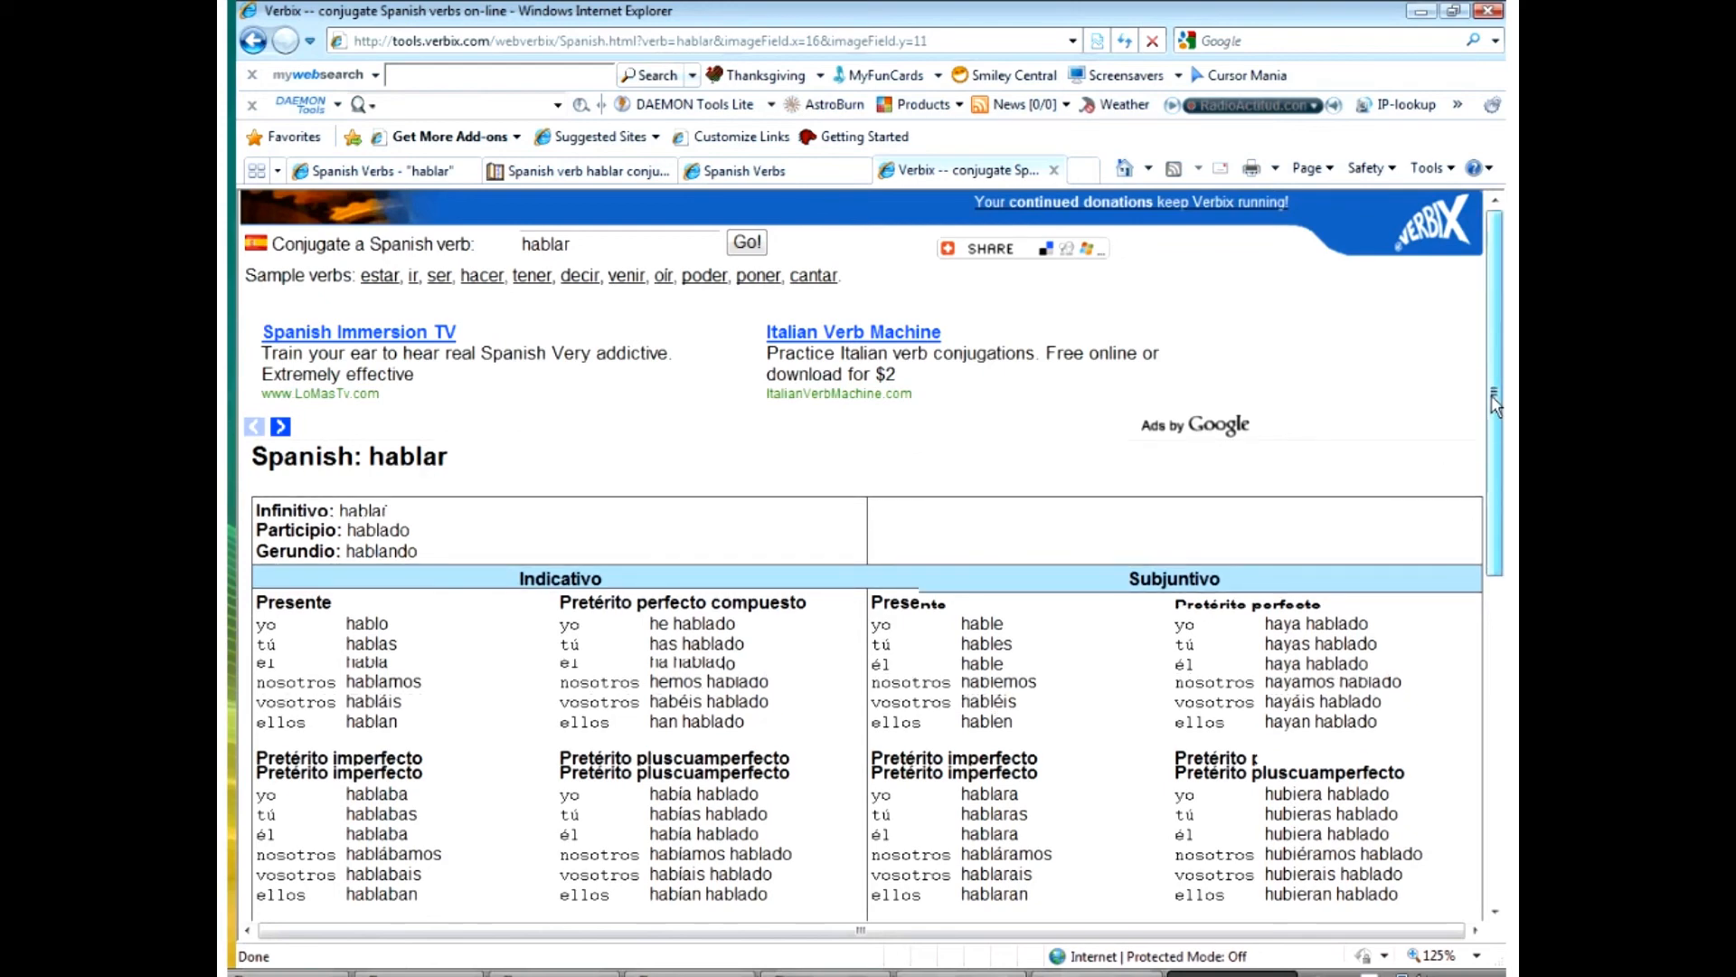
{"action": "scroll", "scroll_direction": "down", "scroll_amount": 3}
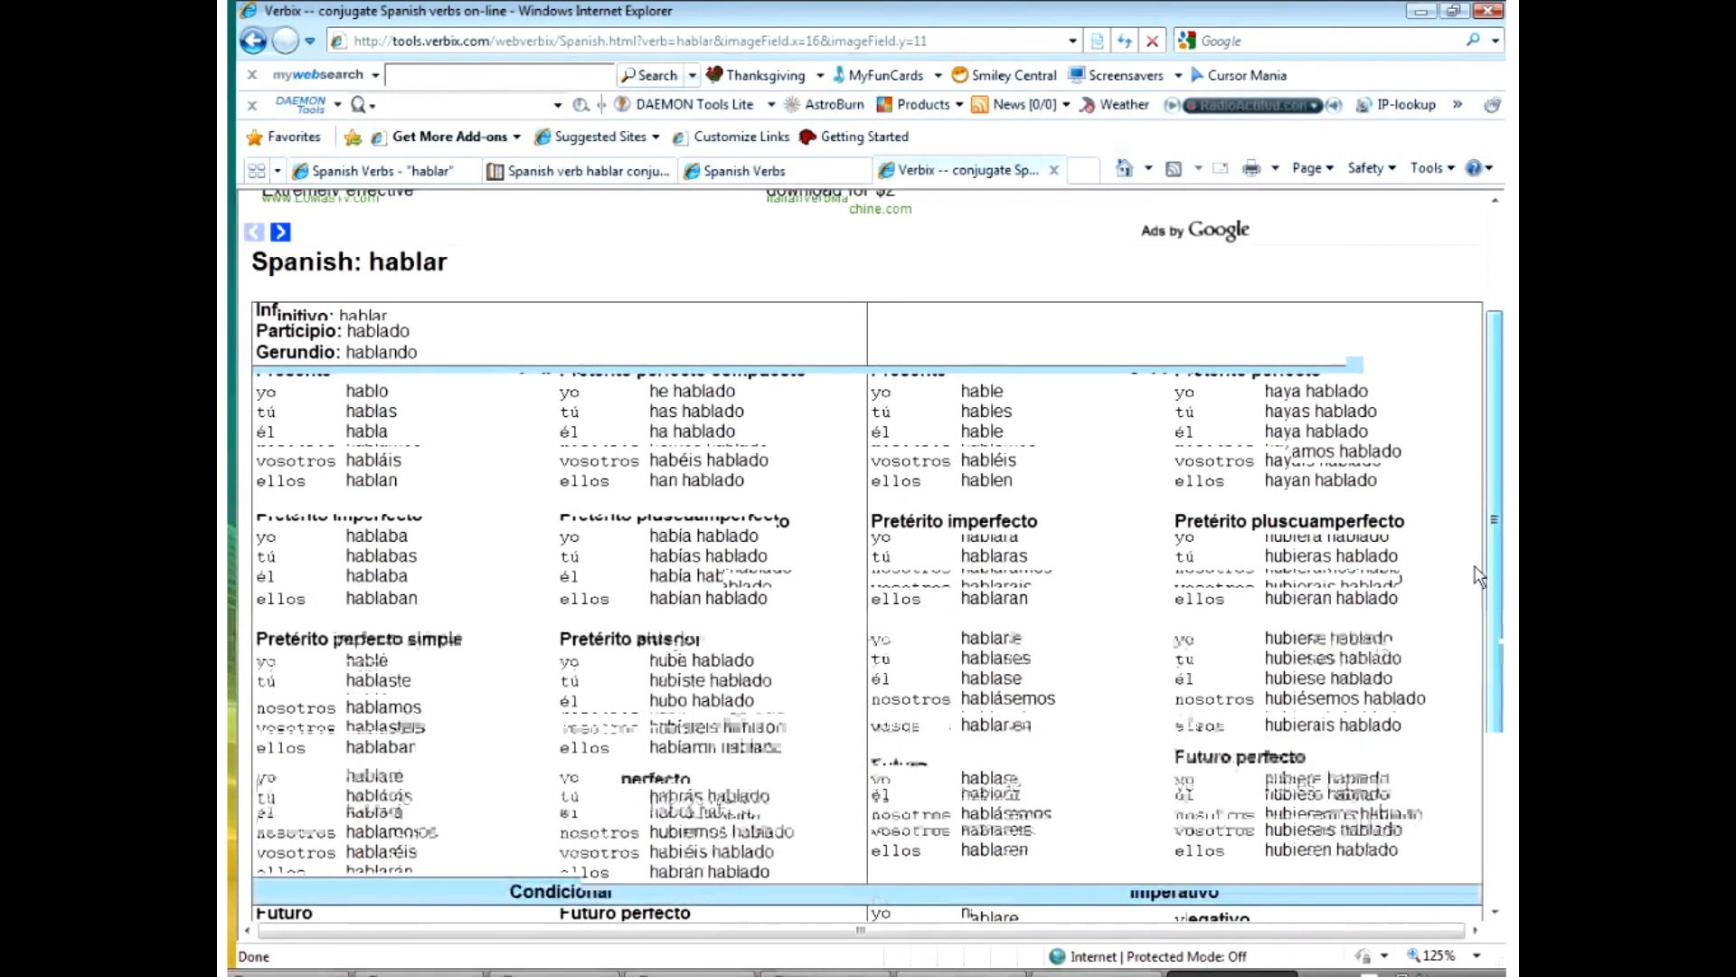
{"action": "scroll", "scroll_direction": "down", "scroll_amount": 3}
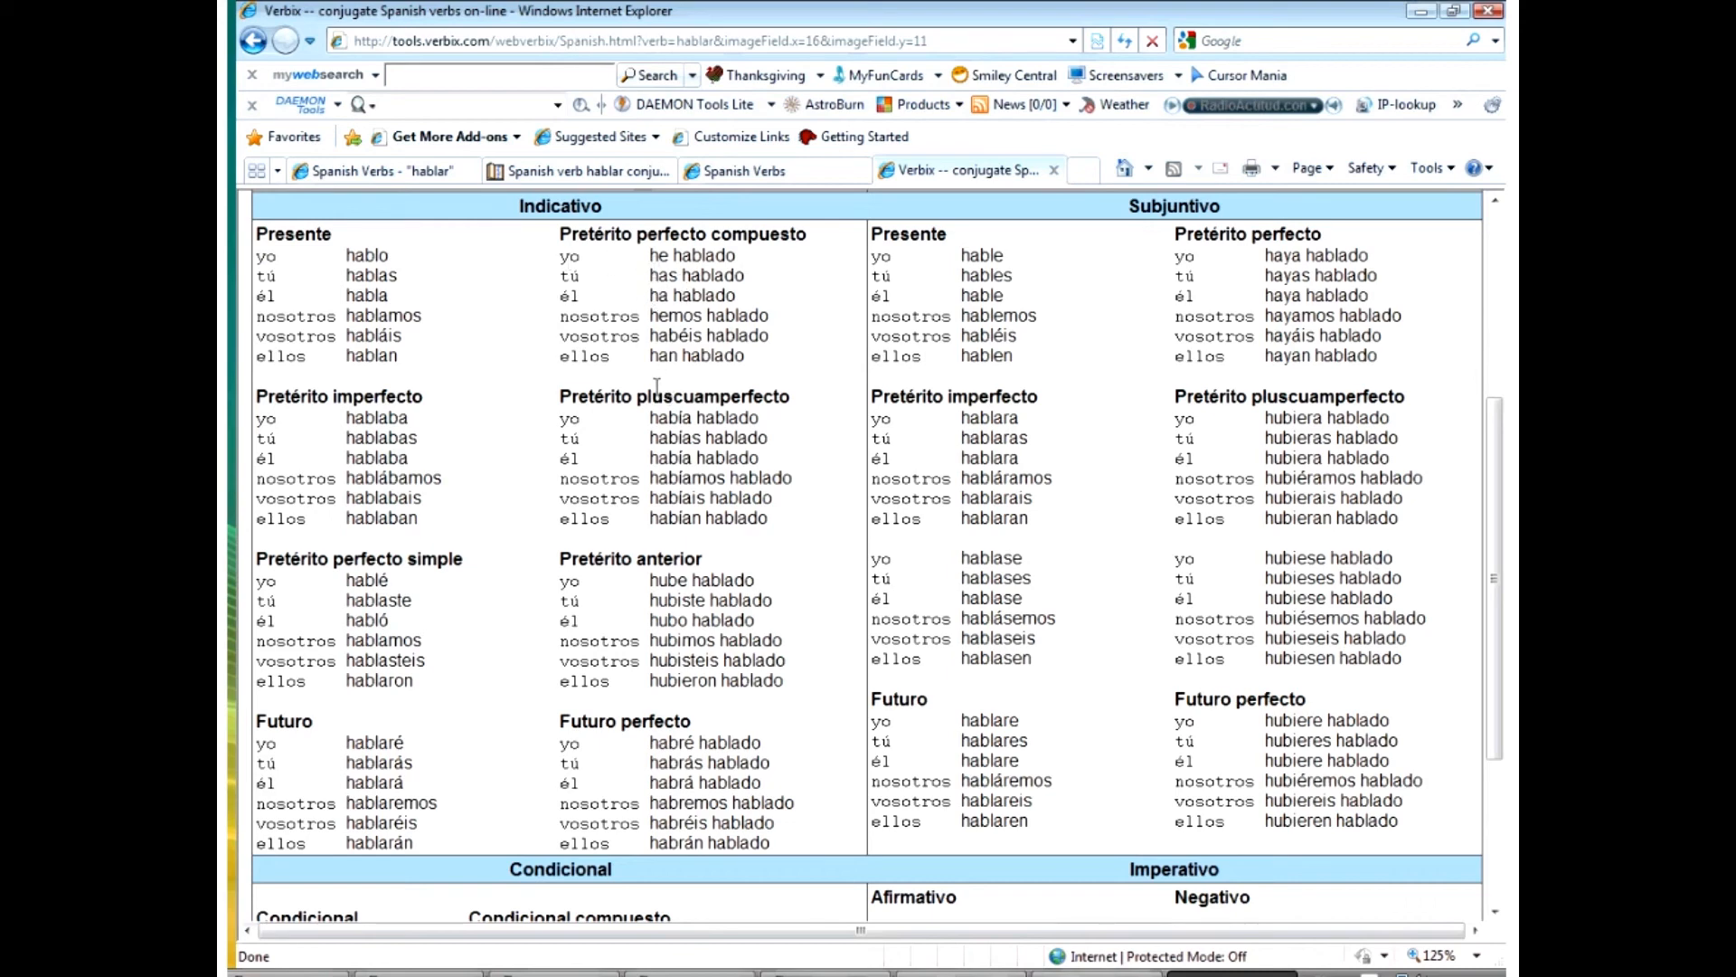
{"action": "scroll", "scroll_direction": "down", "scroll_amount": 3}
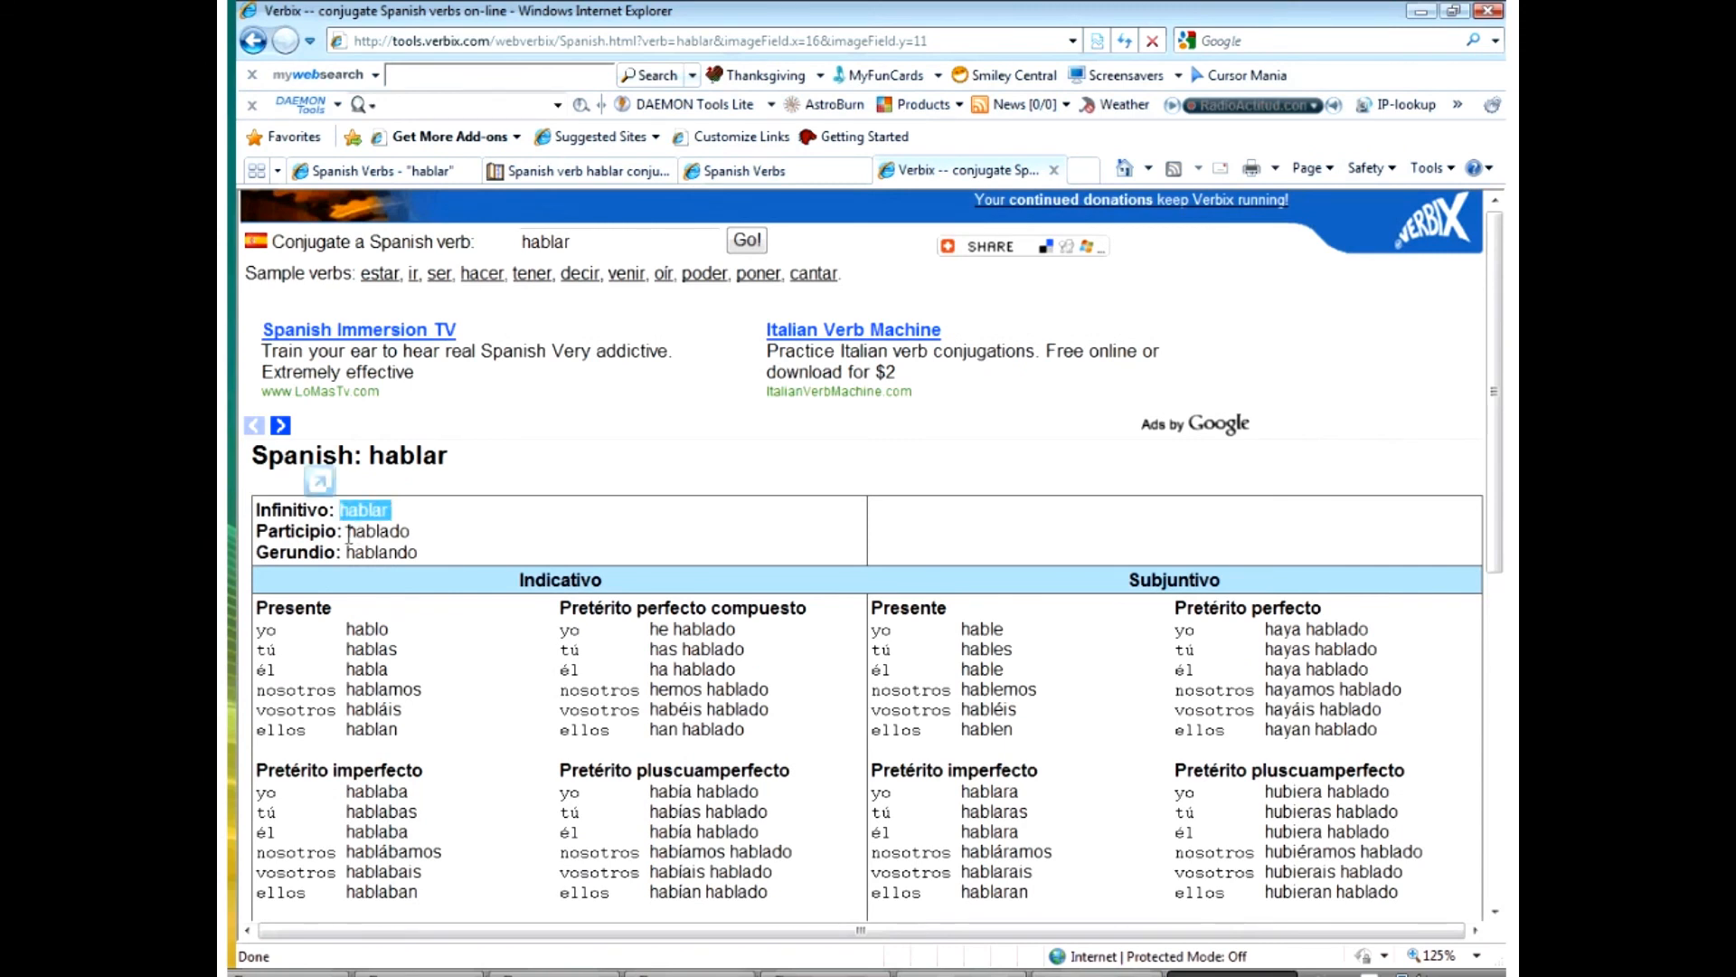
{"action": "double_click", "coordinate": [378, 532]}
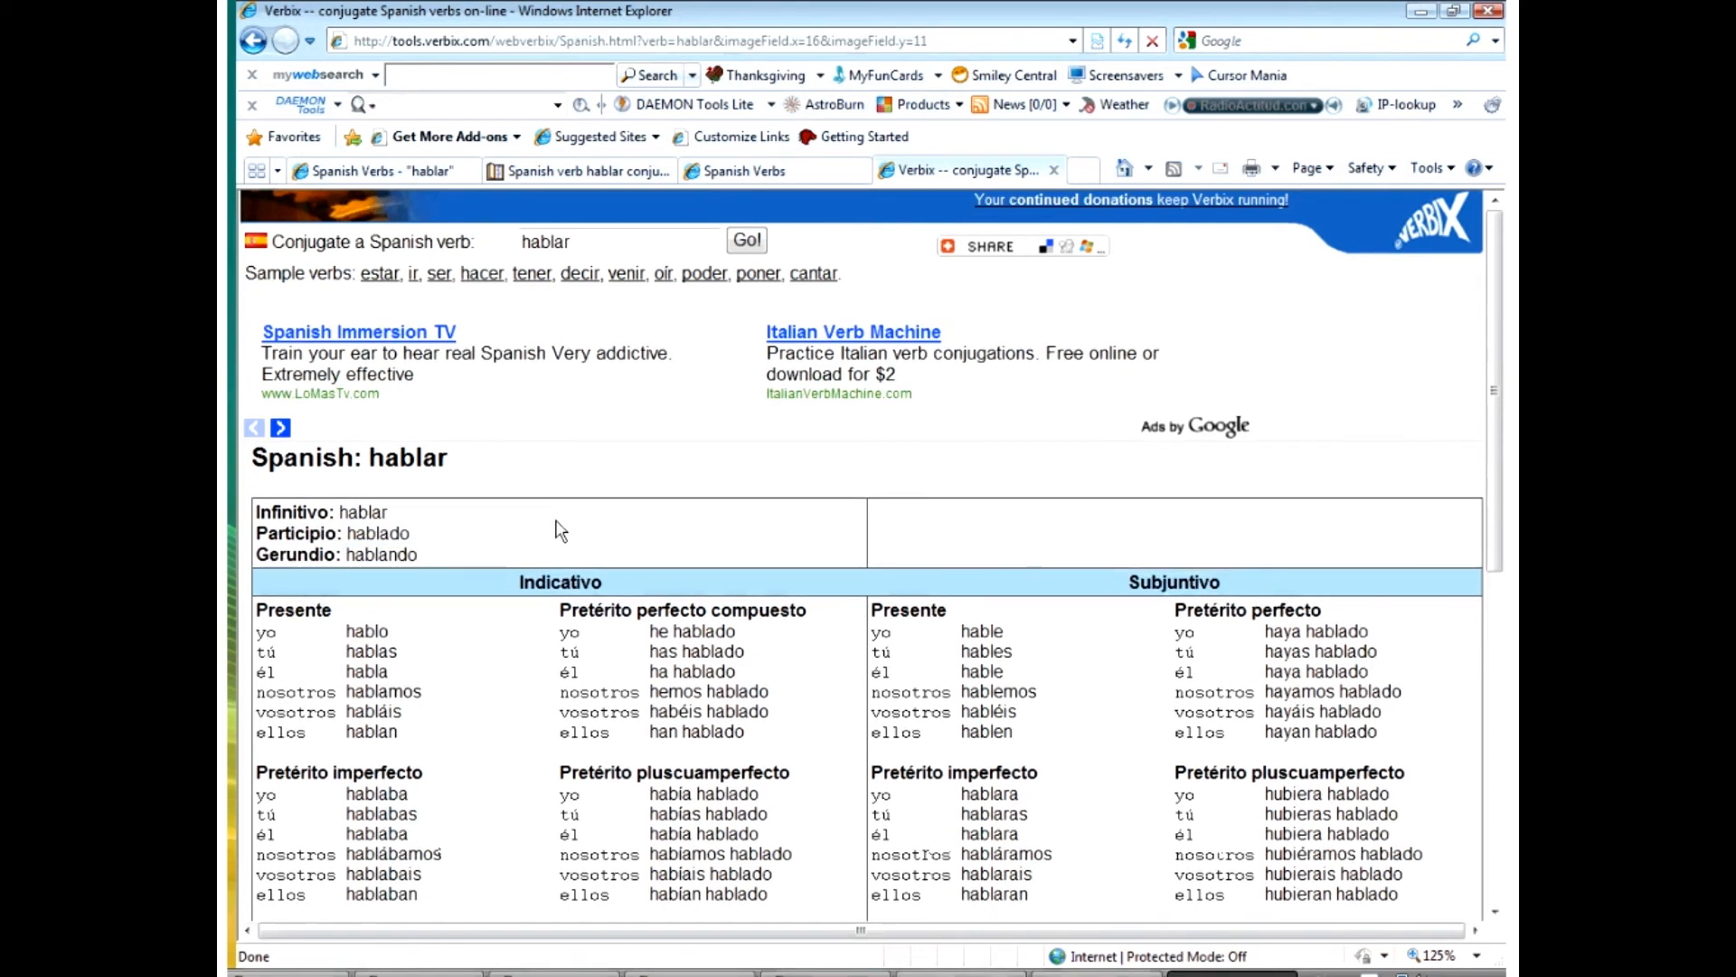
- Replace 'hablar' with 'correr' in the verb box and conjugate it
{"action": "left_click", "coordinate": [615, 243]}
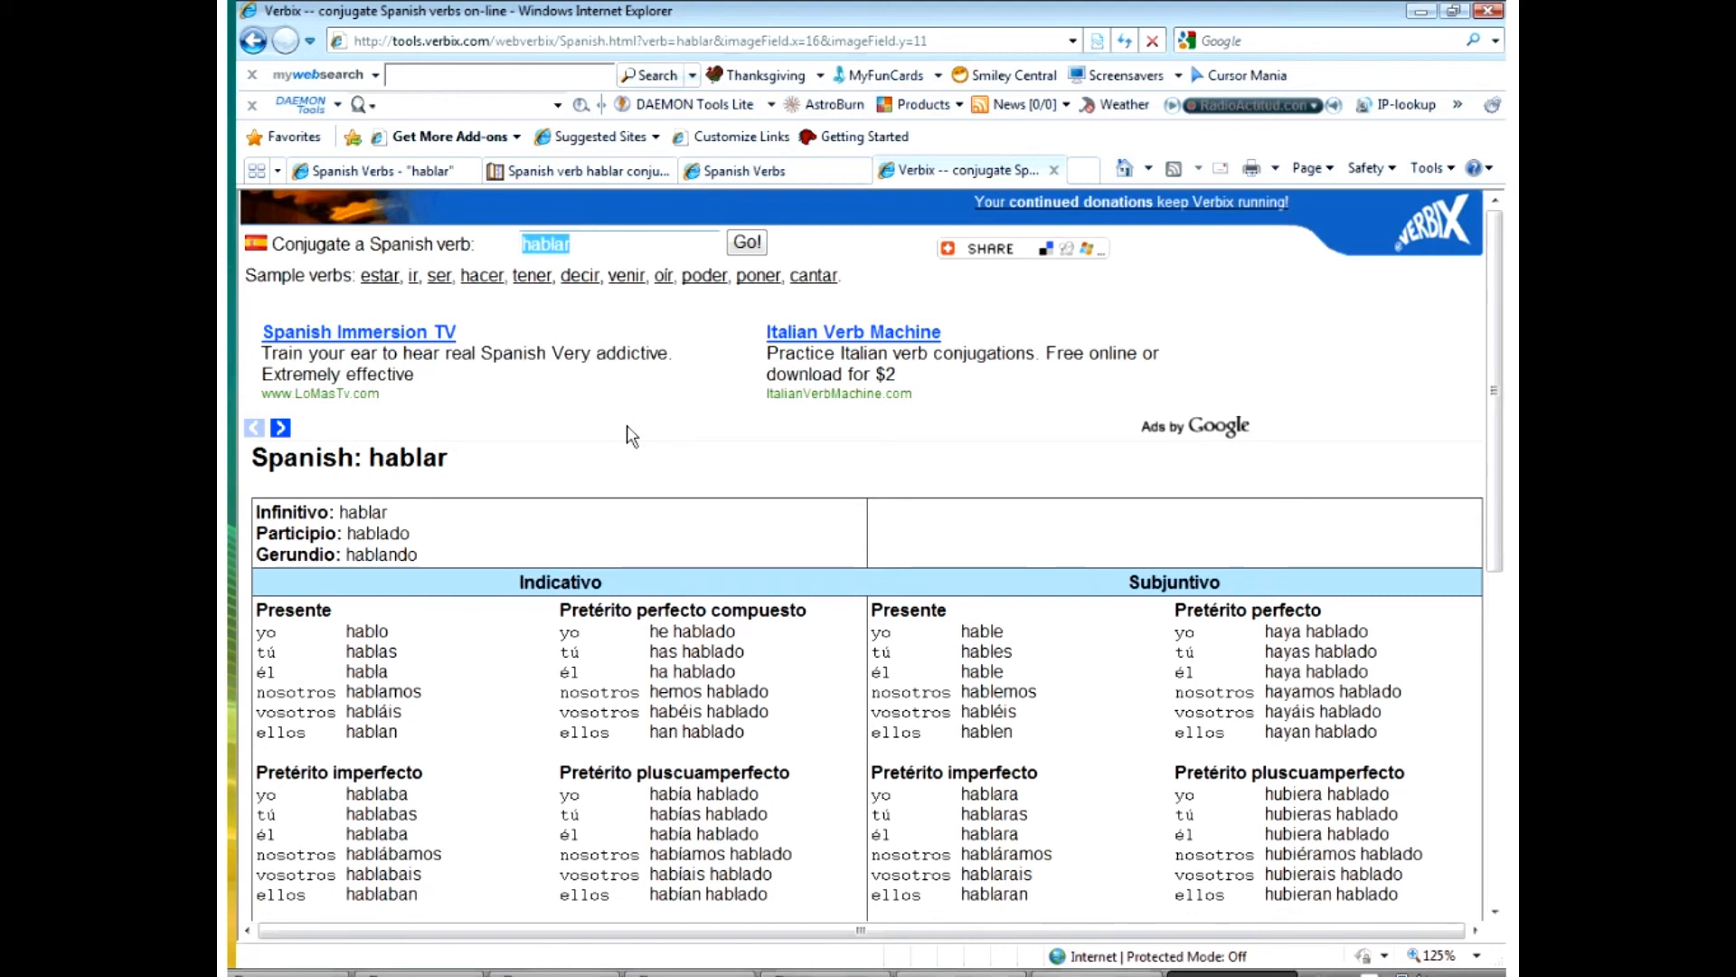
{"action": "type", "text": "correr"}
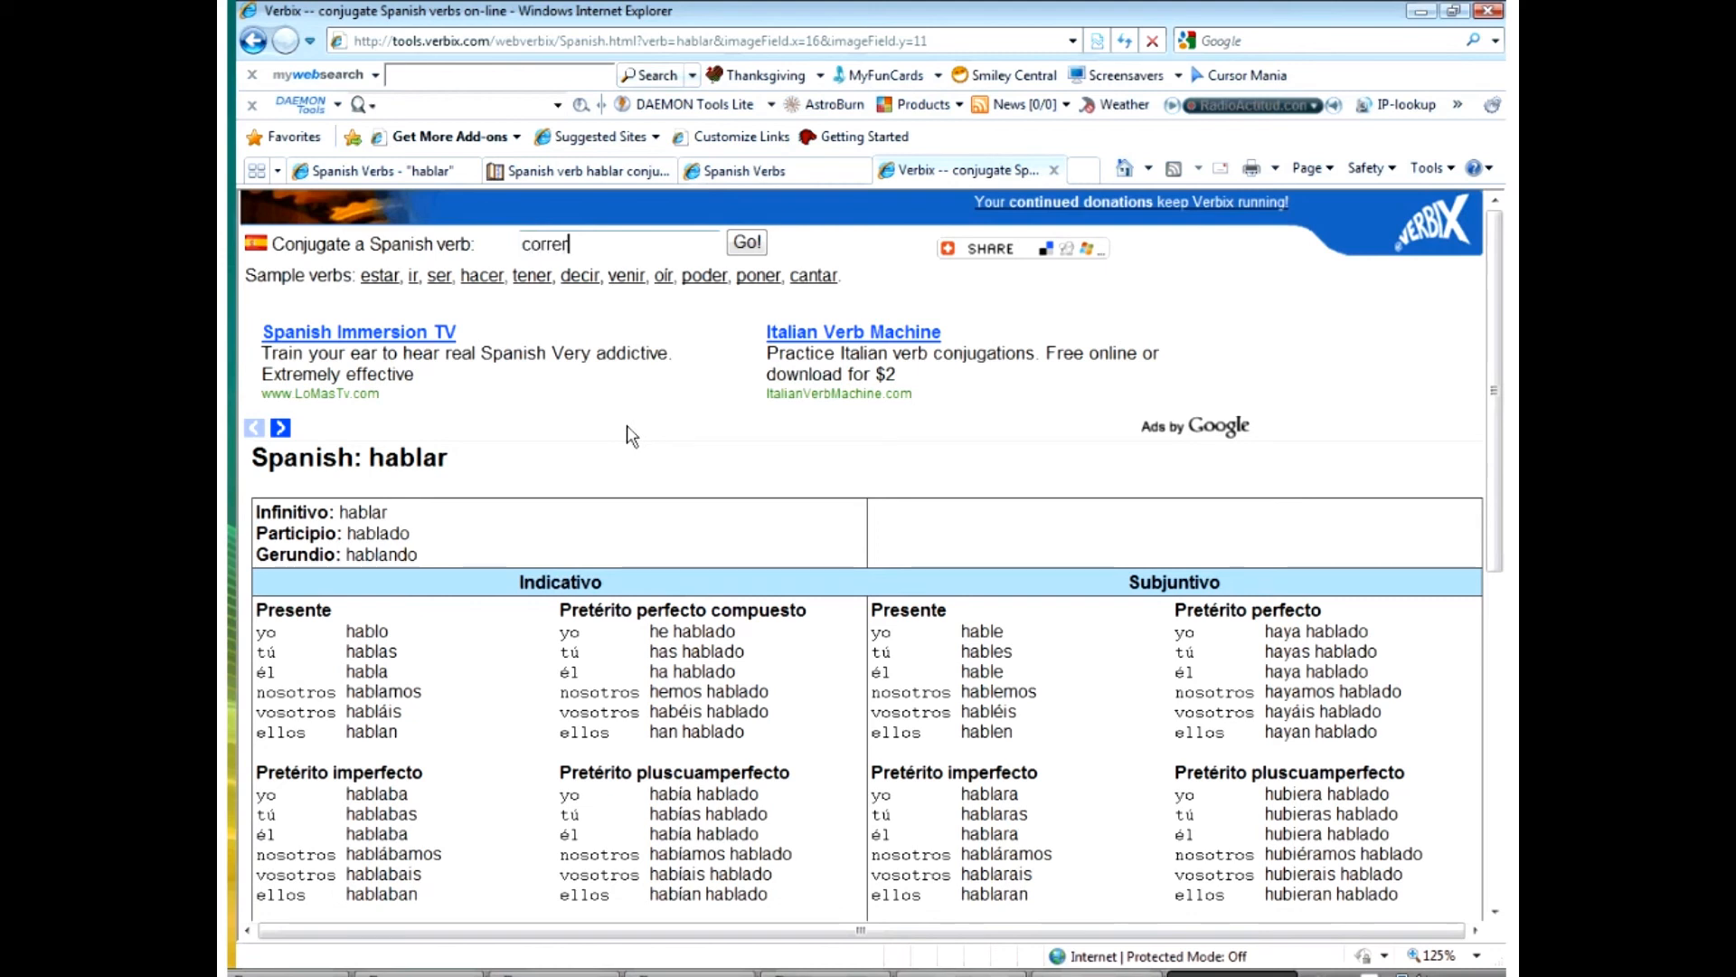
{"action": "left_click", "coordinate": [747, 241]}
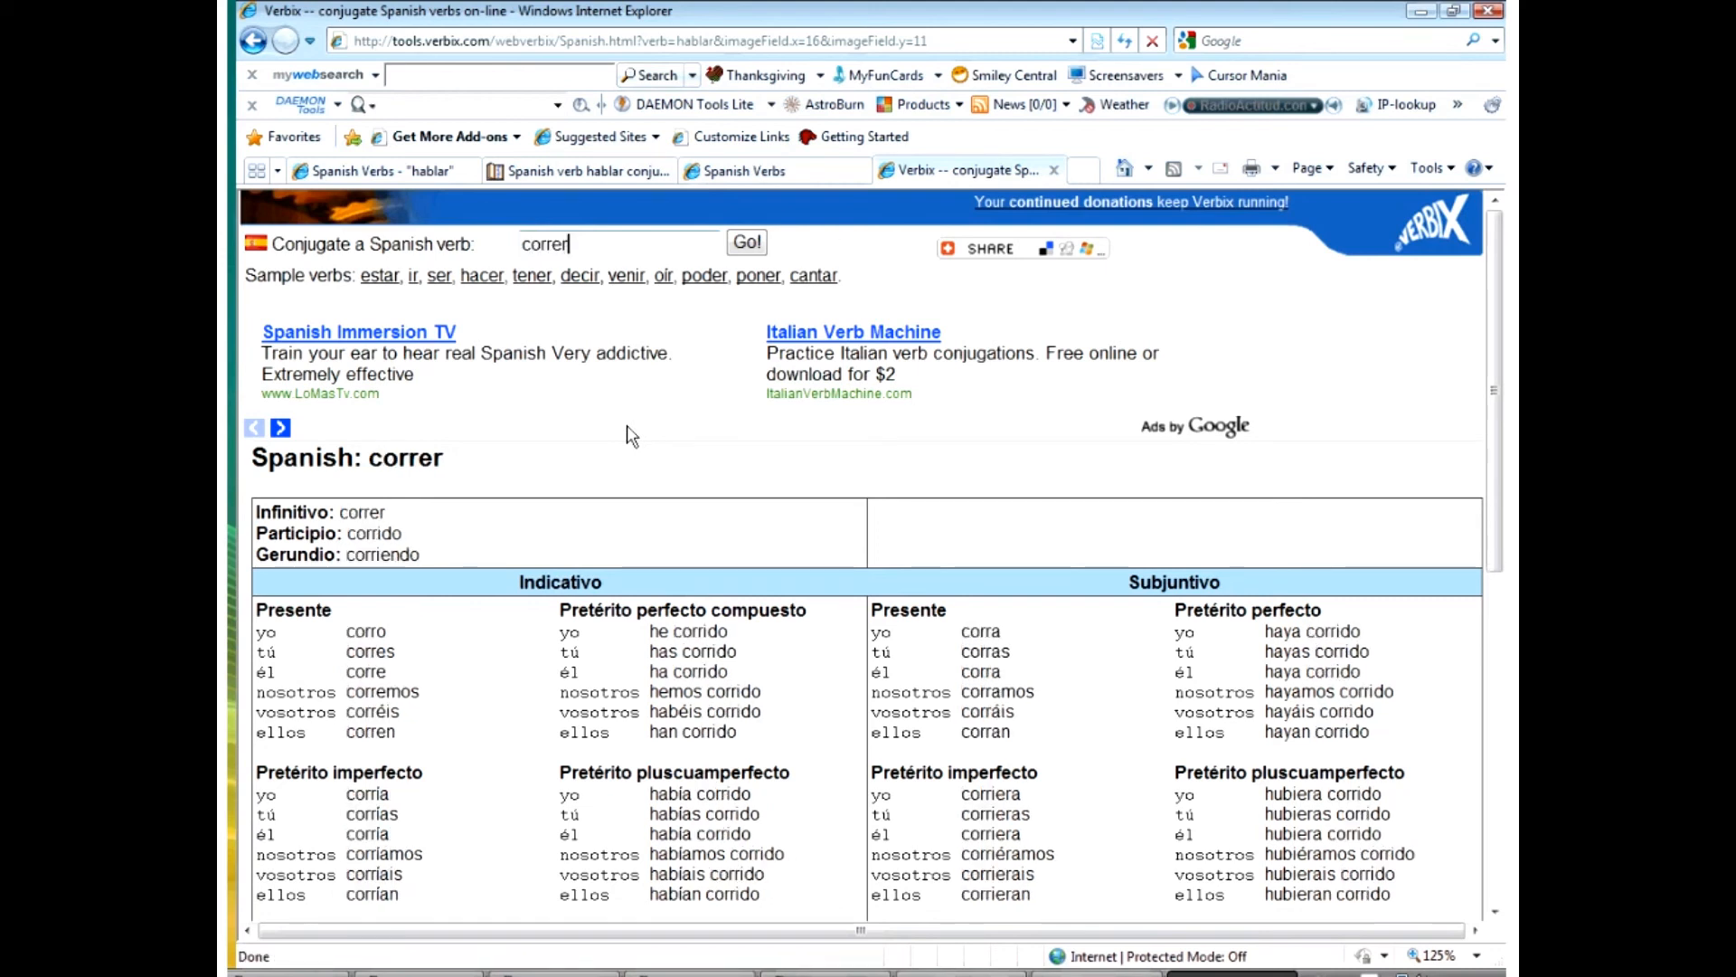